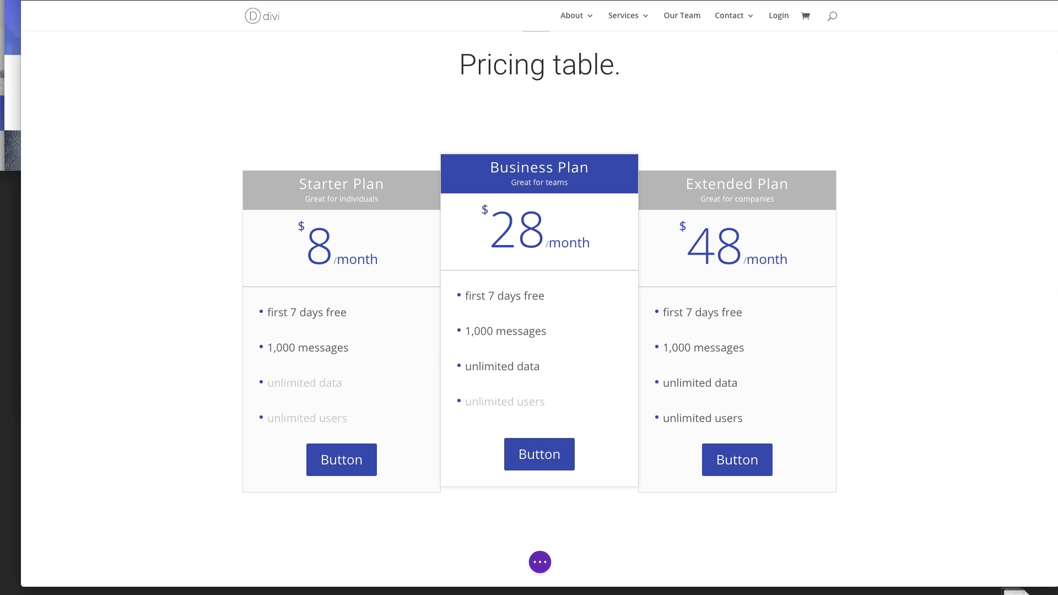
mouse_move(975, 329)
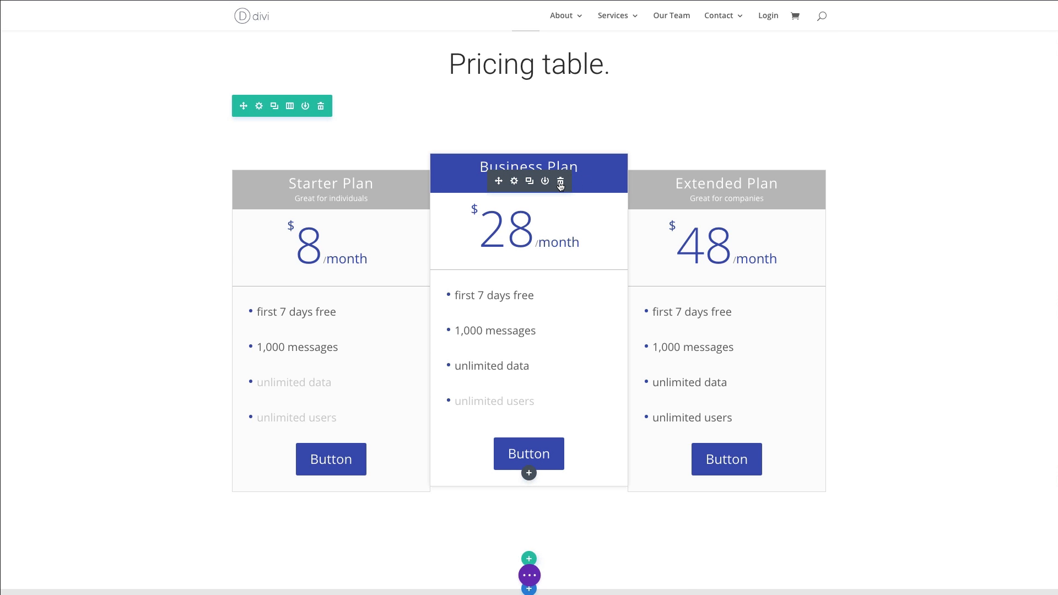
Delete the existing three-plan pricing table module from the row.
left_click(560, 180)
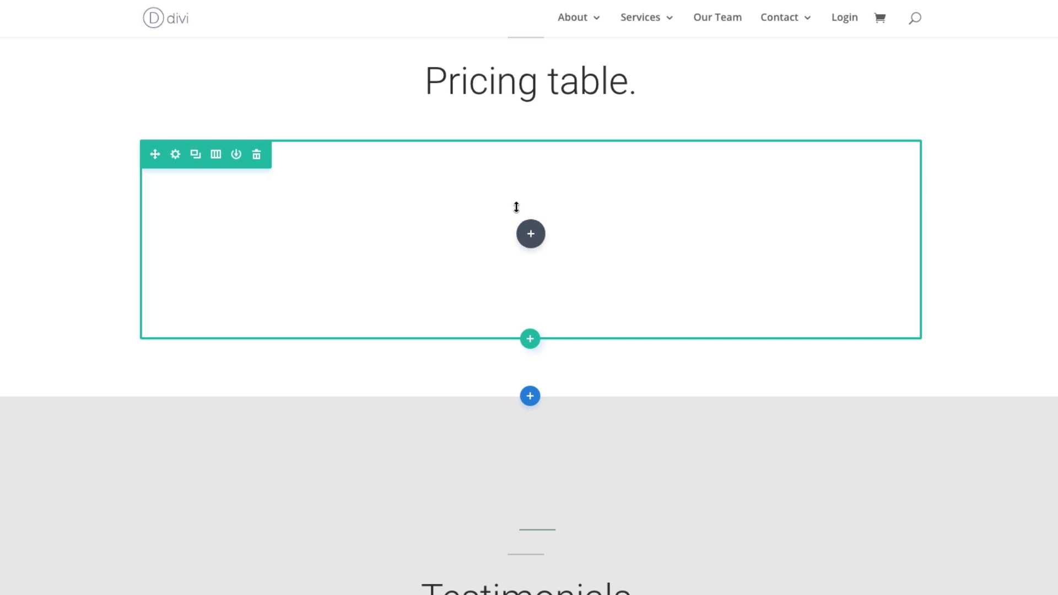
mouse_move(535, 246)
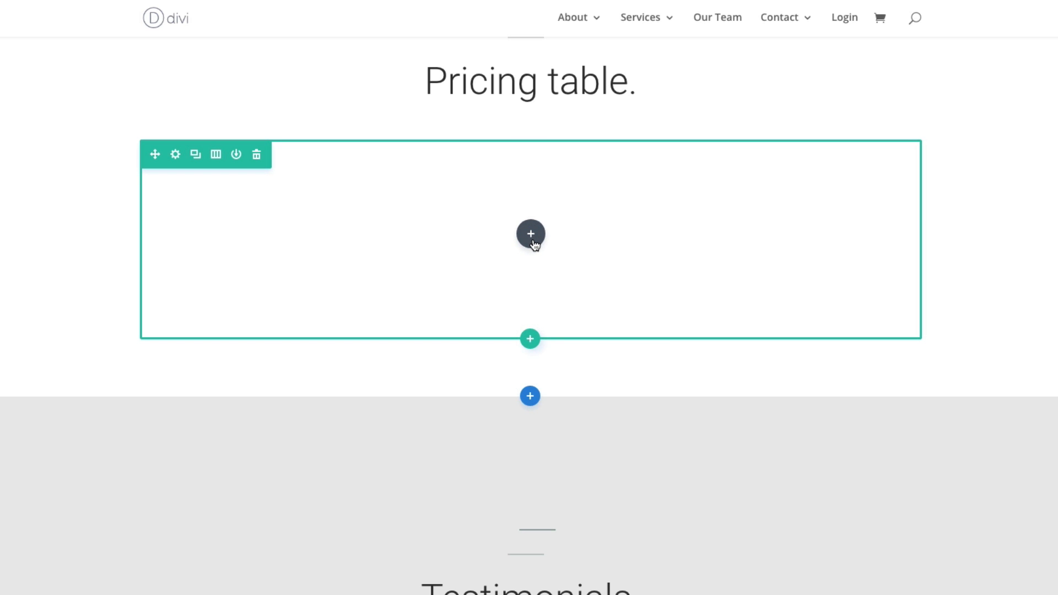
Insert a new Pricing Tables module into the empty row via a 'pri' search.
left_click(530, 234)
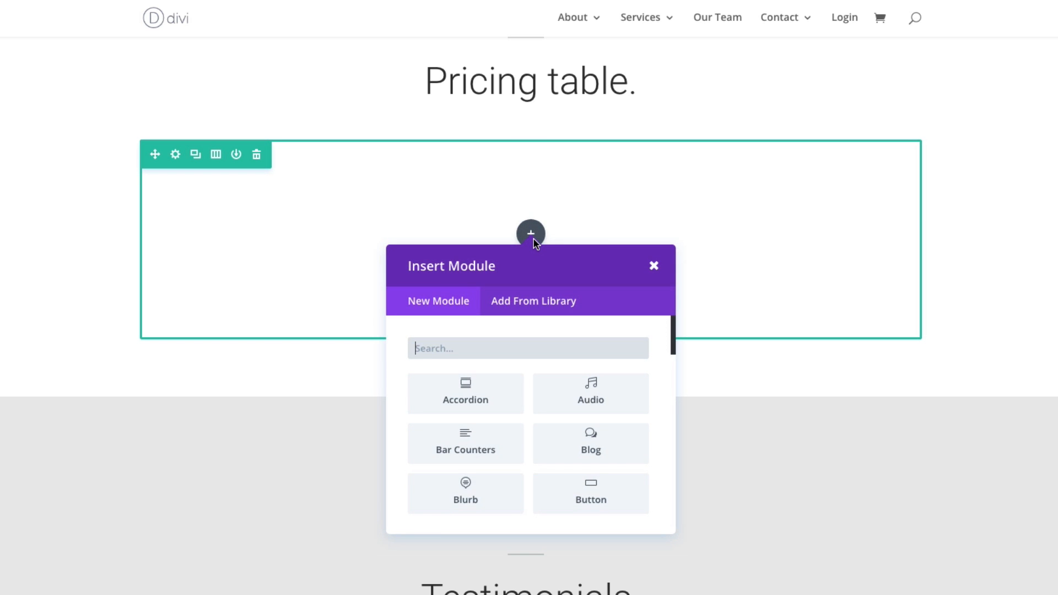
type("pri")
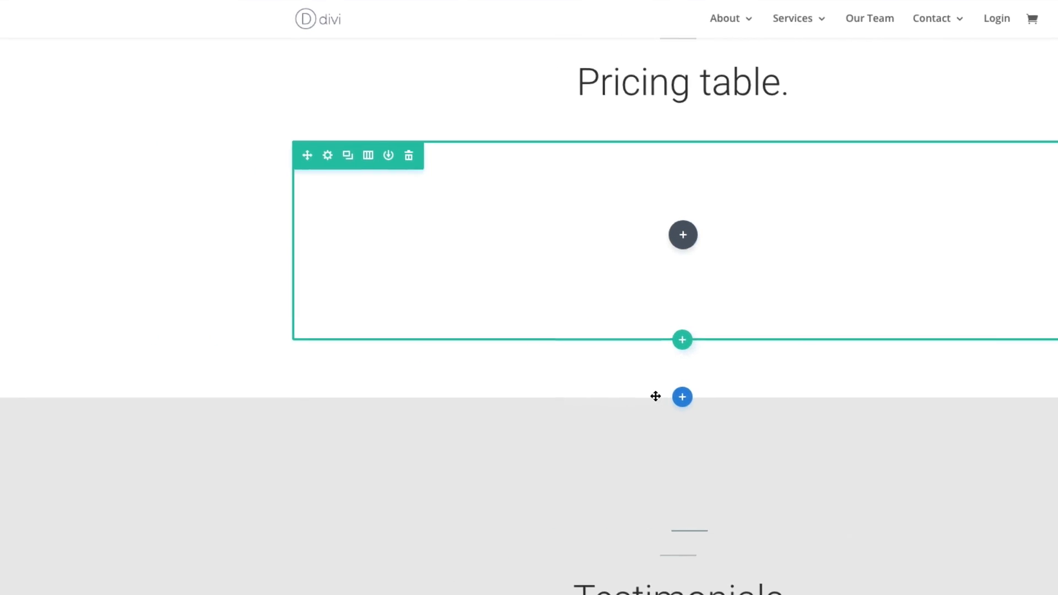
left_click(327, 155)
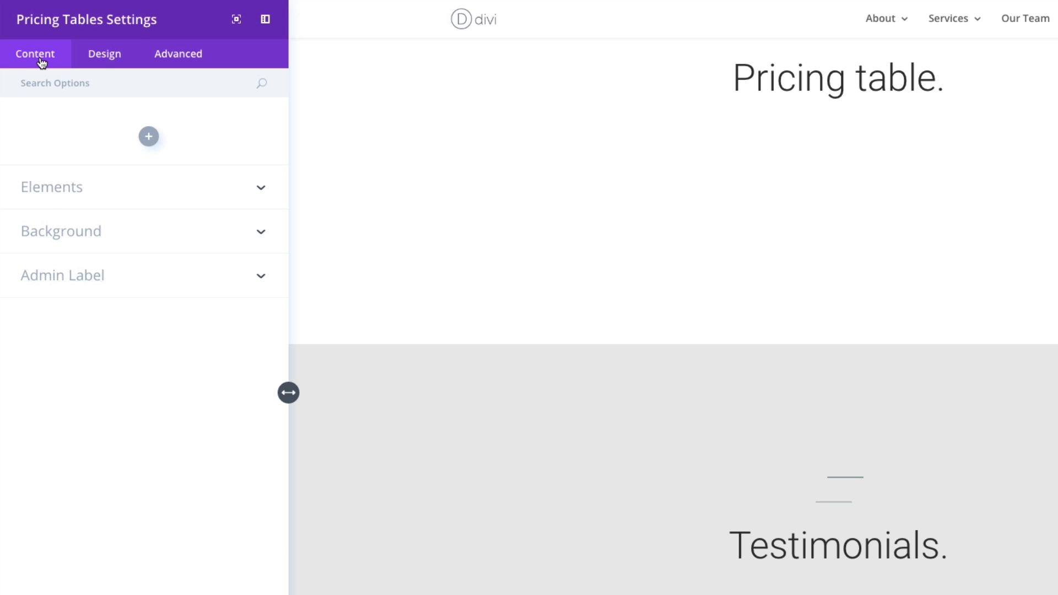
mouse_move(162, 159)
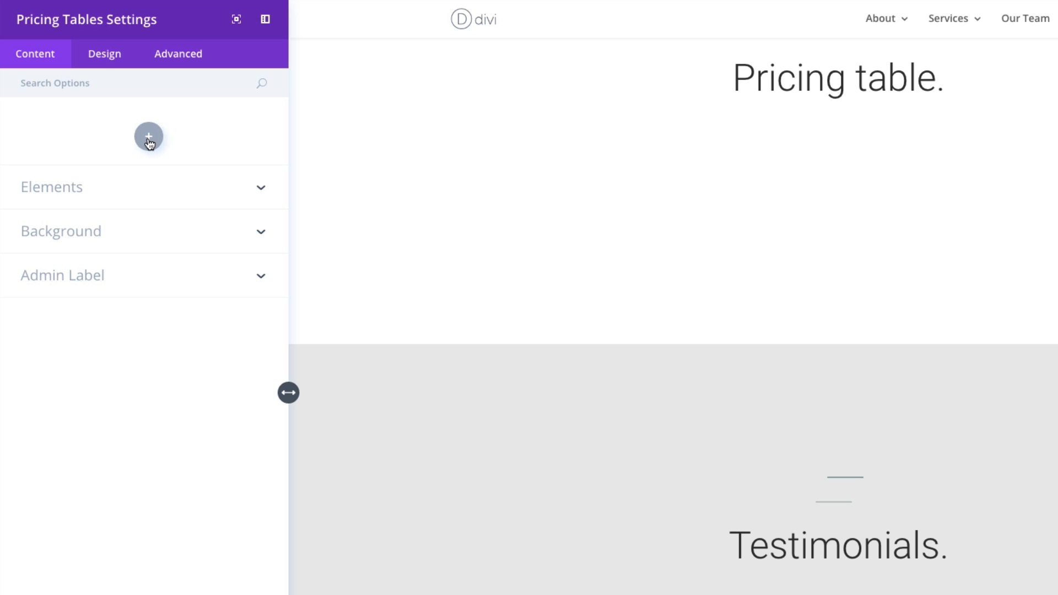
mouse_move(155, 145)
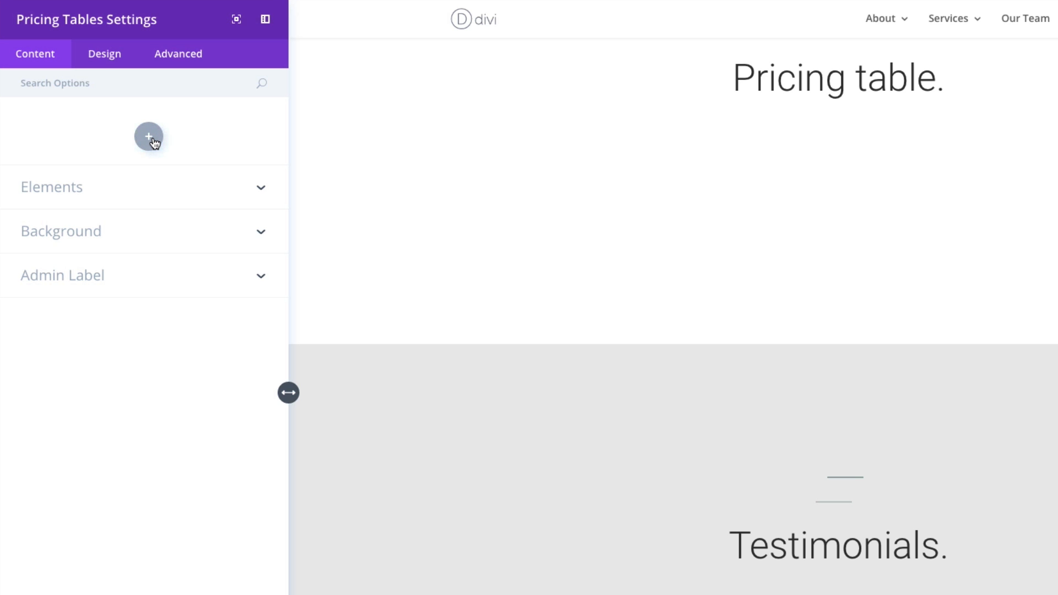
Add a first table titled Starter Plan with subtitle Great for Individuals.
left_click(148, 137)
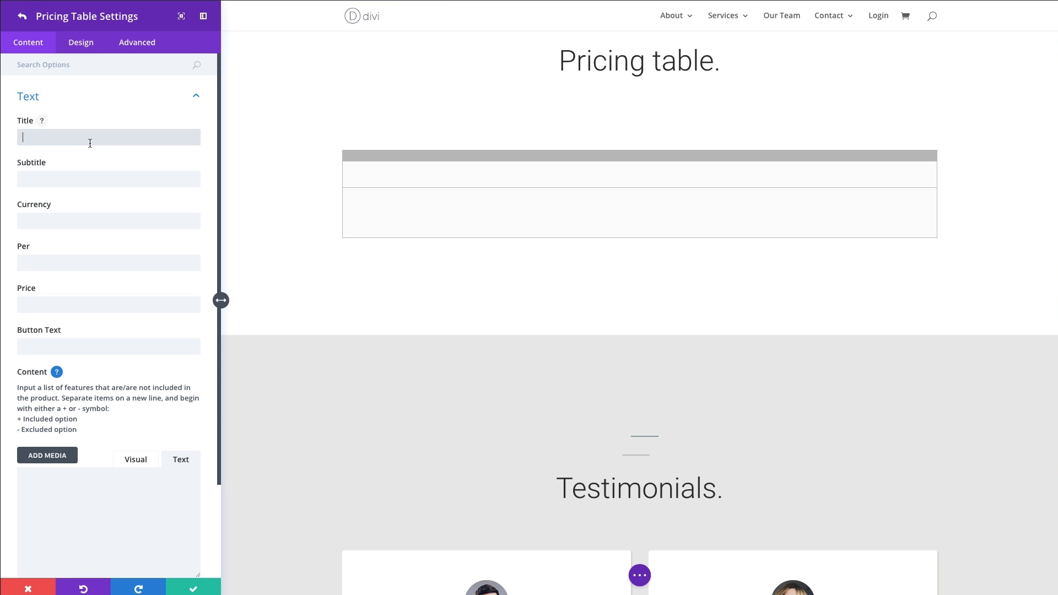
mouse_move(145, 144)
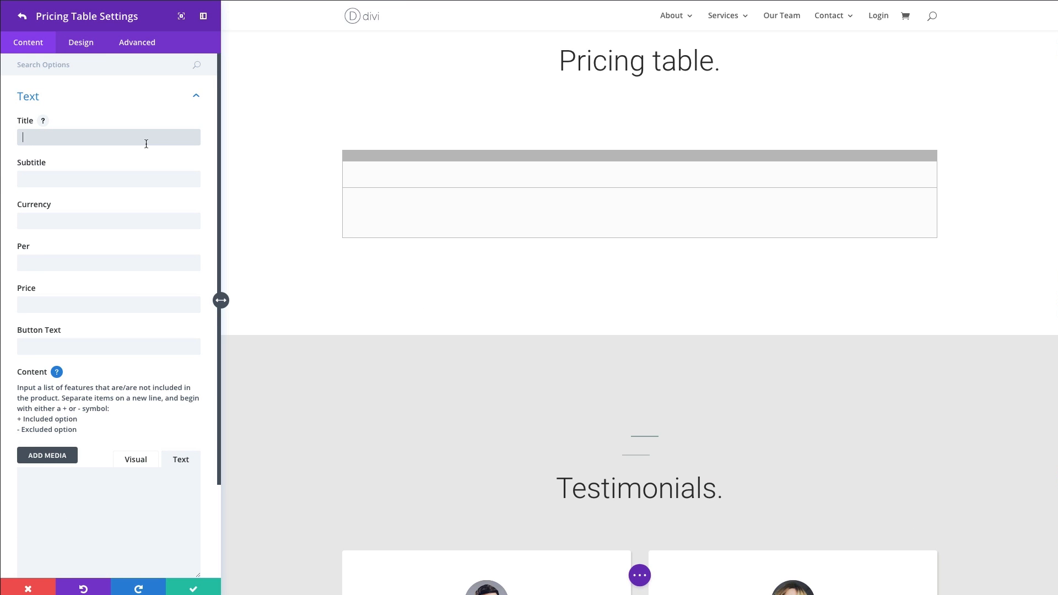
type("S")
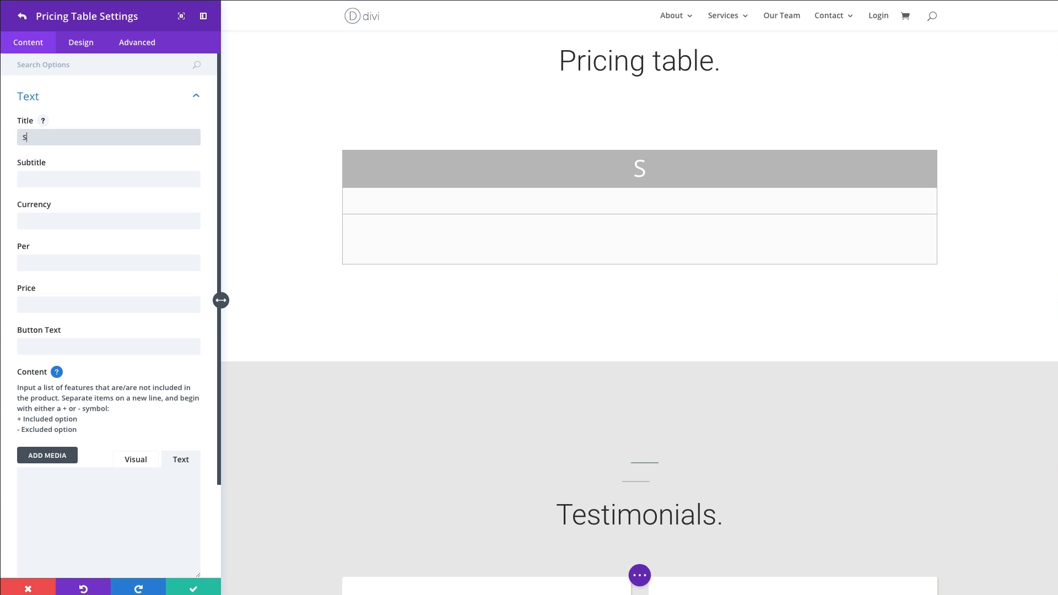
type("tarter P")
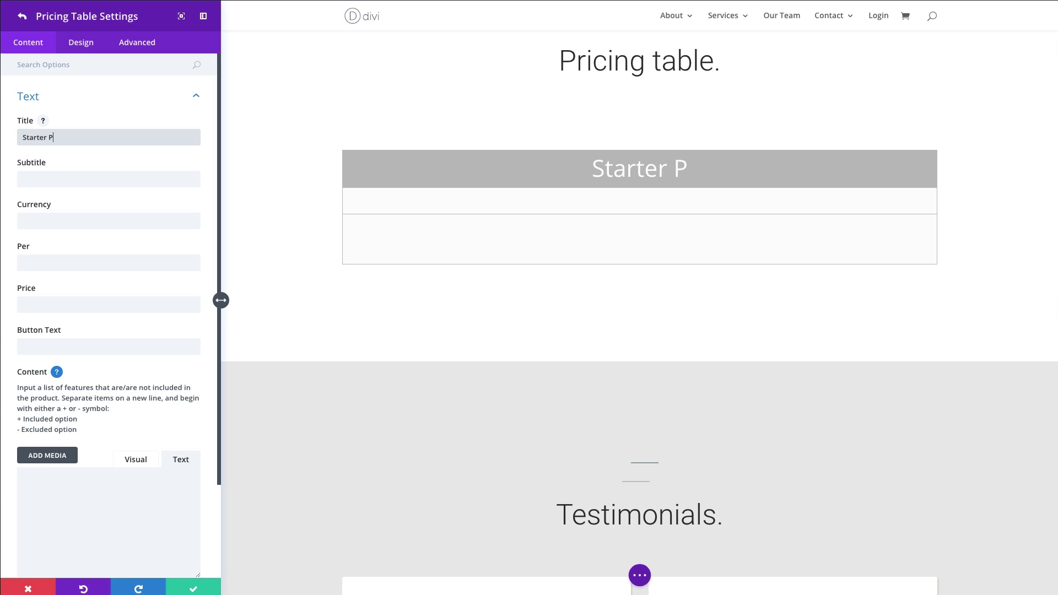
type("lan")
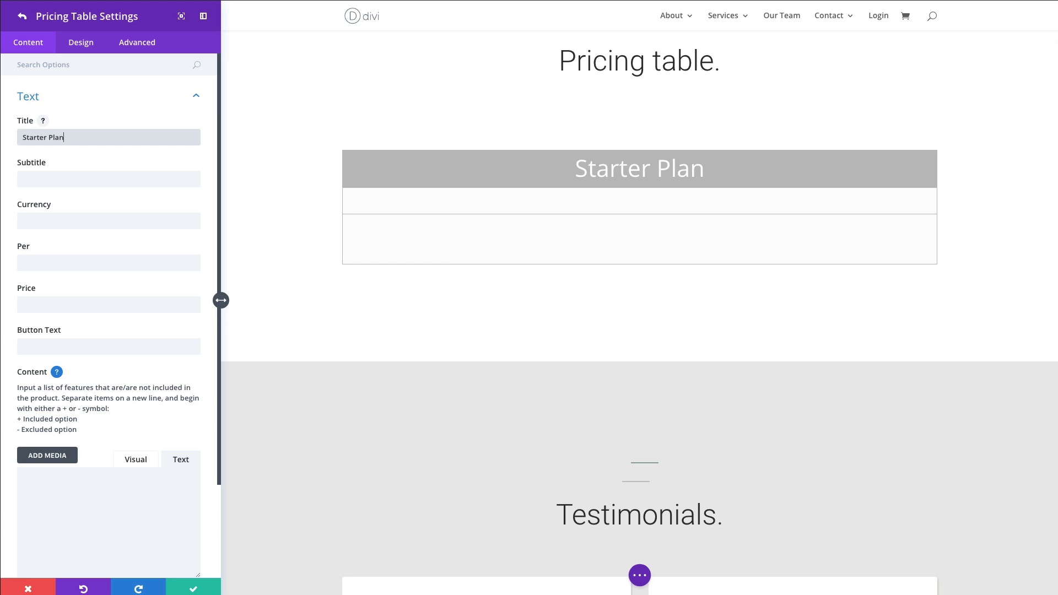
left_click(108, 178)
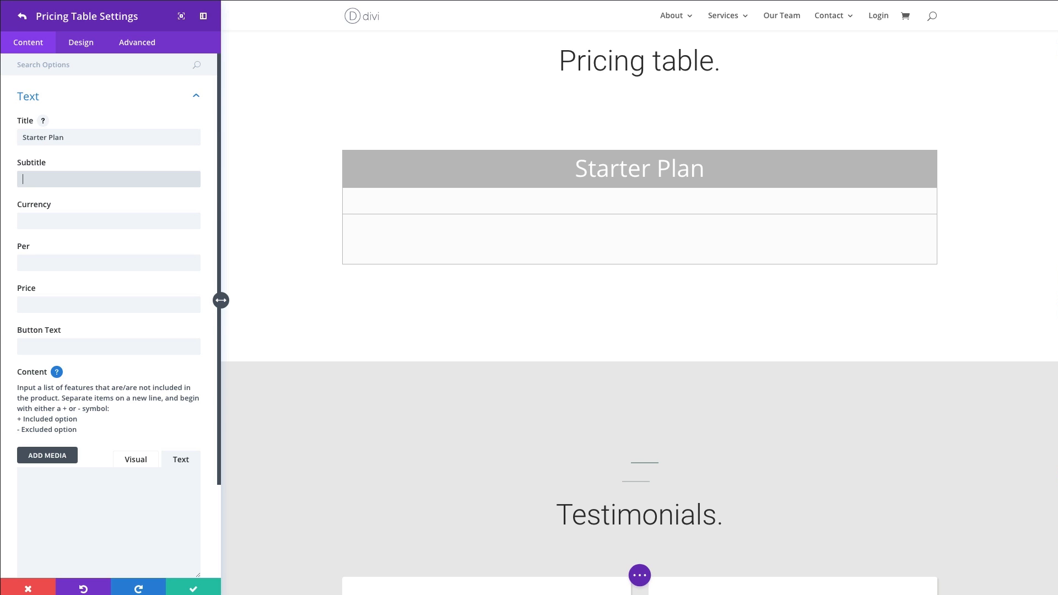
type("Great")
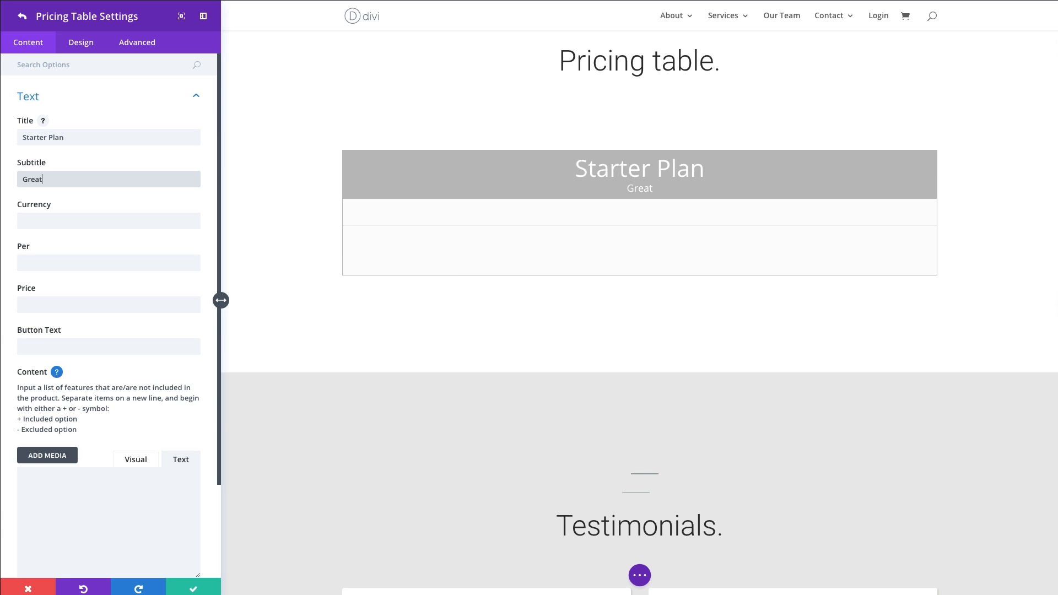
type("for Individuals")
left_click(108, 346)
type("Buy Now")
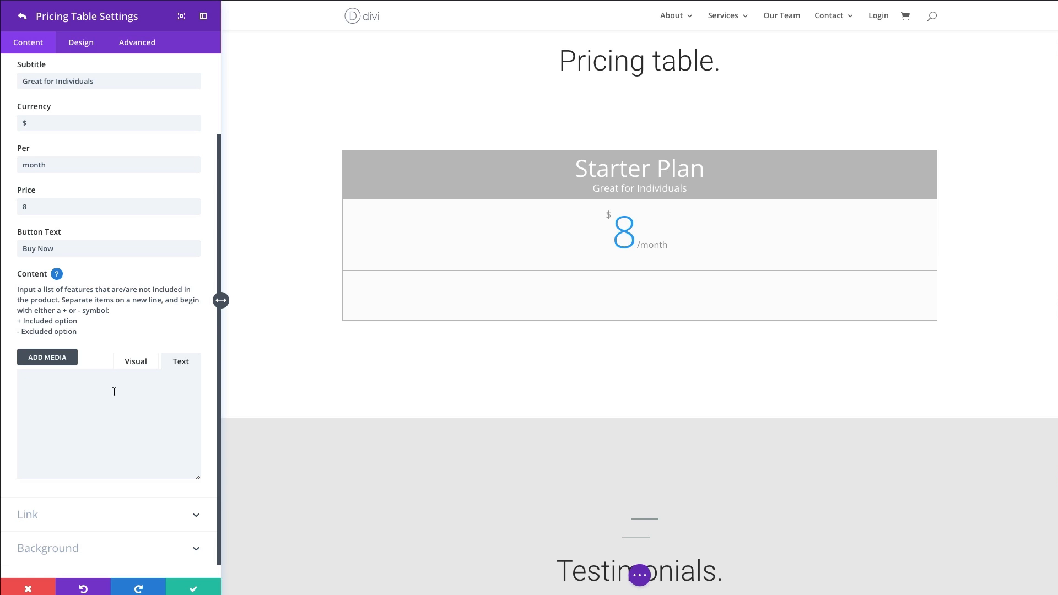
Enter features: + first 7 days free, + 1,000 messages, - unlimited data, - unlimited users.
type("first 7 days free")
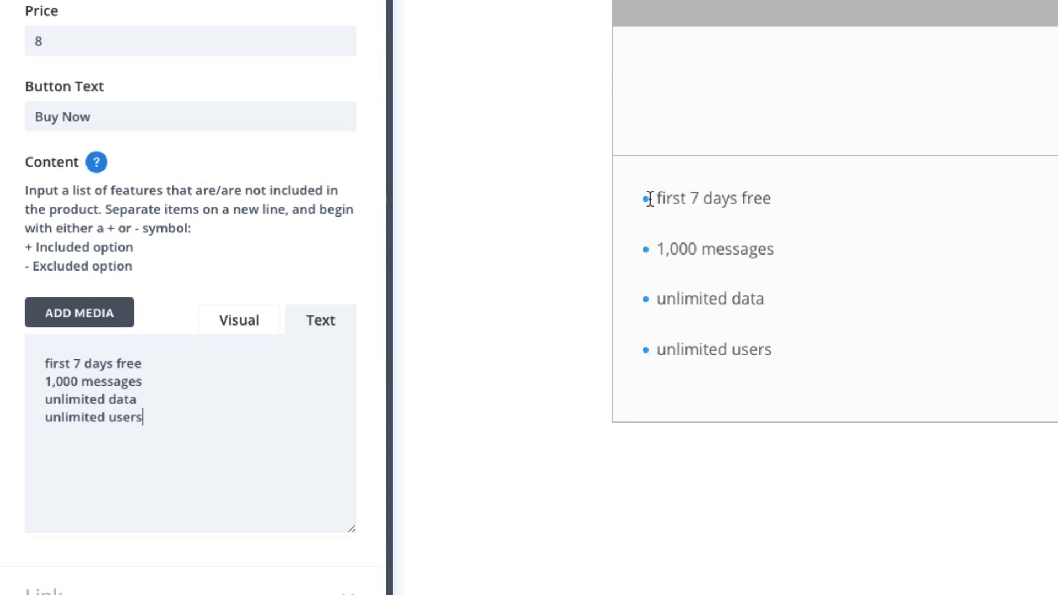
mouse_move(699, 352)
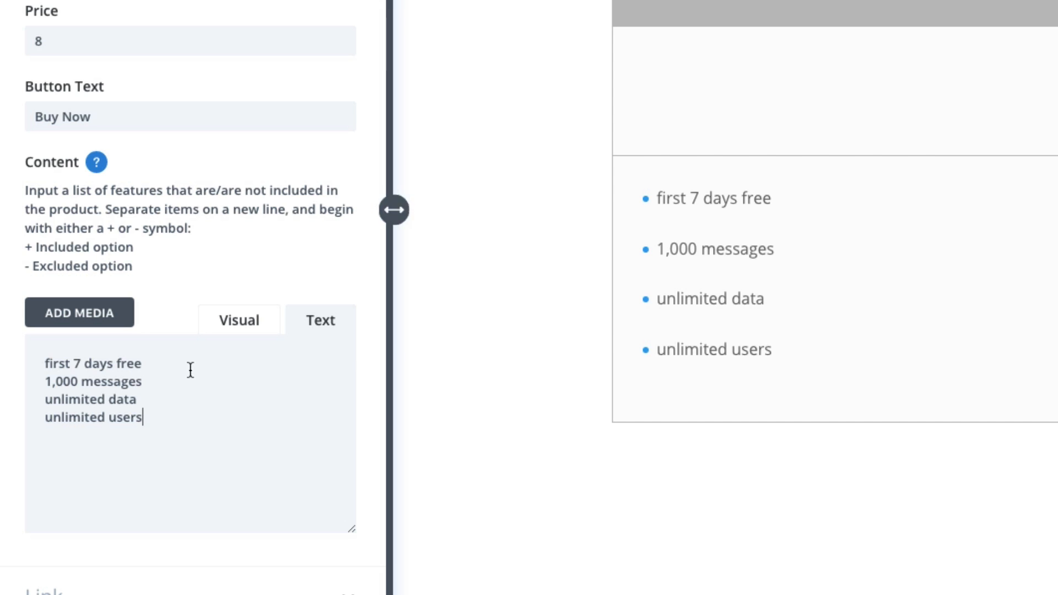
mouse_move(61, 256)
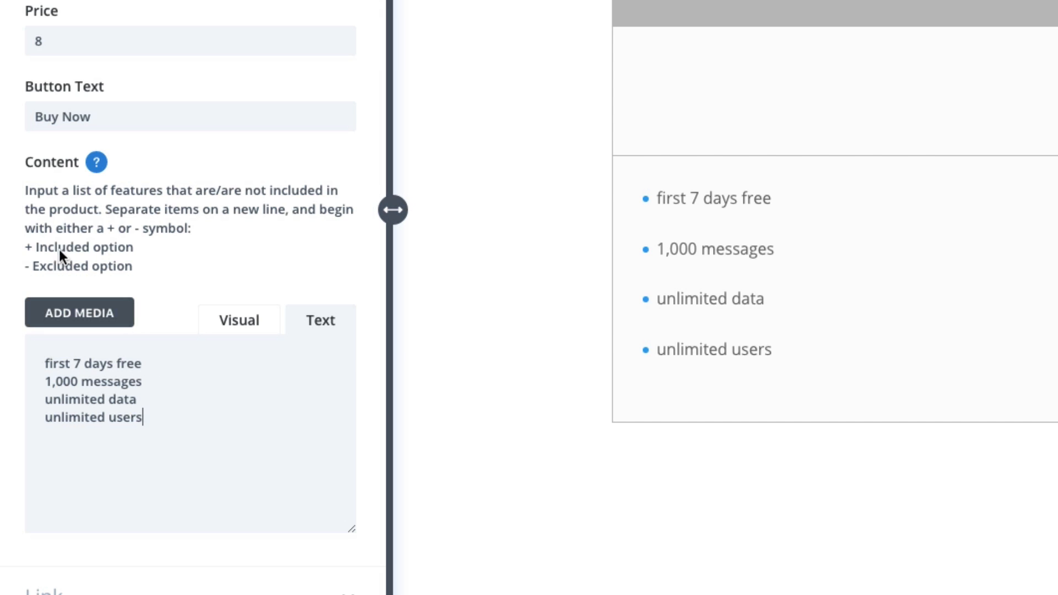
mouse_move(97, 163)
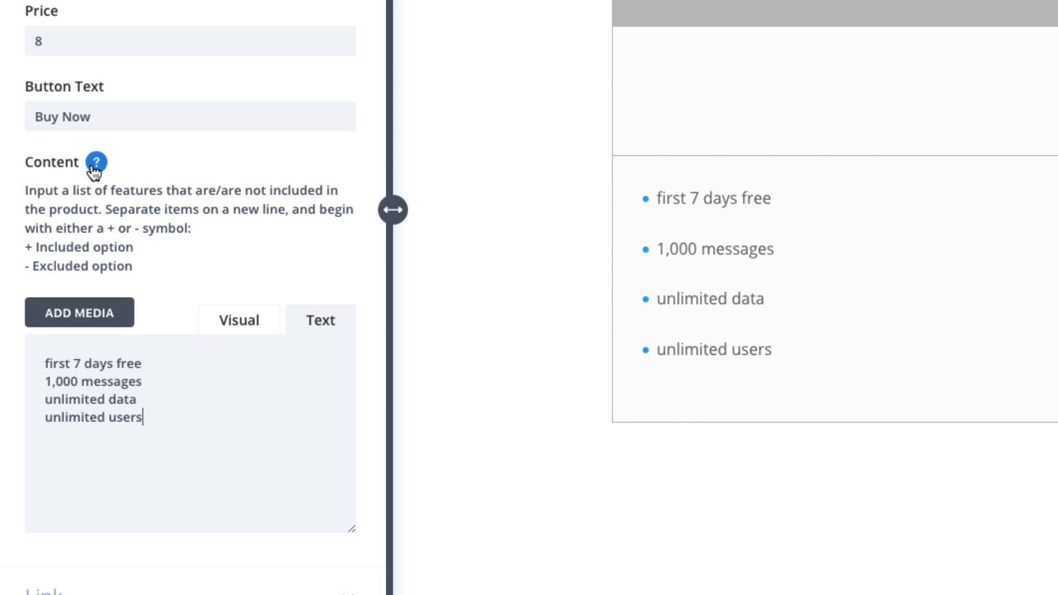
mouse_move(103, 183)
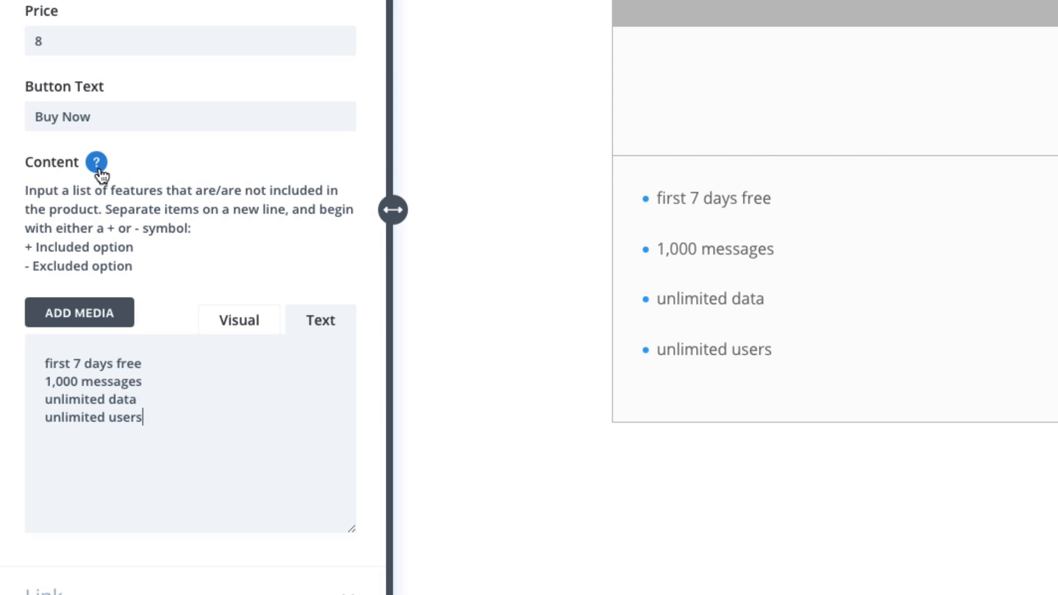
mouse_move(89, 215)
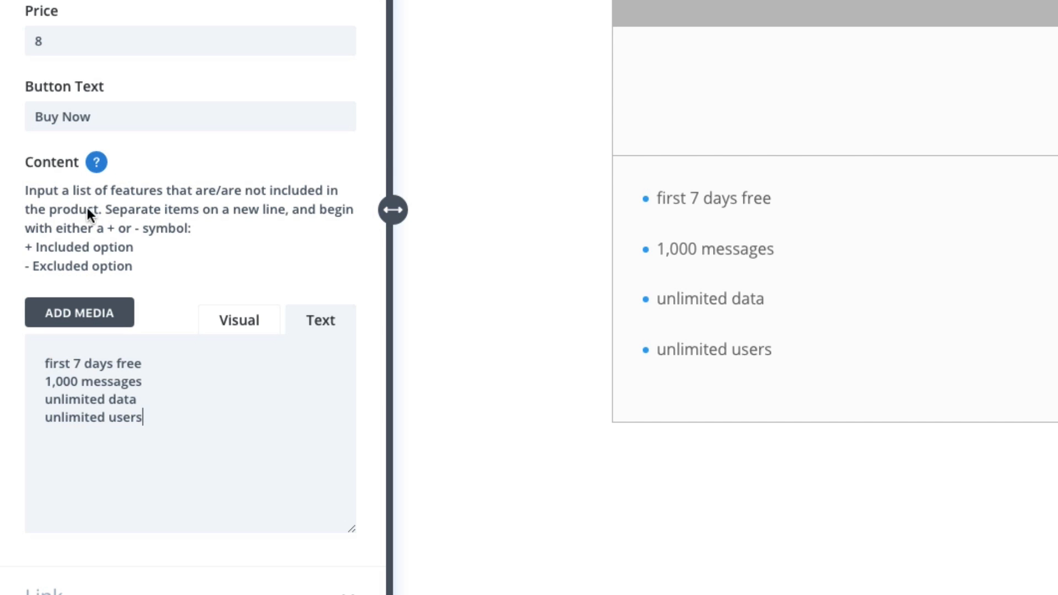
mouse_move(120, 277)
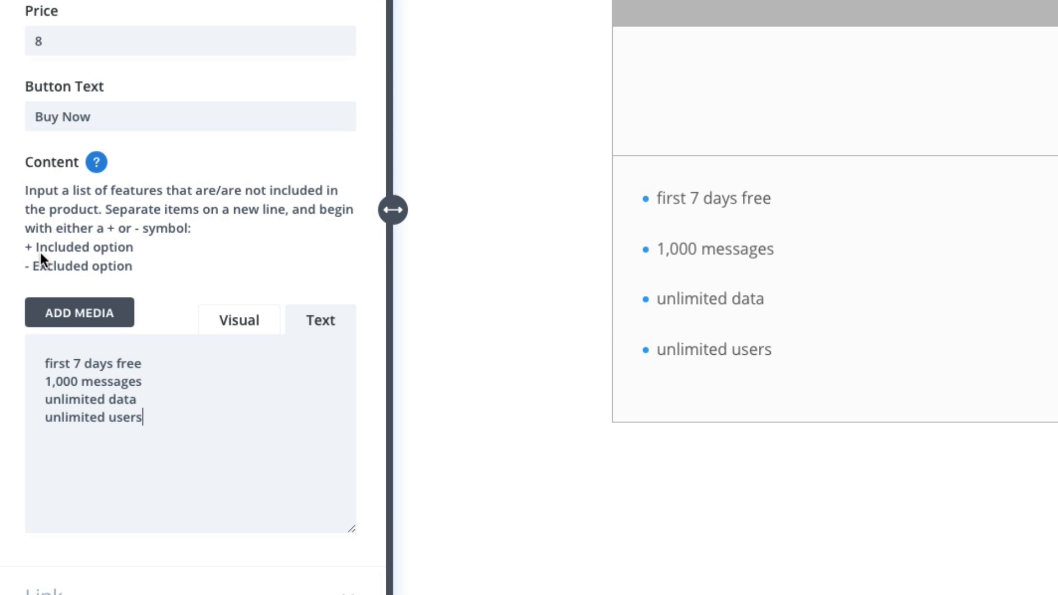
mouse_move(83, 310)
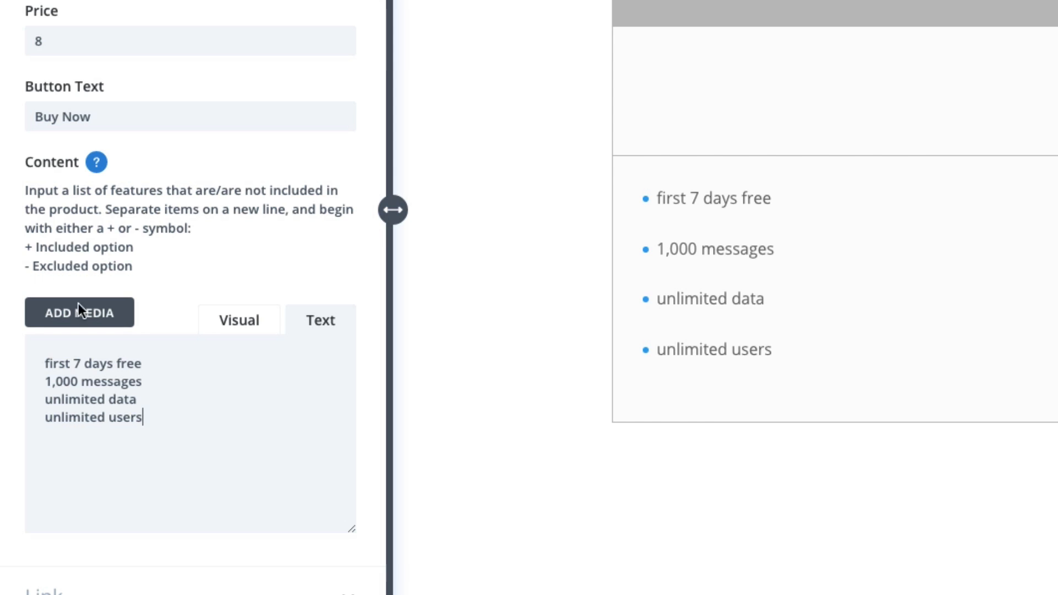
mouse_move(725, 242)
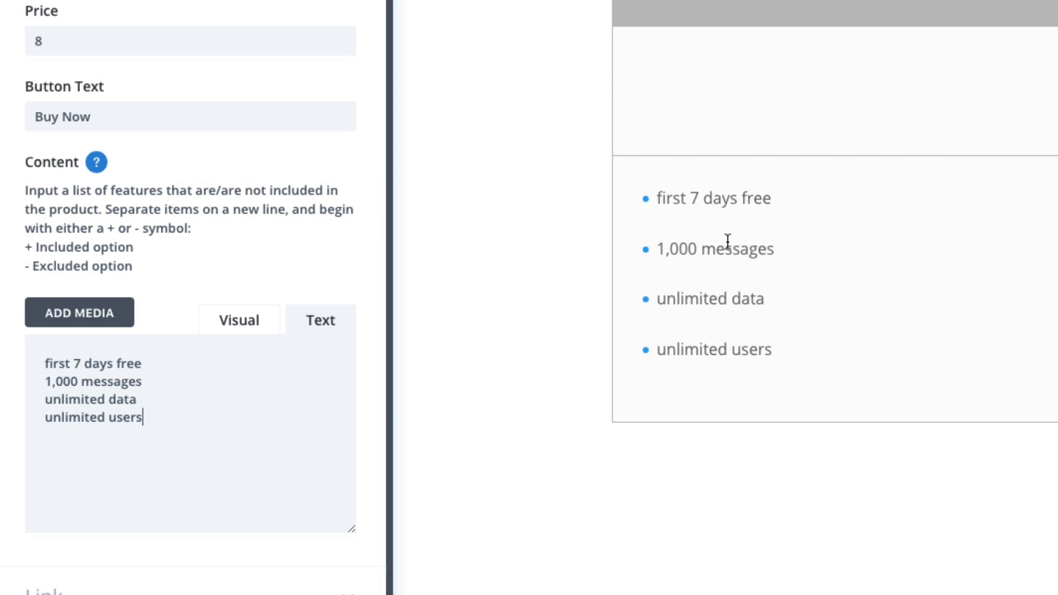
mouse_move(796, 283)
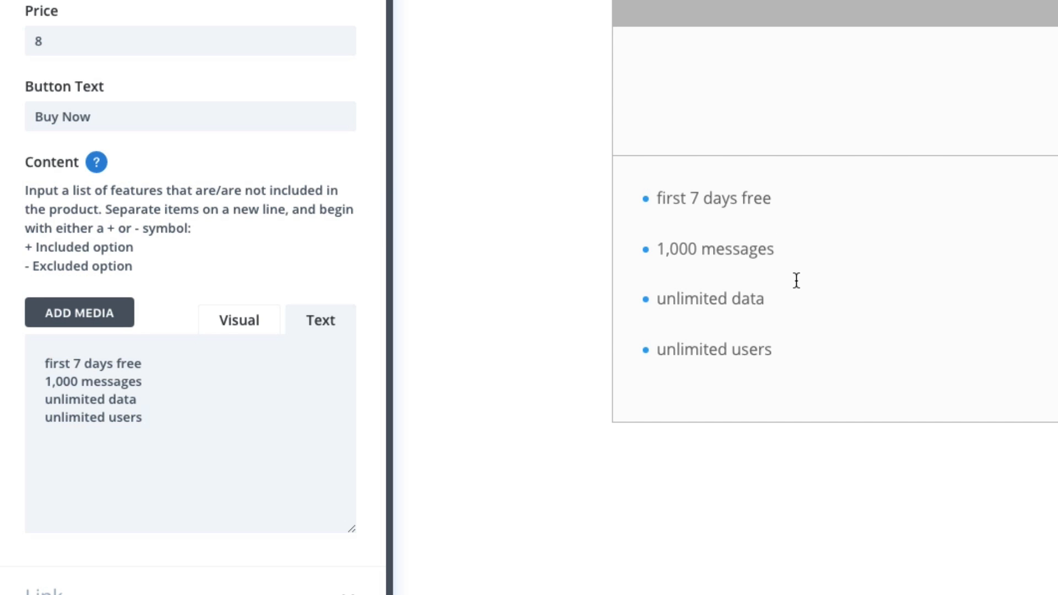
mouse_move(624, 321)
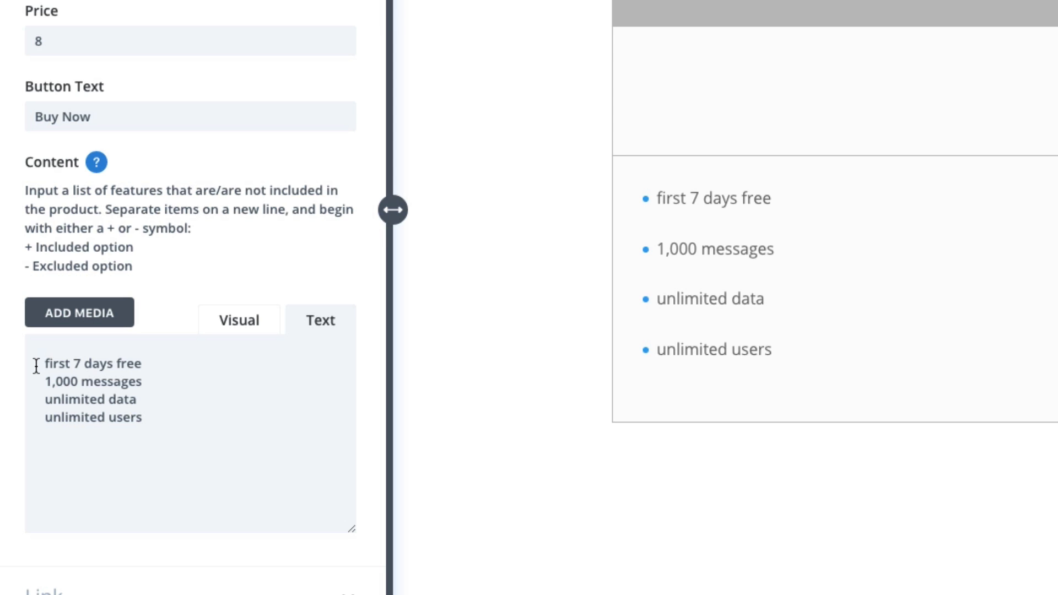
type("+")
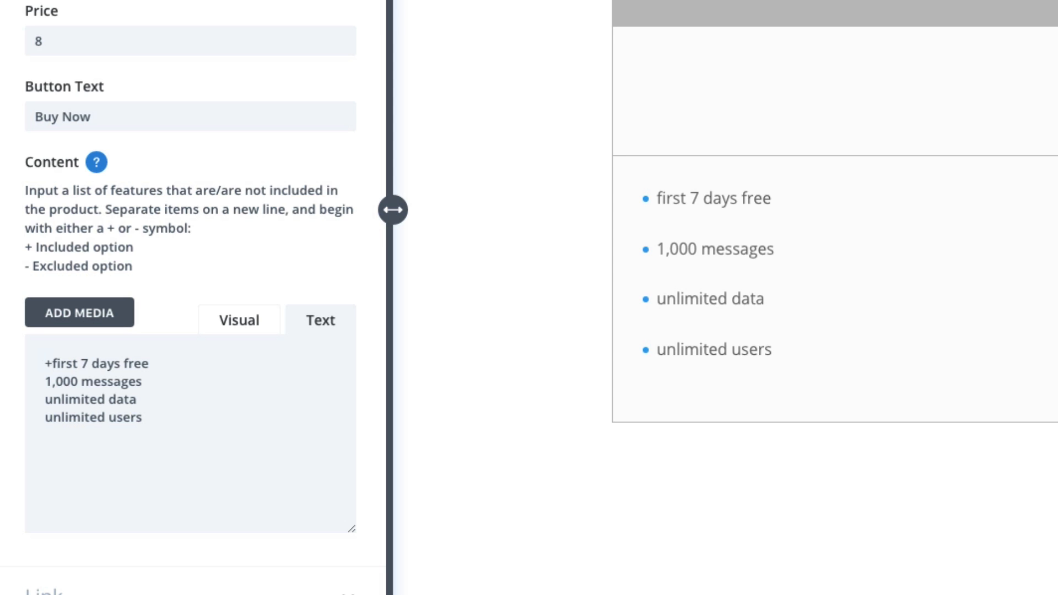
type(".")
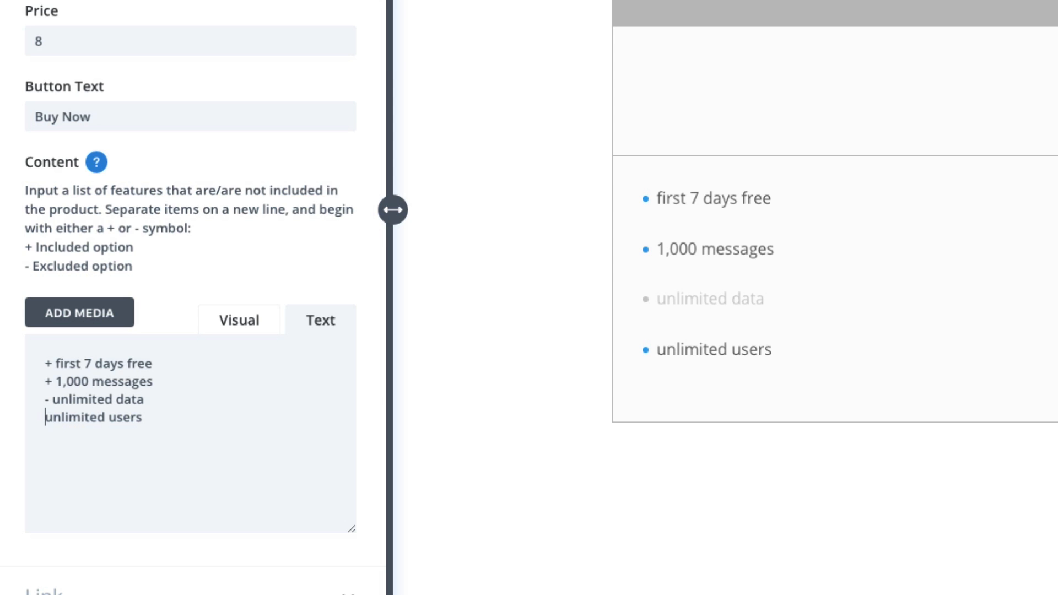
type("-")
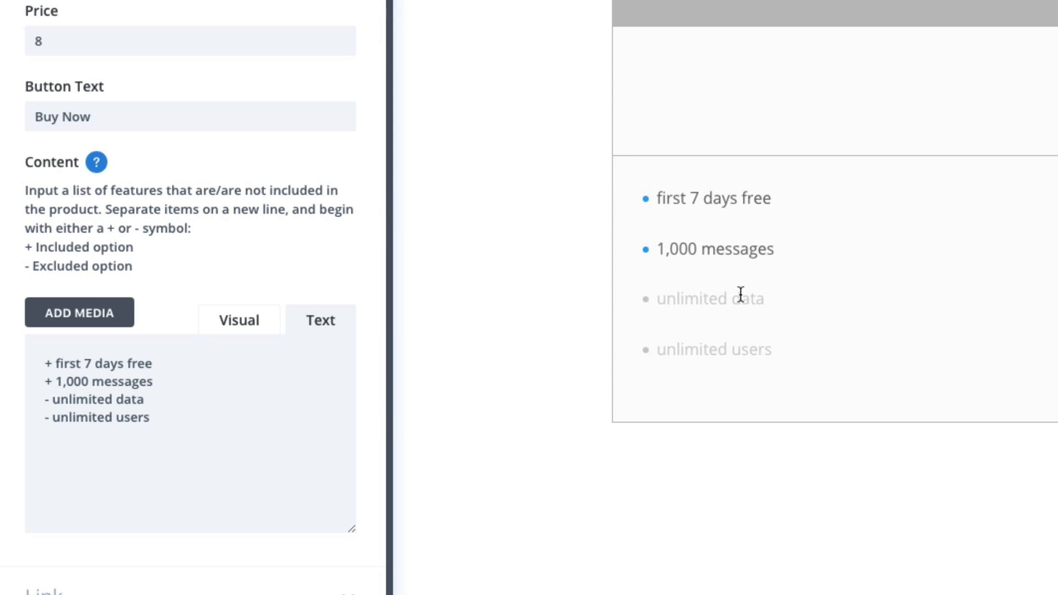
mouse_move(725, 274)
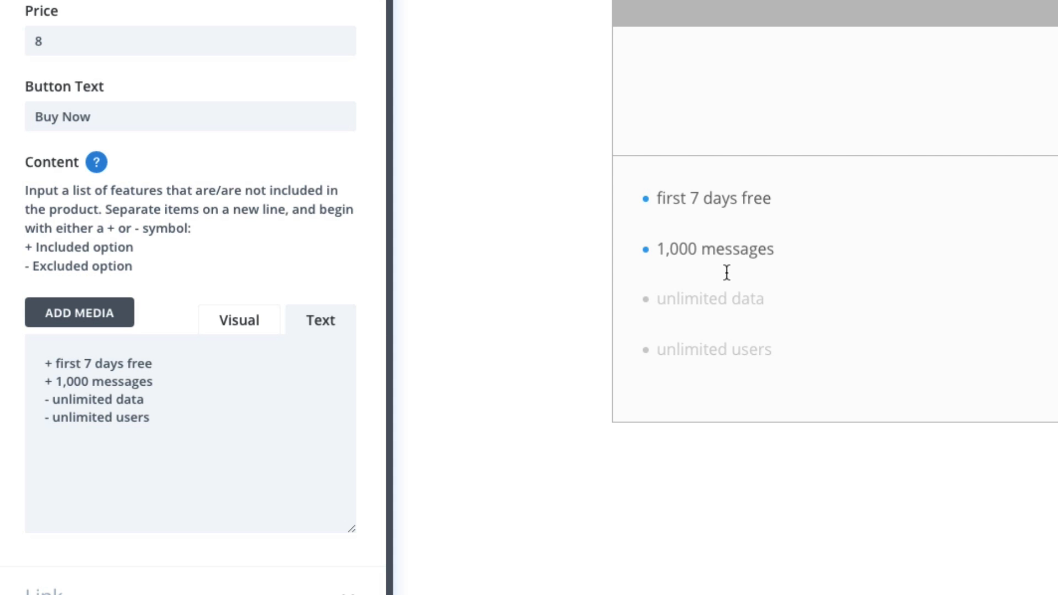
mouse_move(393, 209)
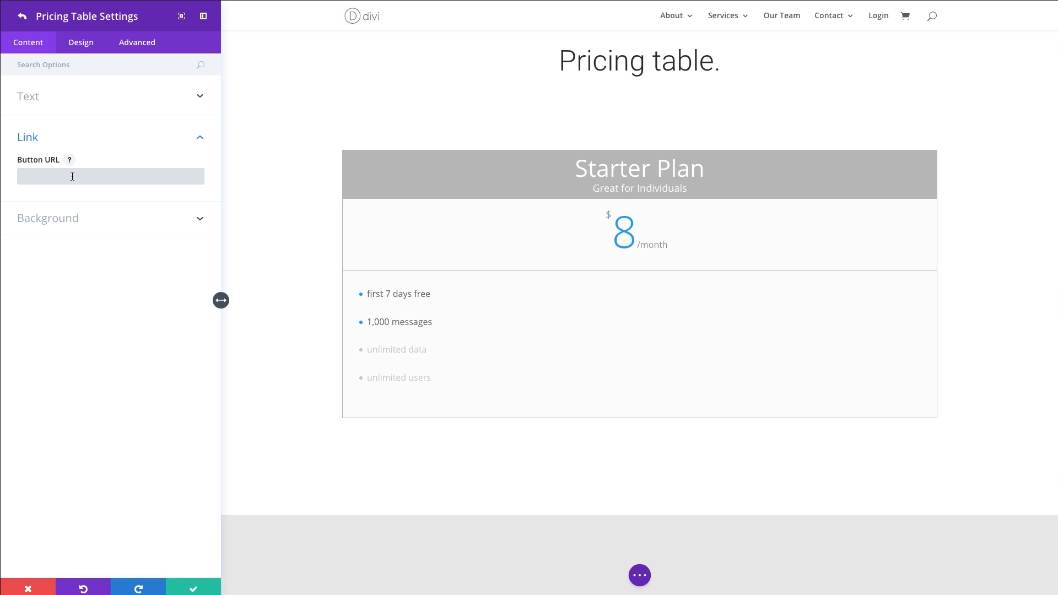
Set the Button URL to # and review the table's background options.
type("#")
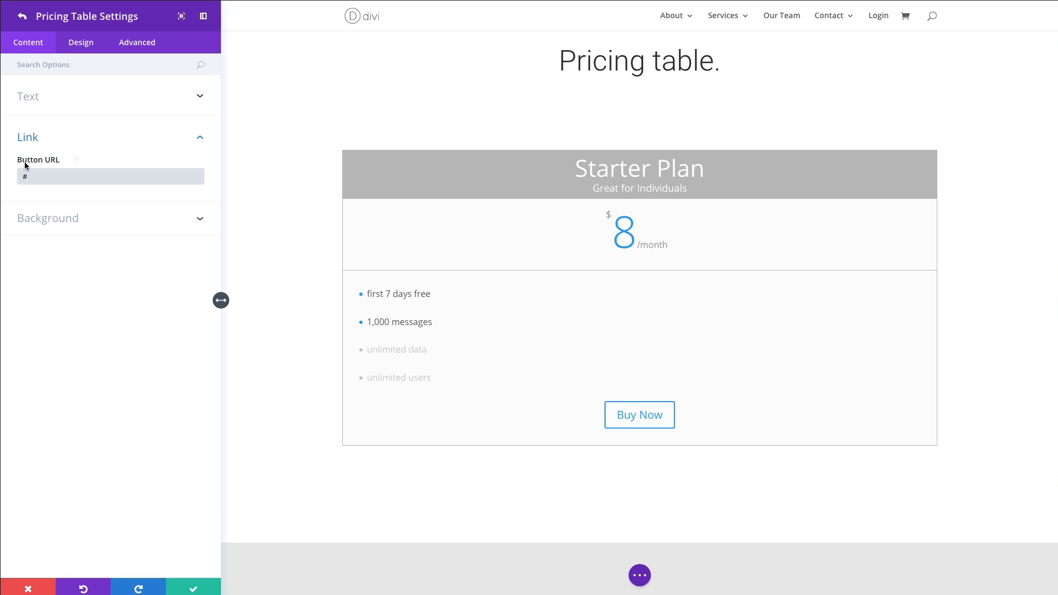
left_click(48, 218)
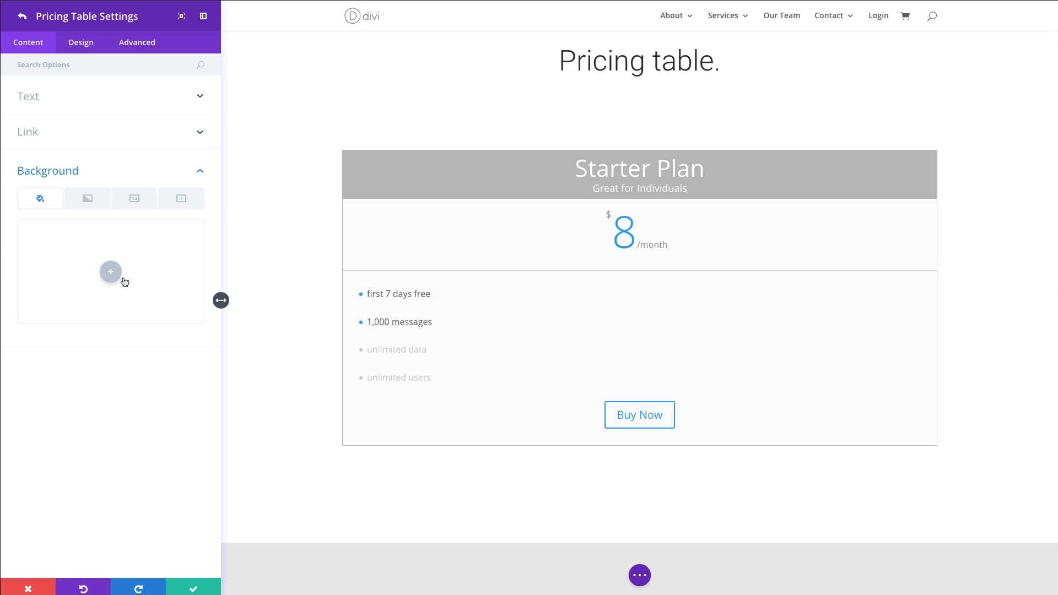
mouse_move(113, 276)
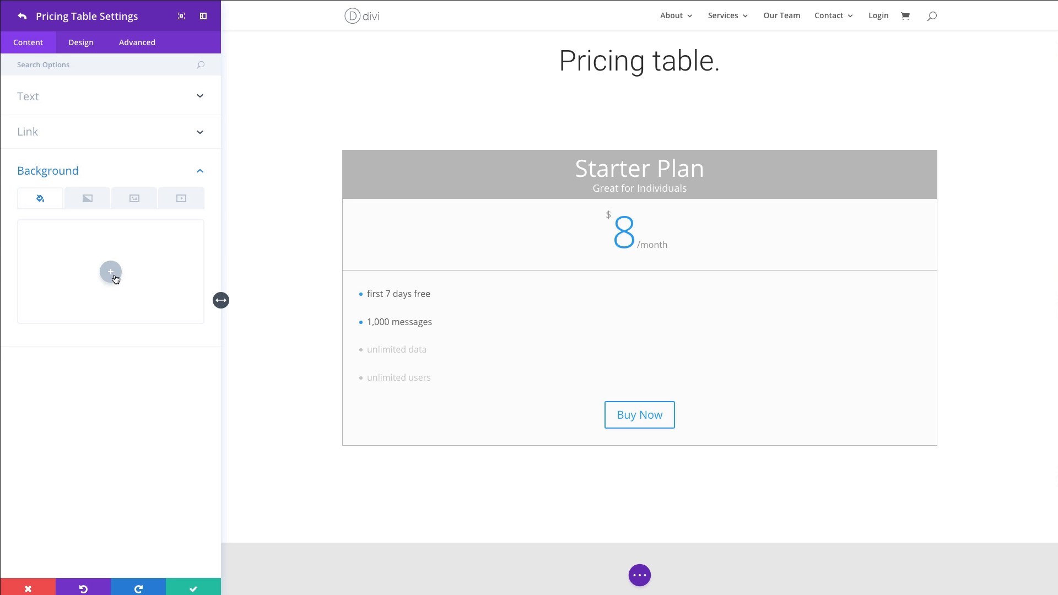
mouse_move(181, 368)
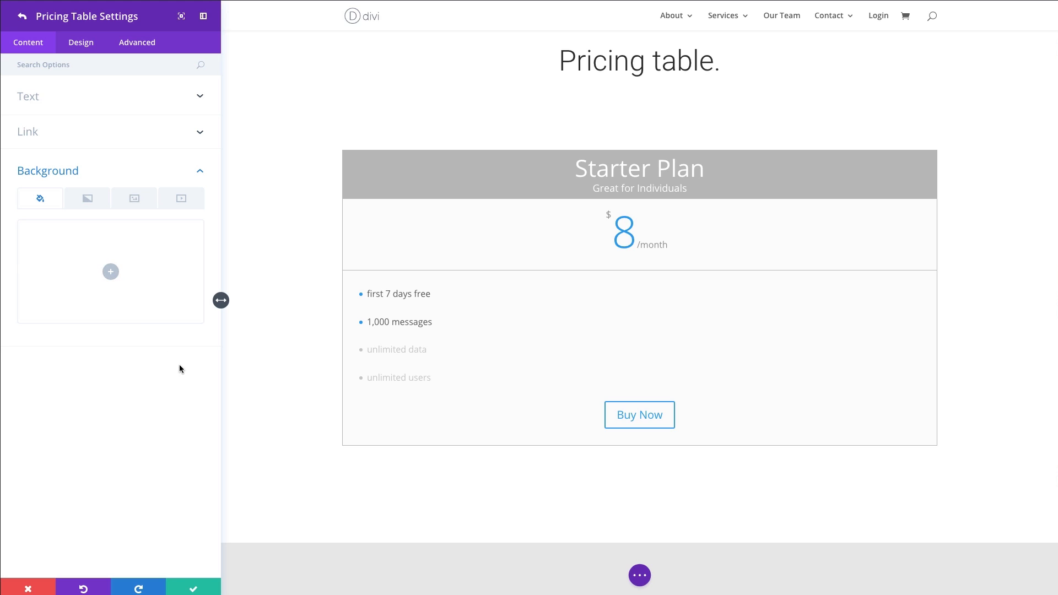
mouse_move(146, 371)
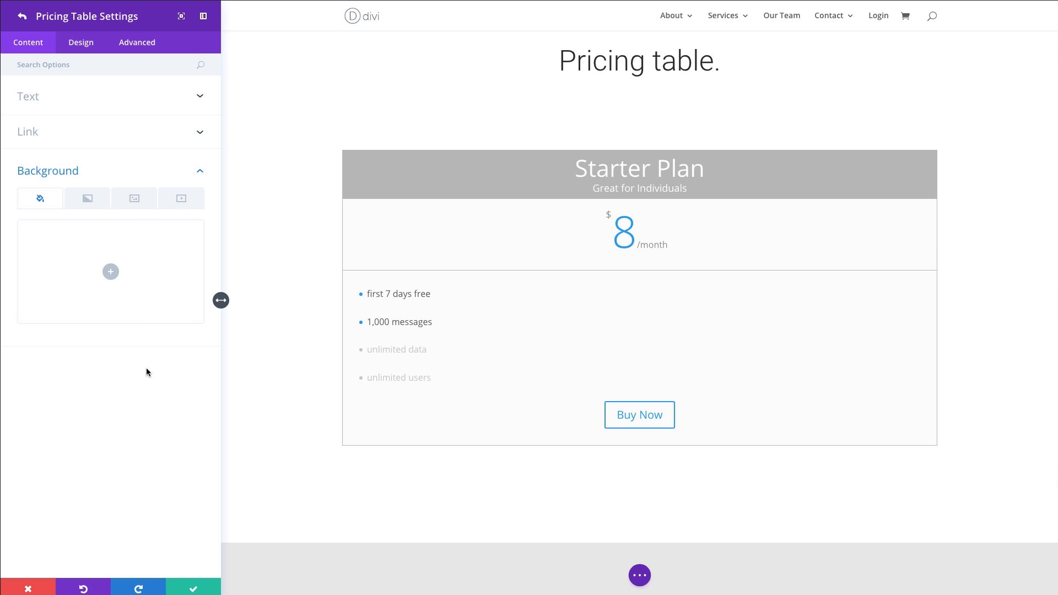
mouse_move(195, 198)
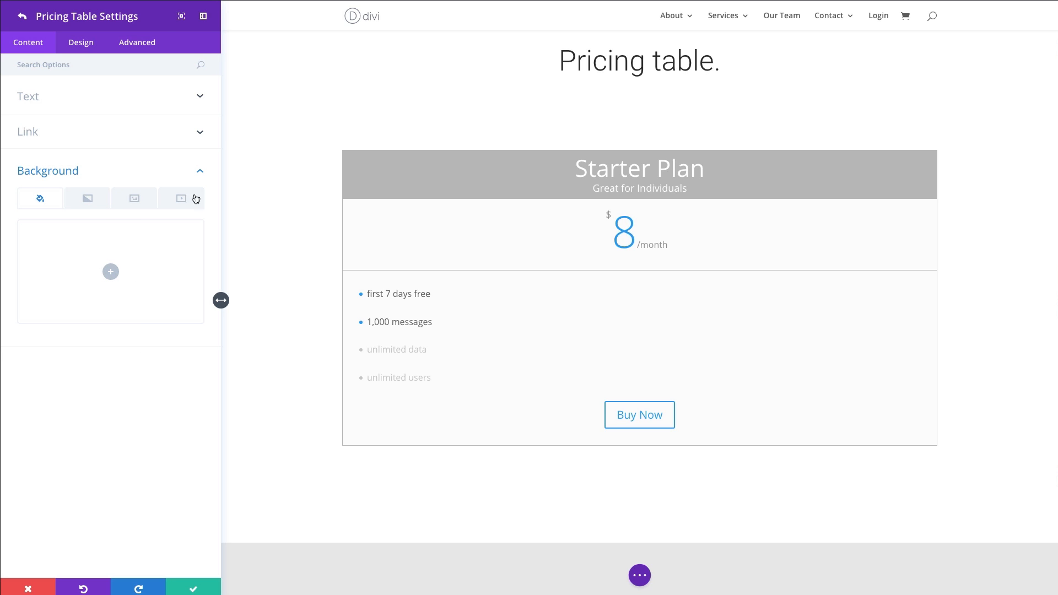
mouse_move(90, 45)
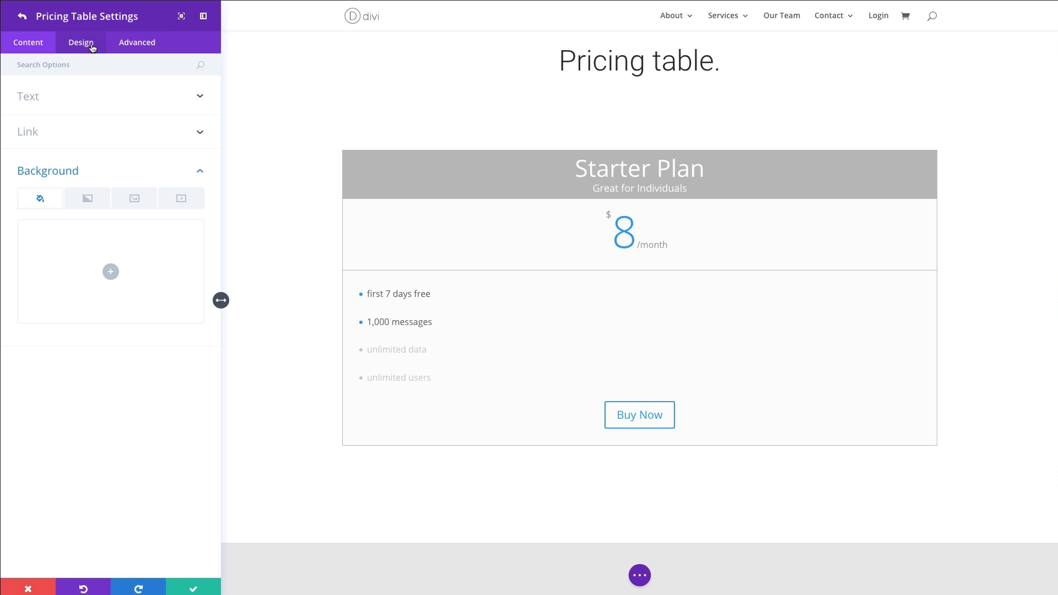
left_click(81, 42)
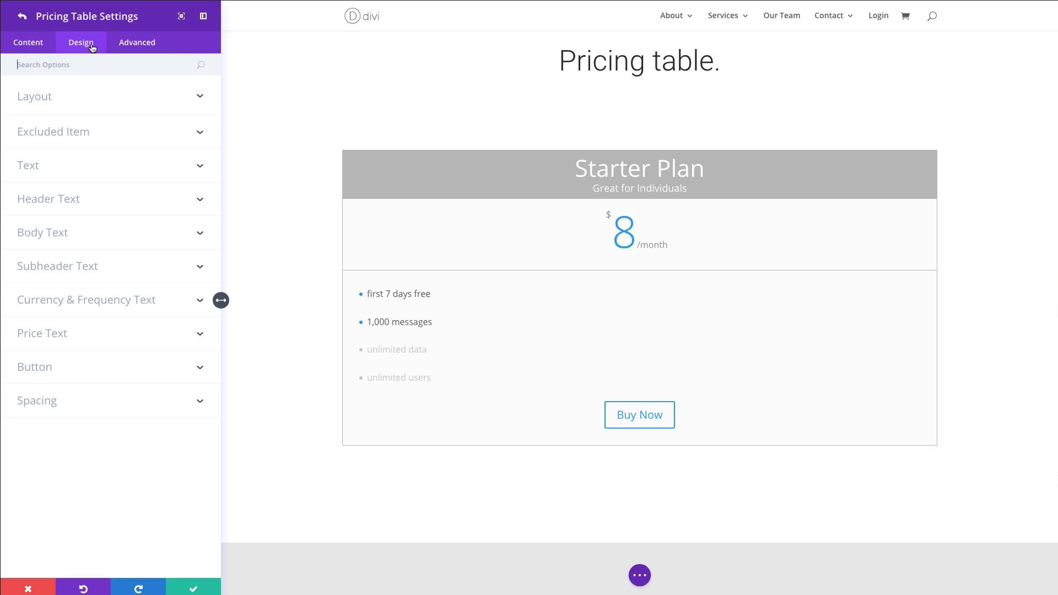
mouse_move(104, 103)
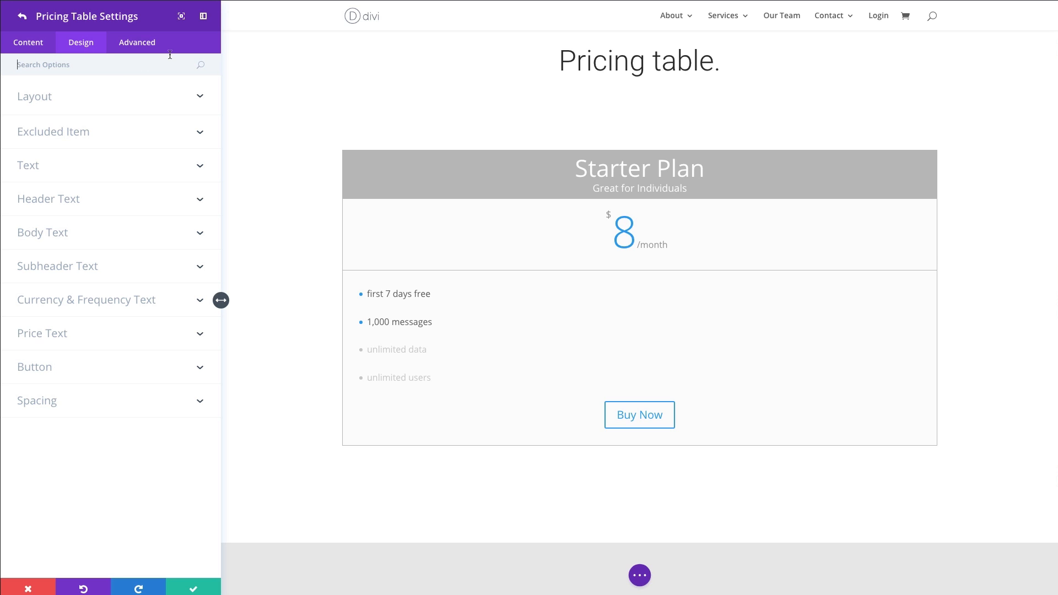
mouse_move(154, 47)
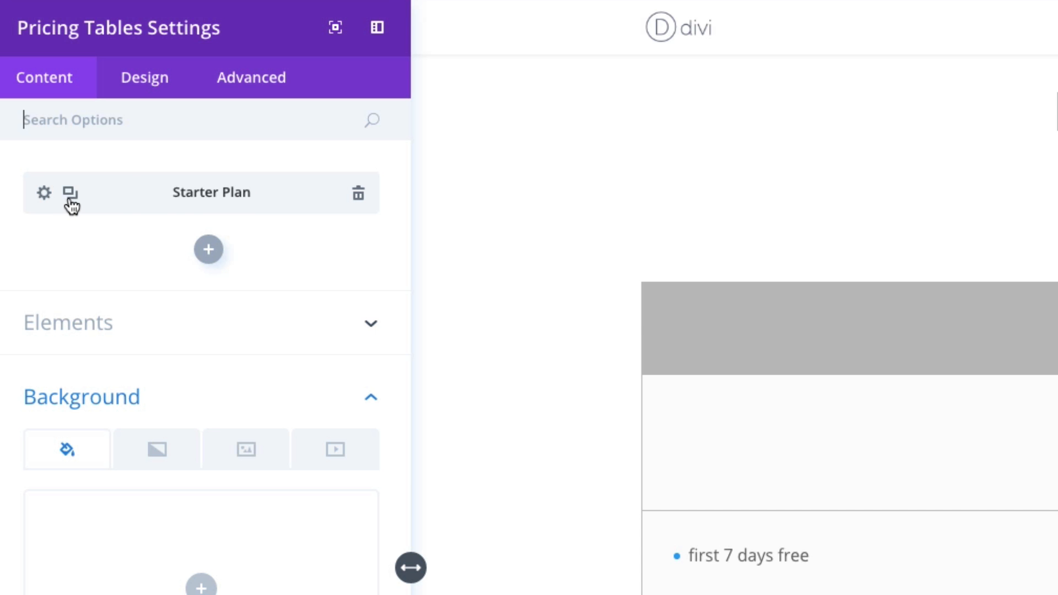
Duplicate the Starter Plan so three identical columns sit side by side.
left_click(69, 194)
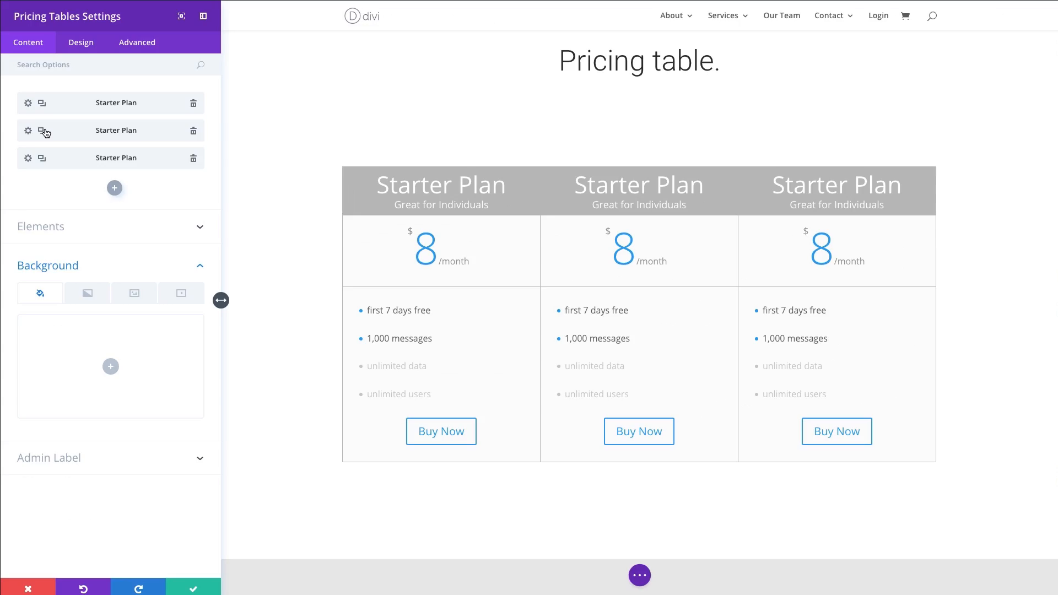
mouse_move(783, 379)
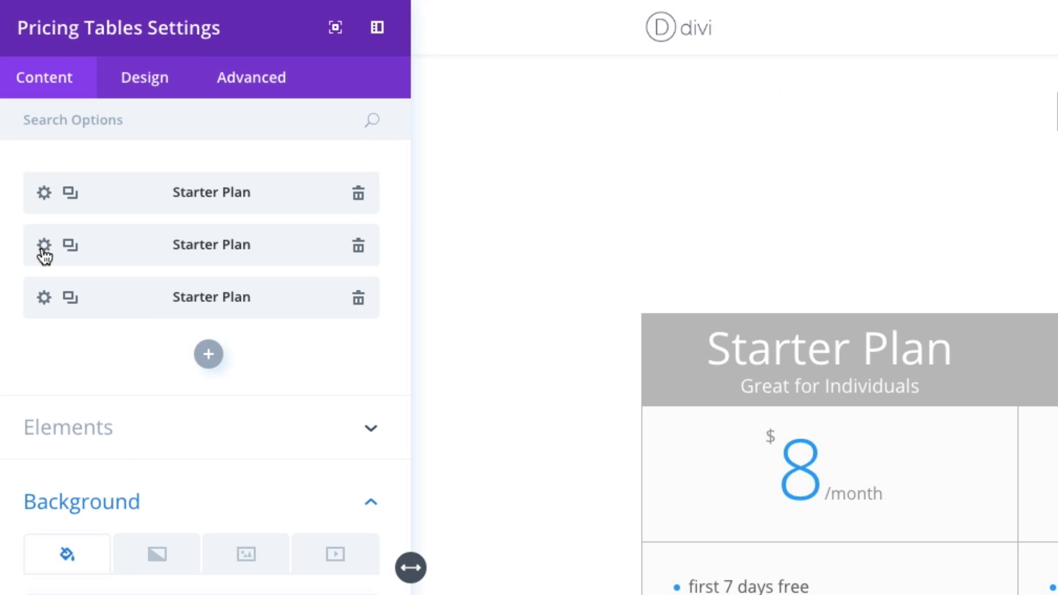
Rename the second column to Business Plan with subtitle Great for Teams.
left_click(44, 244)
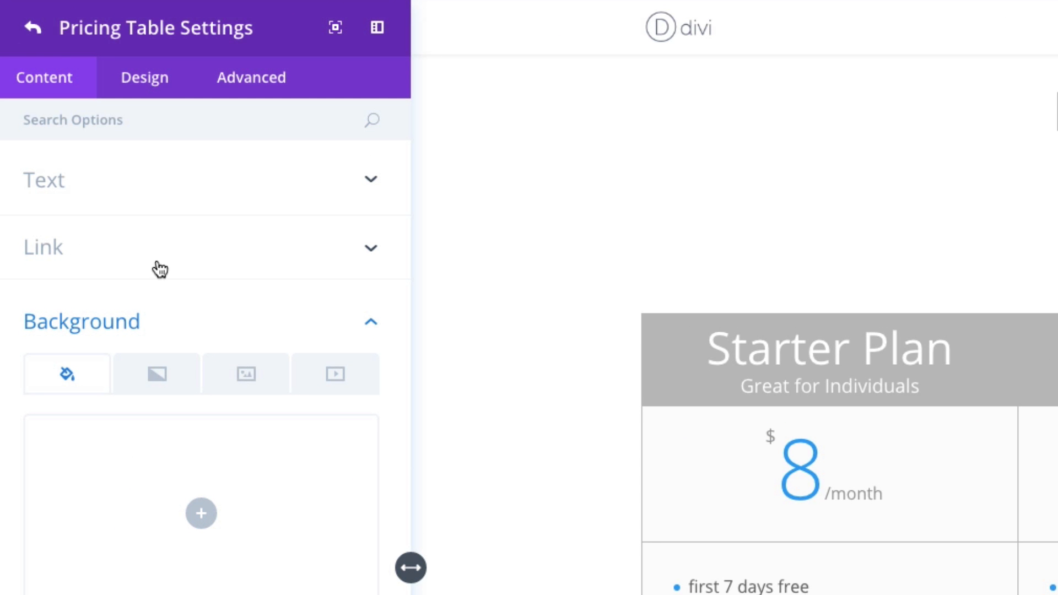
left_click(43, 178)
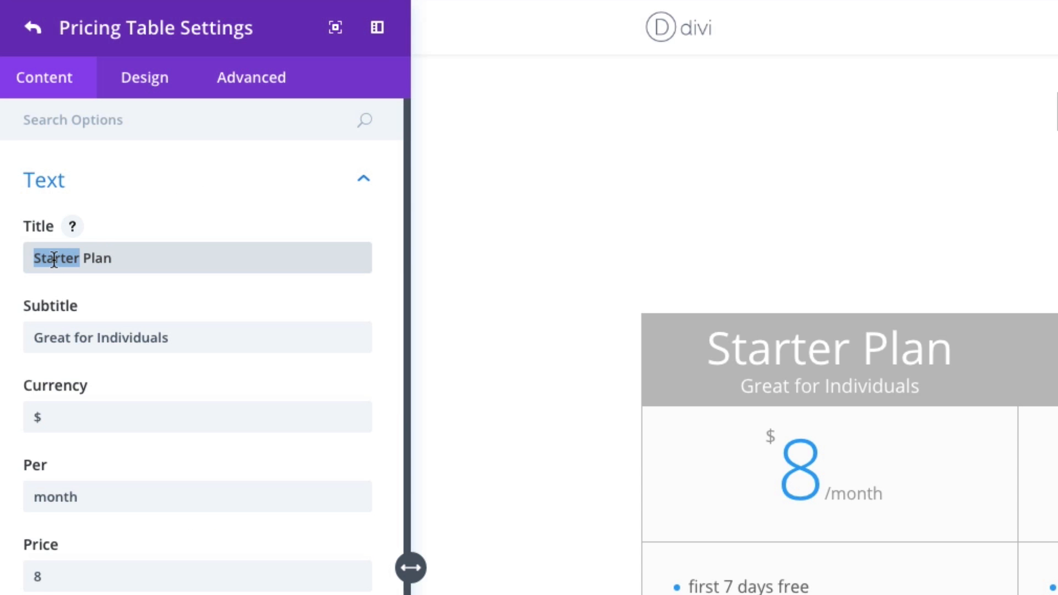
type("Business Plan")
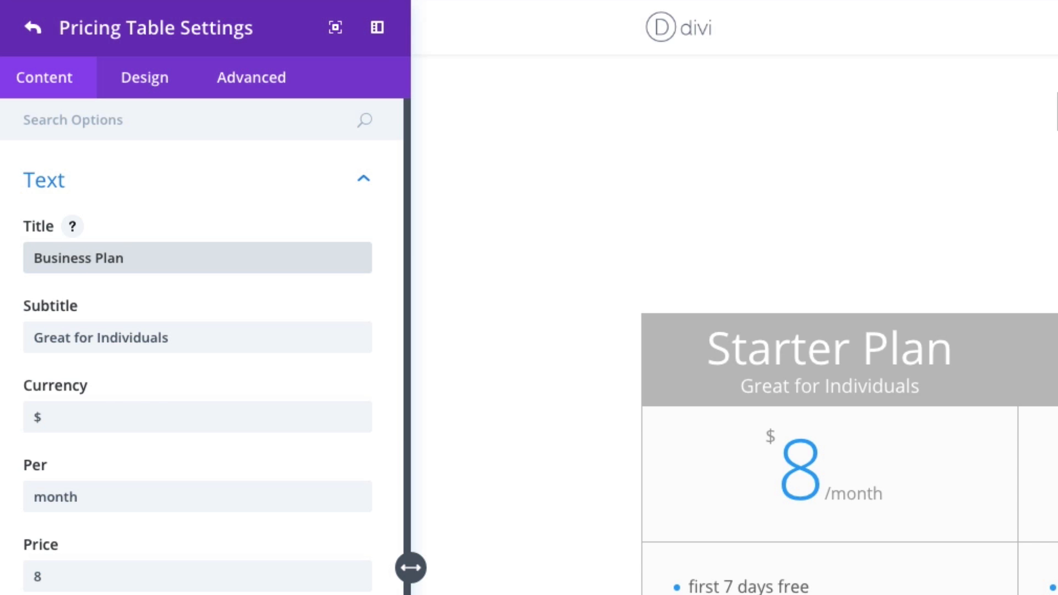
double_click(120, 338)
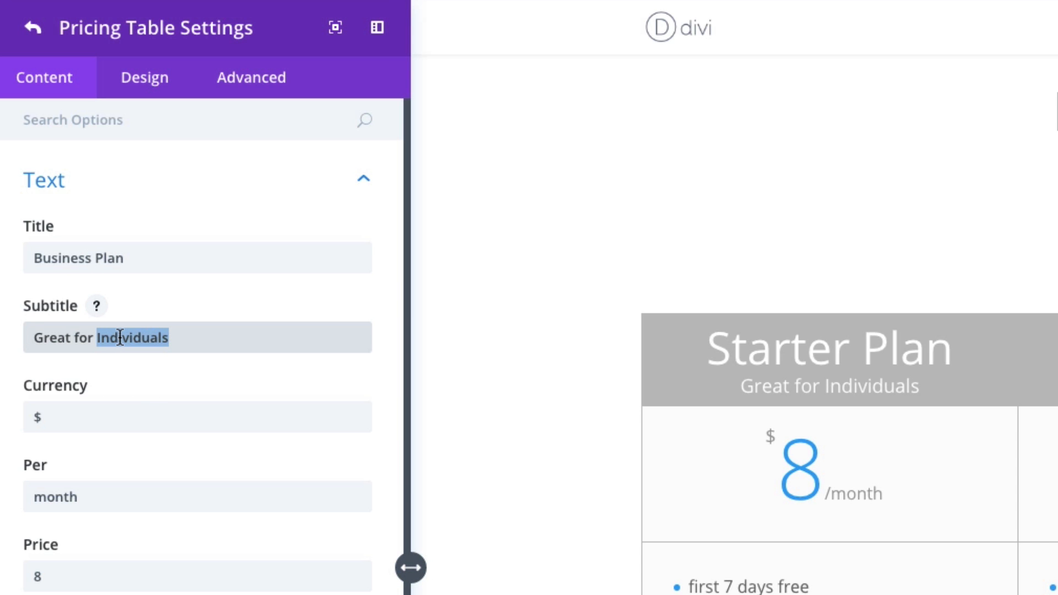
type("Great for Tea")
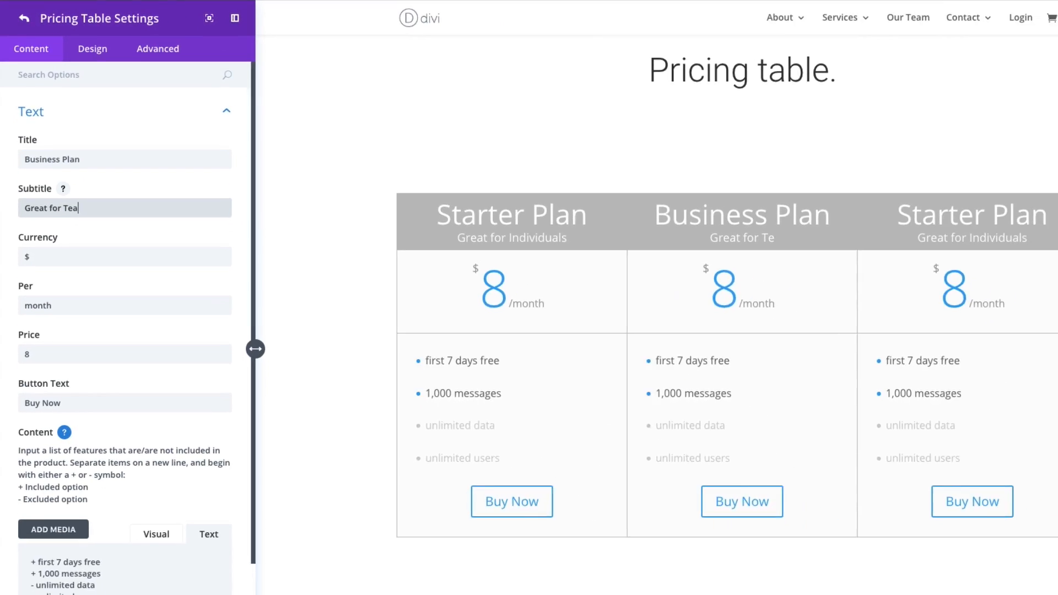
type("ms")
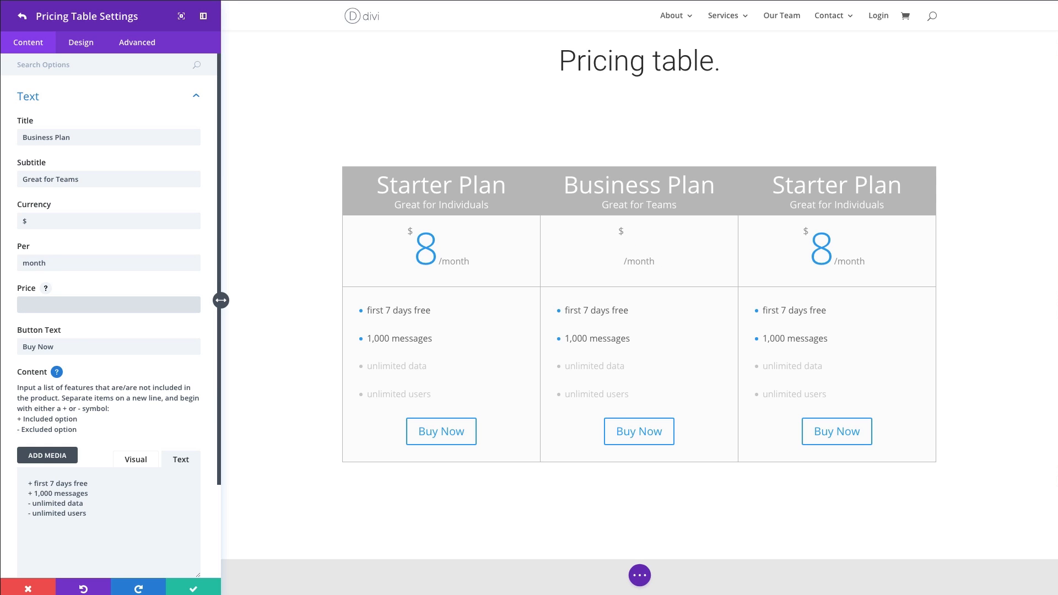
Set the Business Plan price to 28 and include unlimited data in its features.
type("2")
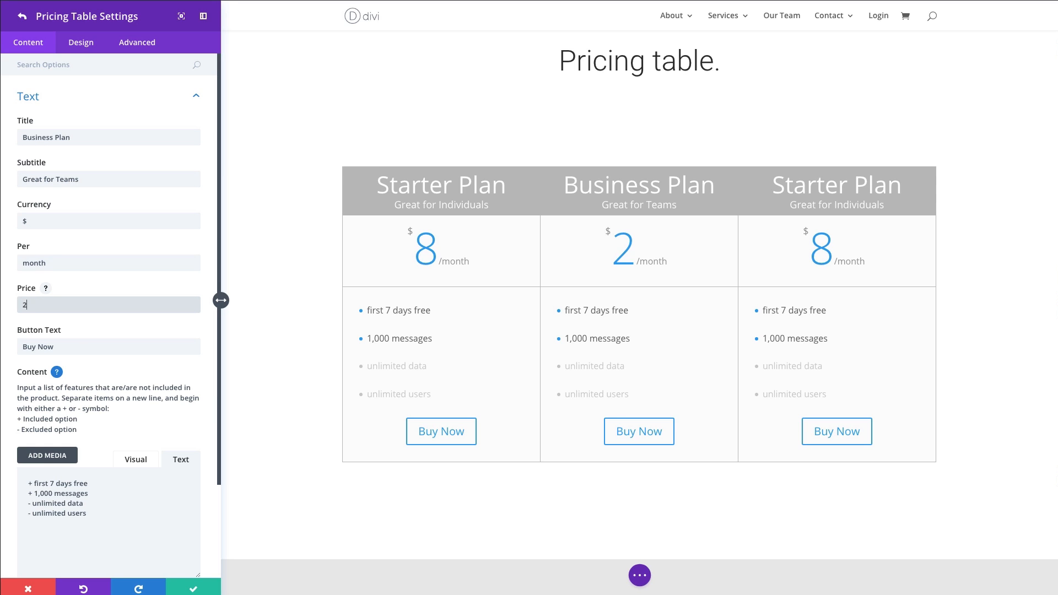
type("8")
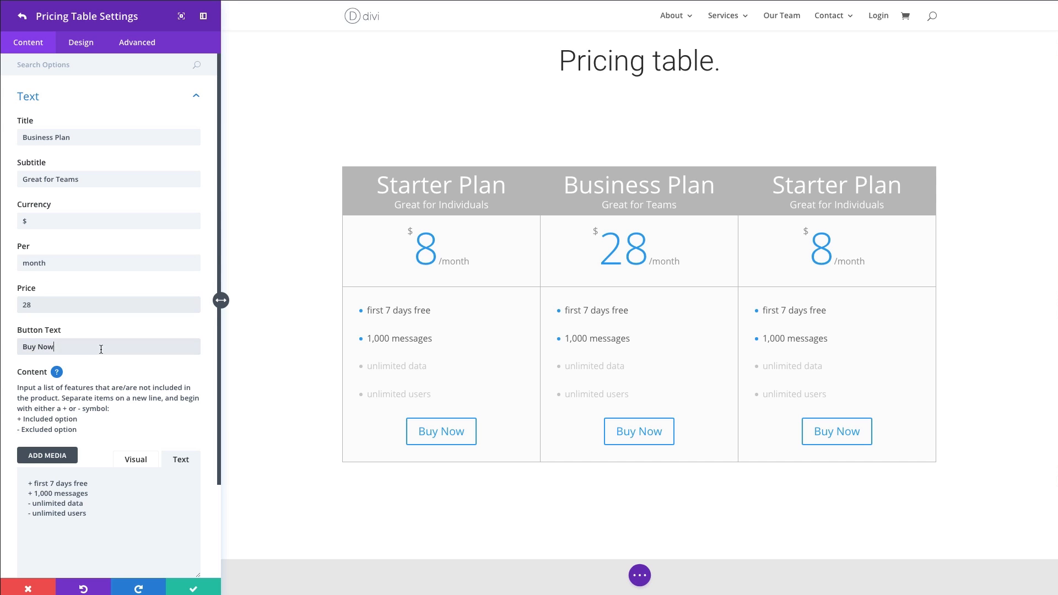
mouse_move(116, 351)
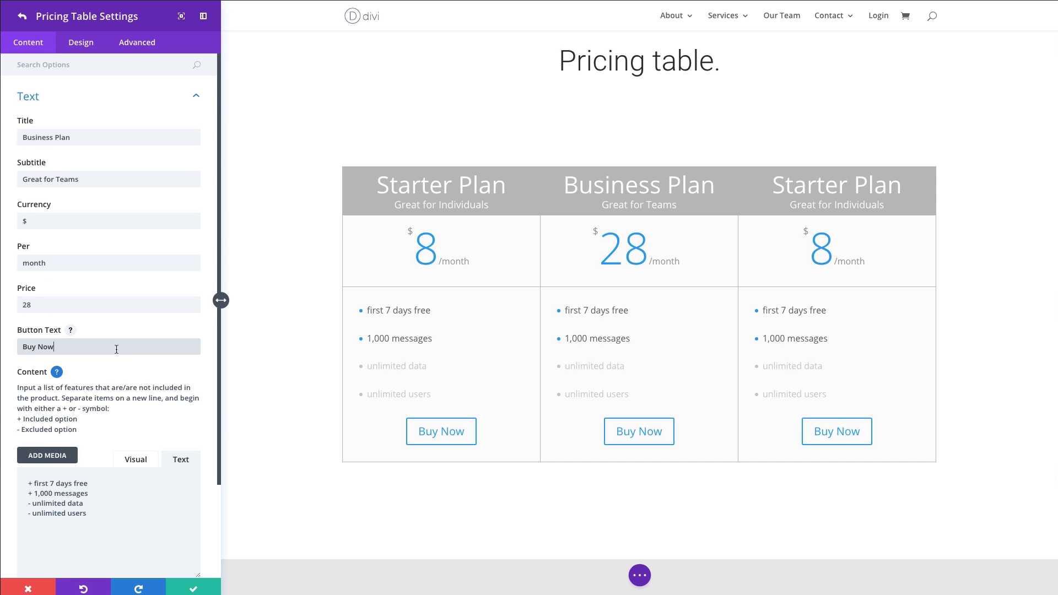
scroll("down", 3)
type("+")
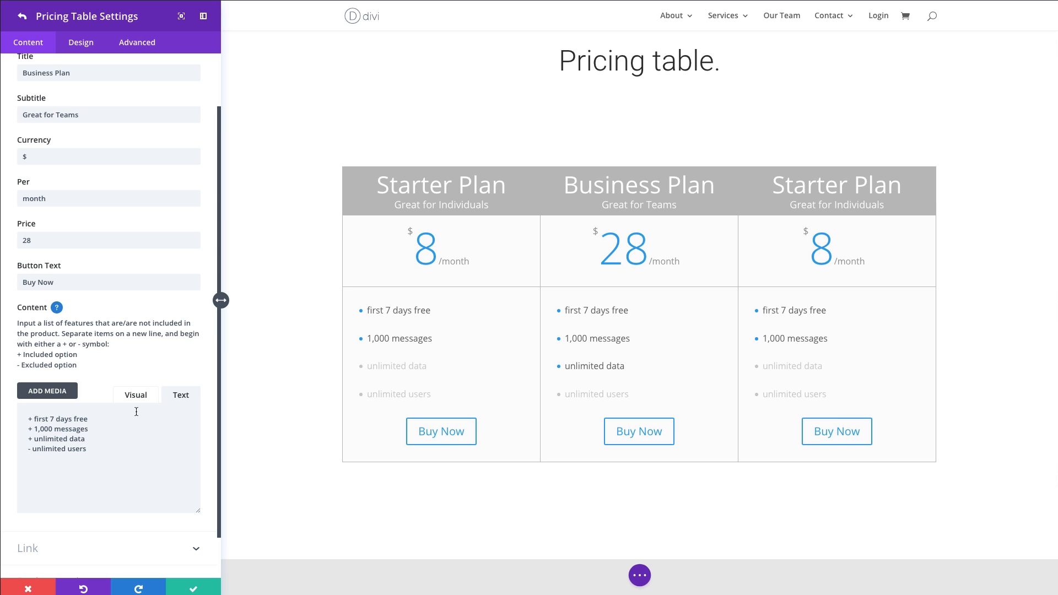
scroll("down", 3)
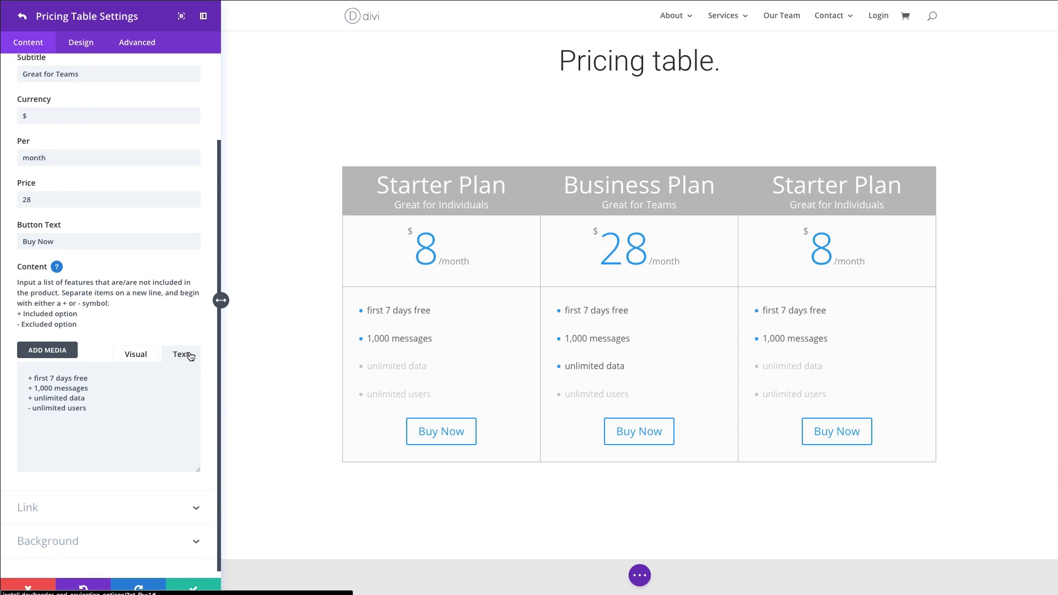
Make the third column Extended Plan, Great for Companies, priced 48 per month.
left_click(20, 15)
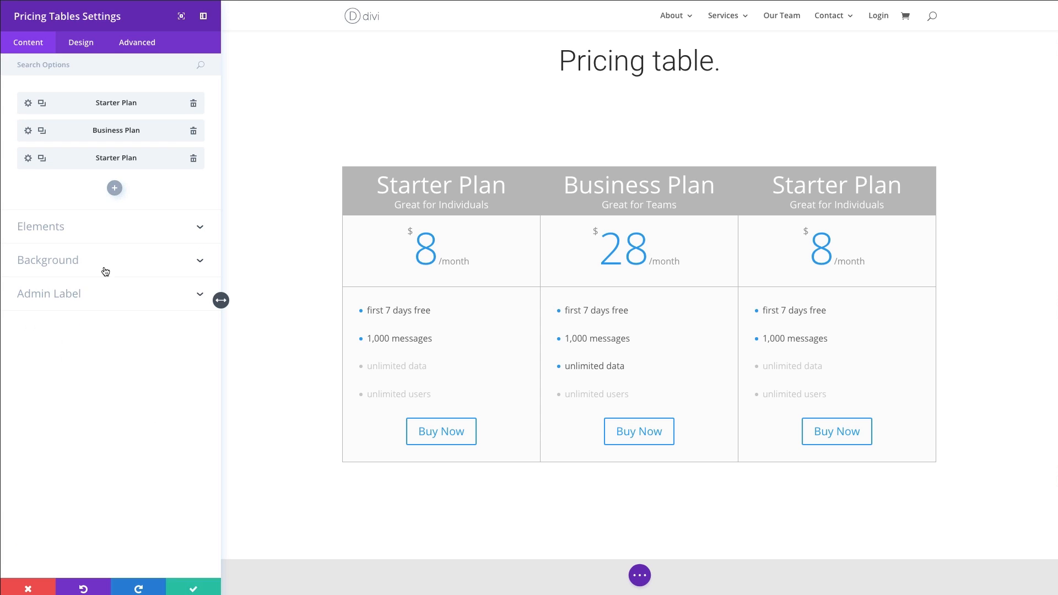
mouse_move(28, 162)
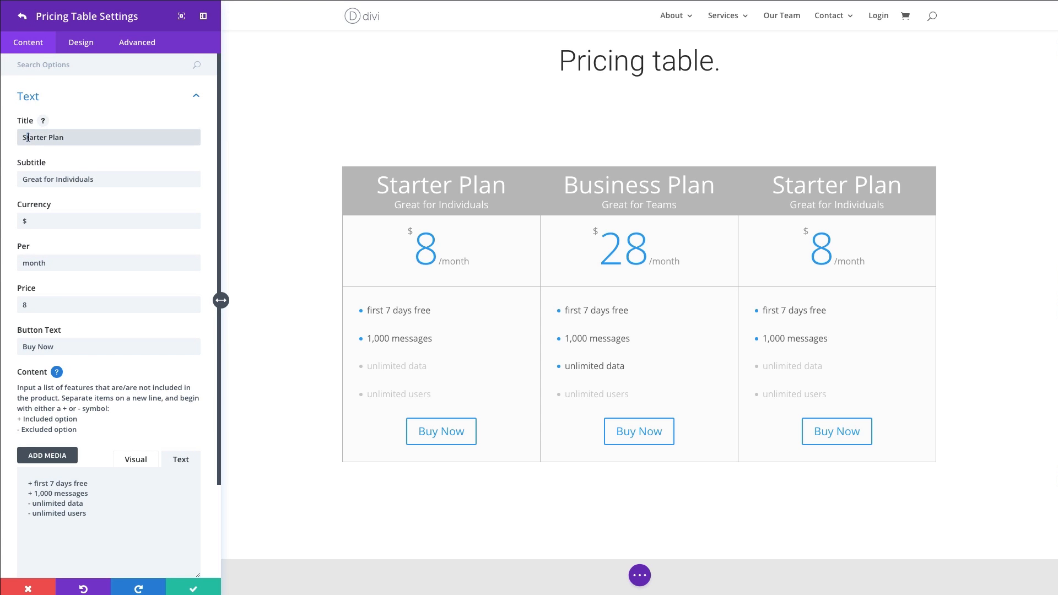
double_click(33, 137)
type("Extended")
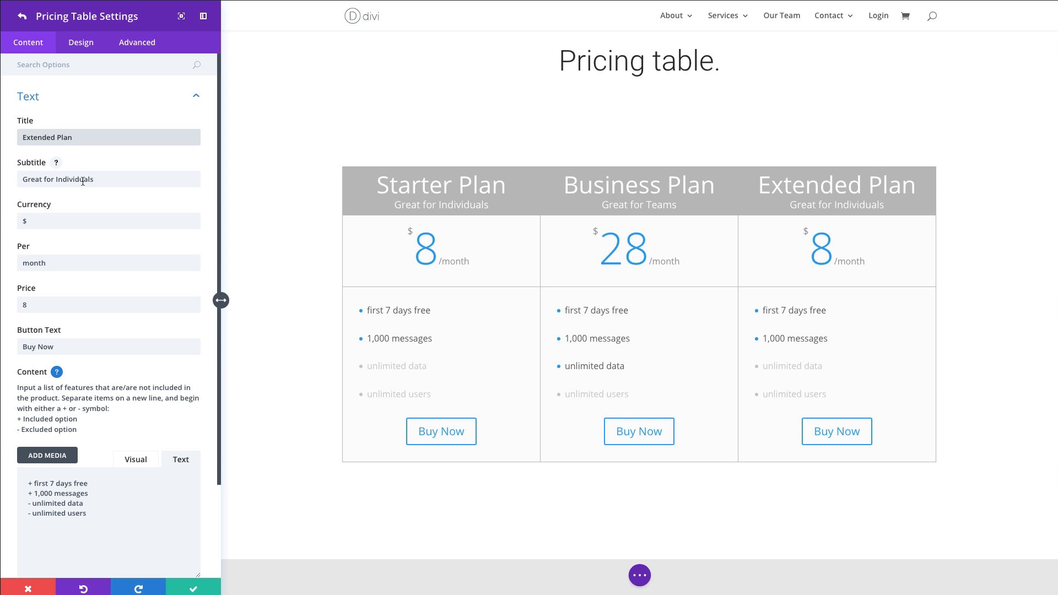
double_click(77, 179)
type("Companie")
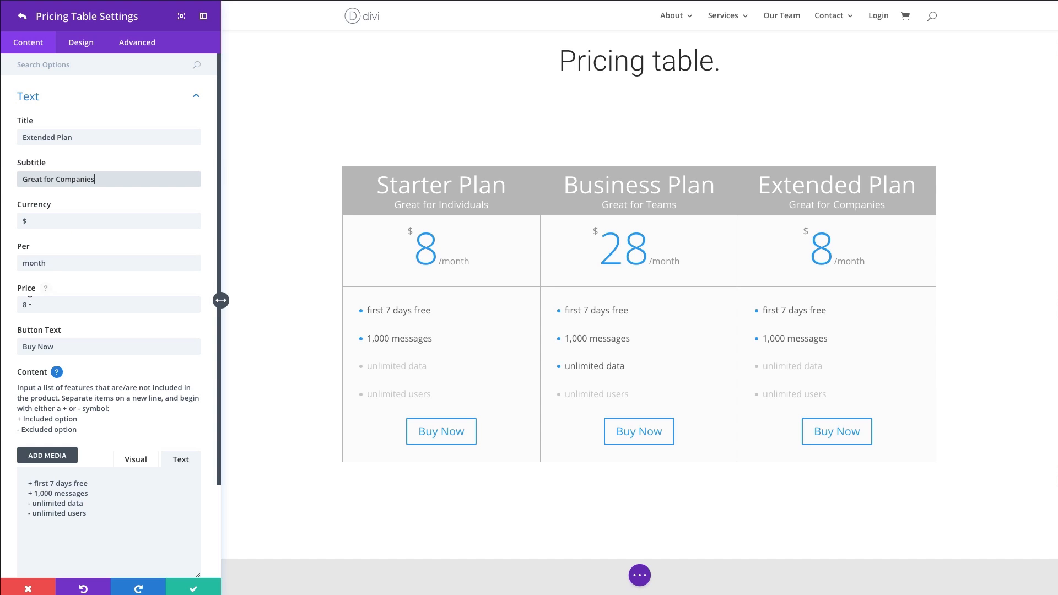
key("Backspace")
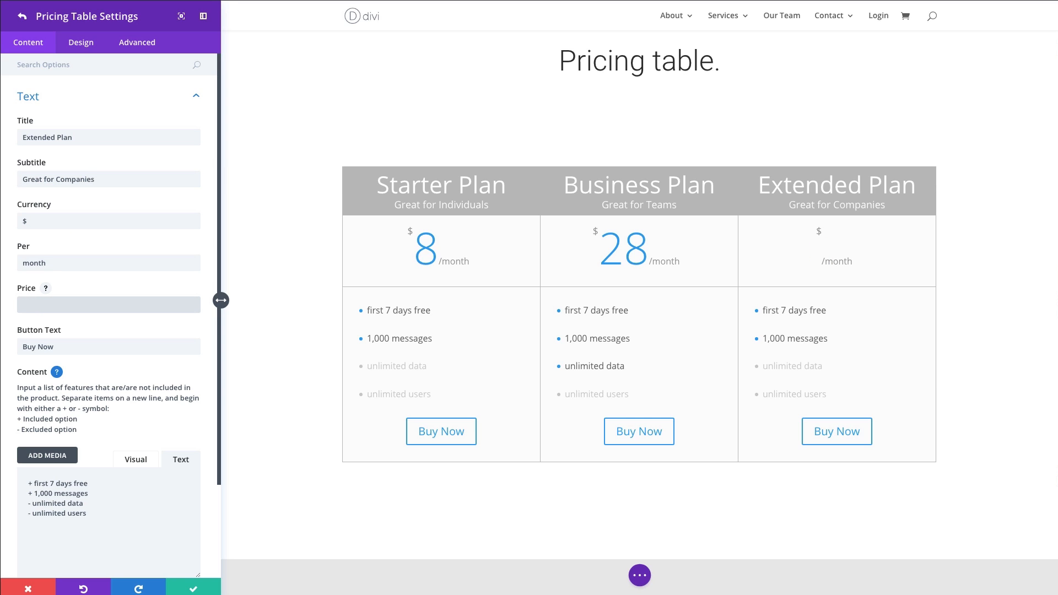
type("48")
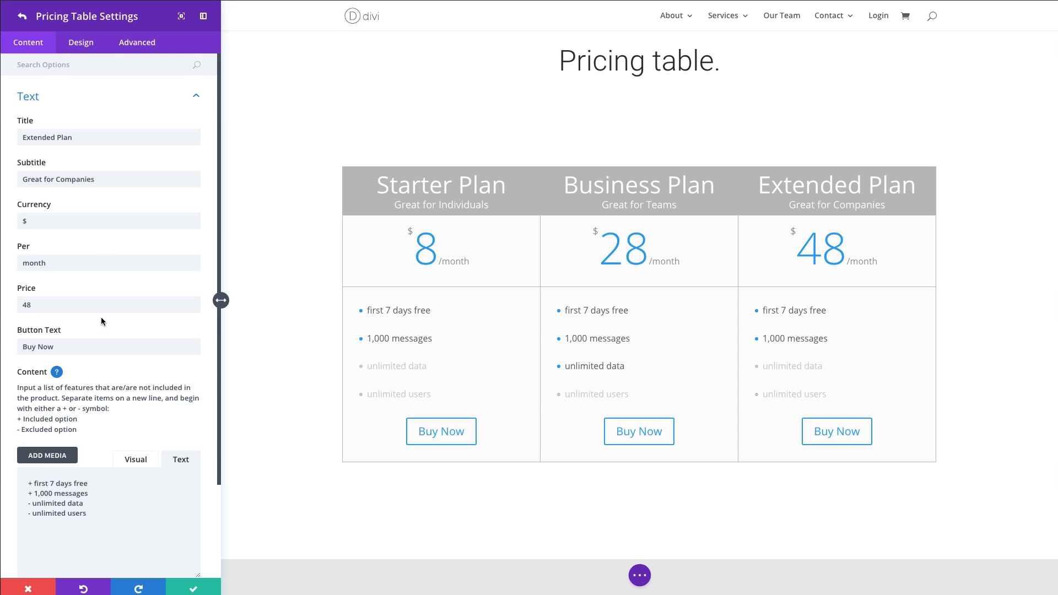
scroll("down", 3)
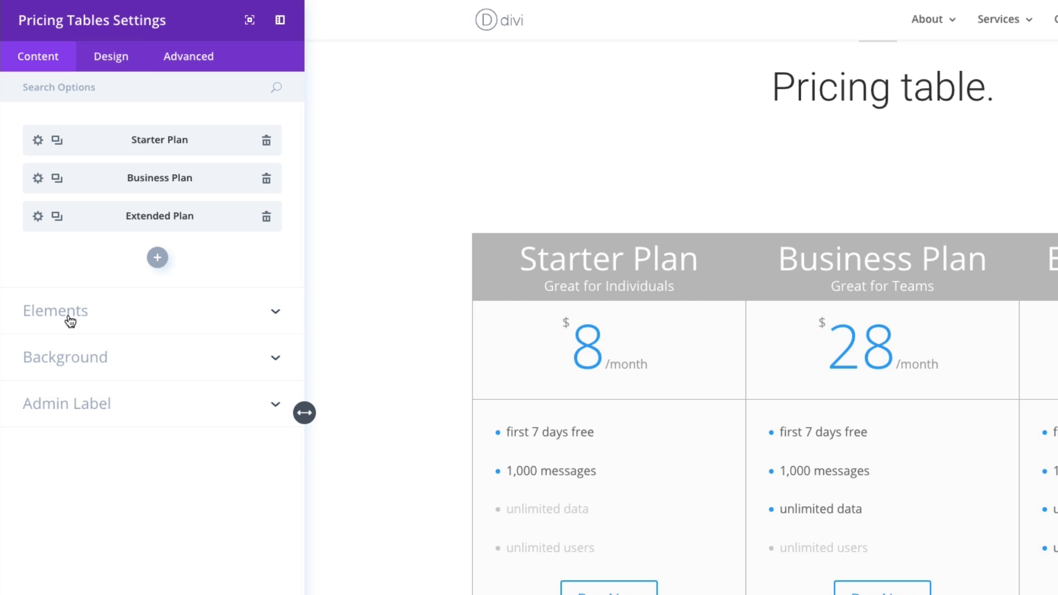
left_click(55, 311)
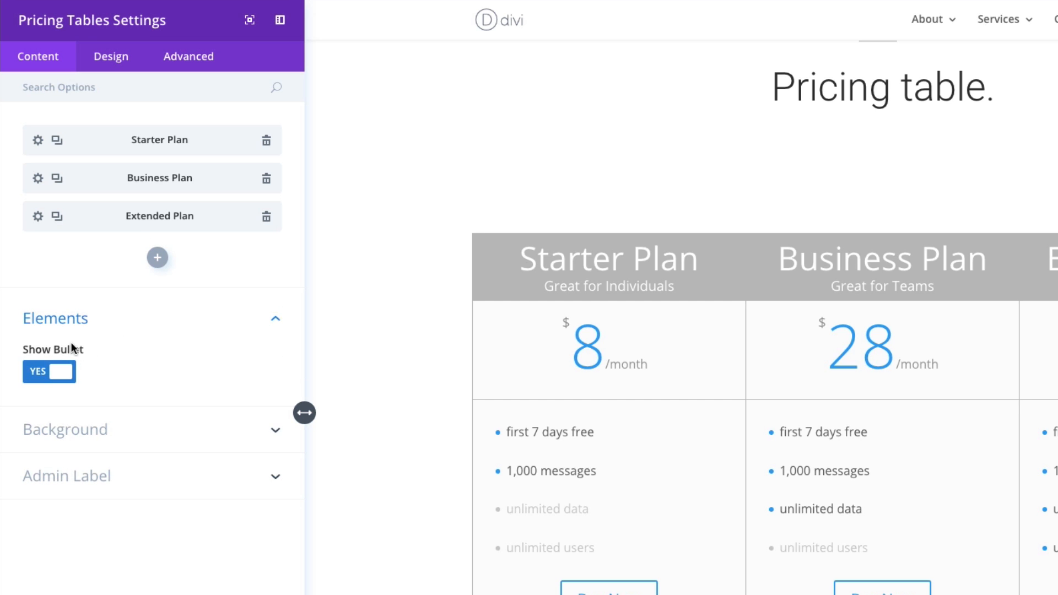
mouse_move(141, 383)
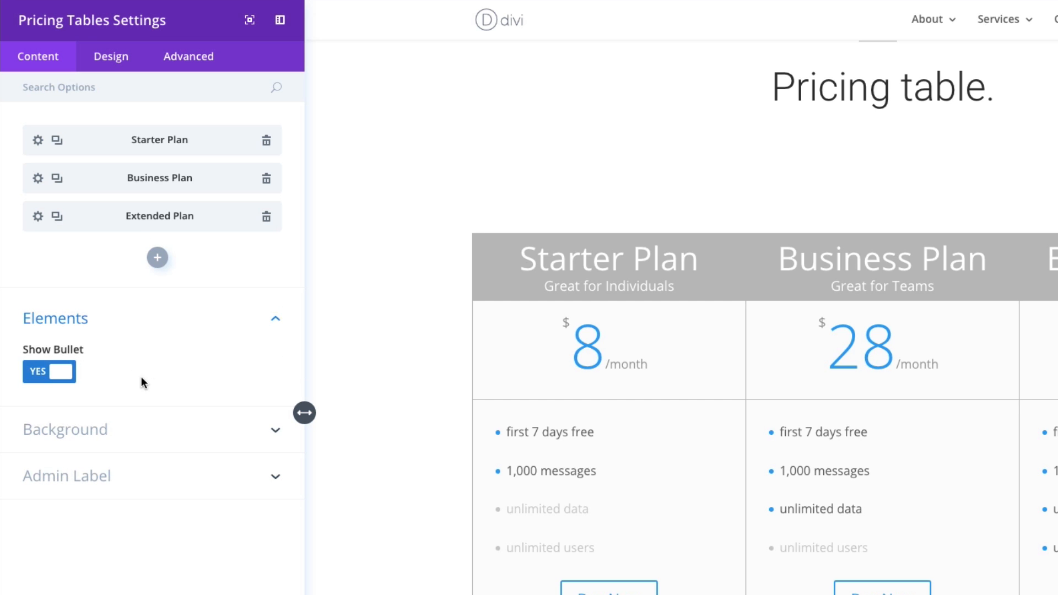
mouse_move(131, 373)
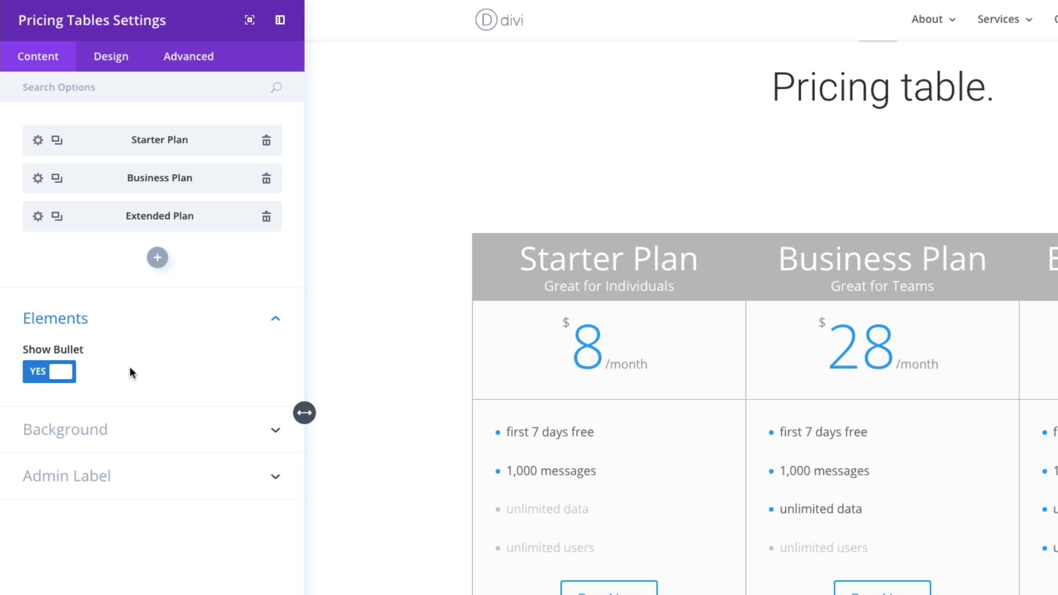
mouse_move(54, 372)
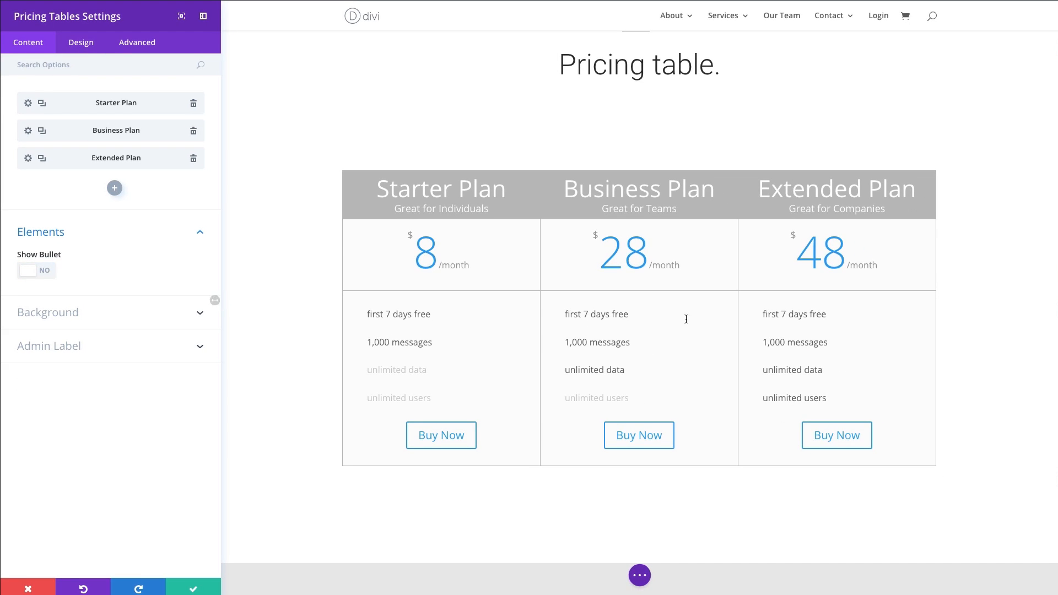
left_click(36, 270)
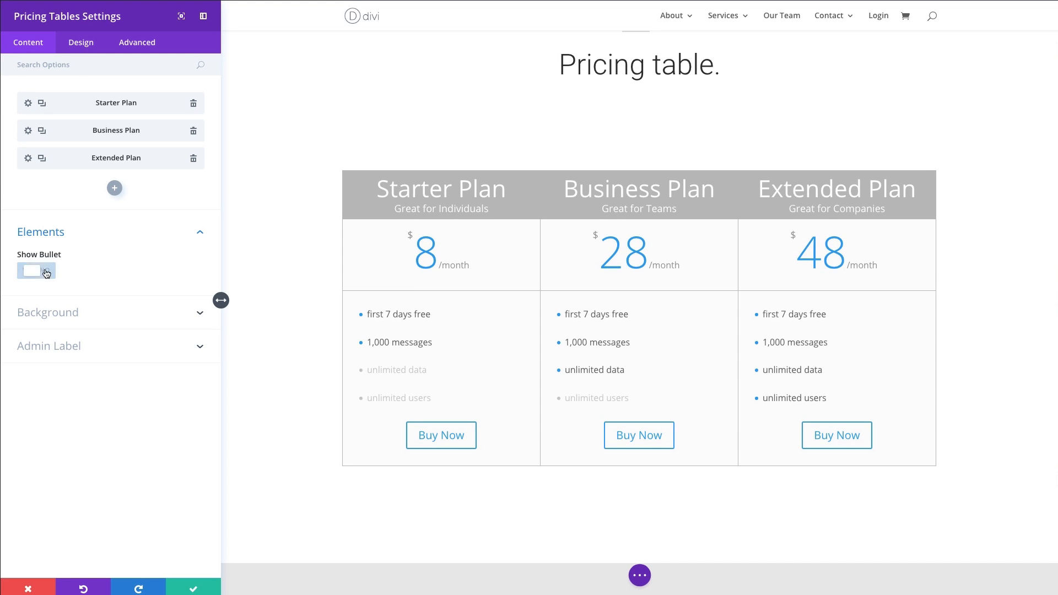
left_click(36, 271)
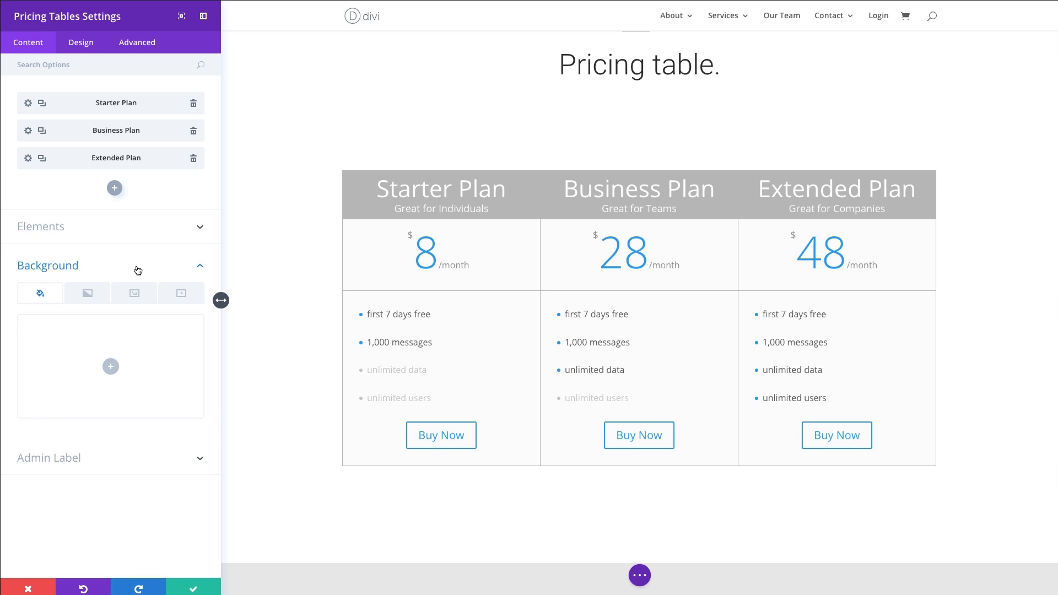
mouse_move(101, 374)
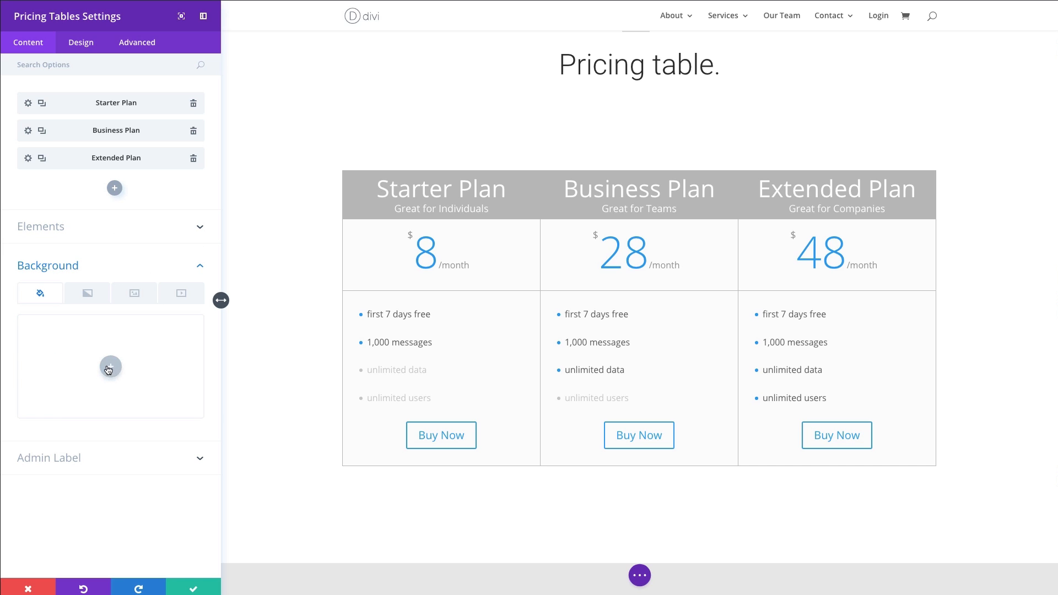
left_click(110, 367)
type("#edf000")
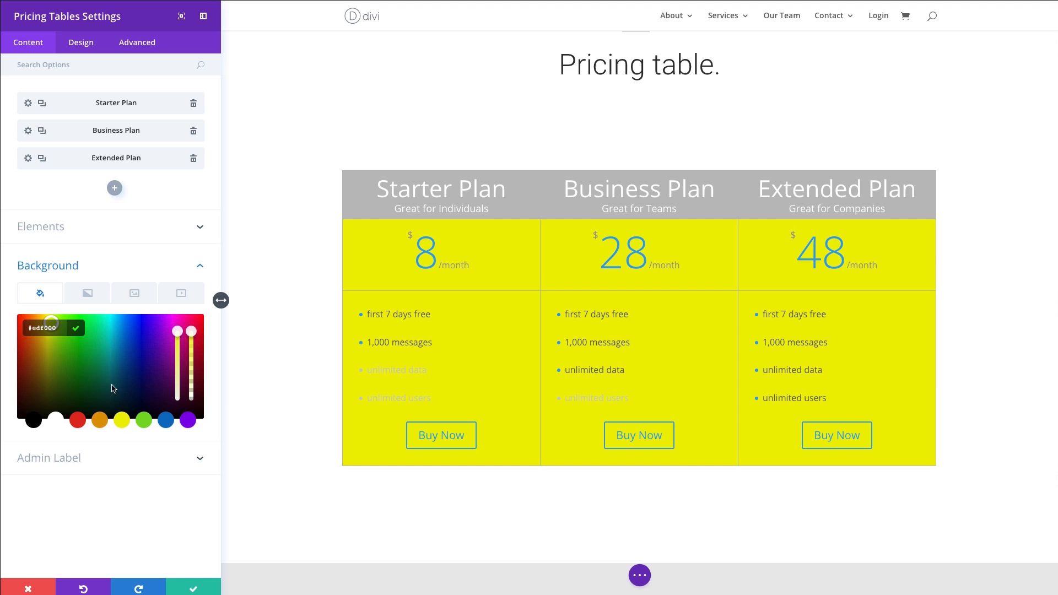
mouse_move(85, 333)
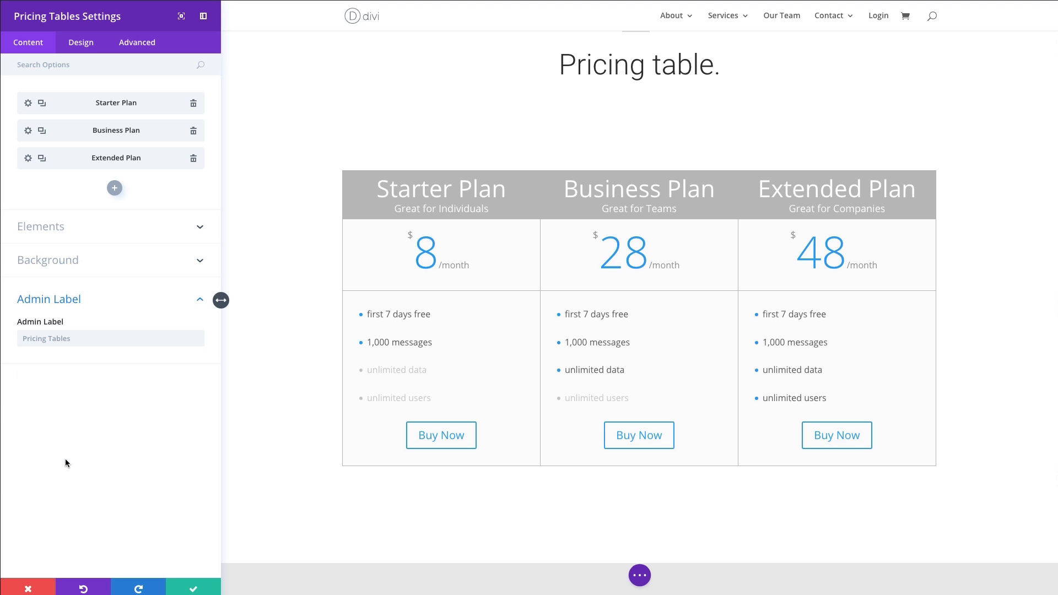
Show the Layout design options with the featured table background colour.
left_click(80, 42)
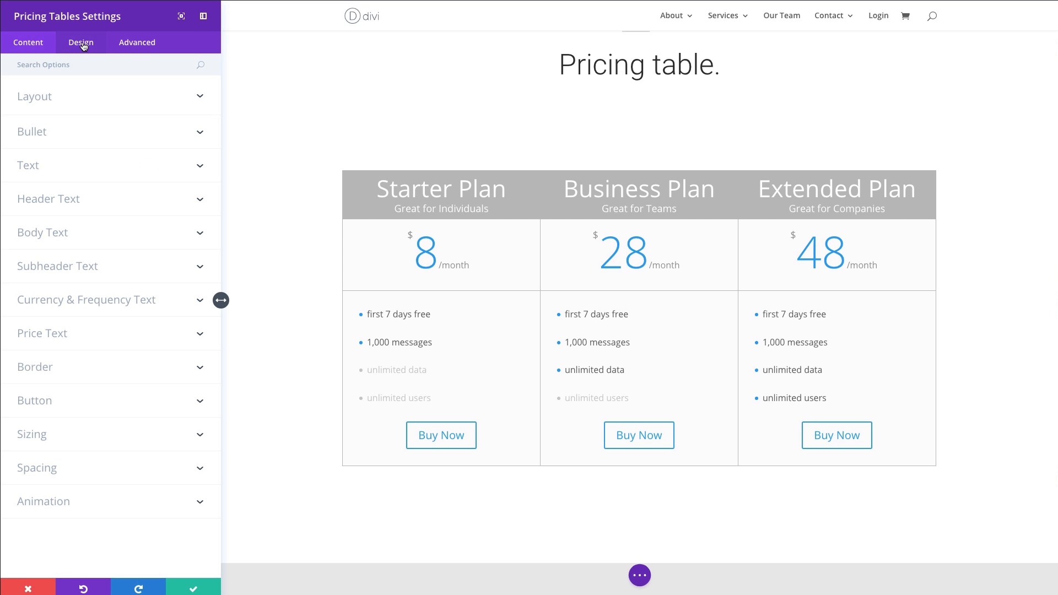
left_click(82, 42)
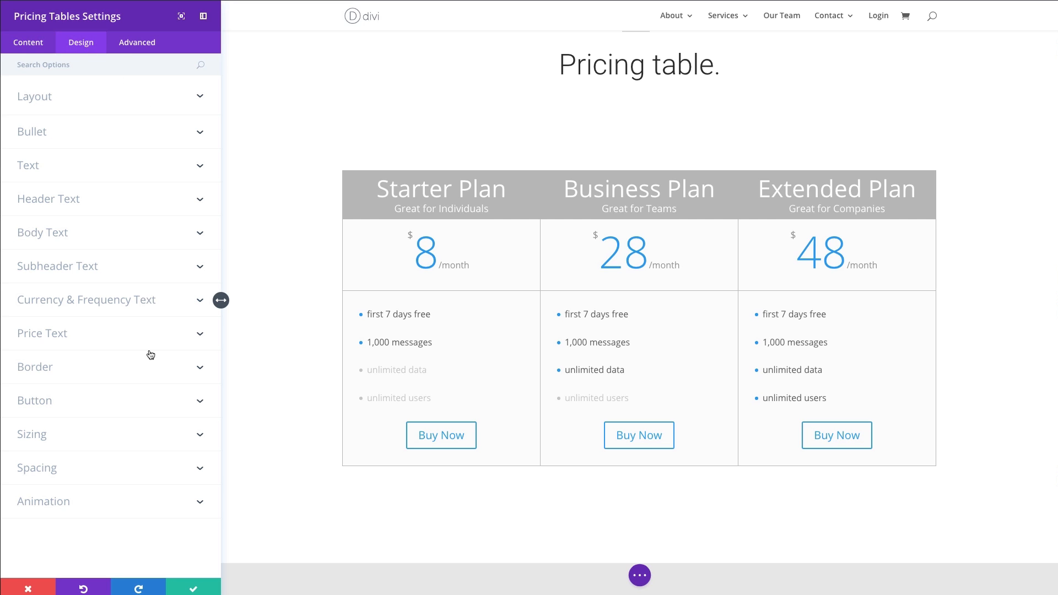
mouse_move(120, 250)
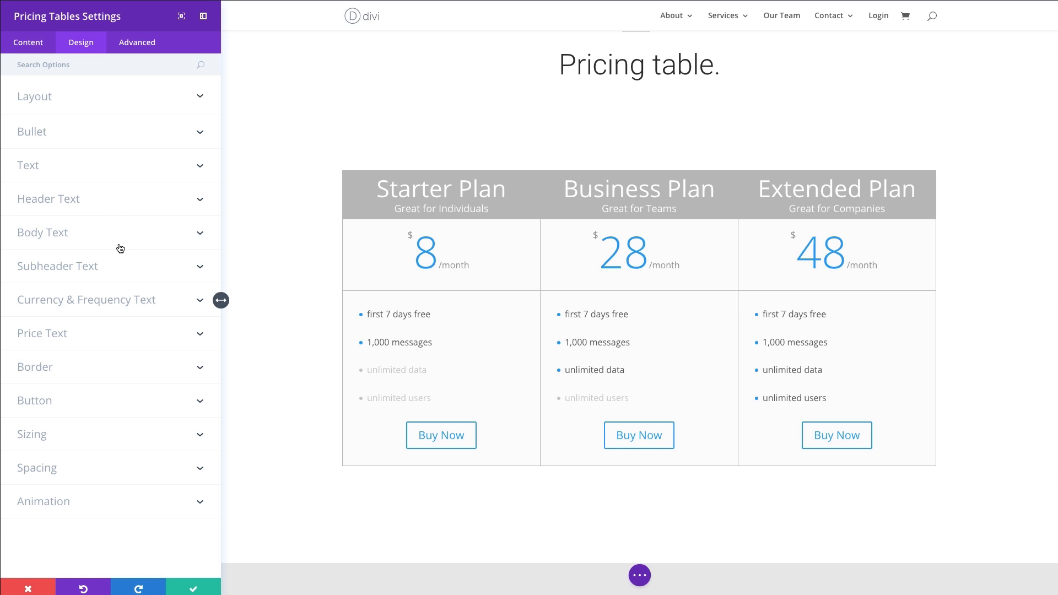
mouse_move(719, 344)
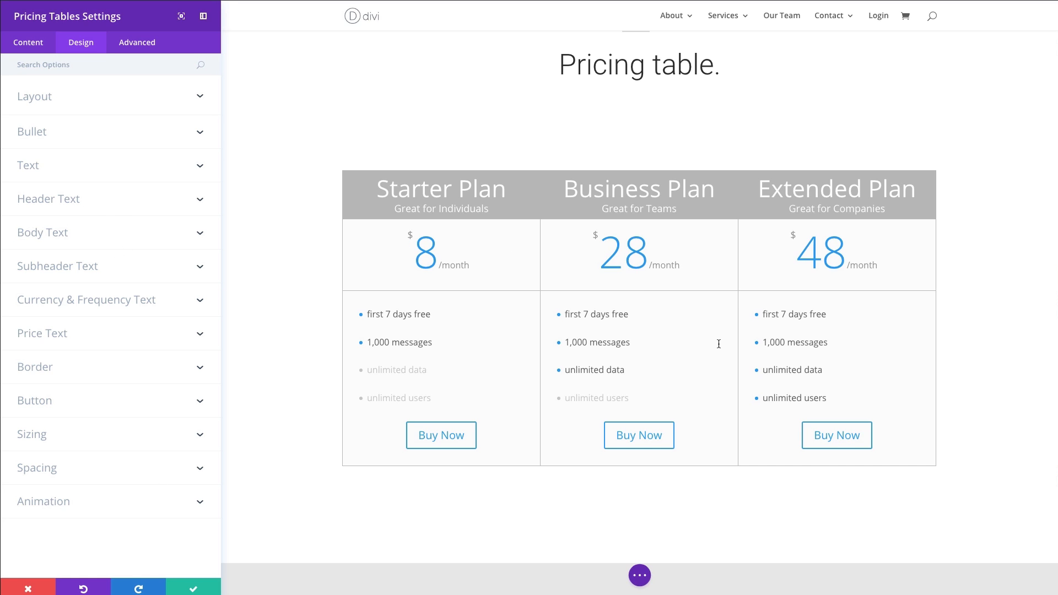
mouse_move(183, 141)
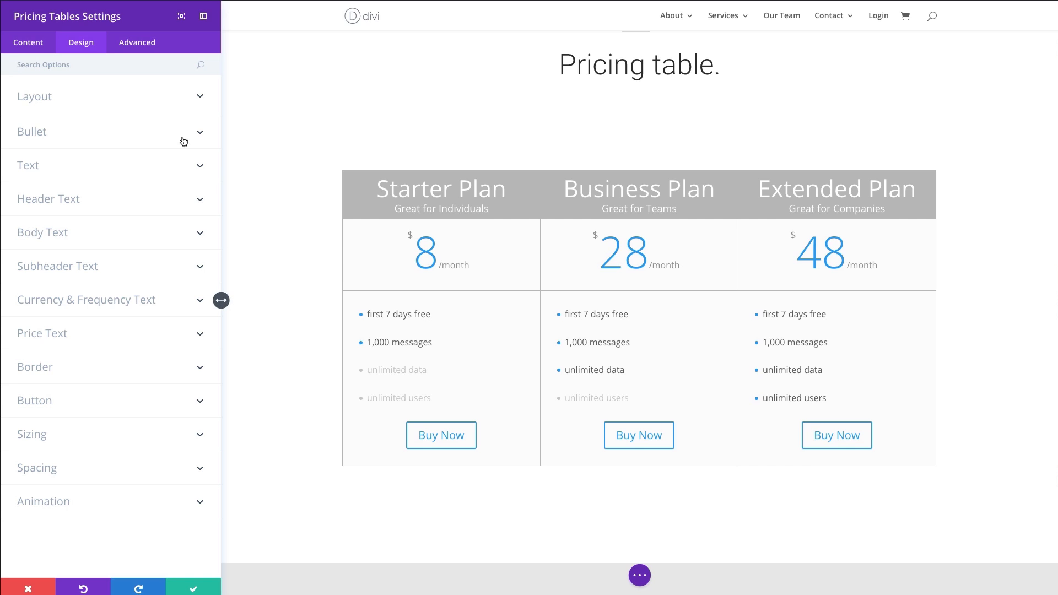
left_click(34, 97)
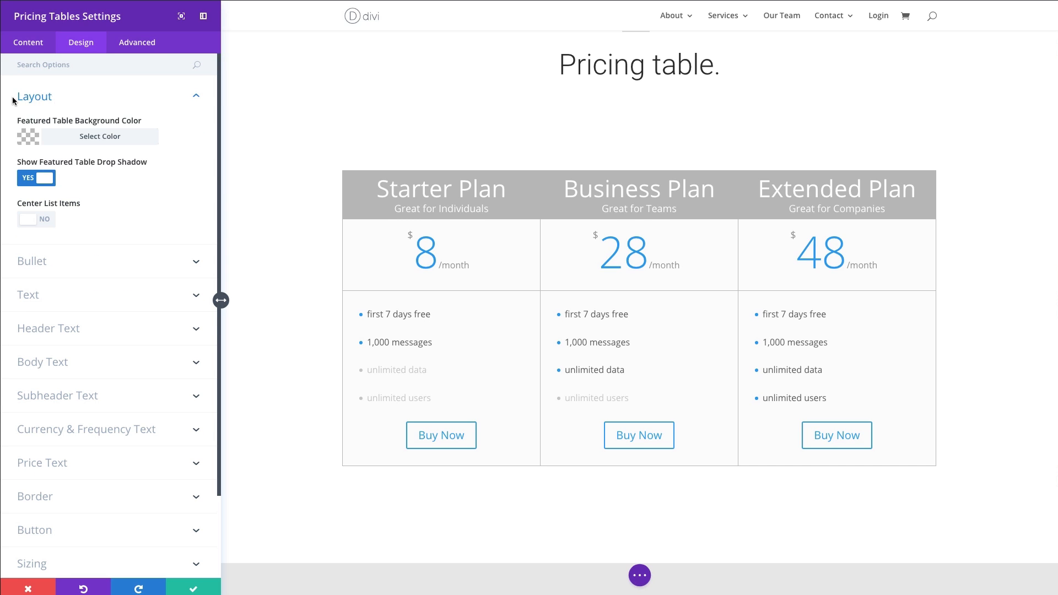
mouse_move(128, 139)
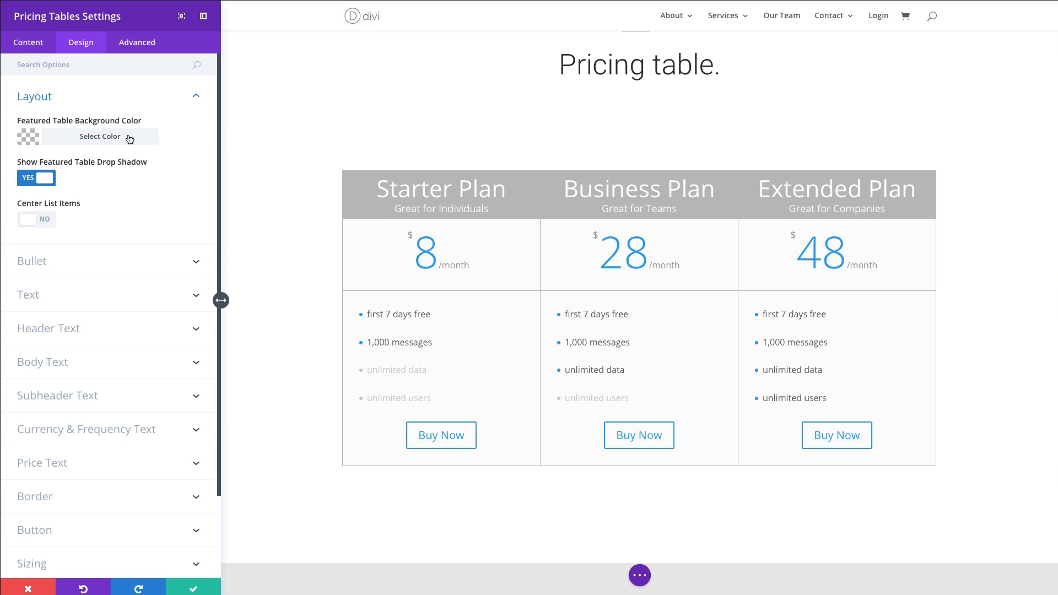
mouse_move(95, 134)
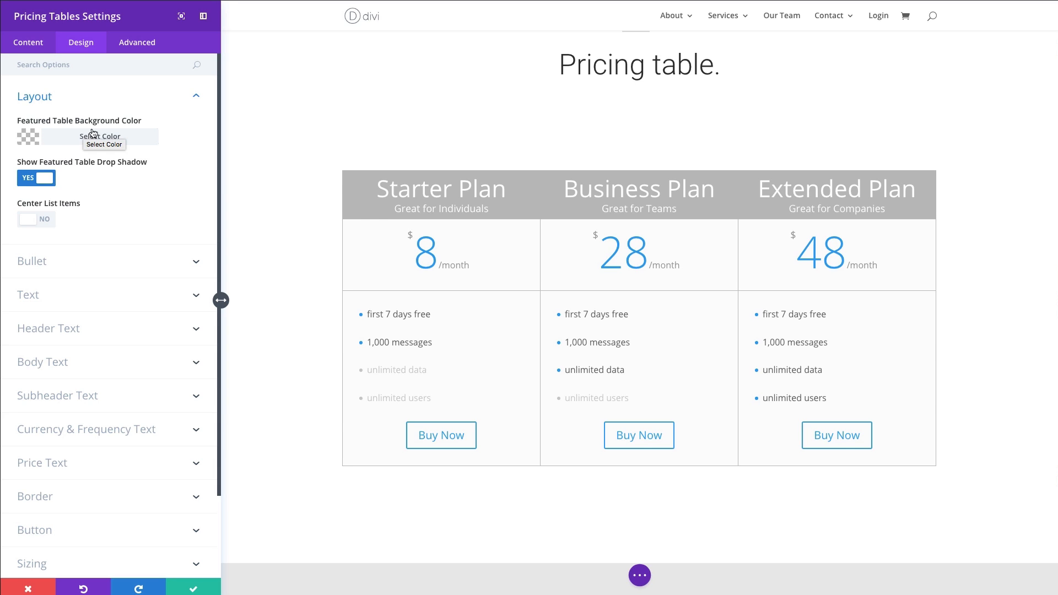
mouse_move(135, 130)
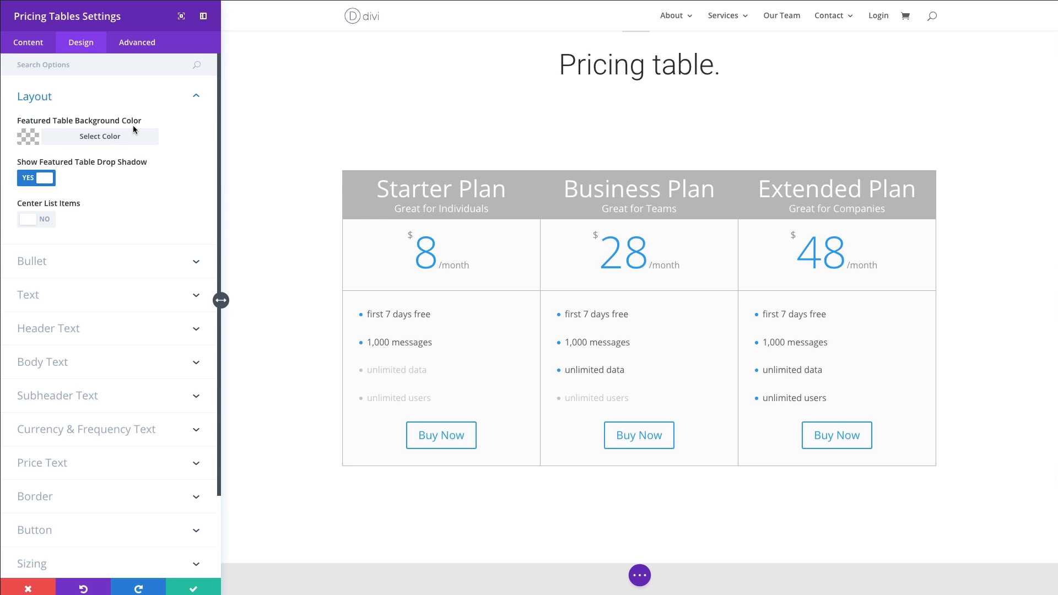
mouse_move(674, 330)
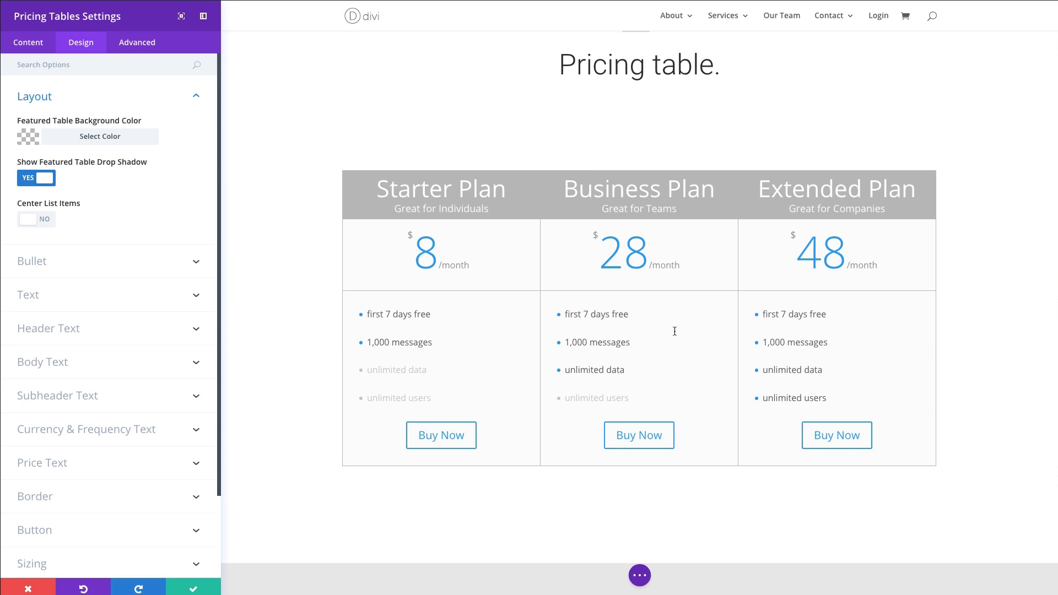
mouse_move(613, 351)
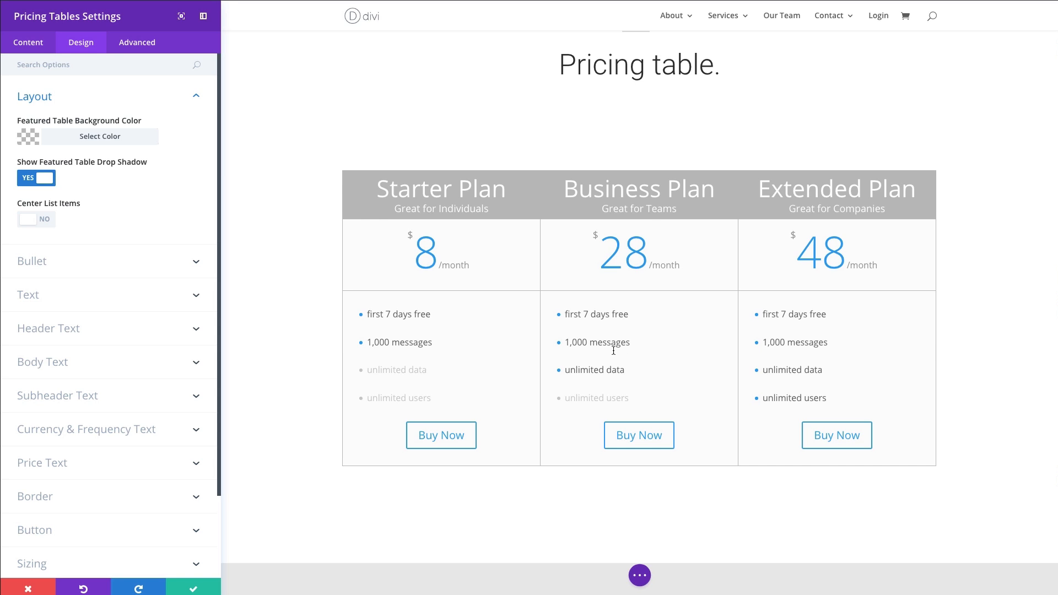
mouse_move(706, 293)
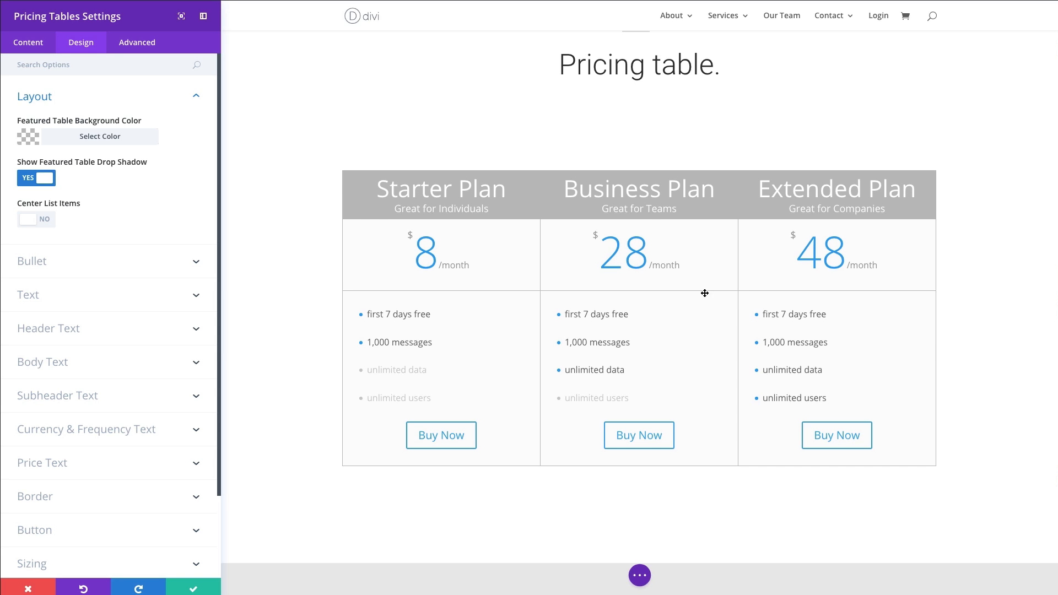
mouse_move(197, 142)
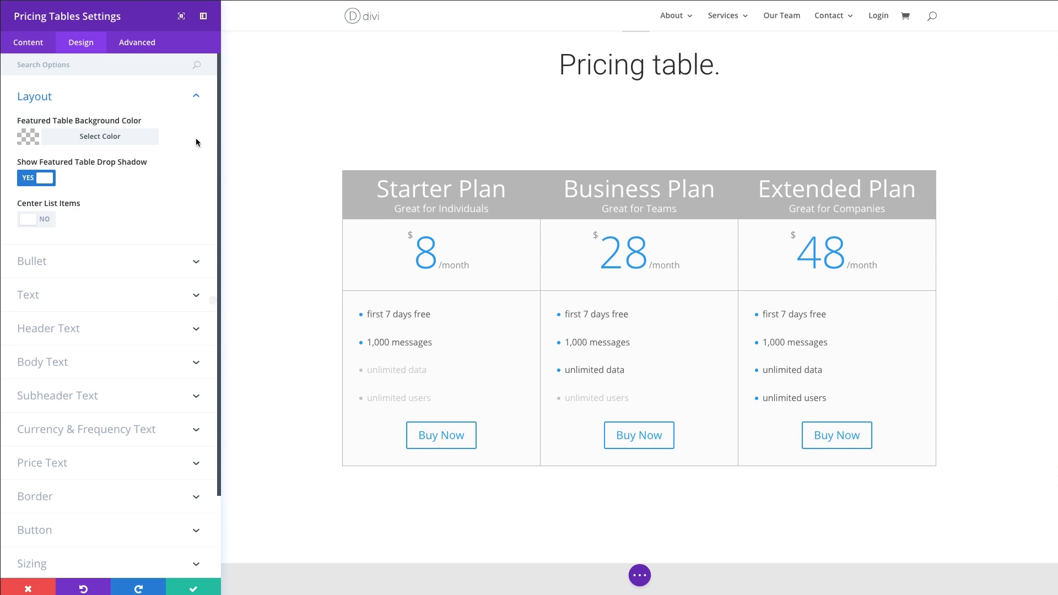
mouse_move(675, 316)
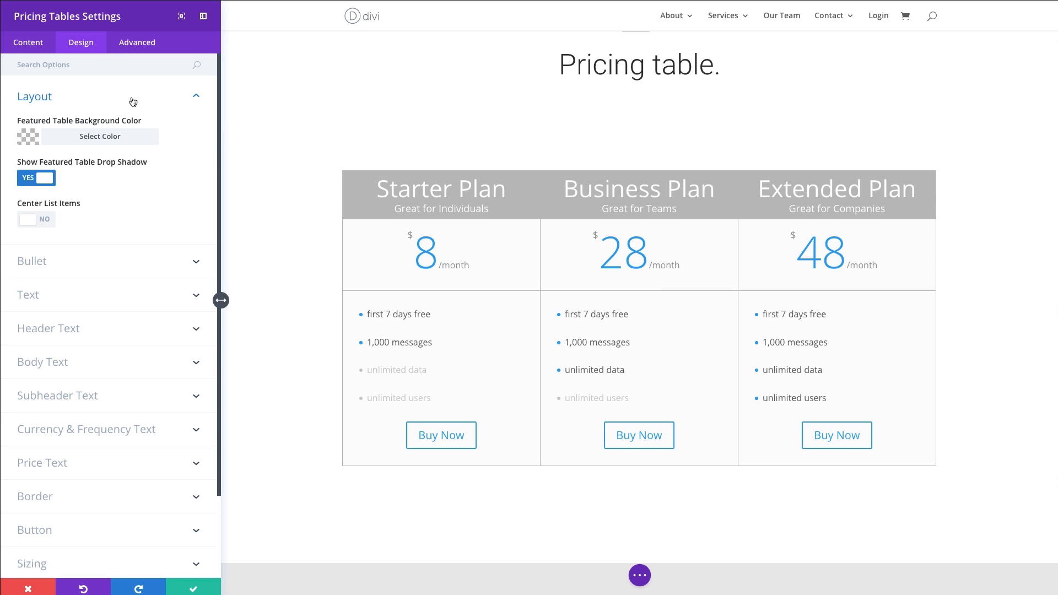
Switch 'Make This Table Featured' to YES on the Business Plan column.
left_click(28, 42)
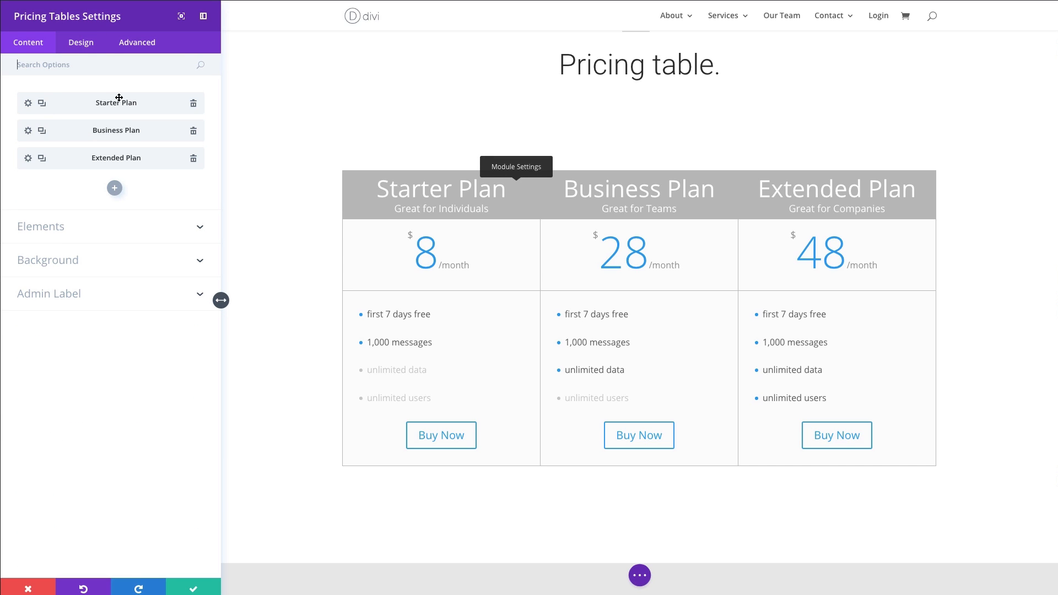
mouse_move(92, 151)
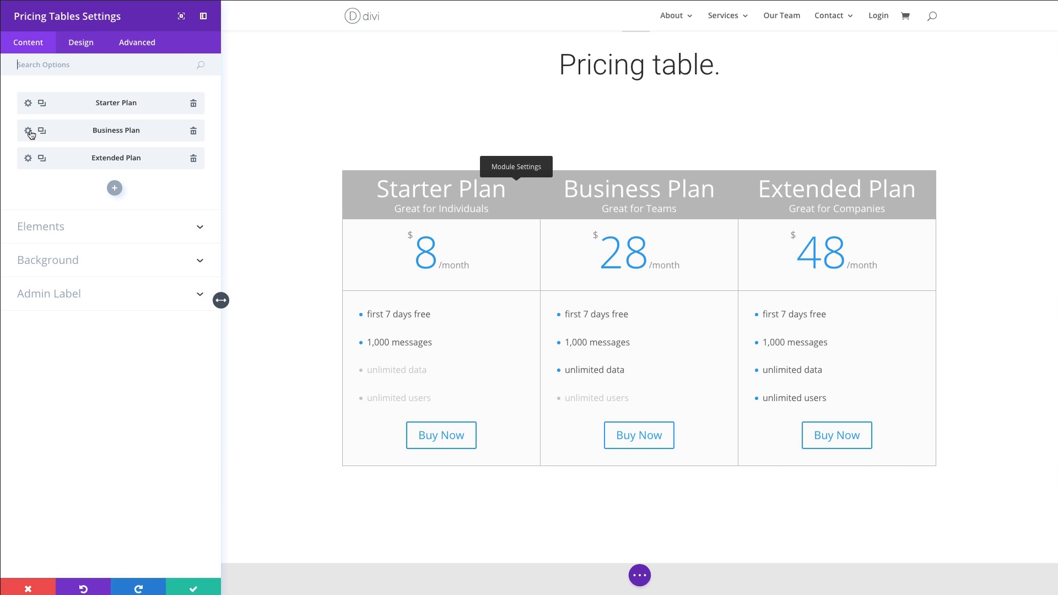
left_click(28, 130)
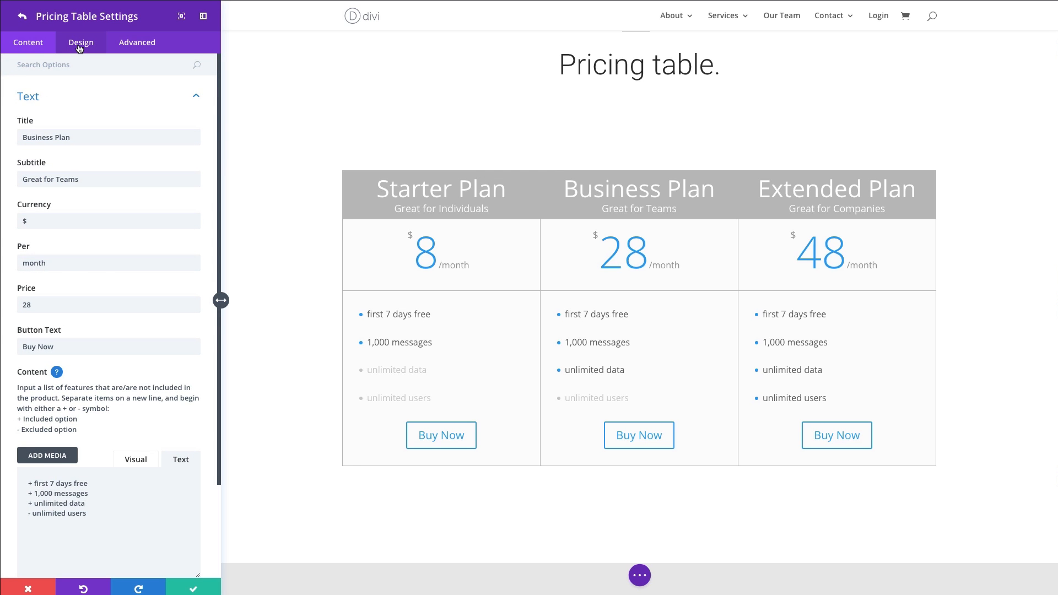
left_click(80, 41)
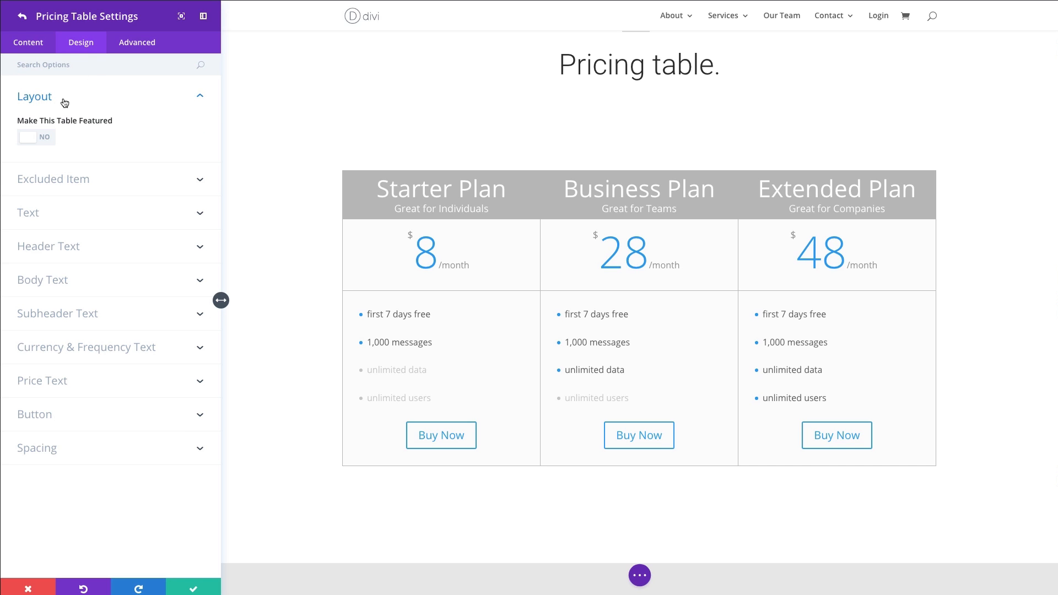
mouse_move(46, 144)
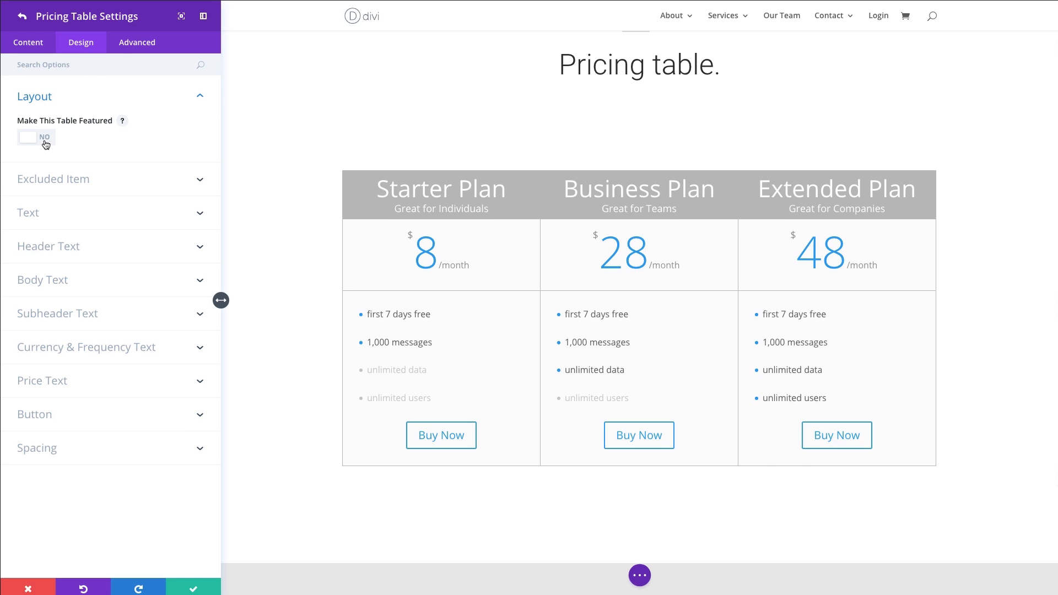
left_click(32, 137)
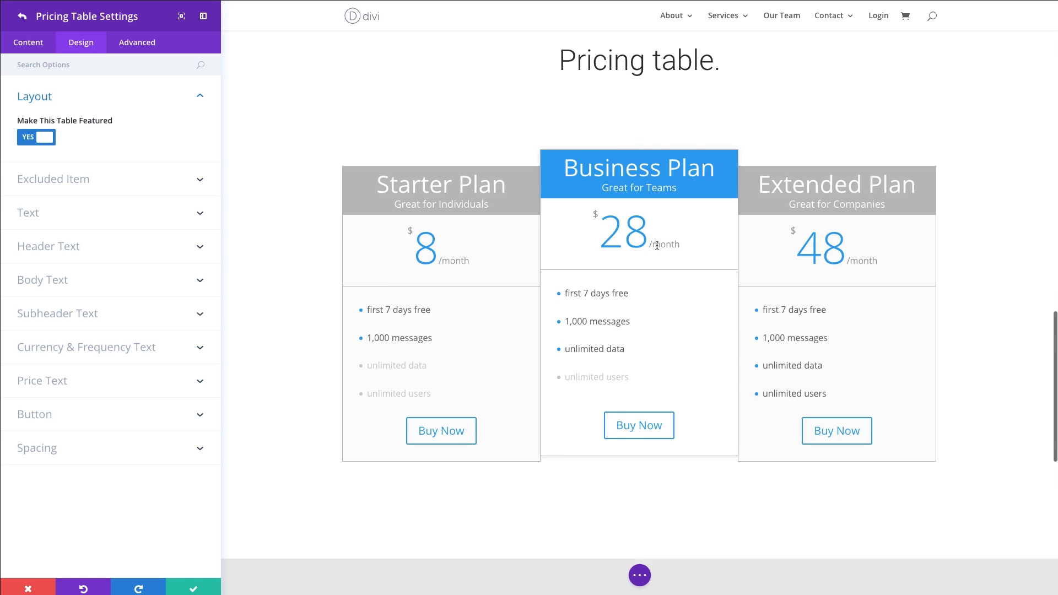
scroll("down", 3)
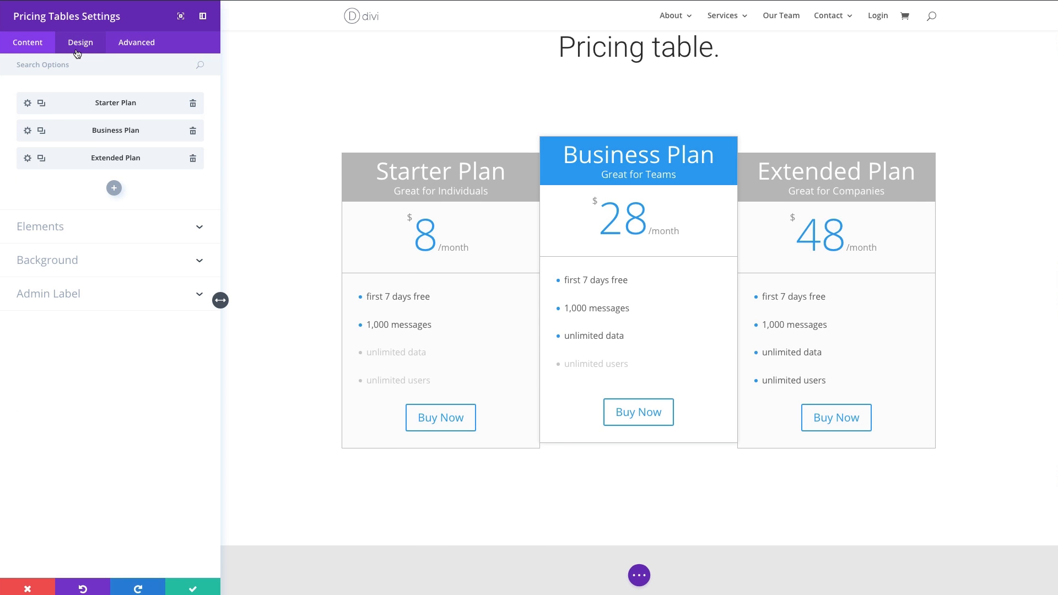
In the Design settings, clear the featured table background colour so the Business Plan stays white.
left_click(79, 42)
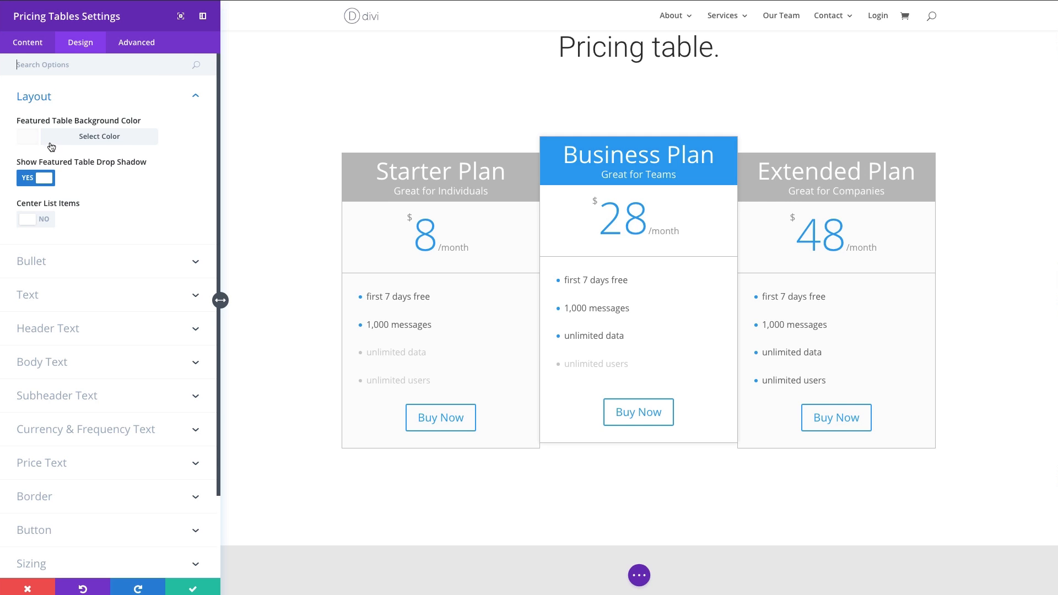
mouse_move(54, 140)
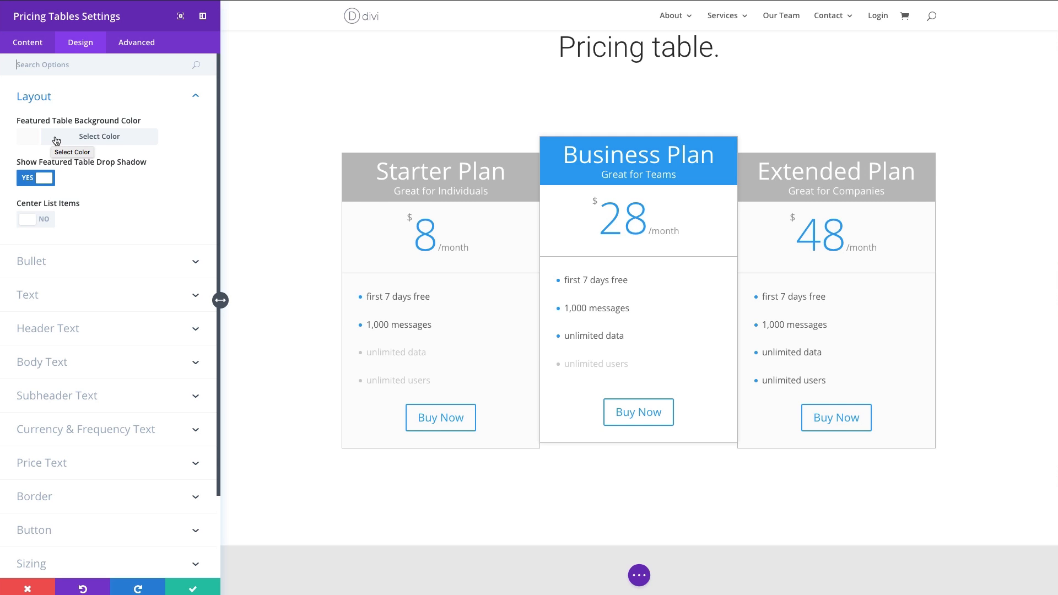
mouse_move(73, 138)
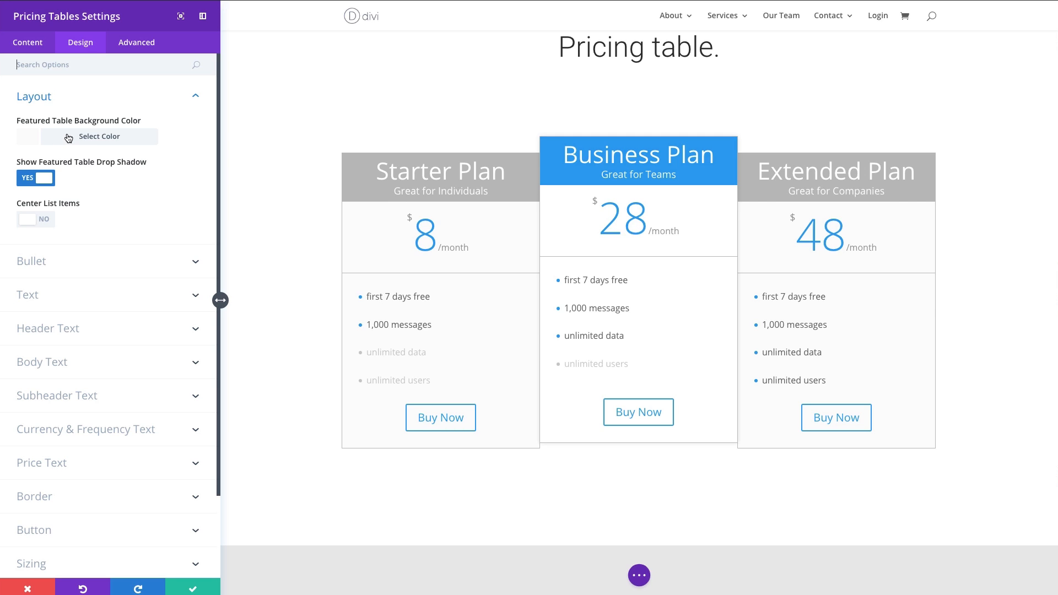
mouse_move(60, 140)
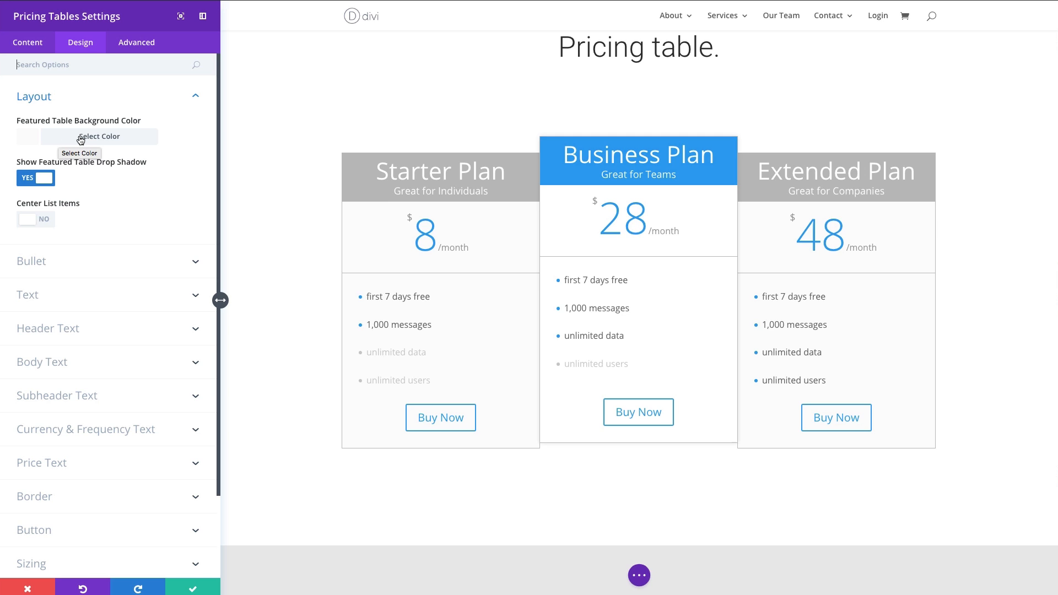
left_click(99, 137)
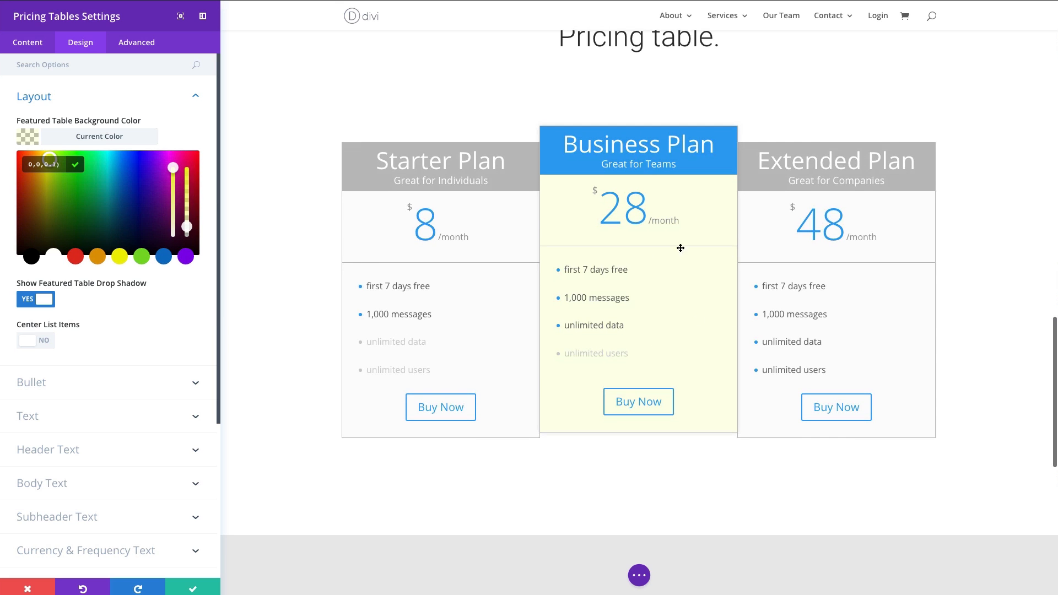
scroll("up", 3)
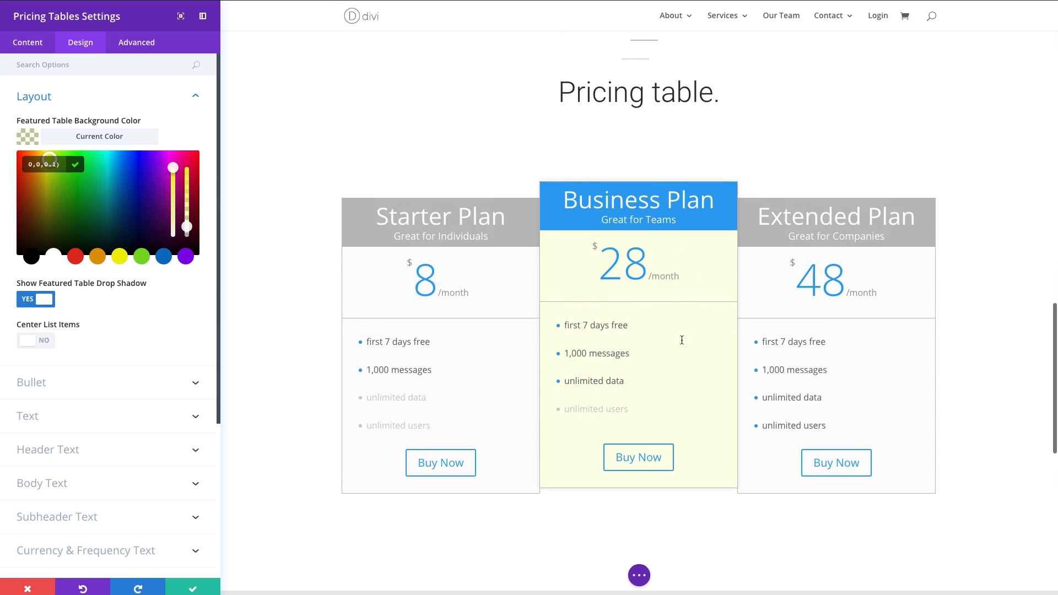
mouse_move(536, 317)
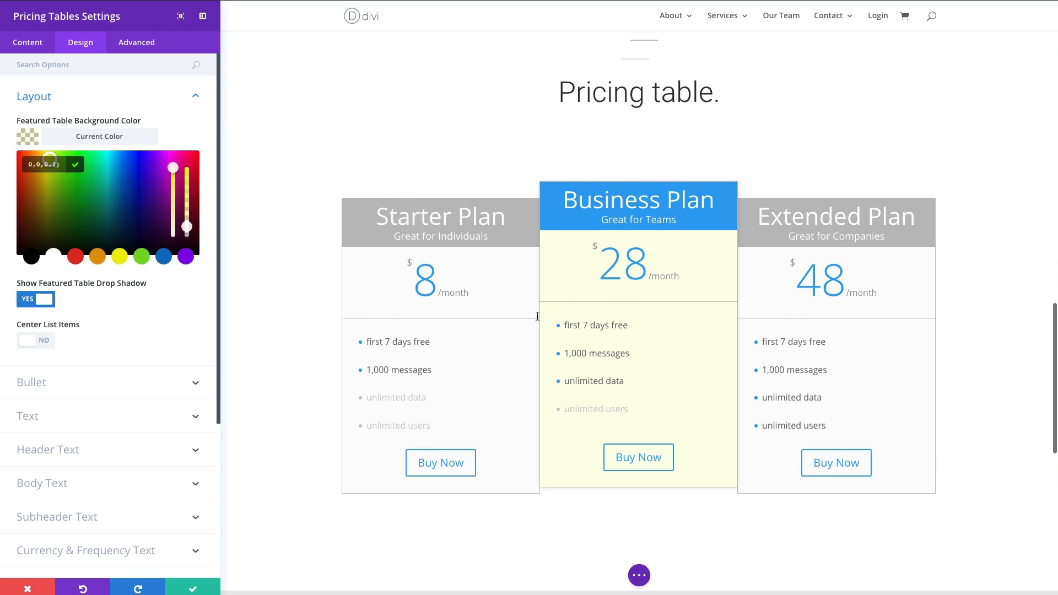
left_click(123, 179)
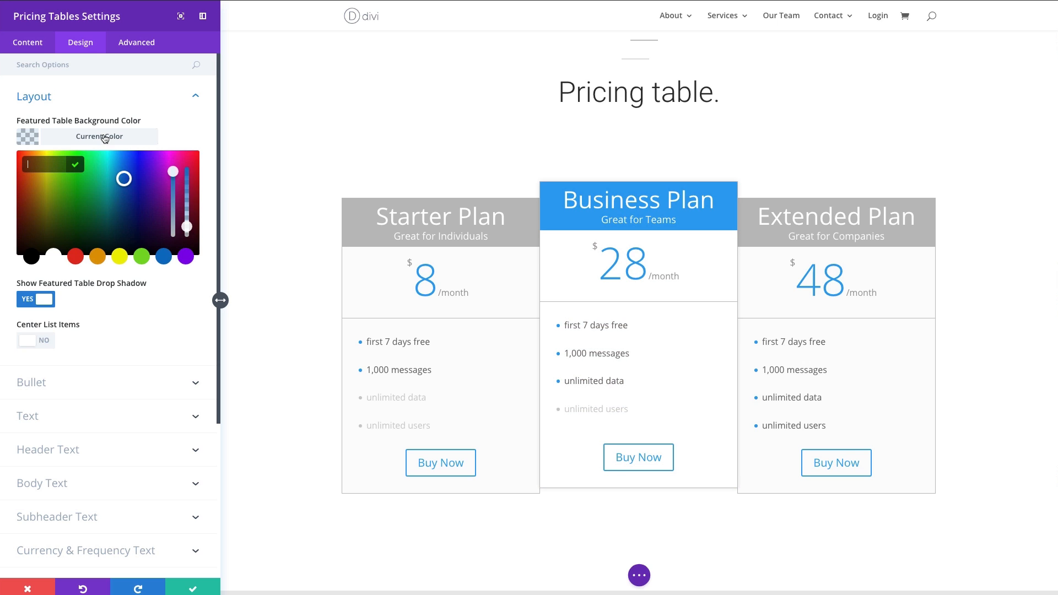
left_click(99, 137)
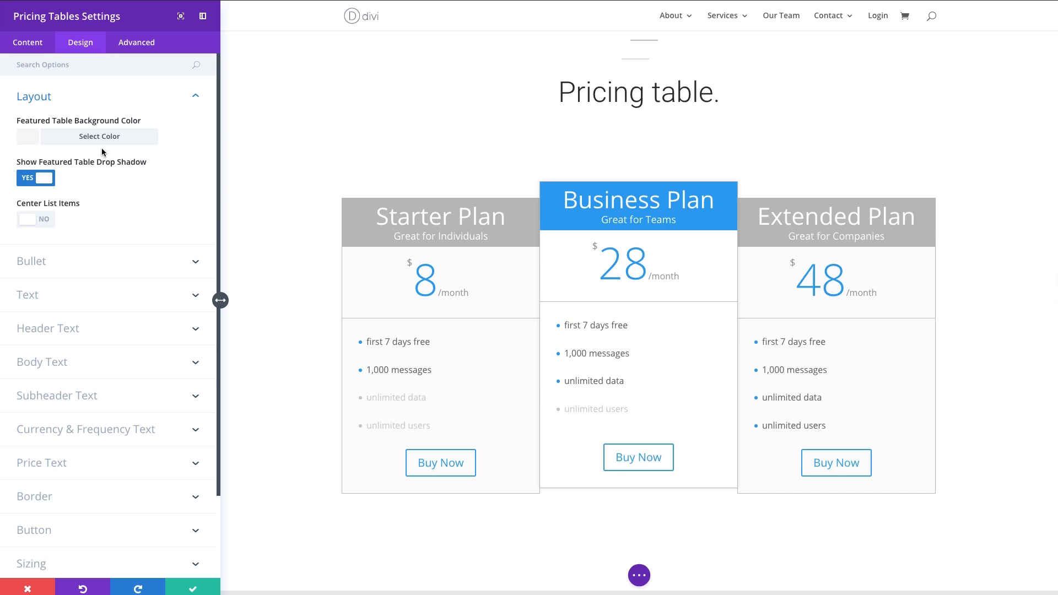
mouse_move(90, 163)
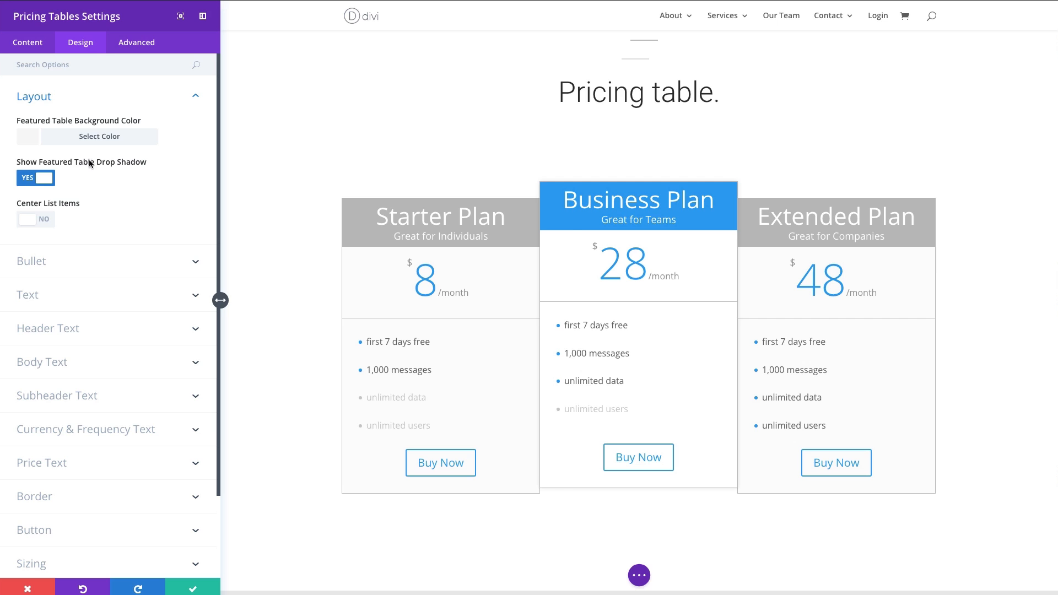
scroll("down", 3)
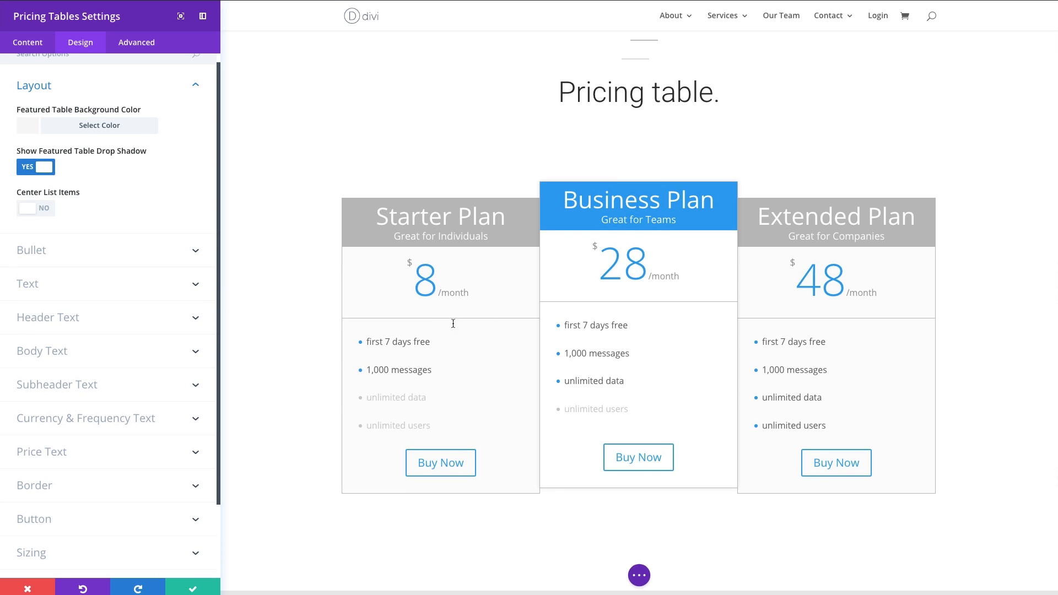
mouse_move(403, 406)
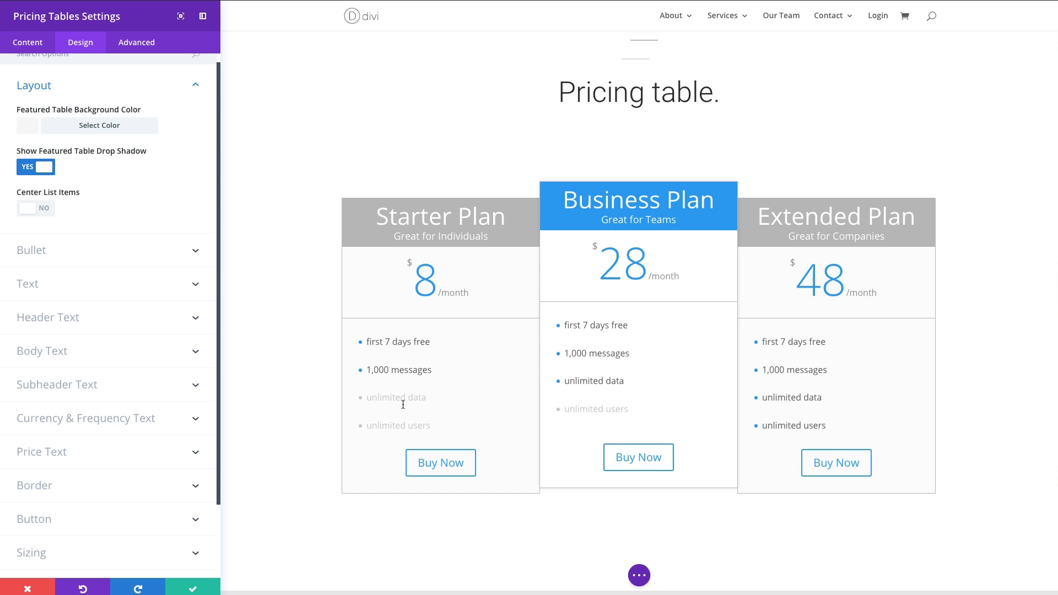
mouse_move(47, 210)
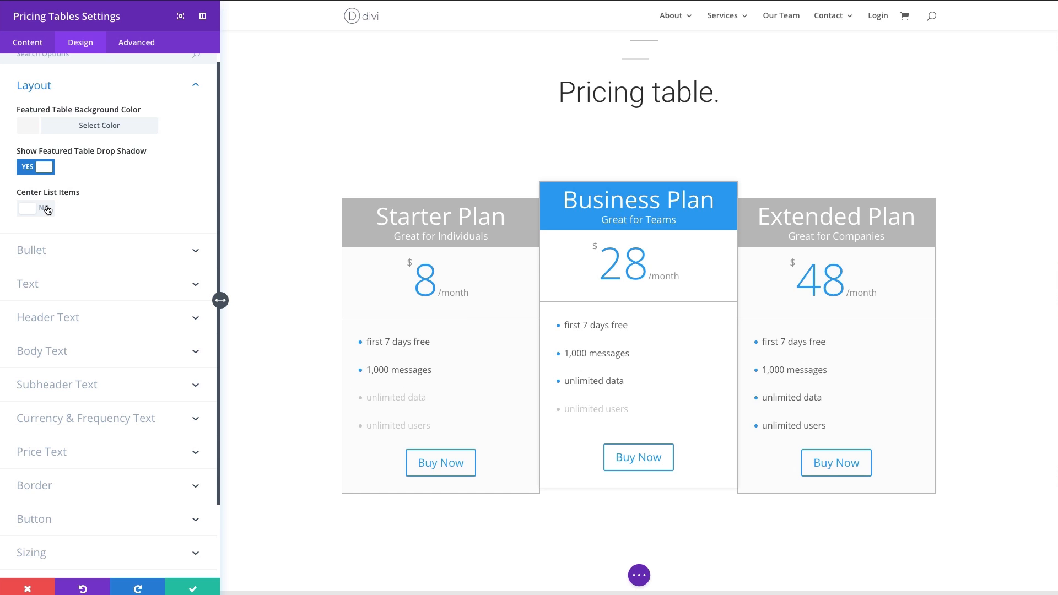
Toggle Center List Items back off and expand the Bullet colour options.
left_click(36, 209)
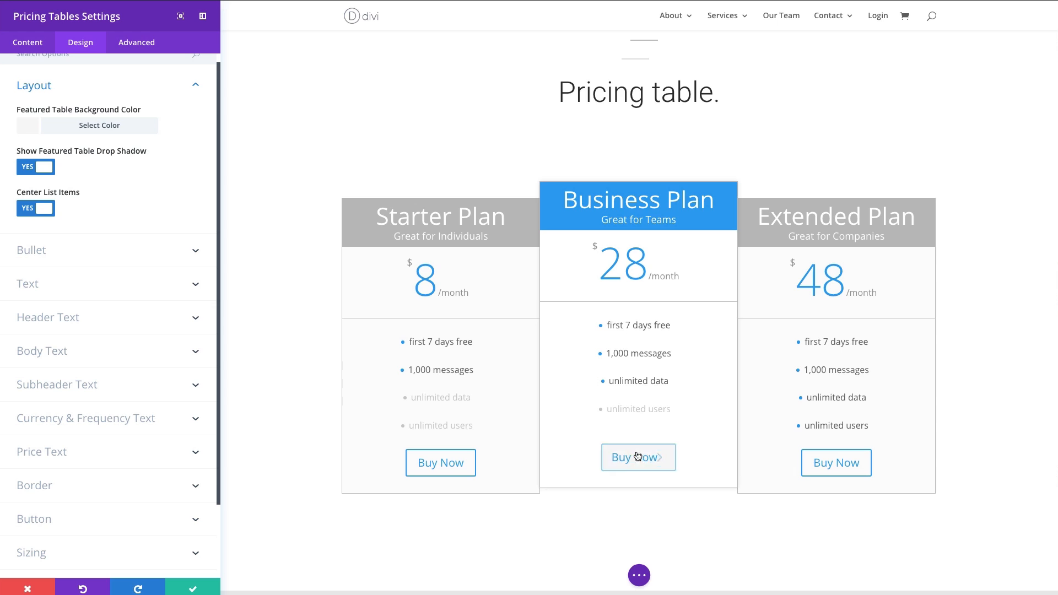
mouse_move(69, 254)
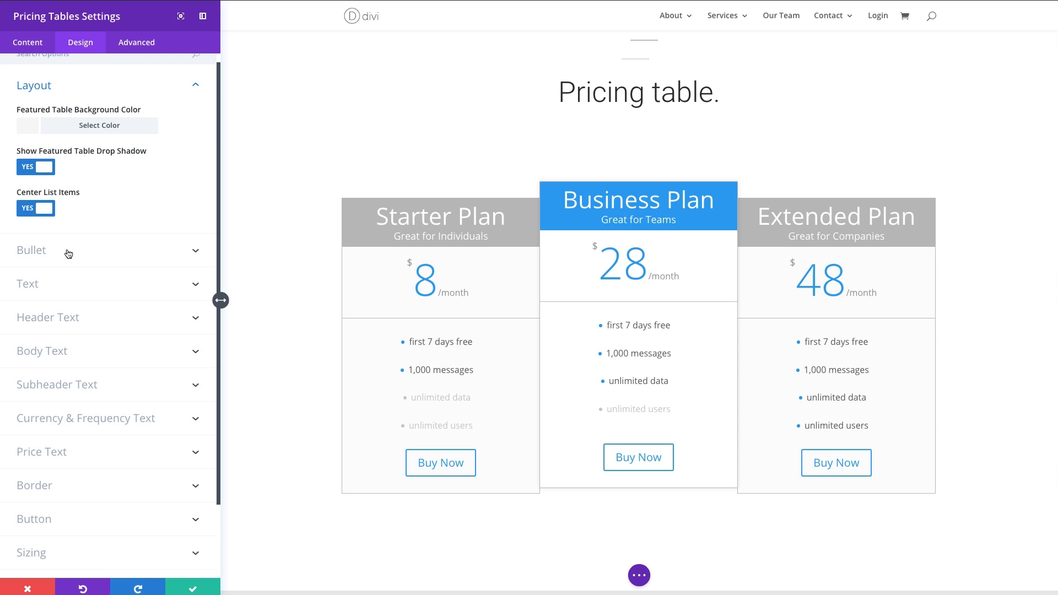
left_click(35, 208)
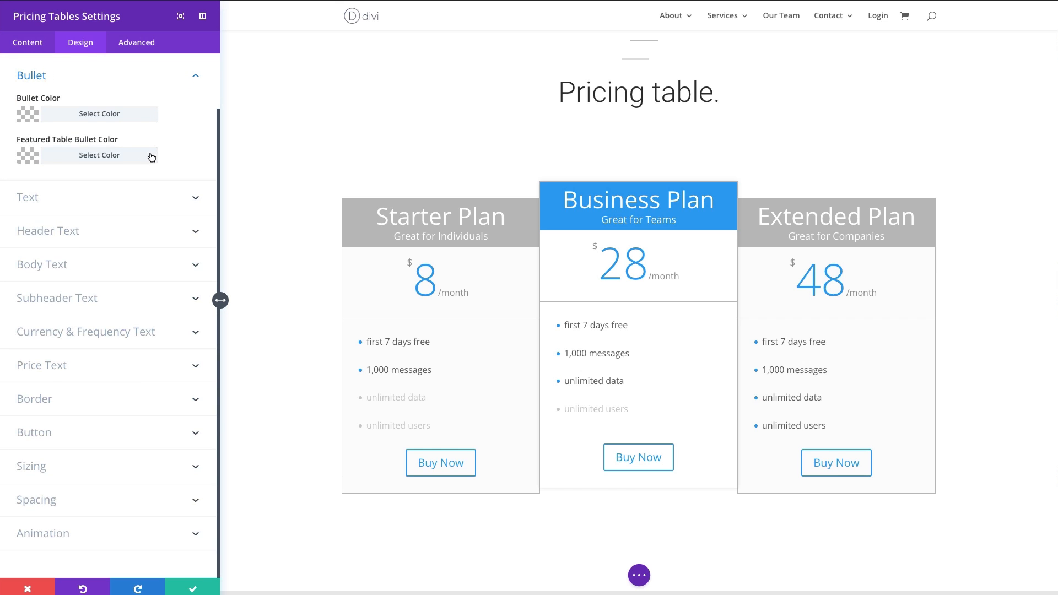
mouse_move(77, 157)
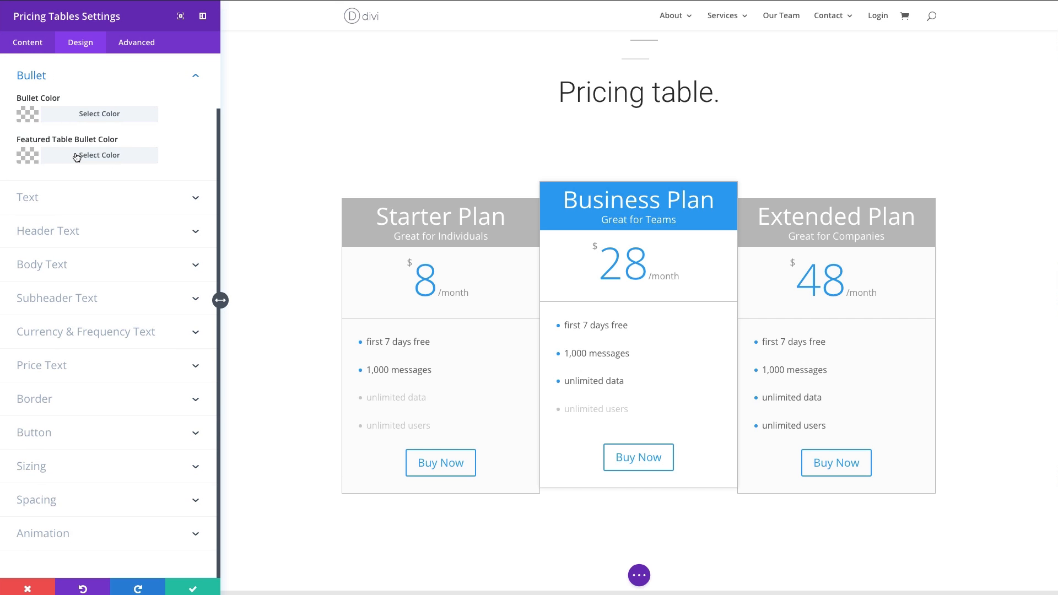
mouse_move(77, 156)
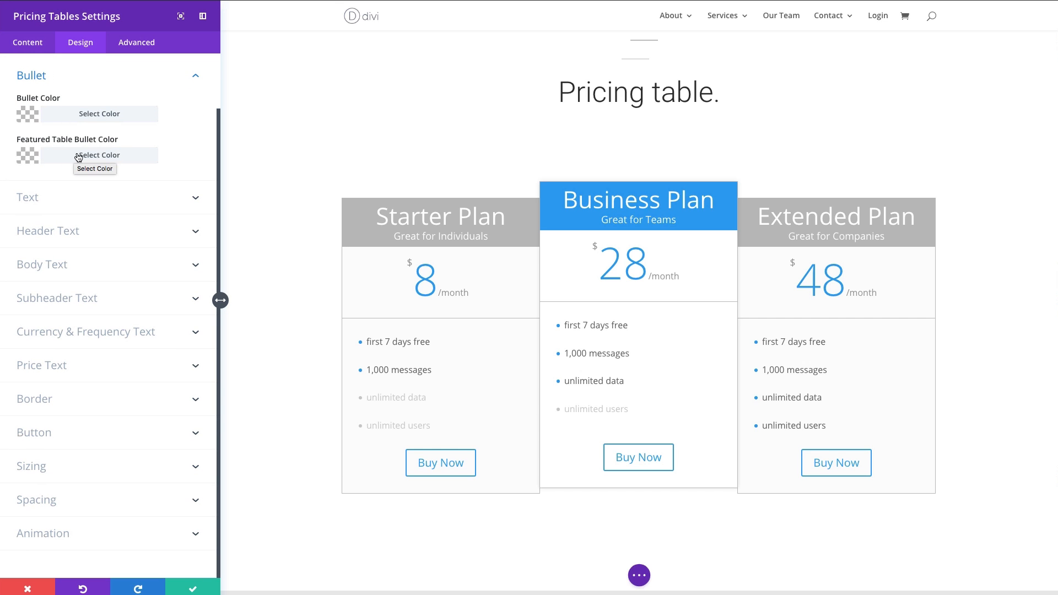
mouse_move(116, 167)
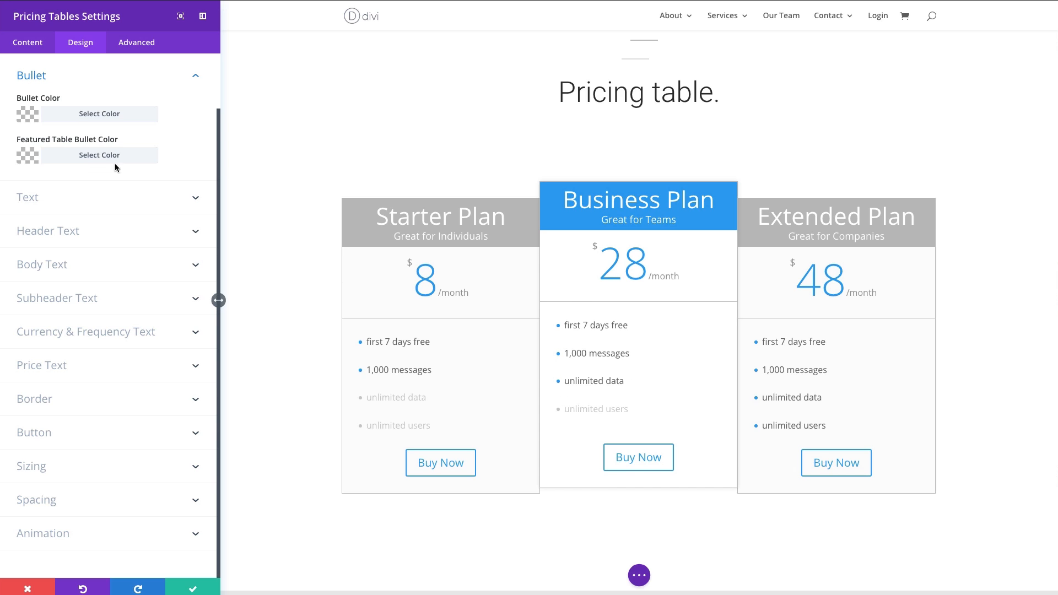
mouse_move(122, 222)
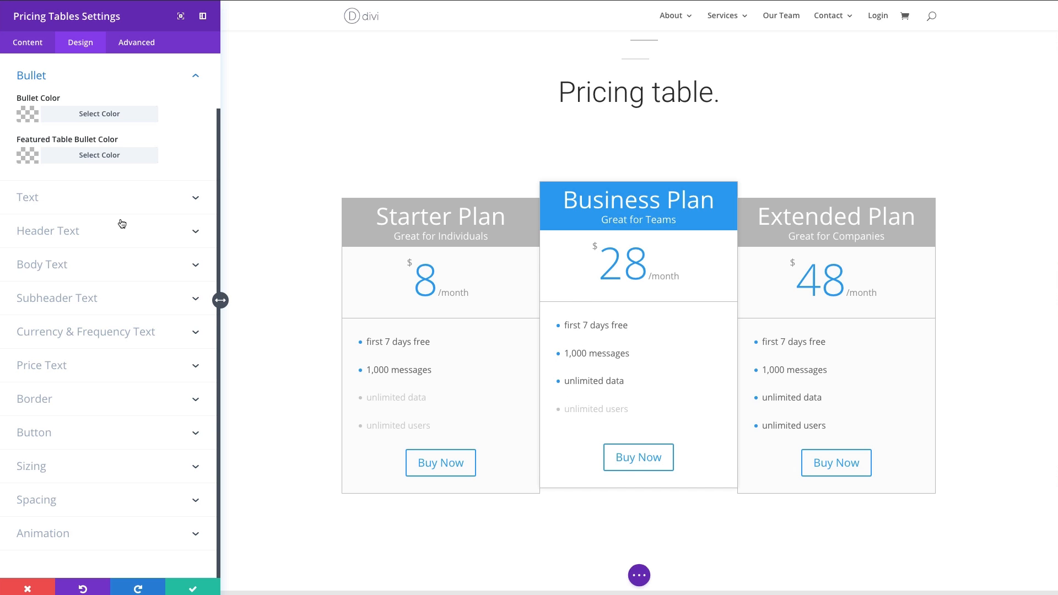
Expand the Text section to reveal the Text Orientation options.
left_click(28, 198)
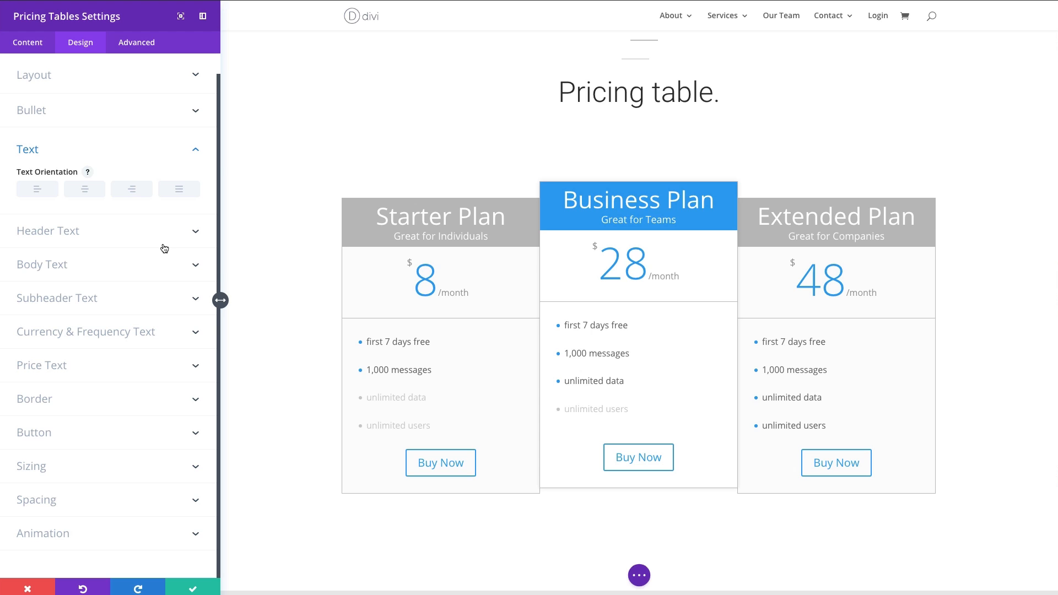
mouse_move(75, 189)
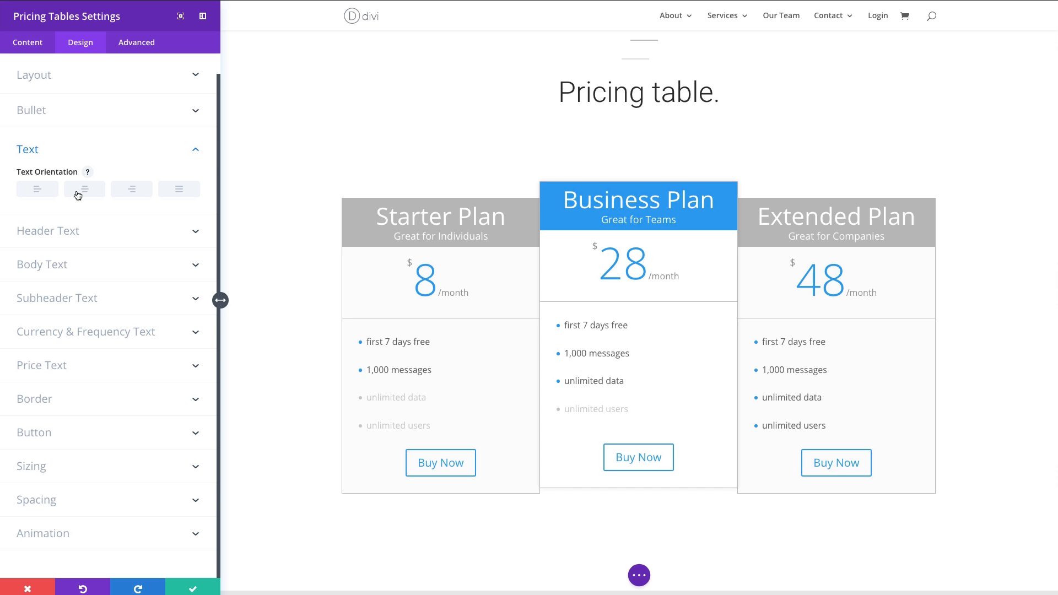
mouse_move(380, 306)
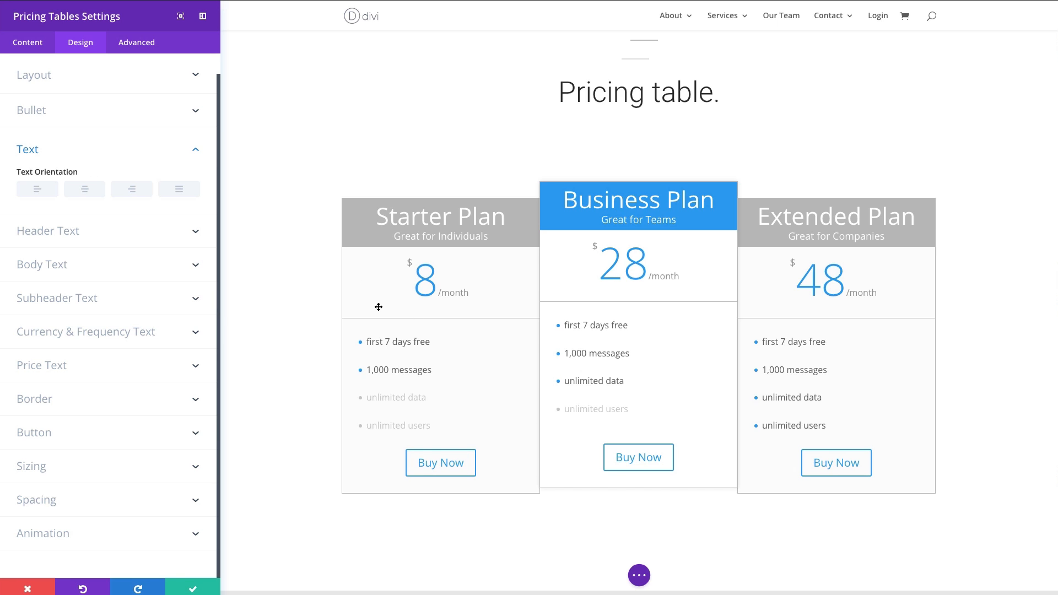
mouse_move(236, 288)
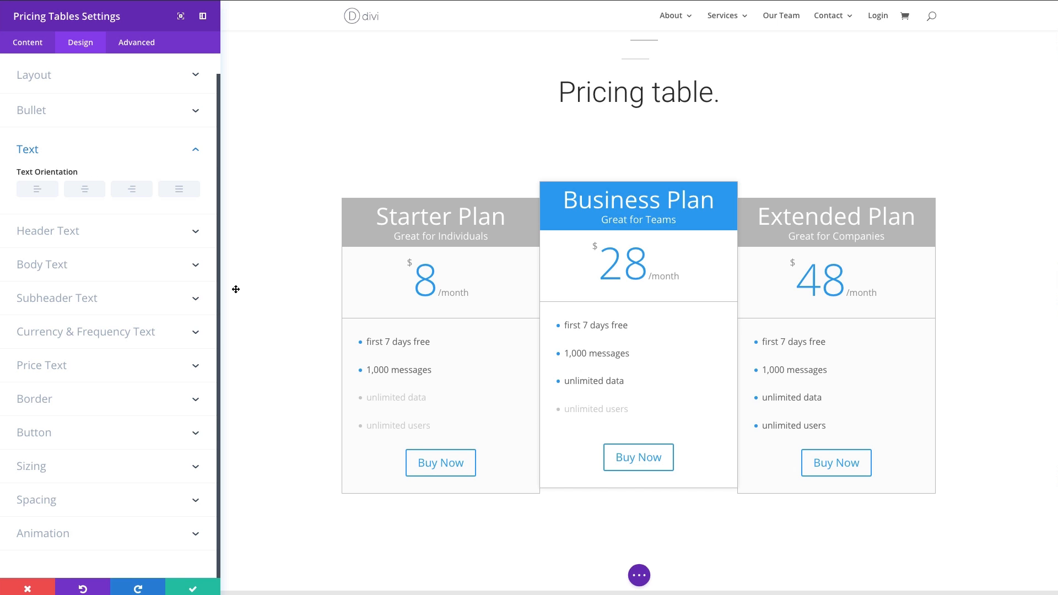
mouse_move(53, 235)
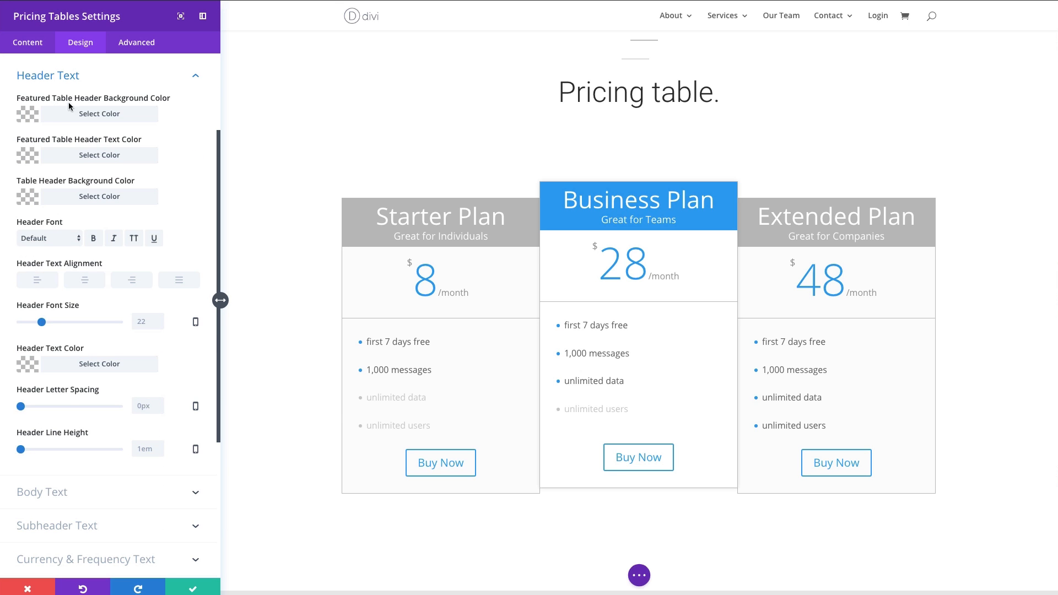
mouse_move(127, 147)
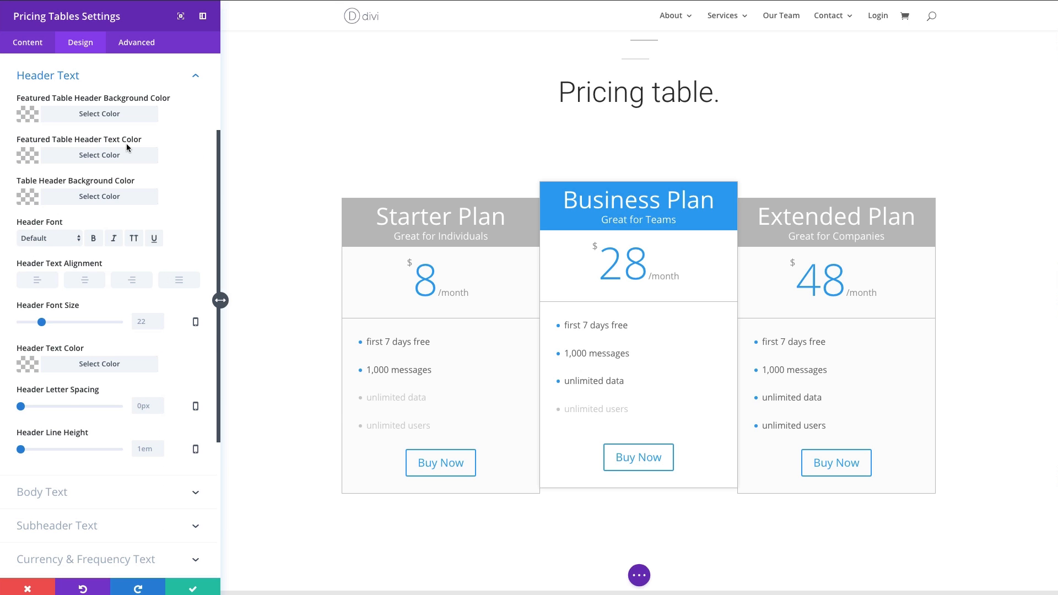
mouse_move(81, 119)
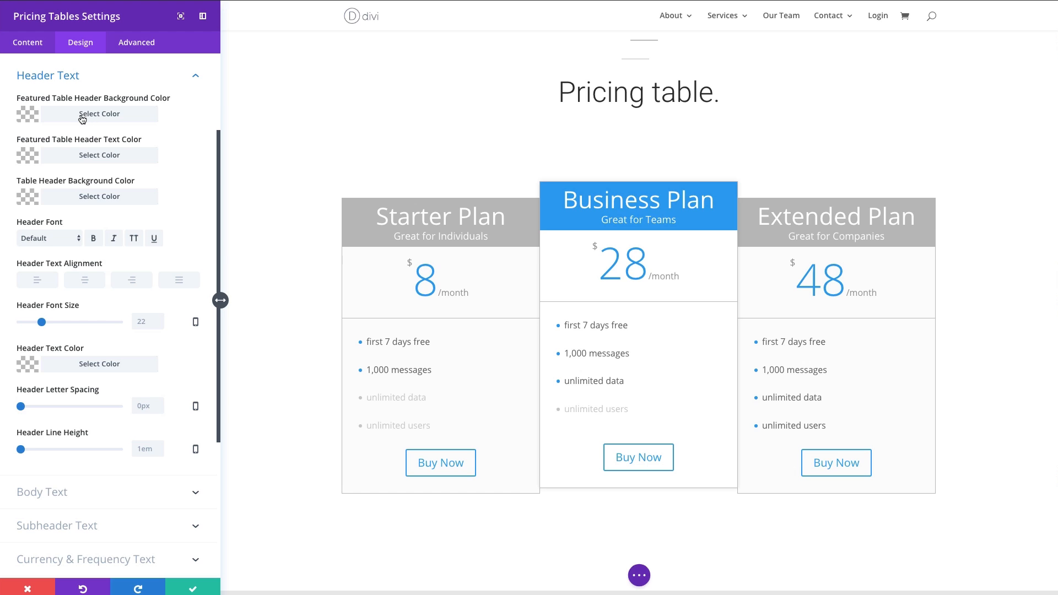
mouse_move(80, 99)
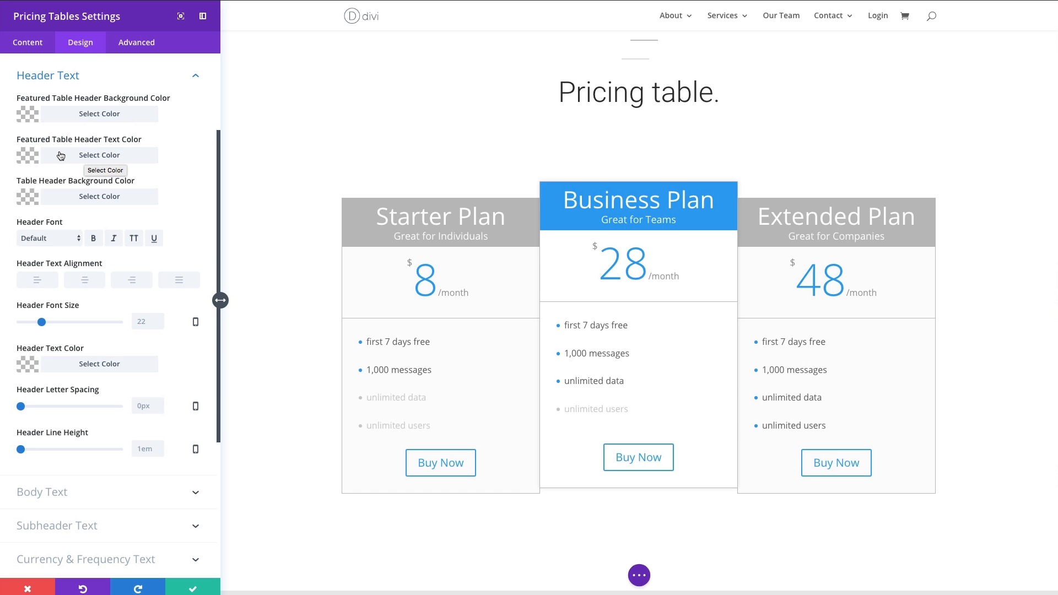
mouse_move(98, 157)
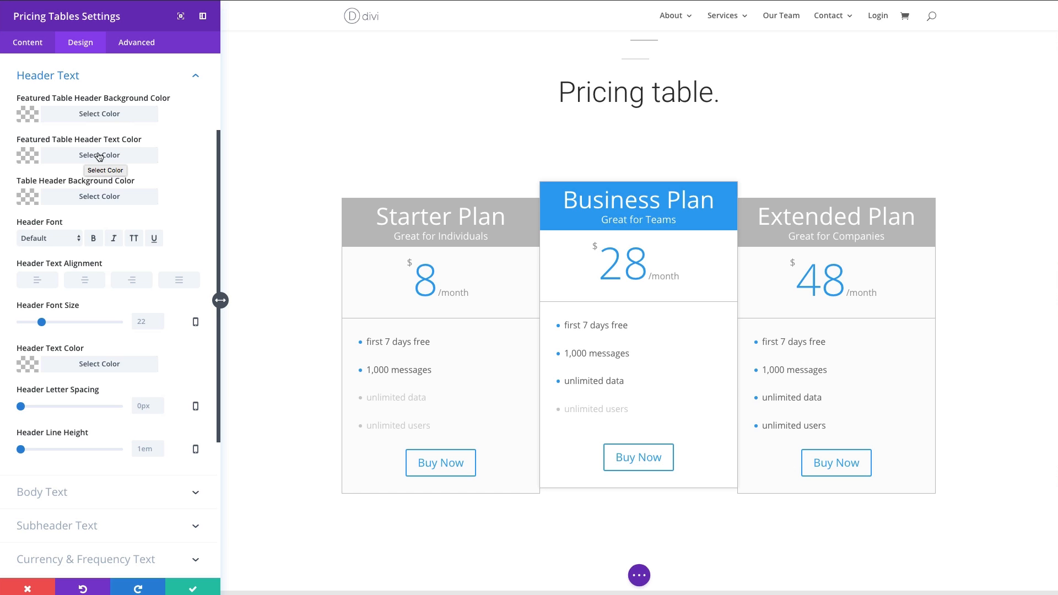
mouse_move(98, 150)
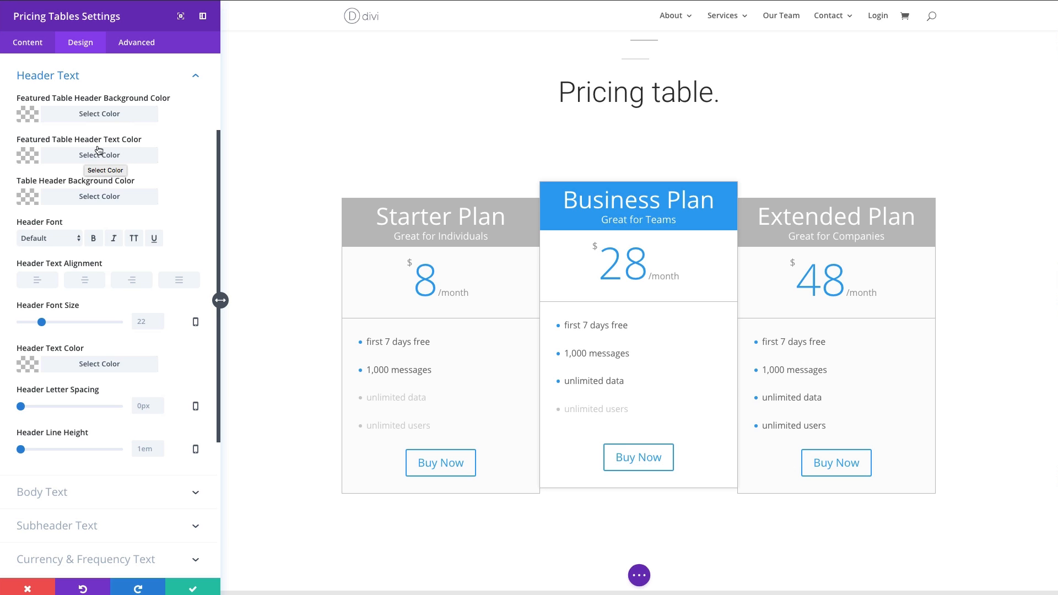
mouse_move(97, 116)
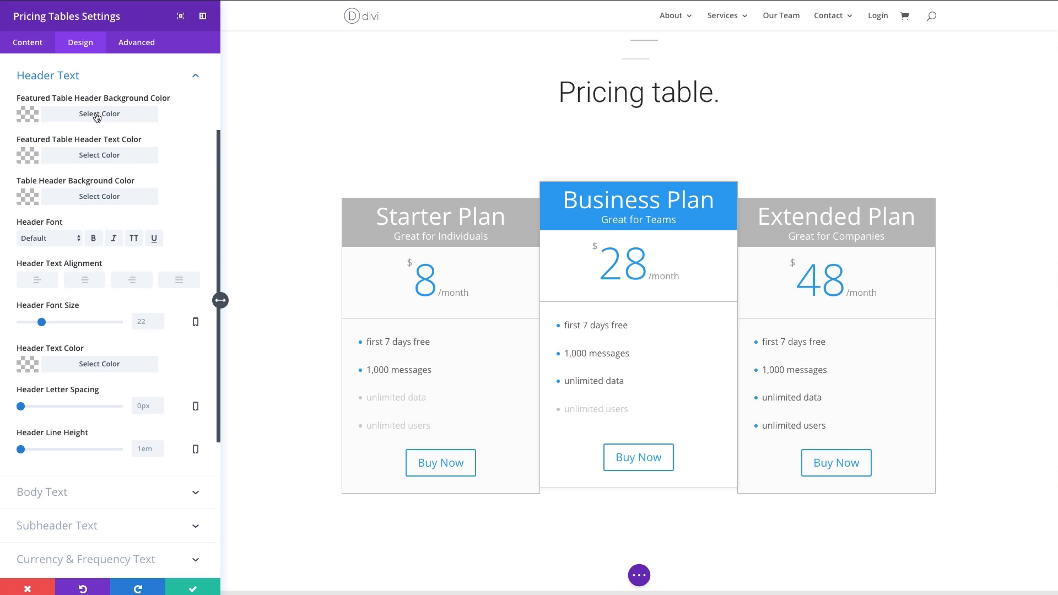
Set the Featured Table Header Background Color to a darker indigo blue.
left_click(99, 114)
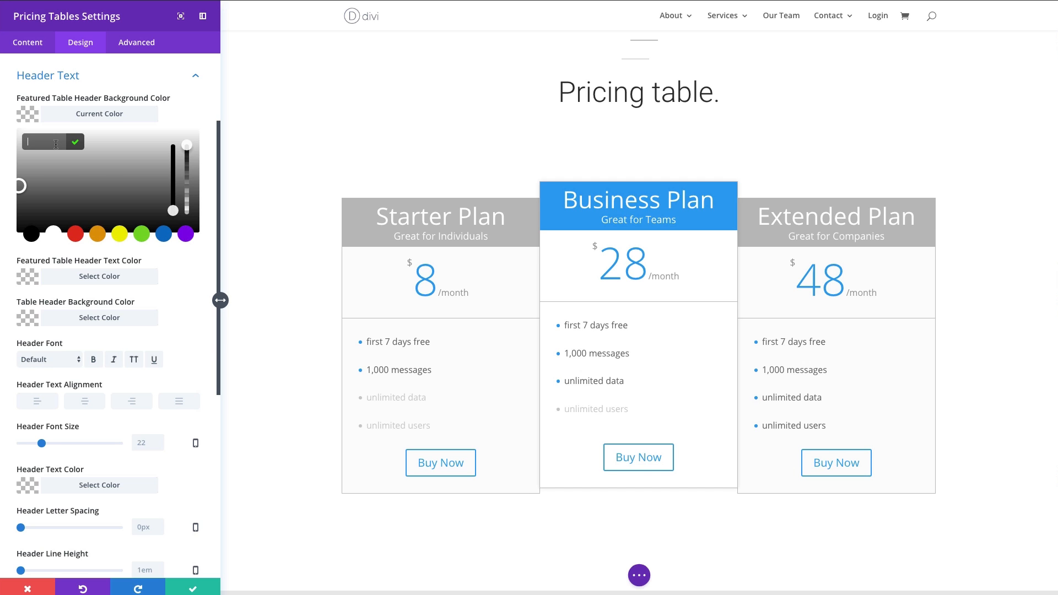
left_click(137, 161)
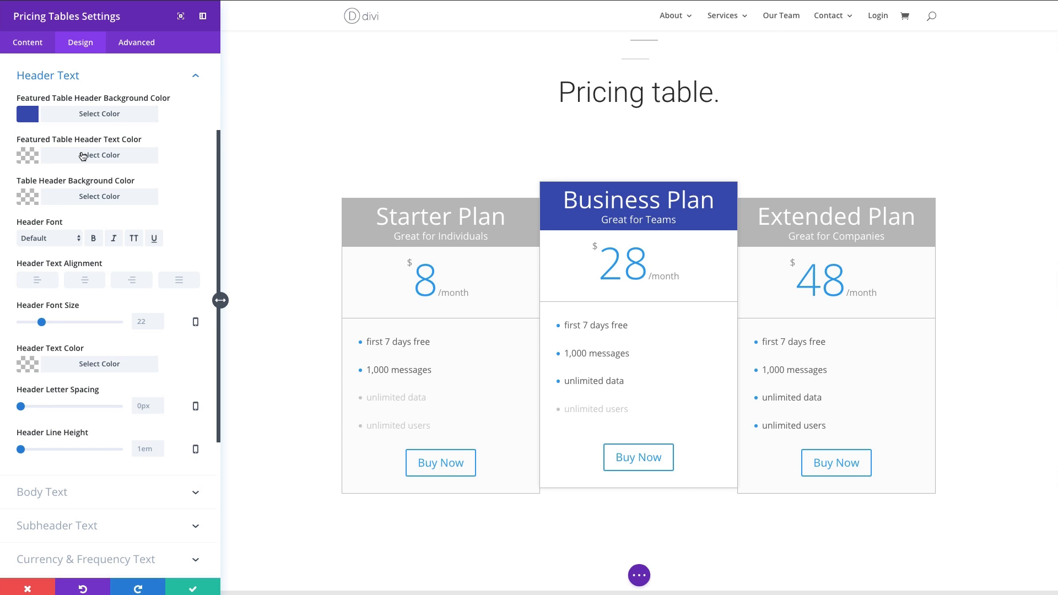
mouse_move(98, 156)
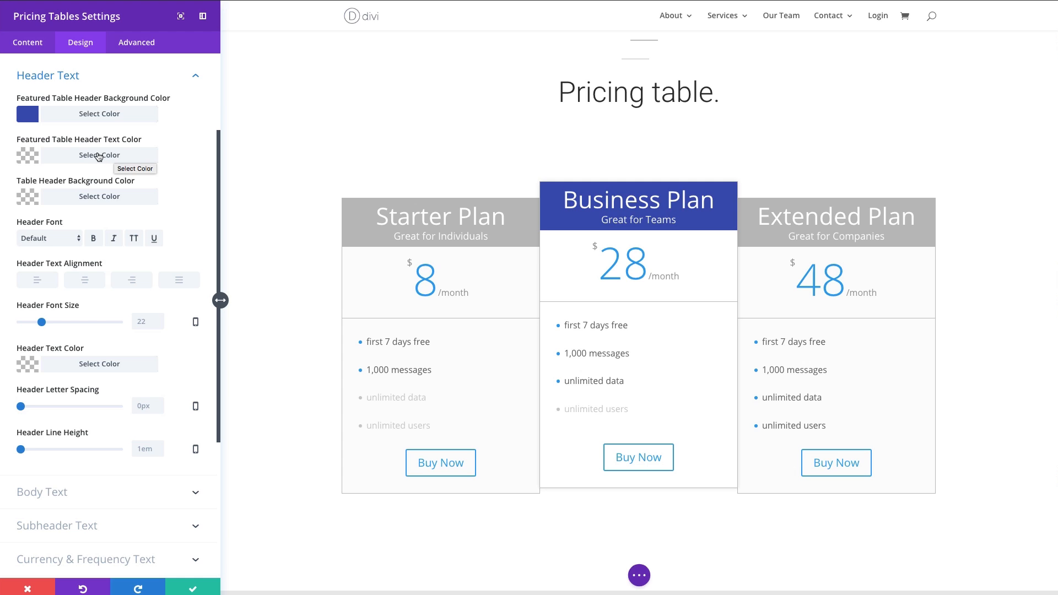
mouse_move(101, 180)
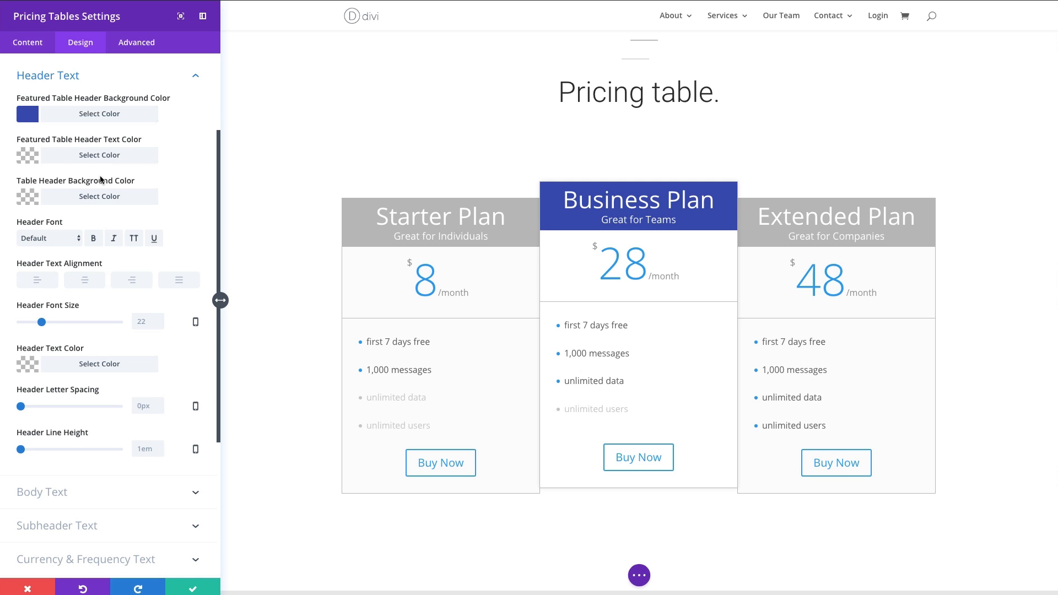
mouse_move(56, 198)
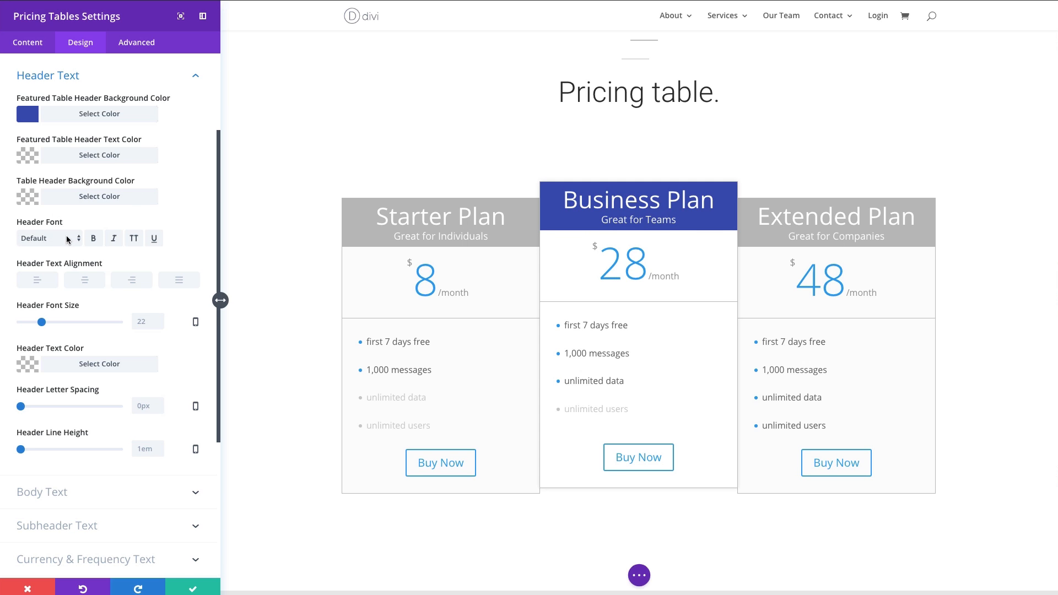
mouse_move(77, 238)
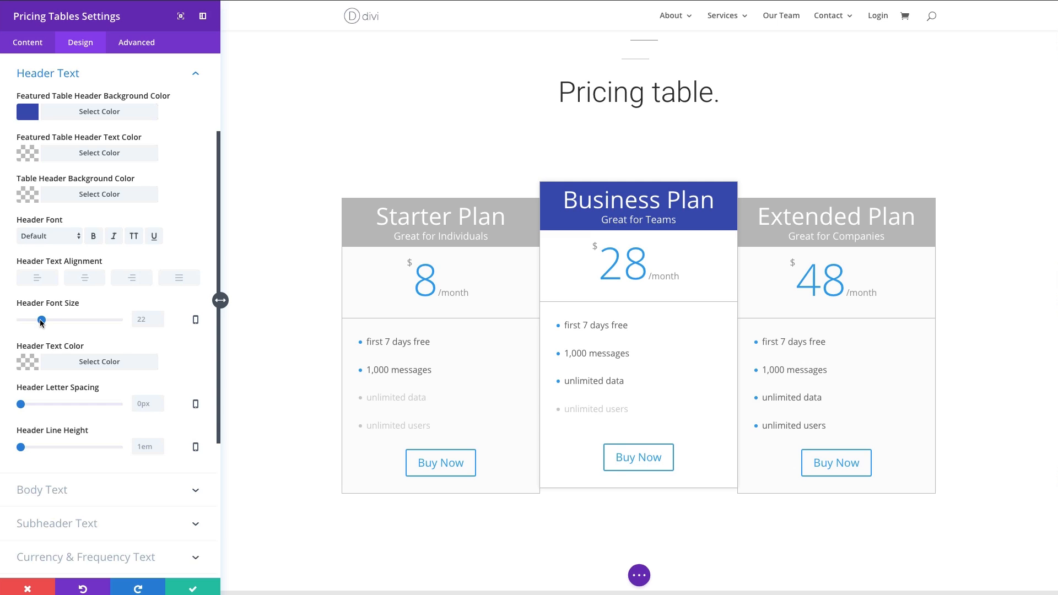
Set the Header Font Size slider to 26px for all three plan titles.
left_click_drag(40, 320, 46, 320)
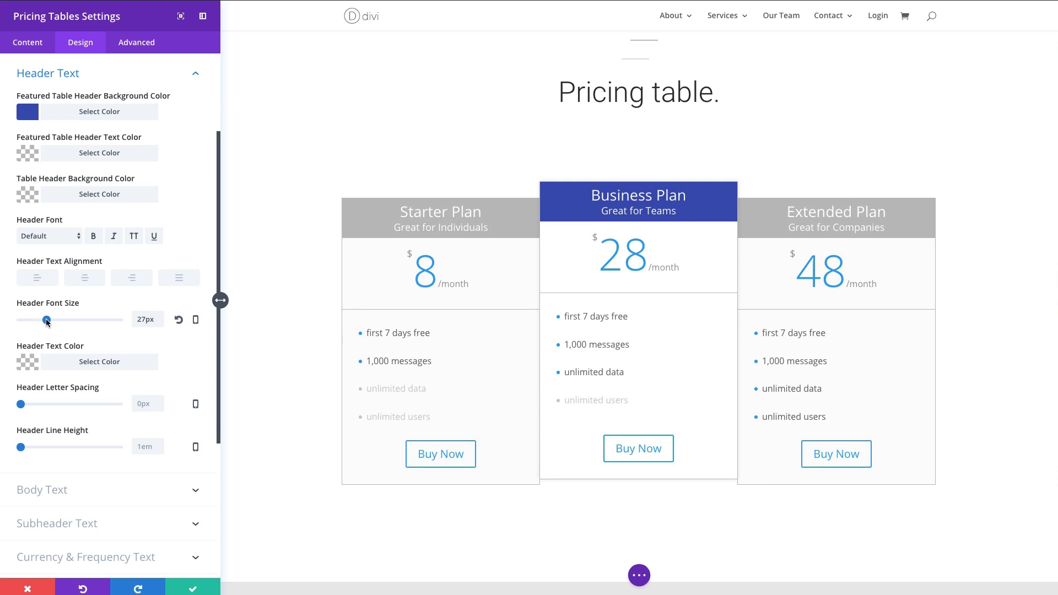
left_click_drag(47, 320, 45, 319)
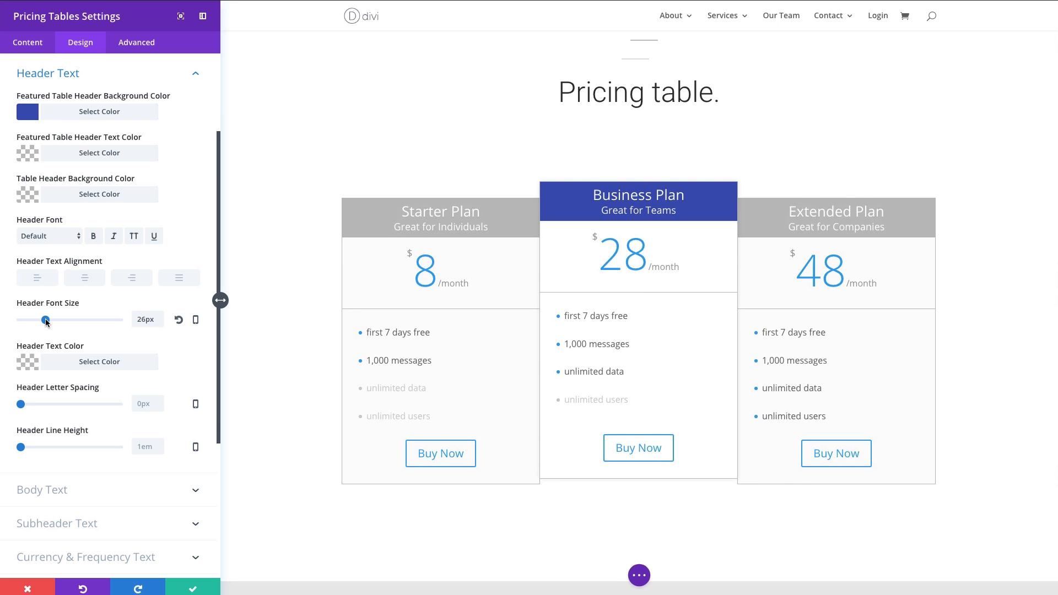
mouse_move(167, 288)
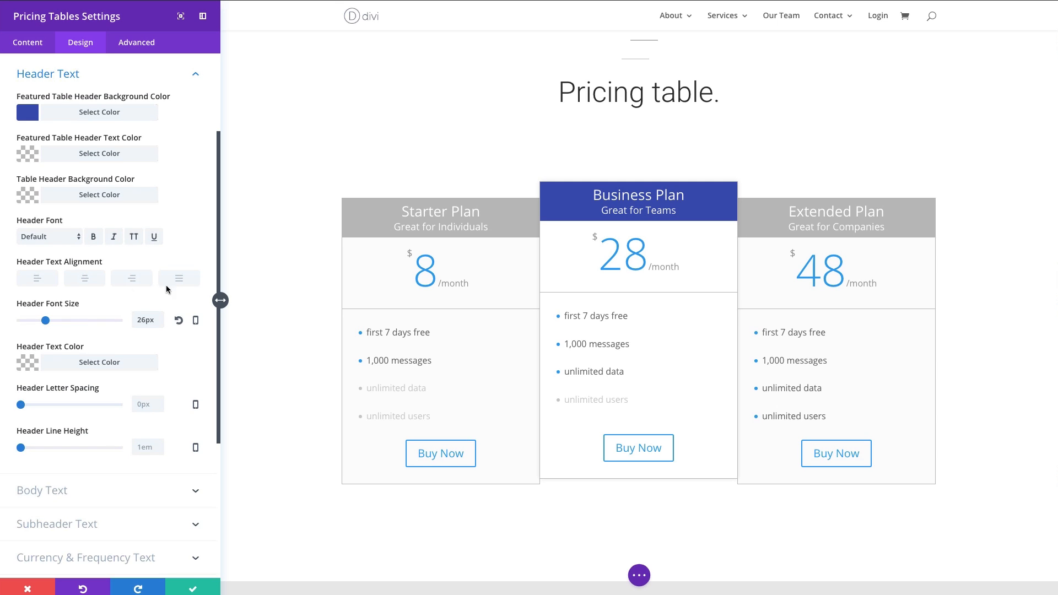
scroll("down", 3)
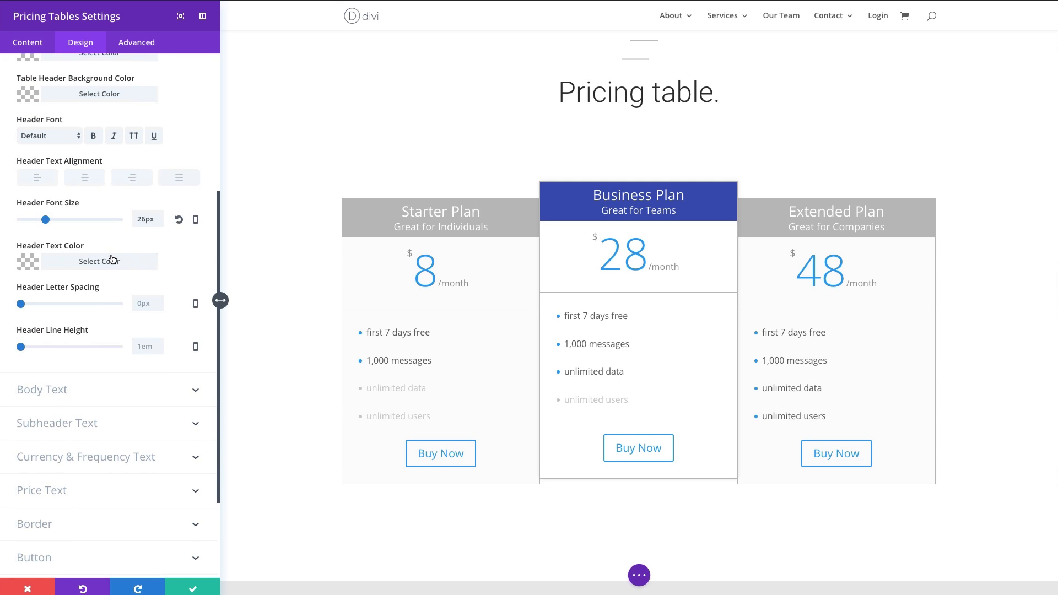
mouse_move(120, 313)
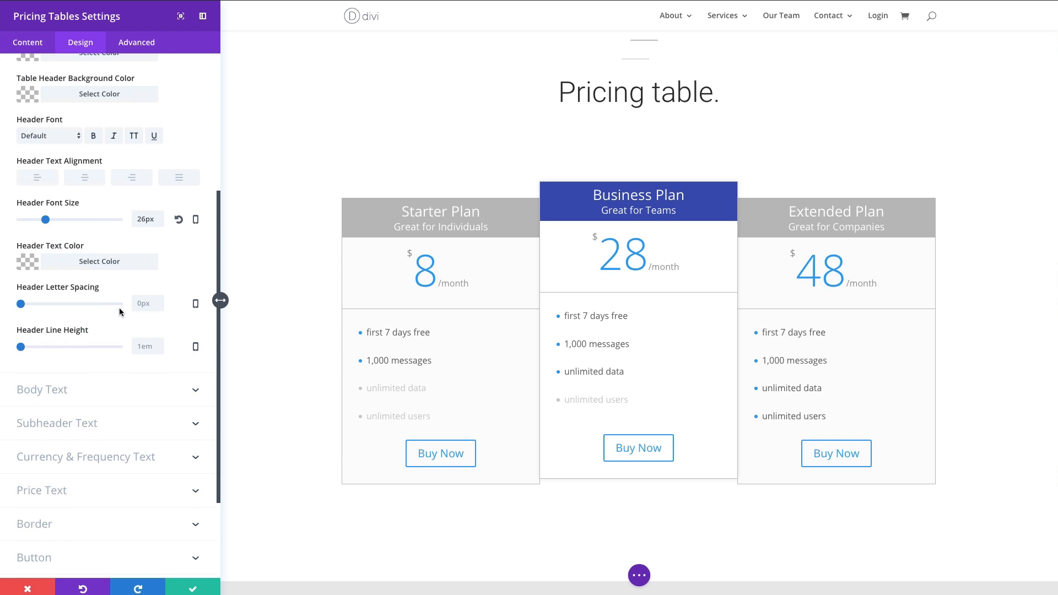
scroll("down", 3)
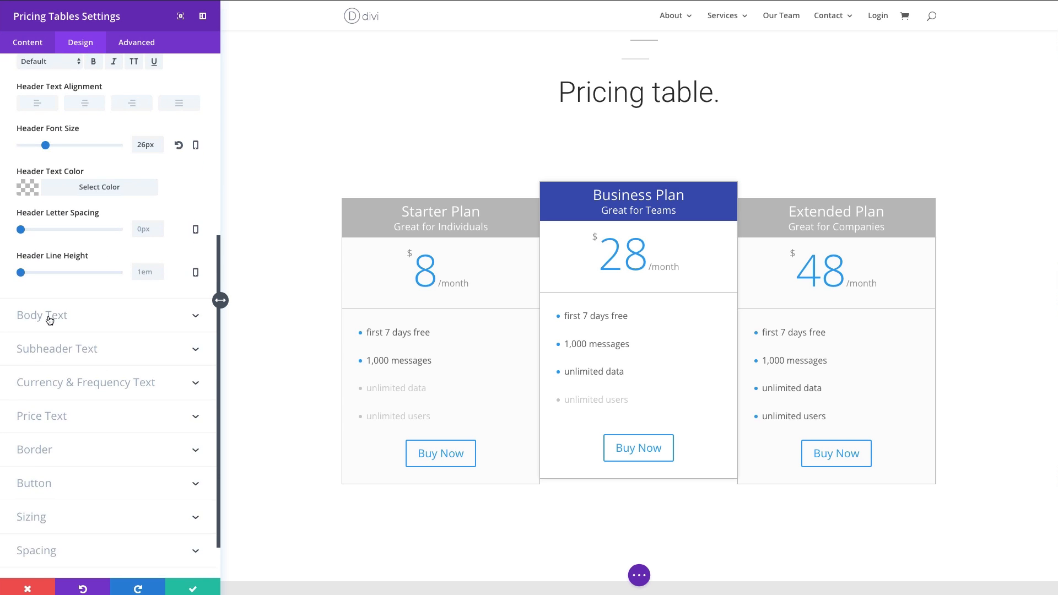
Set the Body Font Size to 18px so the feature list text grows in all three tables.
left_click(48, 315)
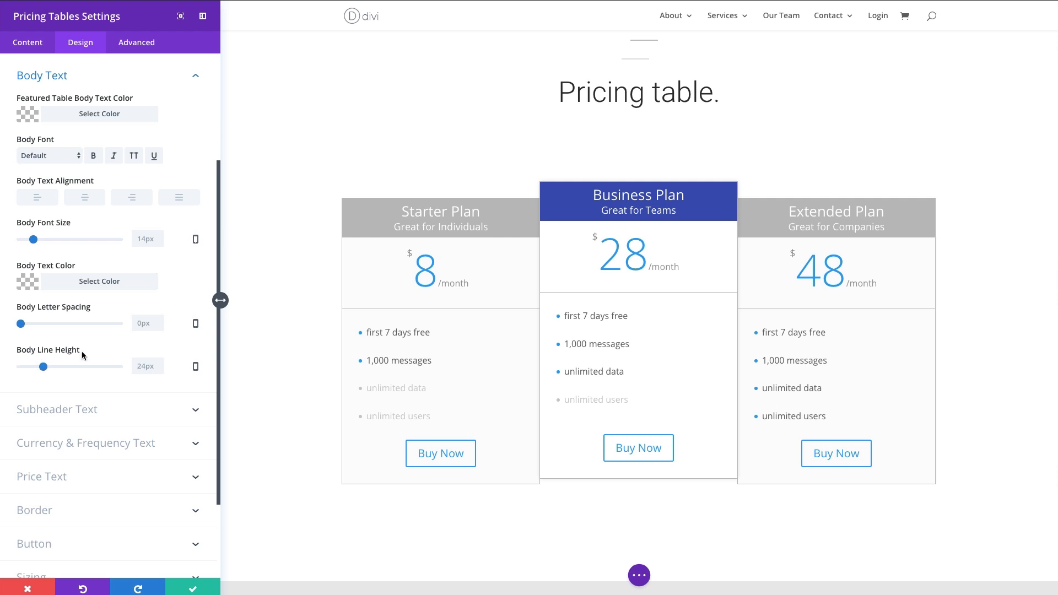
mouse_move(609, 399)
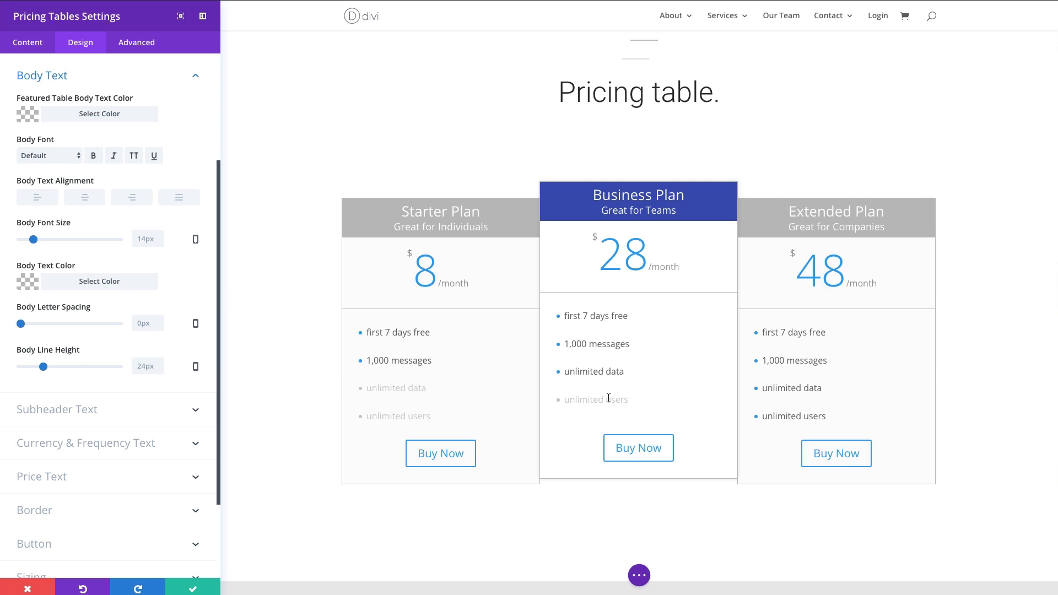
mouse_move(618, 351)
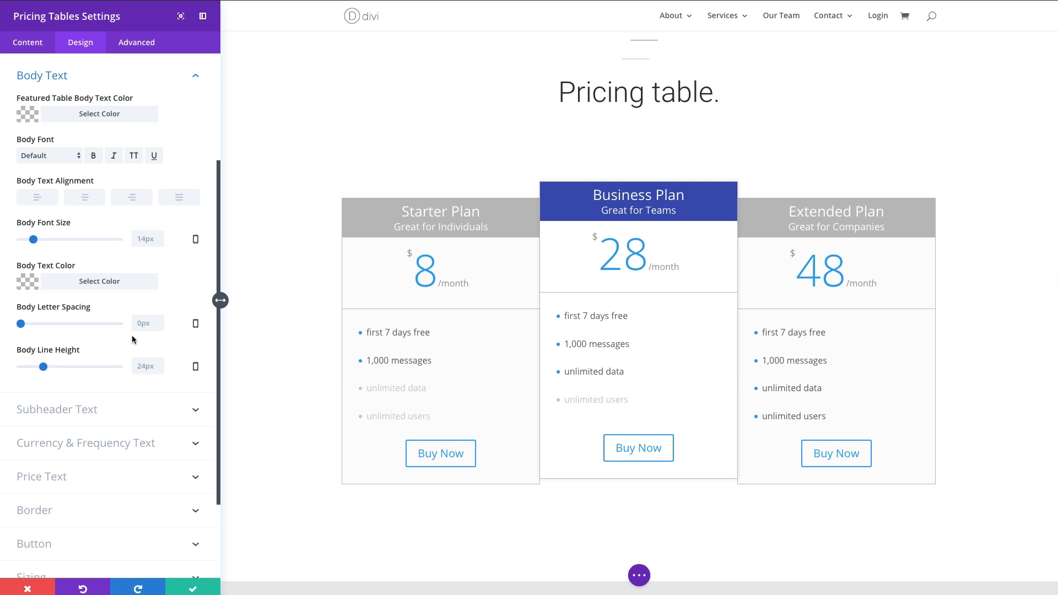
left_click_drag(47, 239, 35, 239)
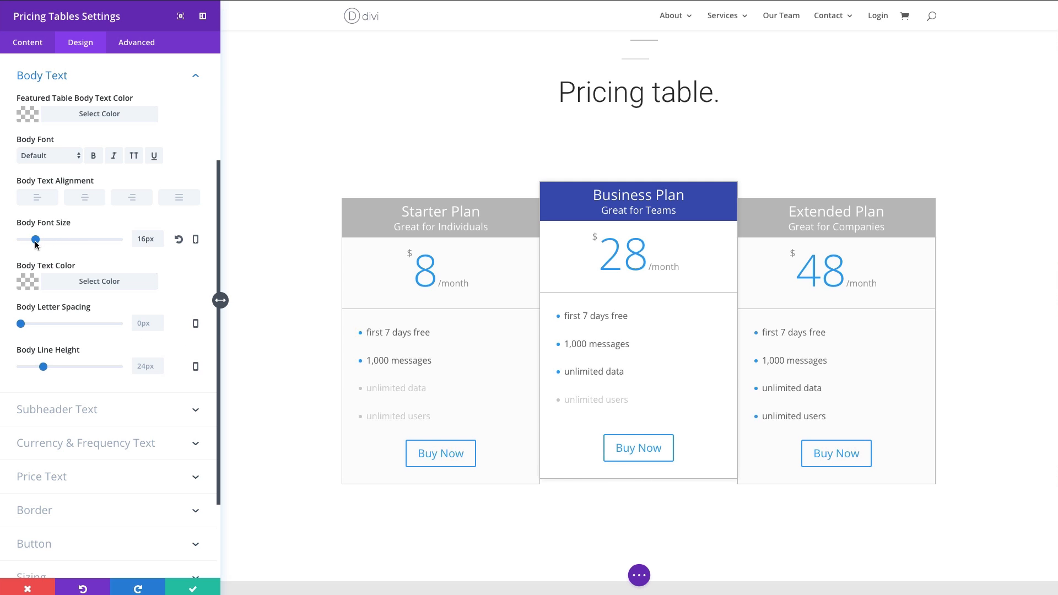
left_click_drag(35, 240, 38, 240)
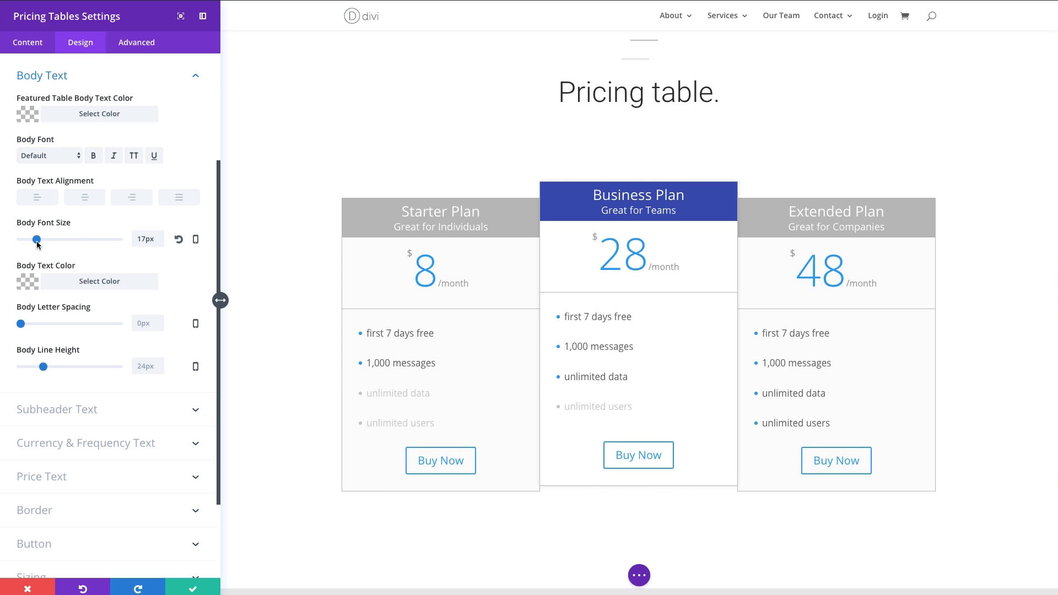
left_click_drag(36, 239, 39, 239)
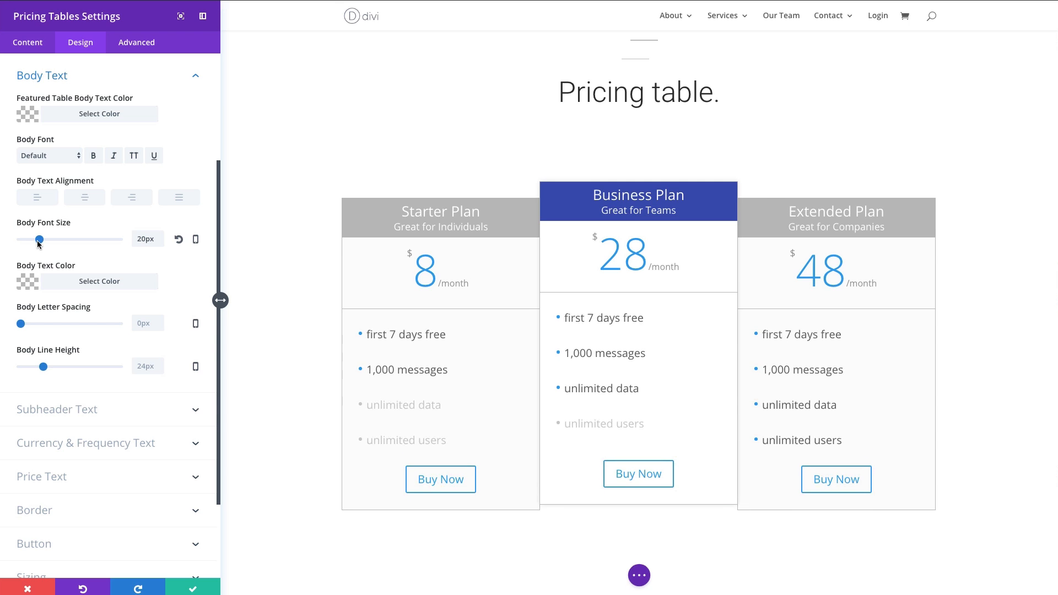
left_click_drag(39, 239, 36, 240)
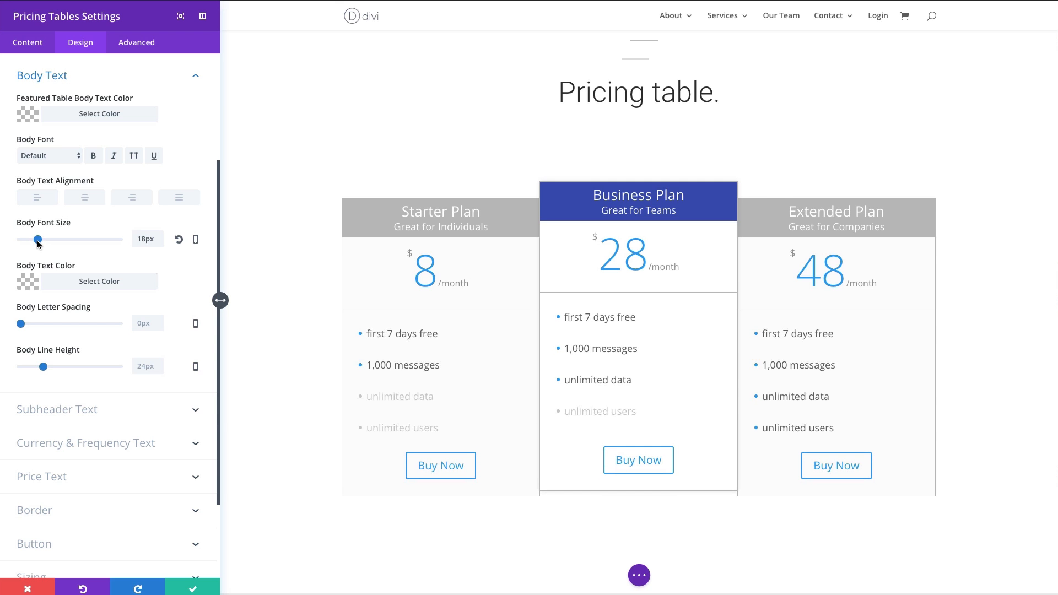
mouse_move(131, 288)
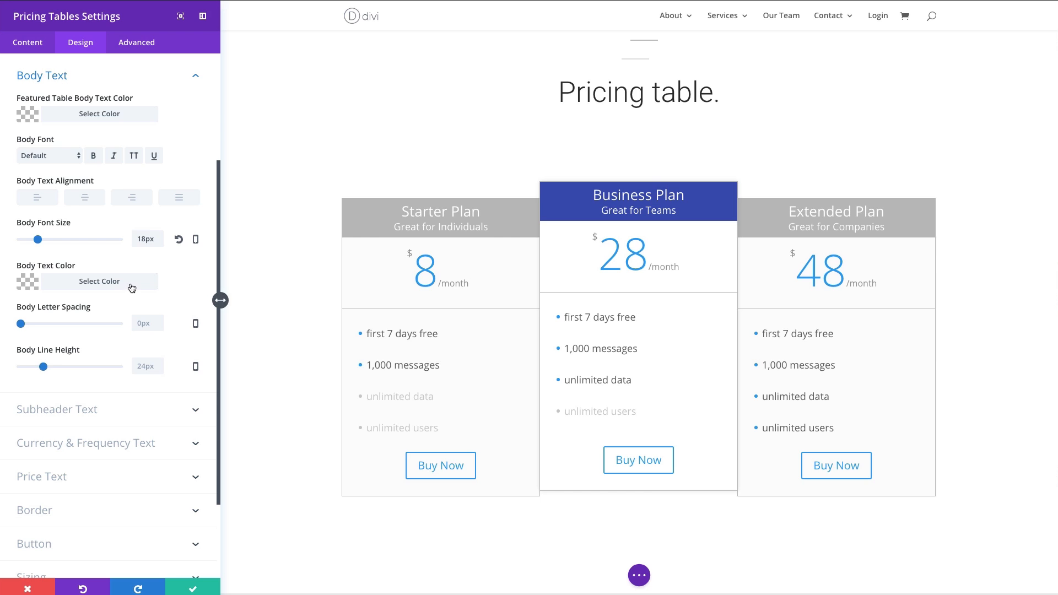
scroll("down", 3)
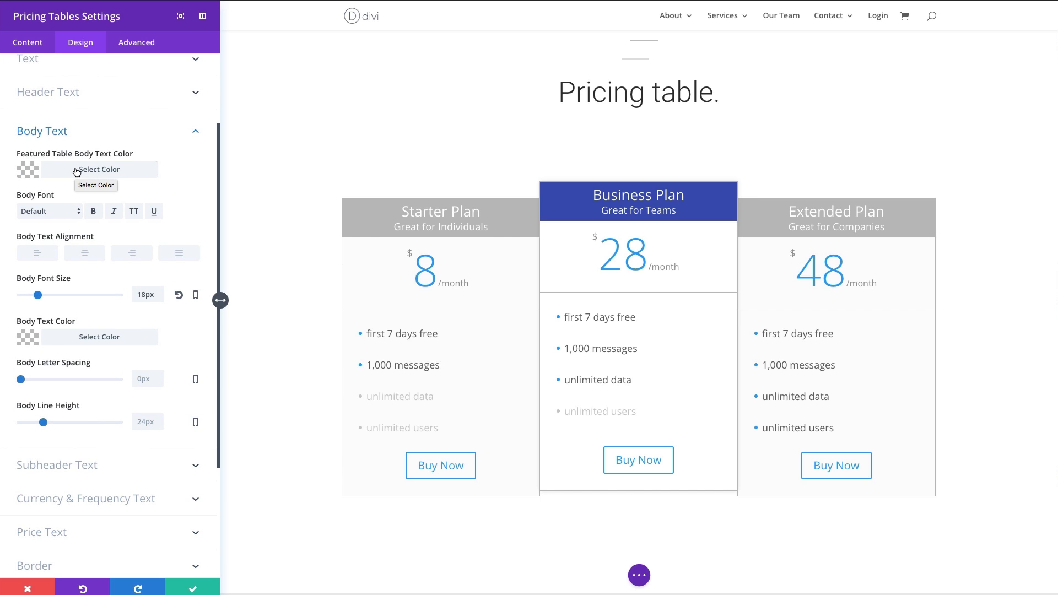
mouse_move(91, 175)
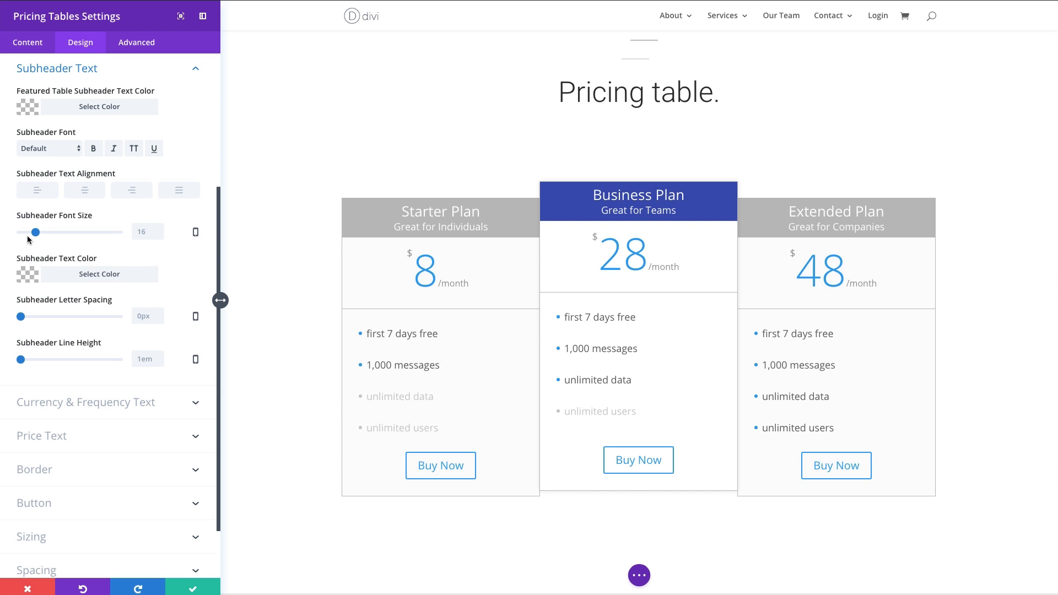
Drag the Subheader Font Size down so subtitles like Great for Teams shrink.
left_click_drag(46, 232, 34, 233)
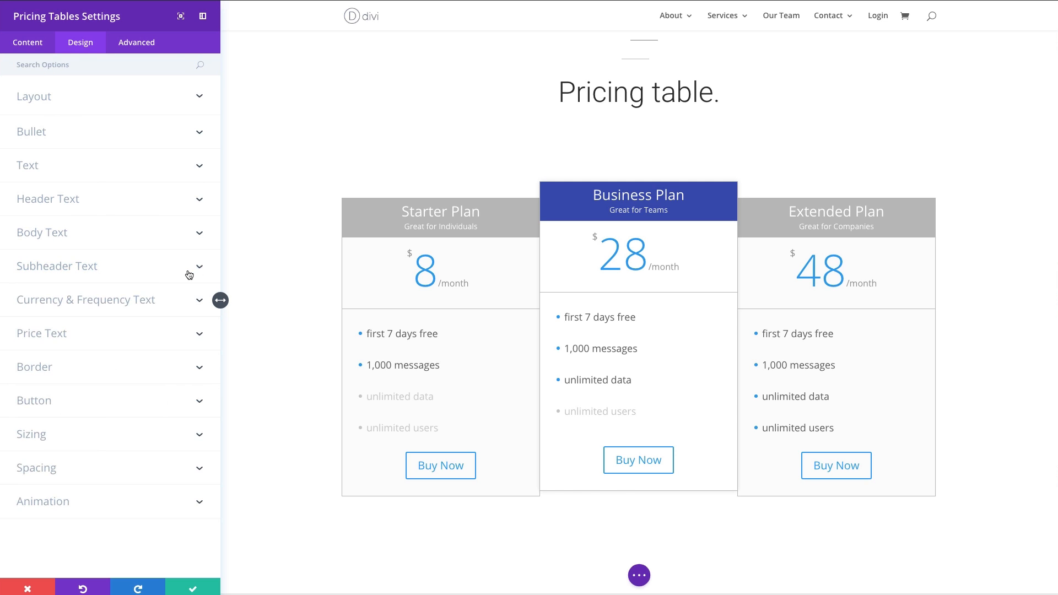
Set the Bullet Color to the dark indigo blue matching the featured header.
left_click(31, 131)
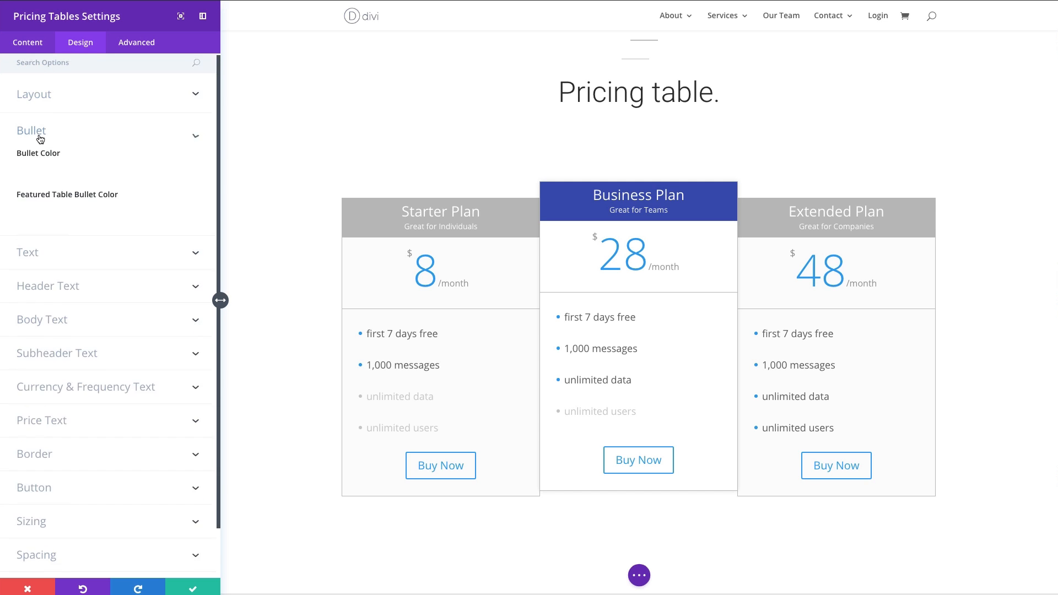
left_click(31, 130)
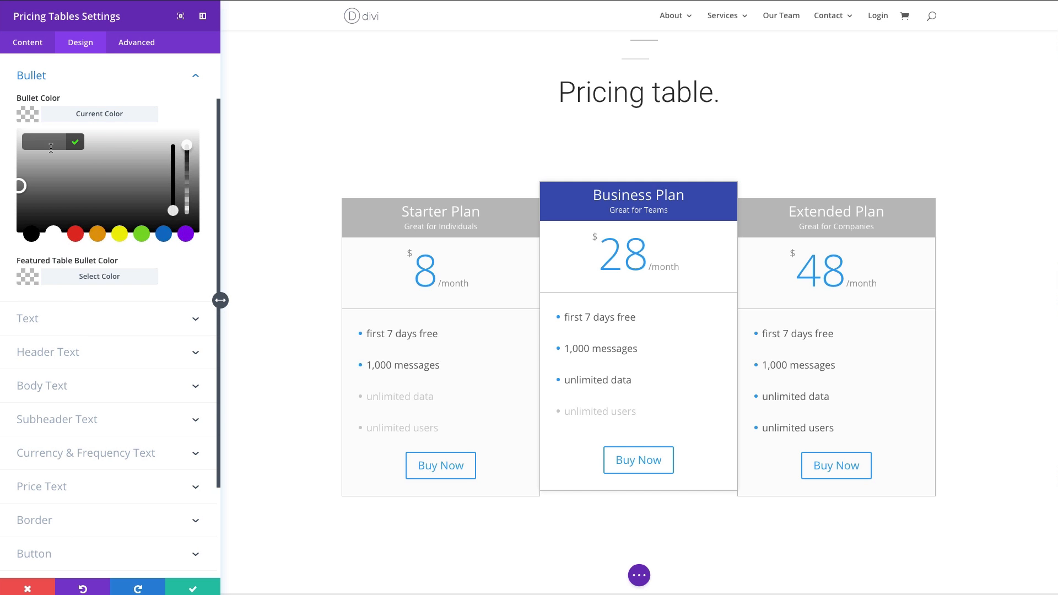
left_click(137, 161)
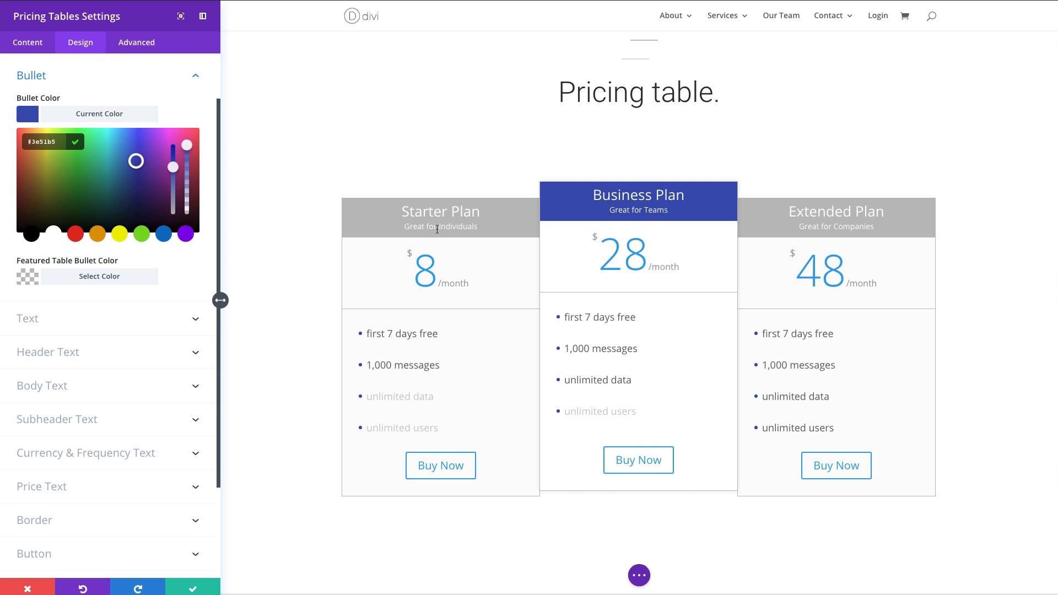
left_click(99, 114)
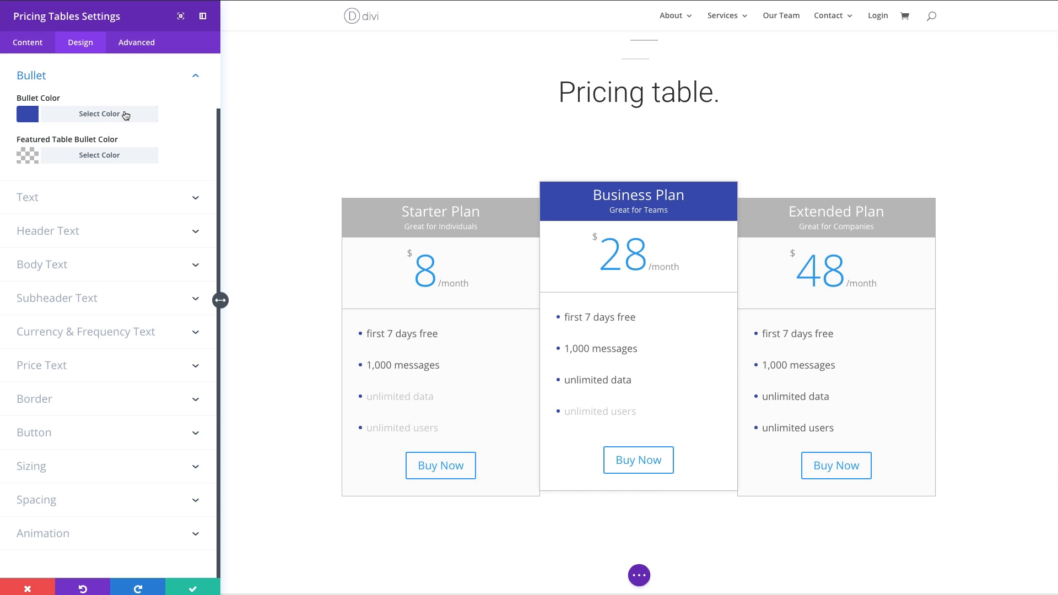
mouse_move(156, 306)
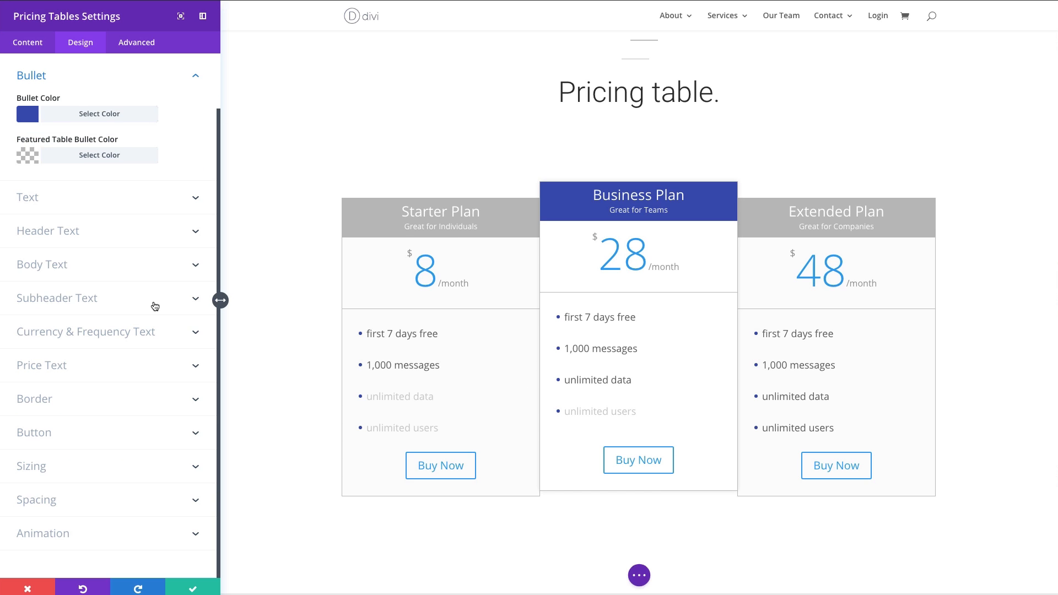
mouse_move(86, 332)
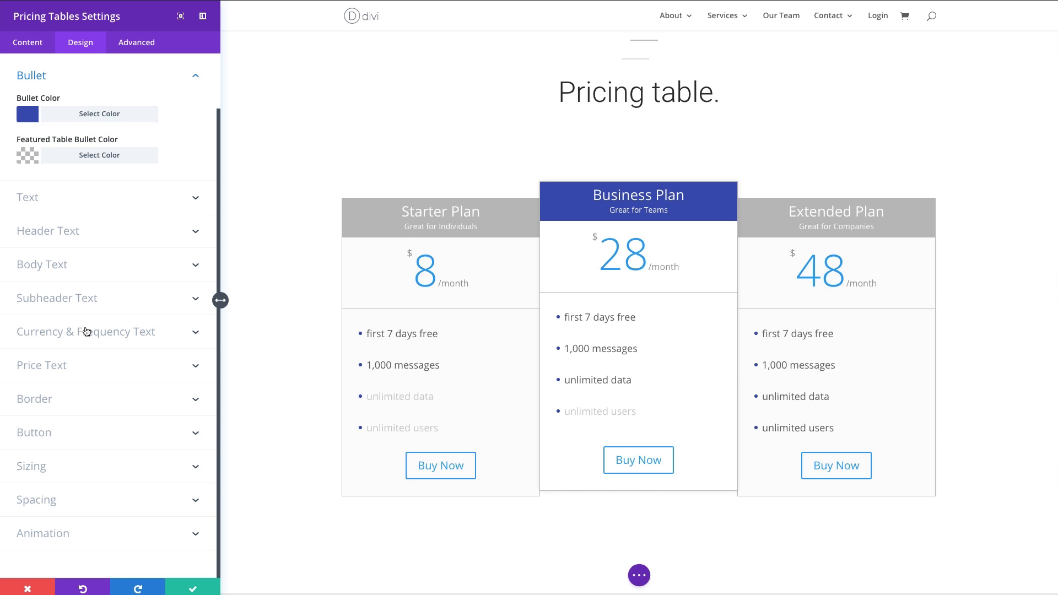
In Currency & Frequency Text, set the dollar and /month font size to 22px.
left_click(85, 332)
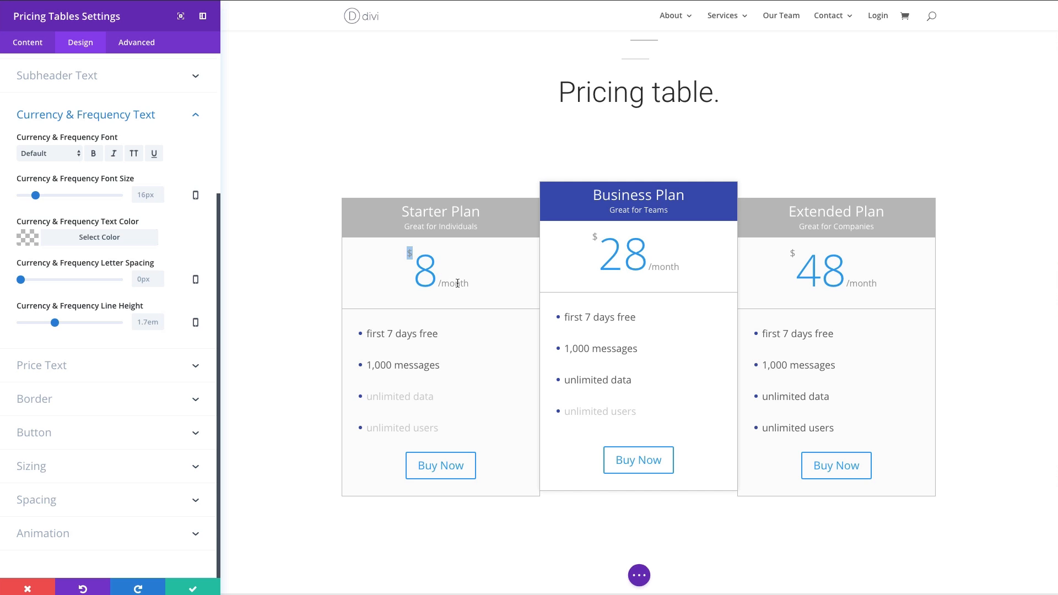
double_click(453, 283)
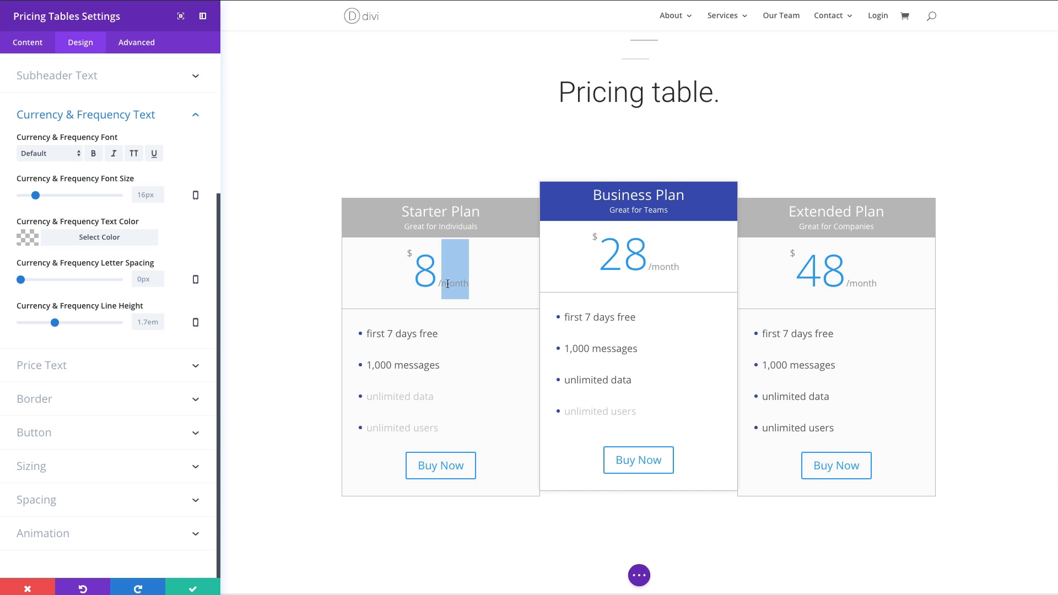
mouse_move(446, 284)
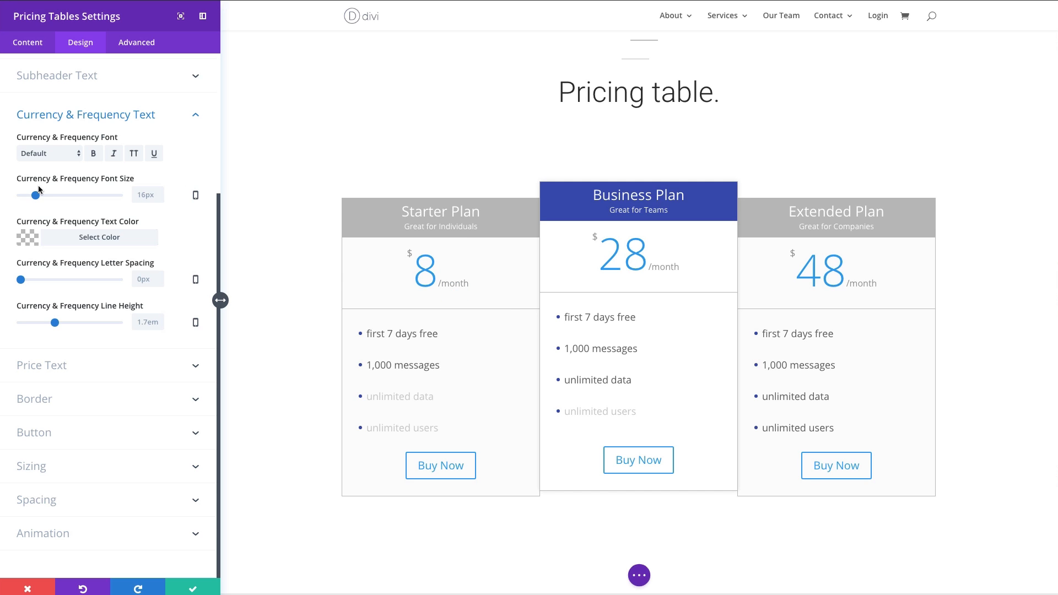
left_click_drag(32, 196, 44, 195)
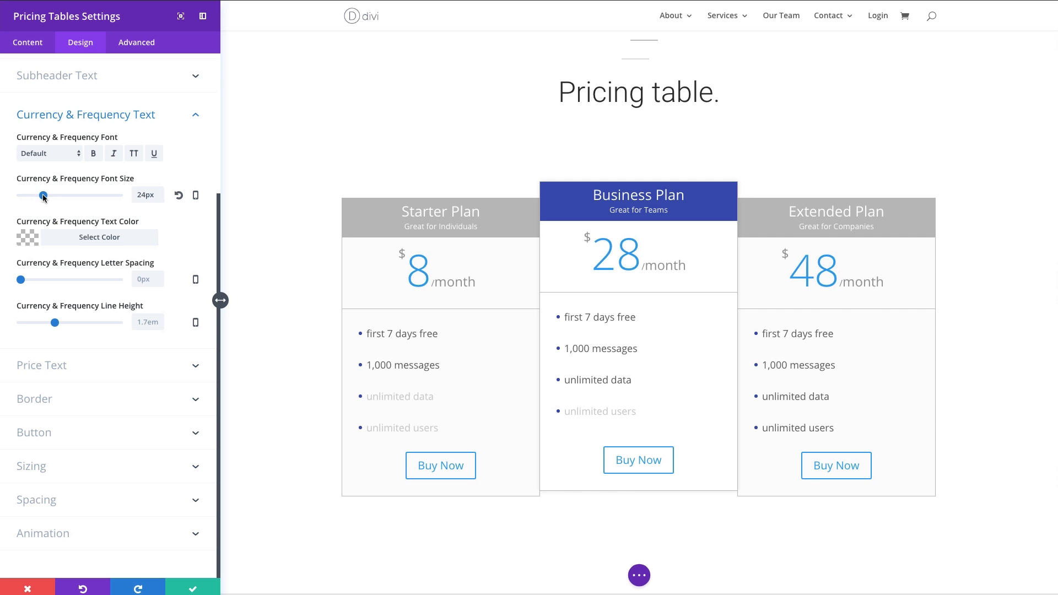
left_click_drag(44, 196, 41, 195)
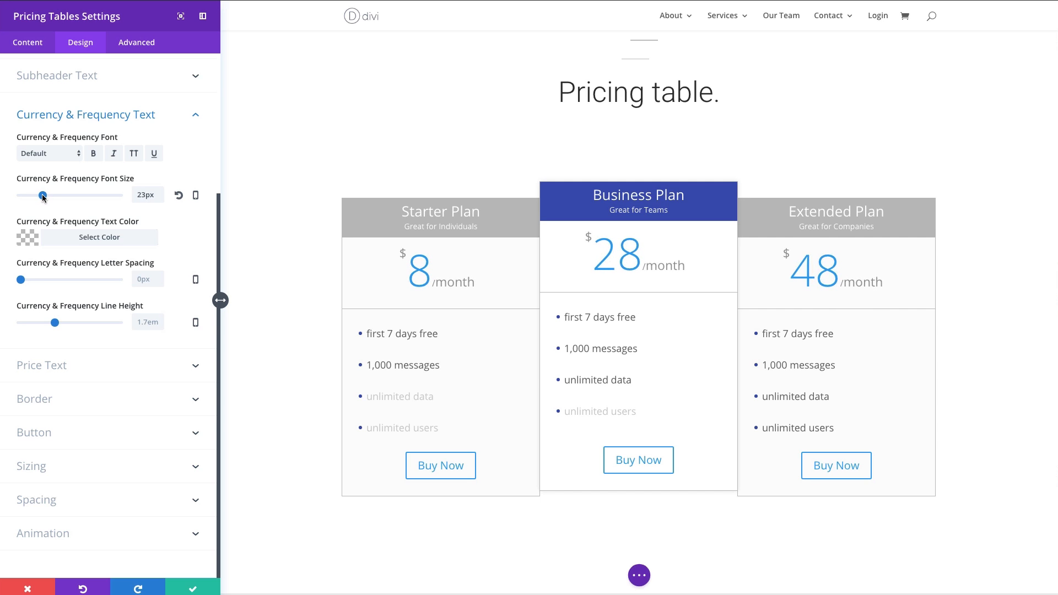
left_click_drag(42, 196, 45, 195)
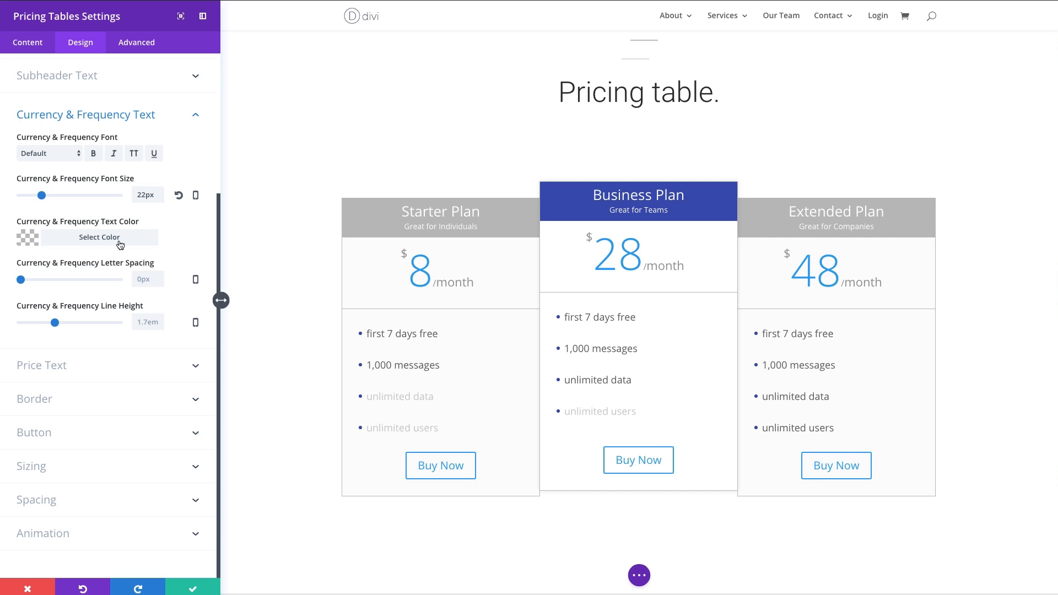
Colour the currency and frequency text deep indigo blue.
left_click(99, 237)
type("#3e51b5")
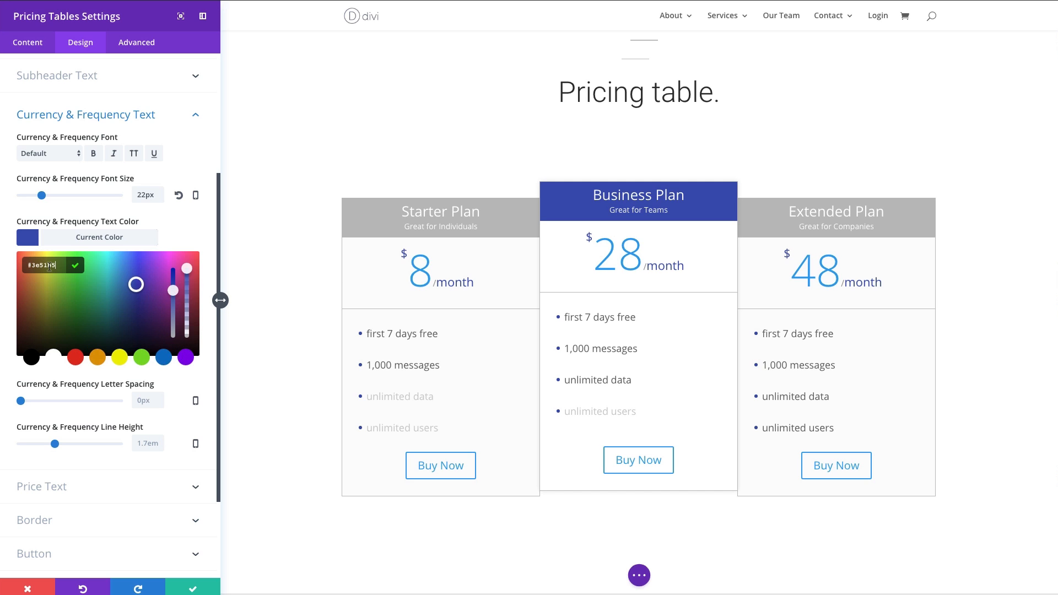
left_click(99, 237)
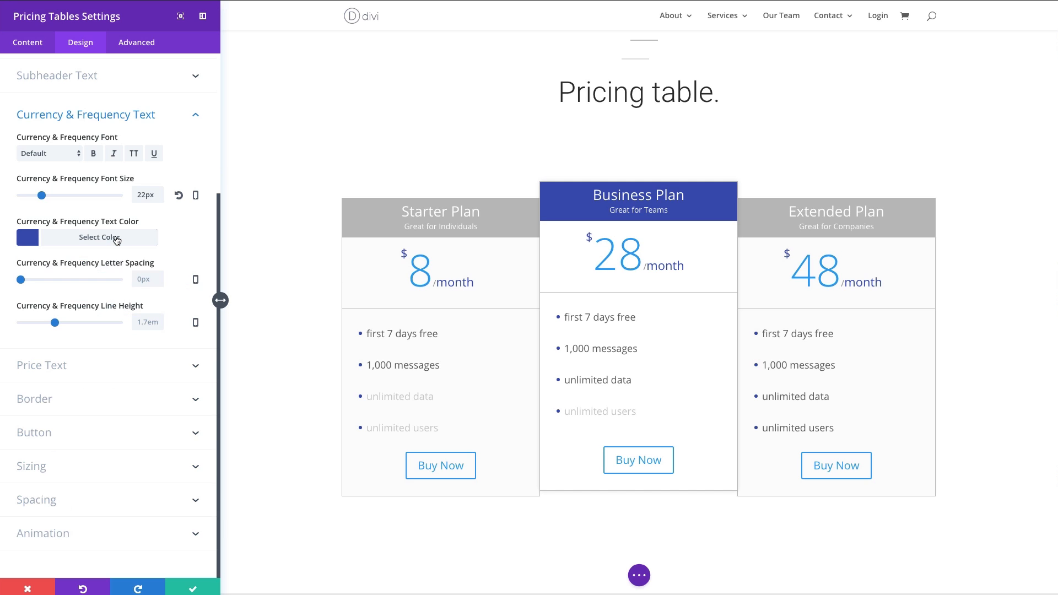
mouse_move(80, 375)
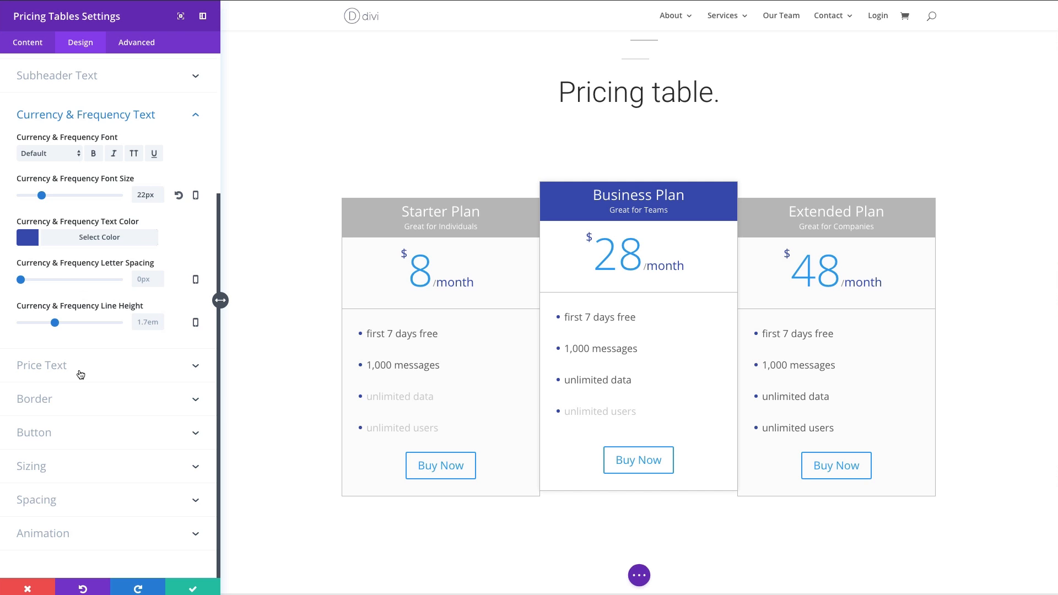
left_click(42, 365)
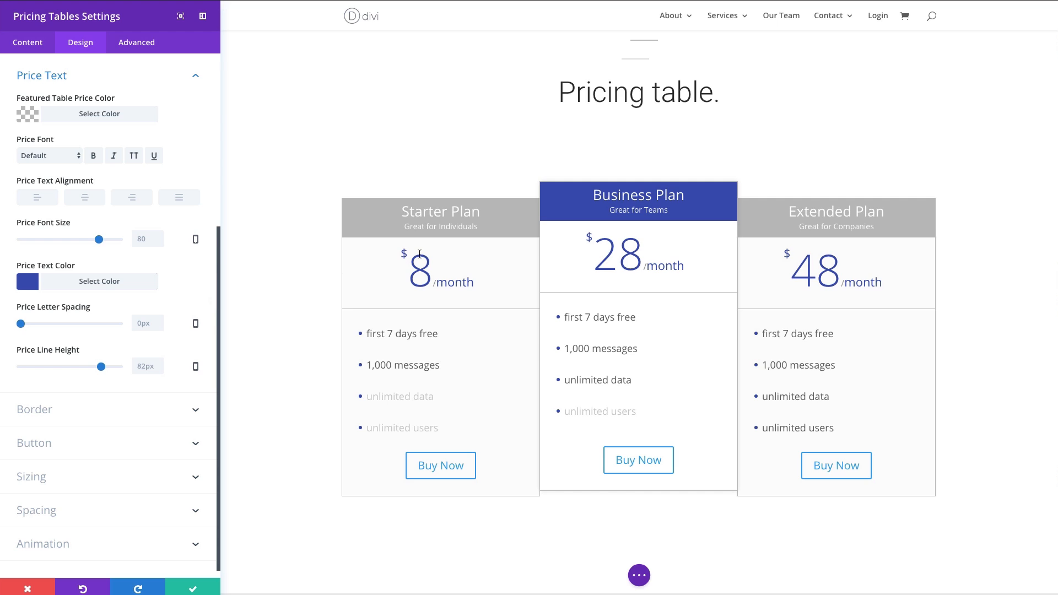
Set the Price Text Color so the 8, 28 and 48 prices show in dark blue.
double_click(420, 271)
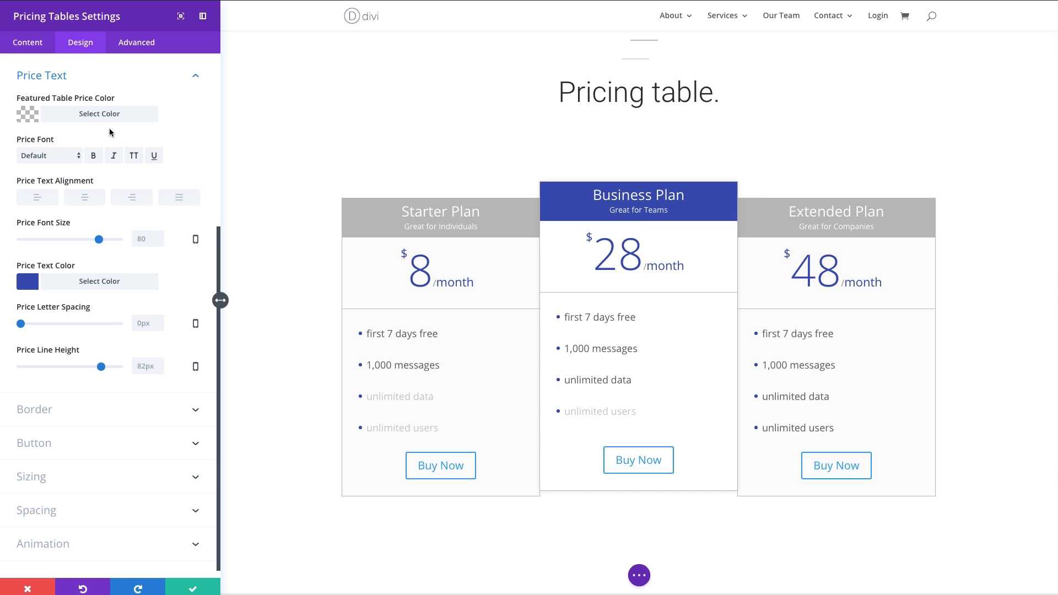
mouse_move(39, 112)
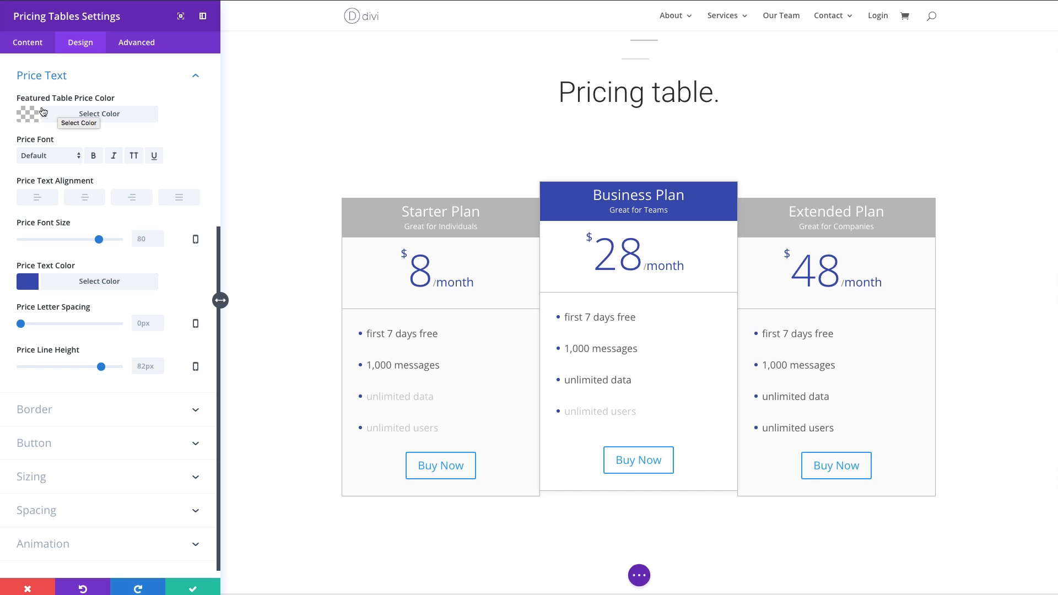
mouse_move(126, 183)
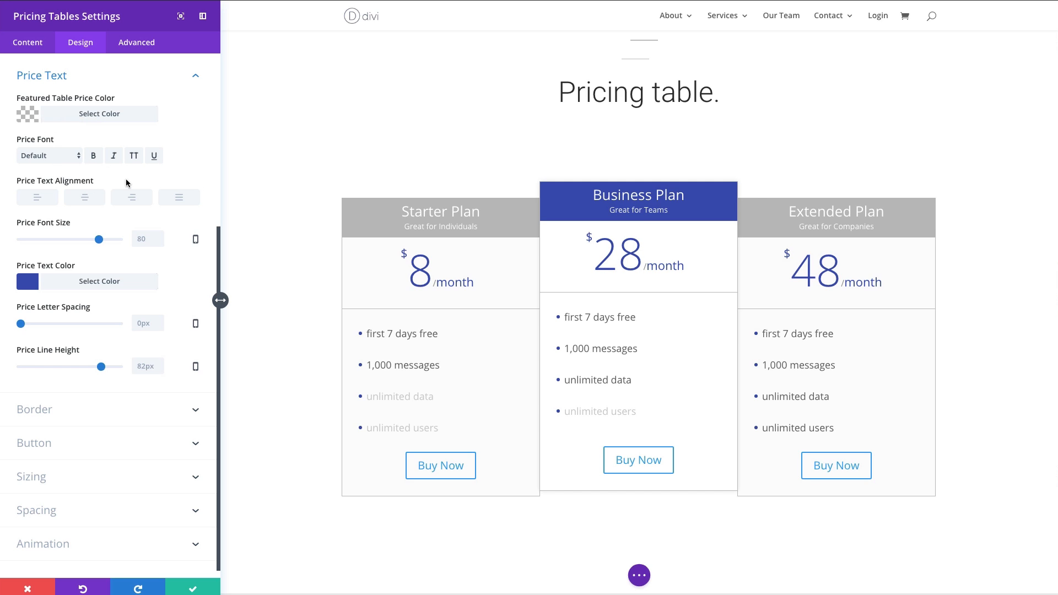
mouse_move(98, 282)
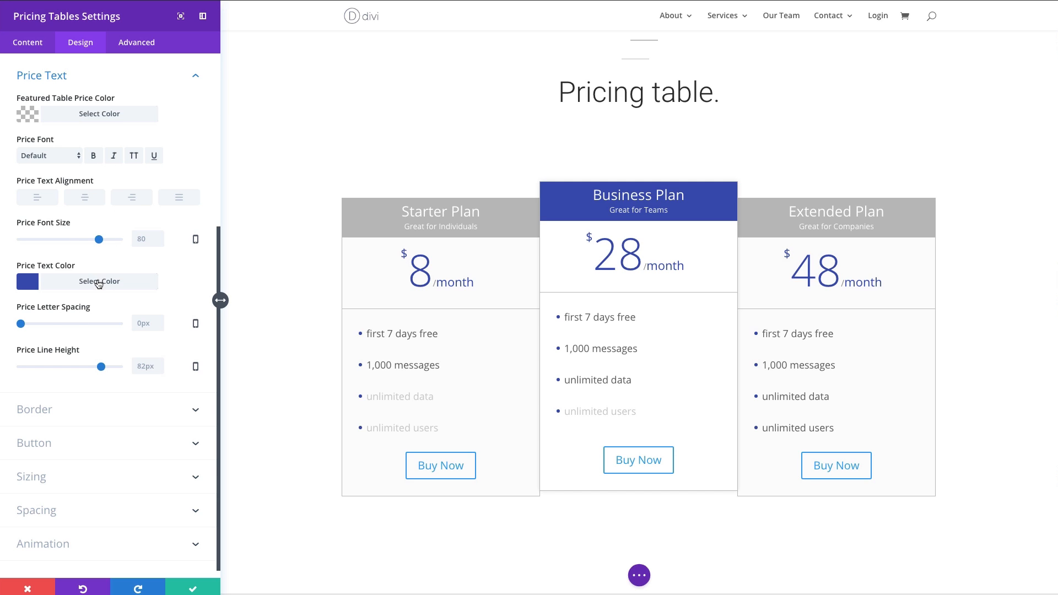
mouse_move(108, 334)
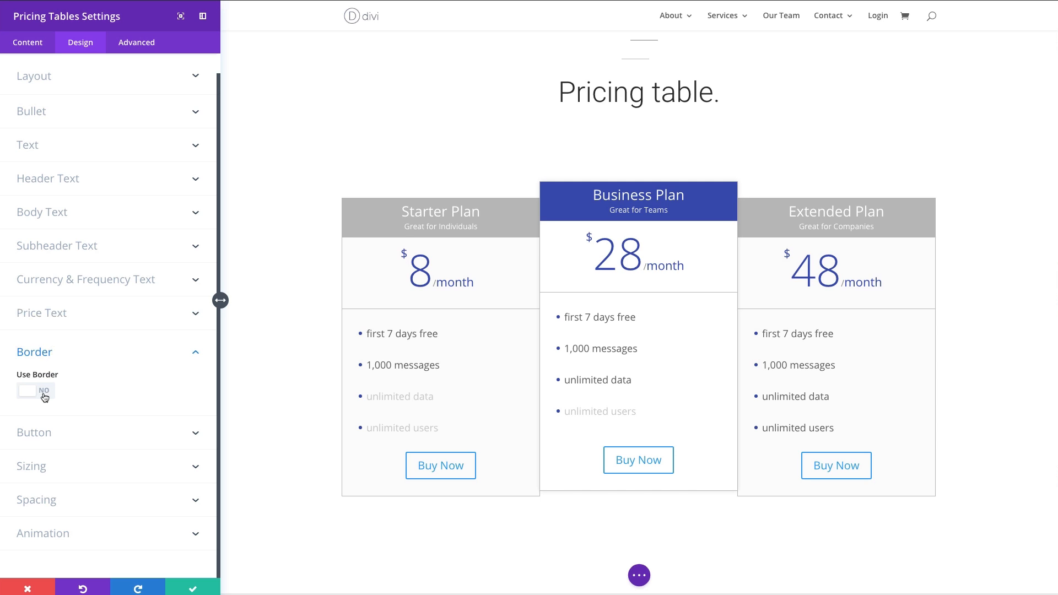
Try a thicker table border, settling it briefly at 20px.
left_click(27, 390)
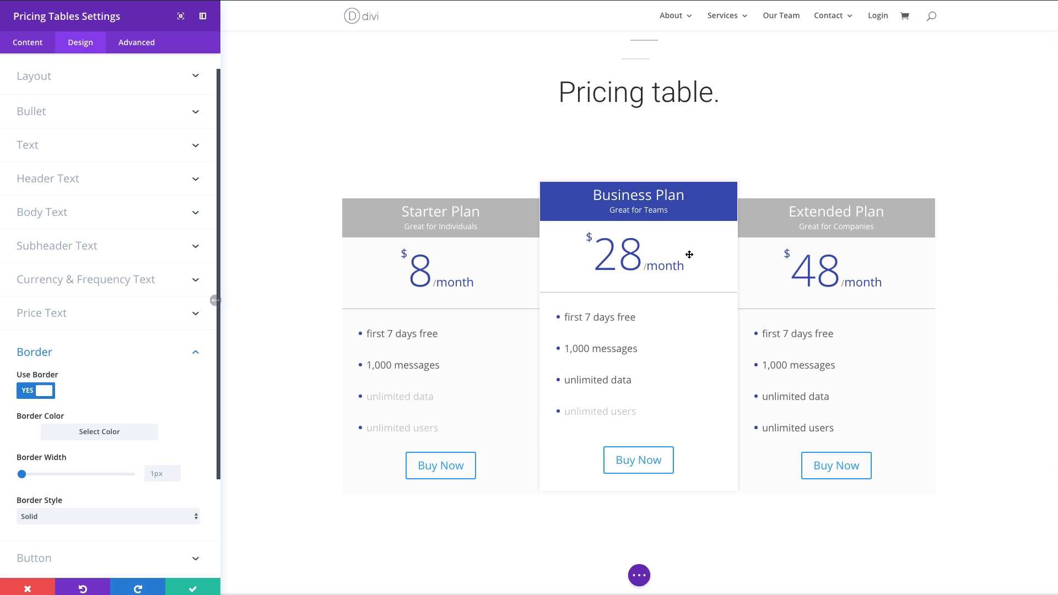
mouse_move(545, 285)
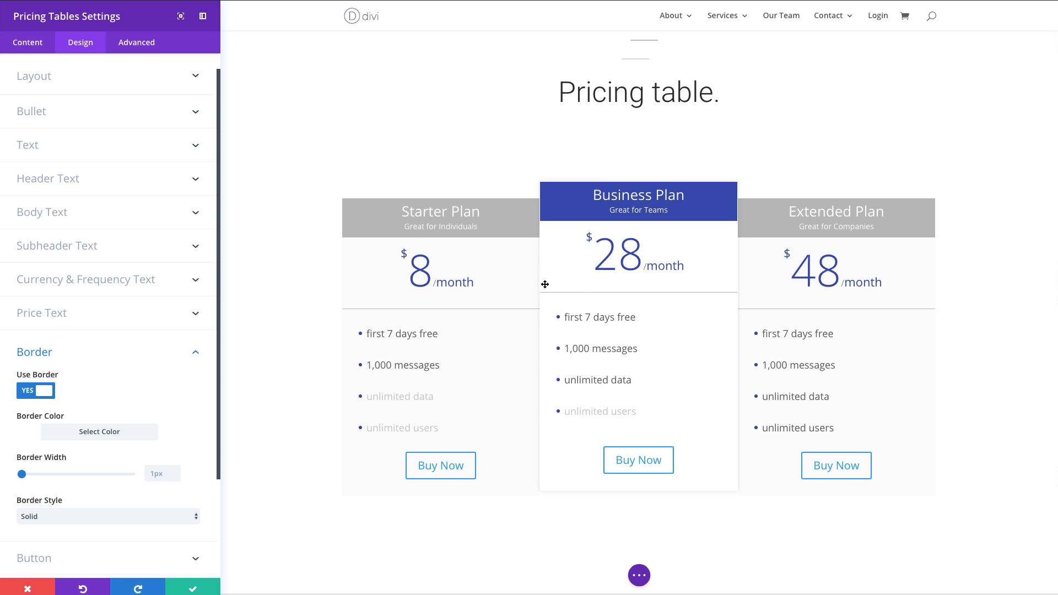
mouse_move(524, 279)
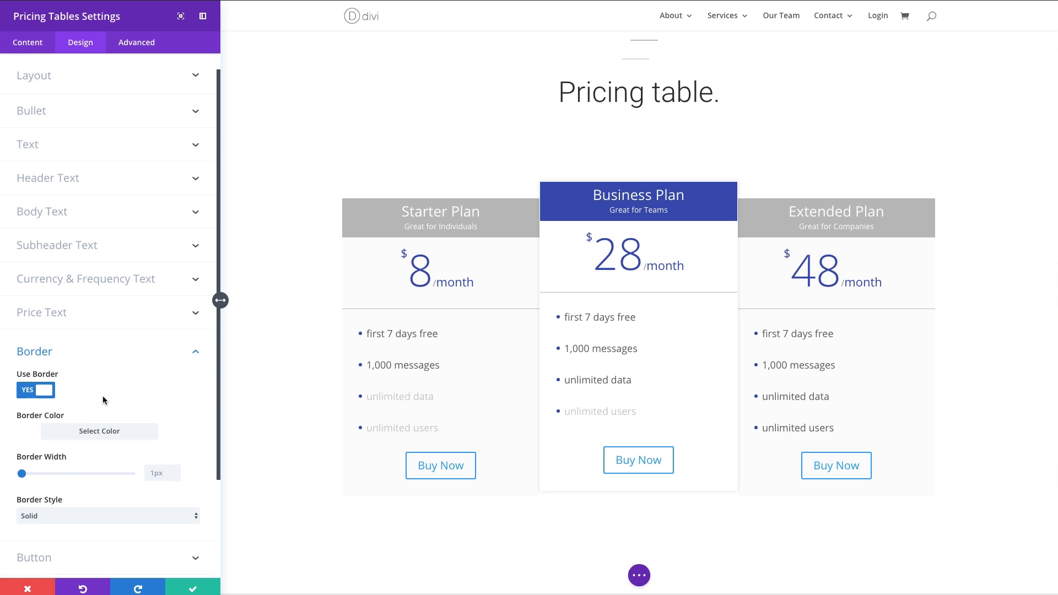
scroll("down", 3)
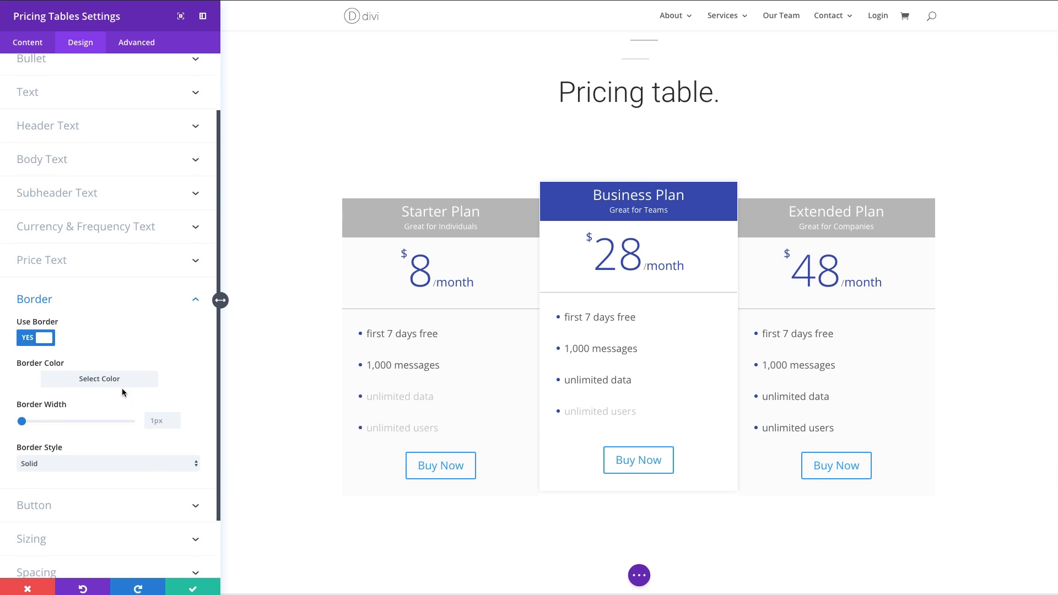
mouse_move(541, 216)
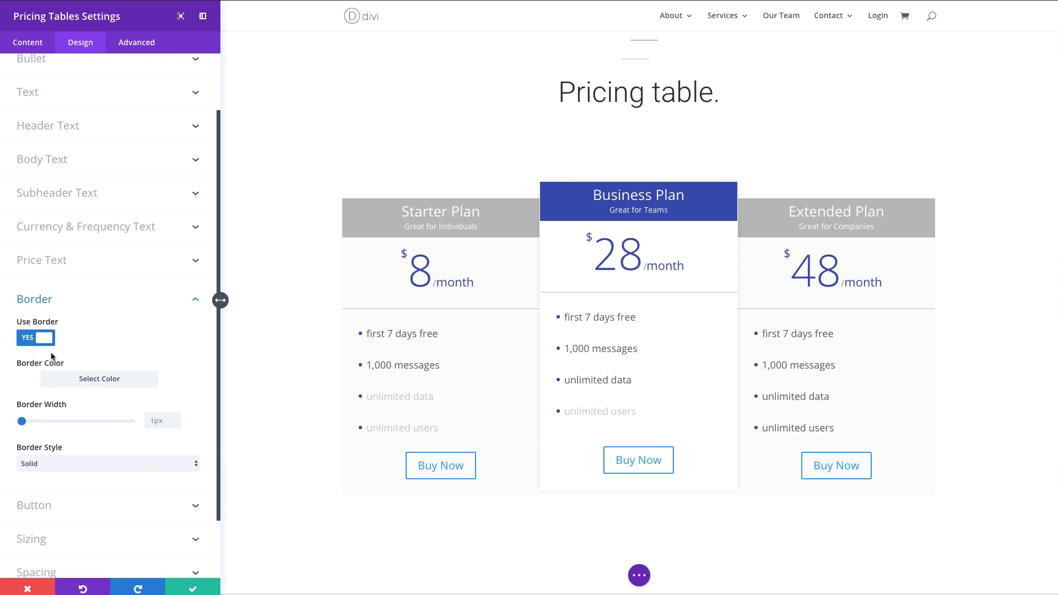
mouse_move(38, 421)
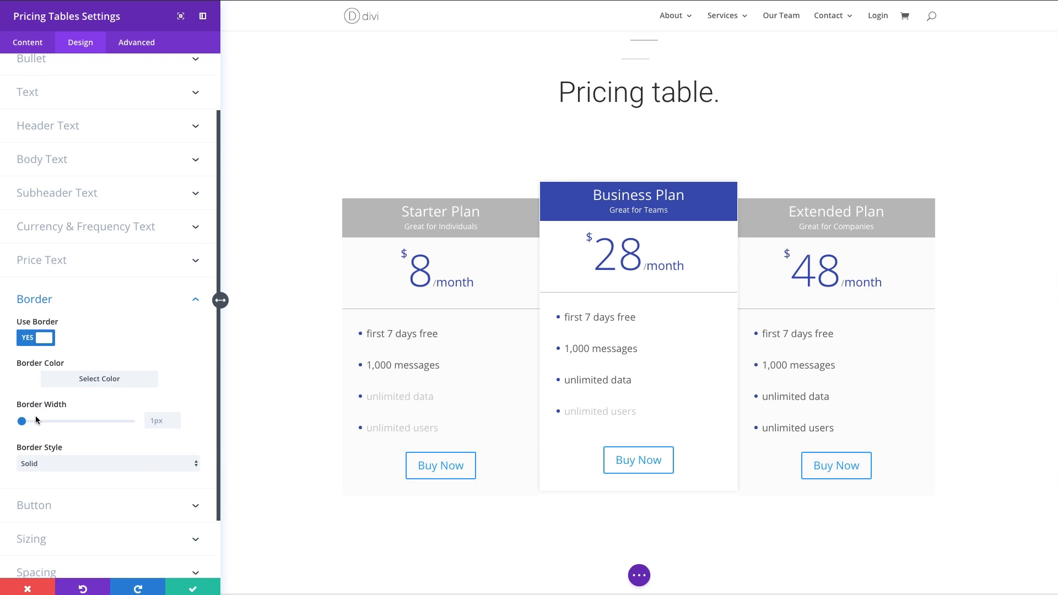
left_click_drag(22, 420, 32, 420)
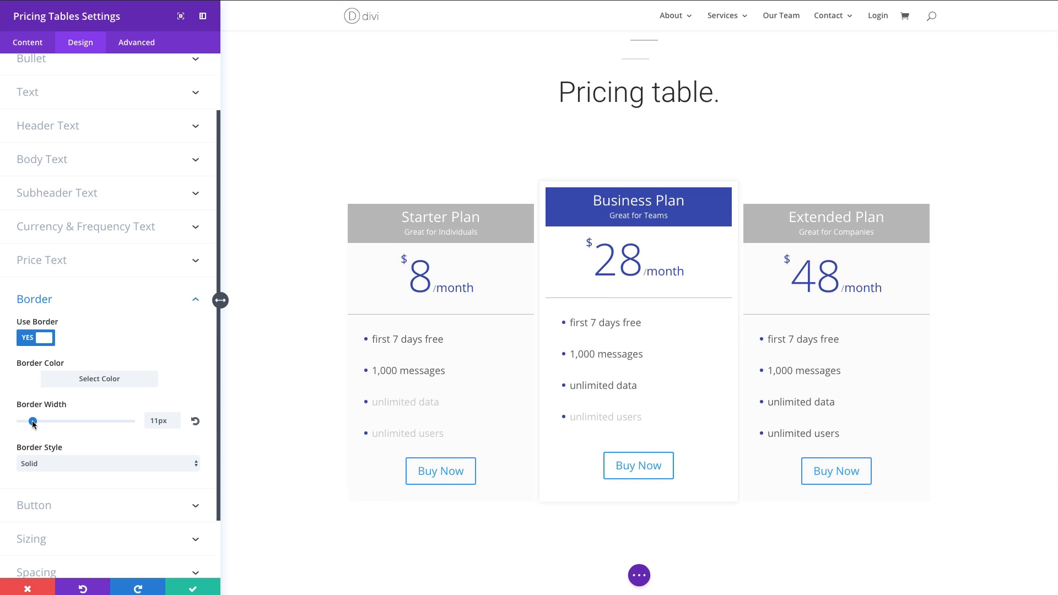
left_click_drag(32, 421, 47, 421)
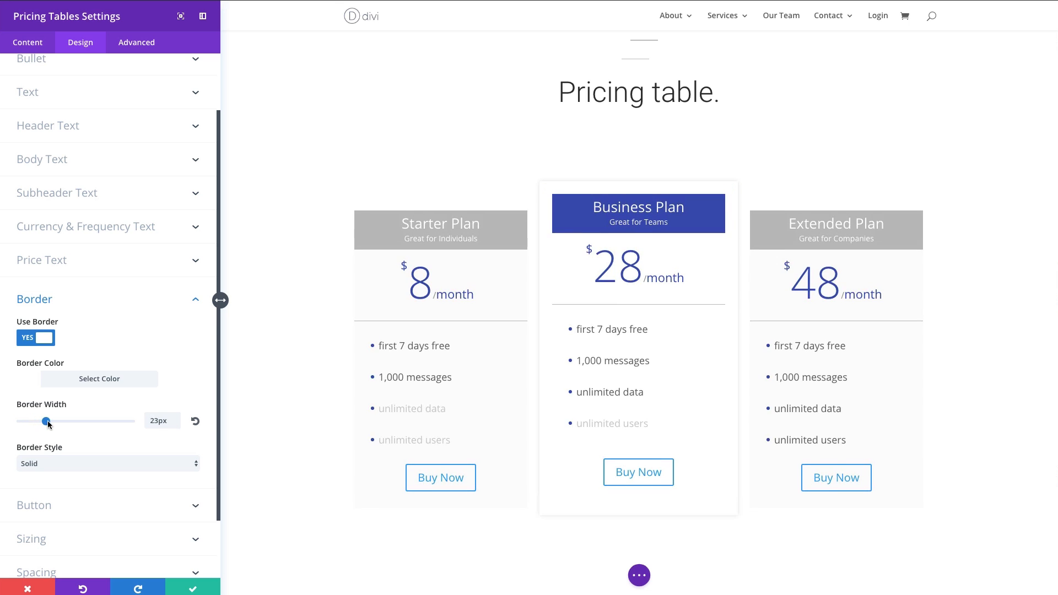
left_click_drag(56, 421, 41, 421)
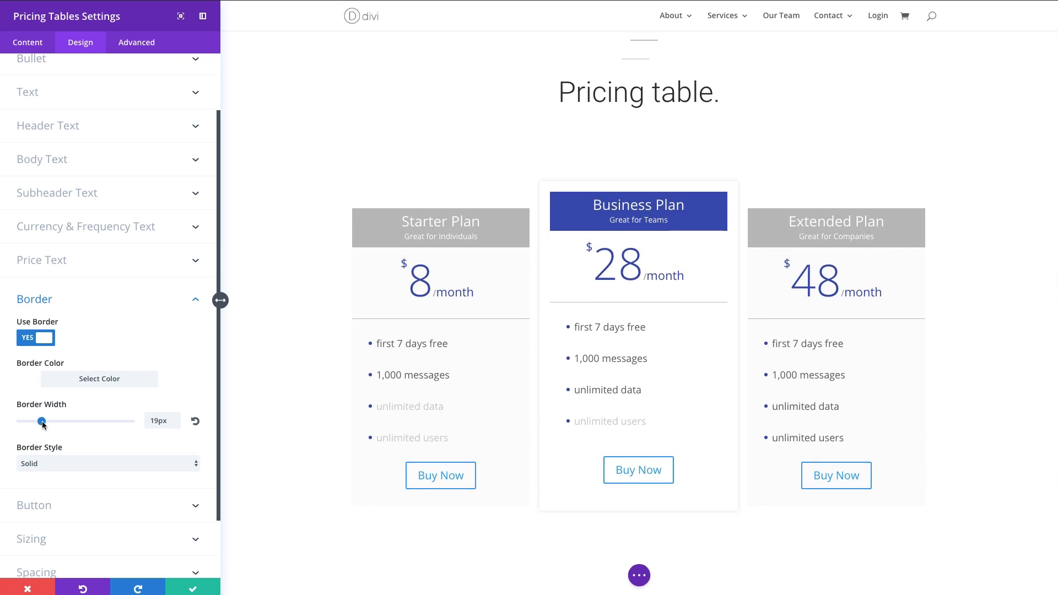
left_click_drag(42, 421, 47, 421)
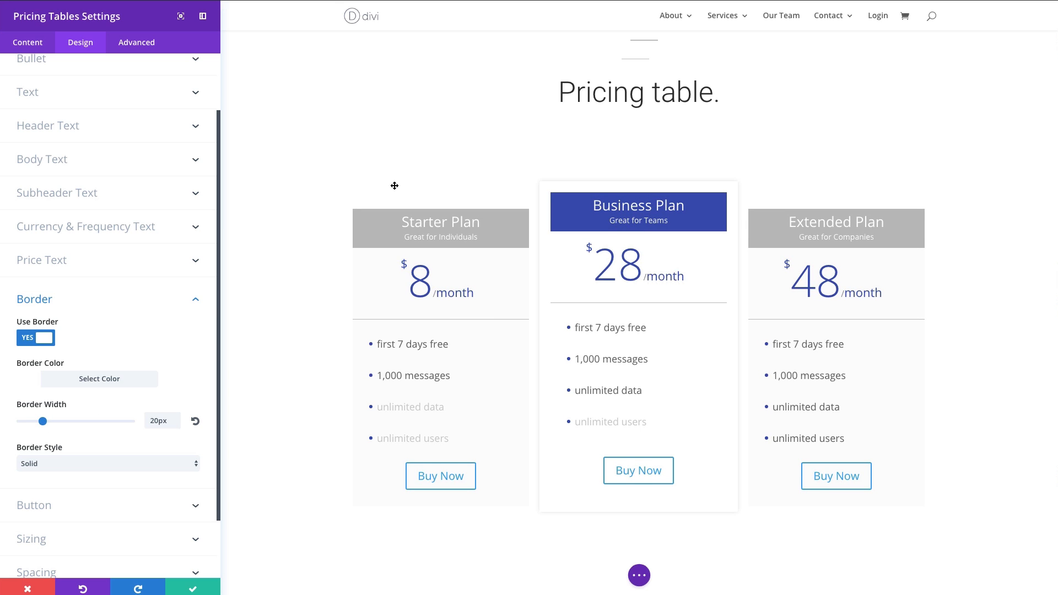
Shrink the table border back to 1px so the columns sit together.
scroll("down", 3)
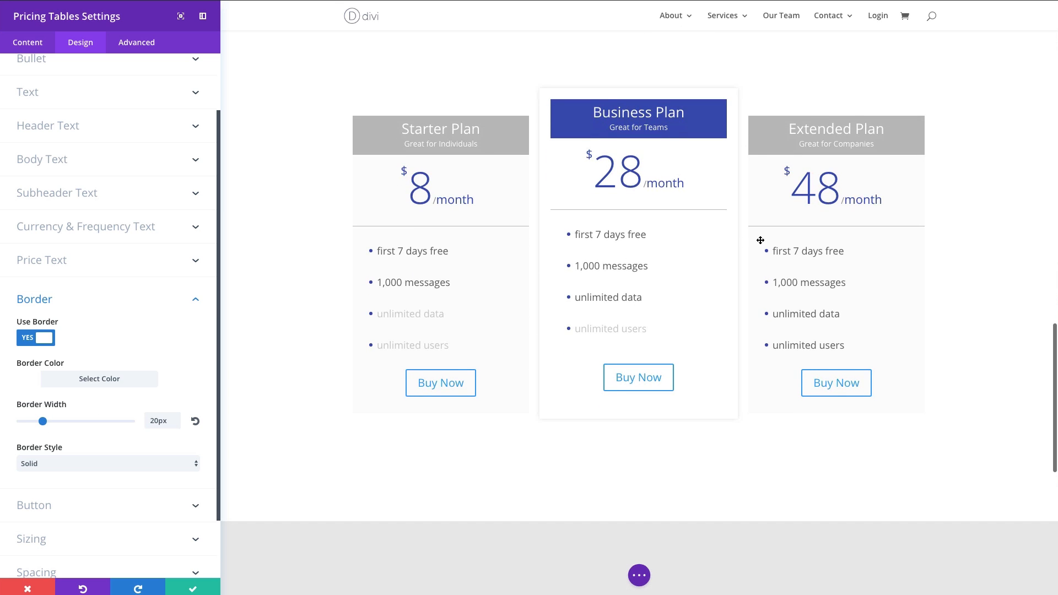
mouse_move(548, 216)
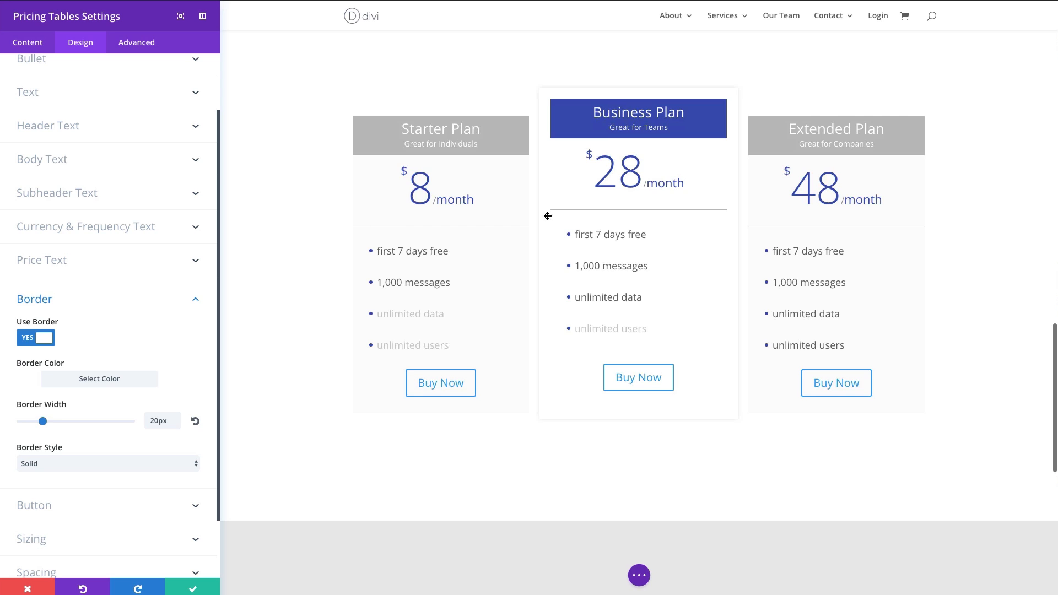
mouse_move(201, 318)
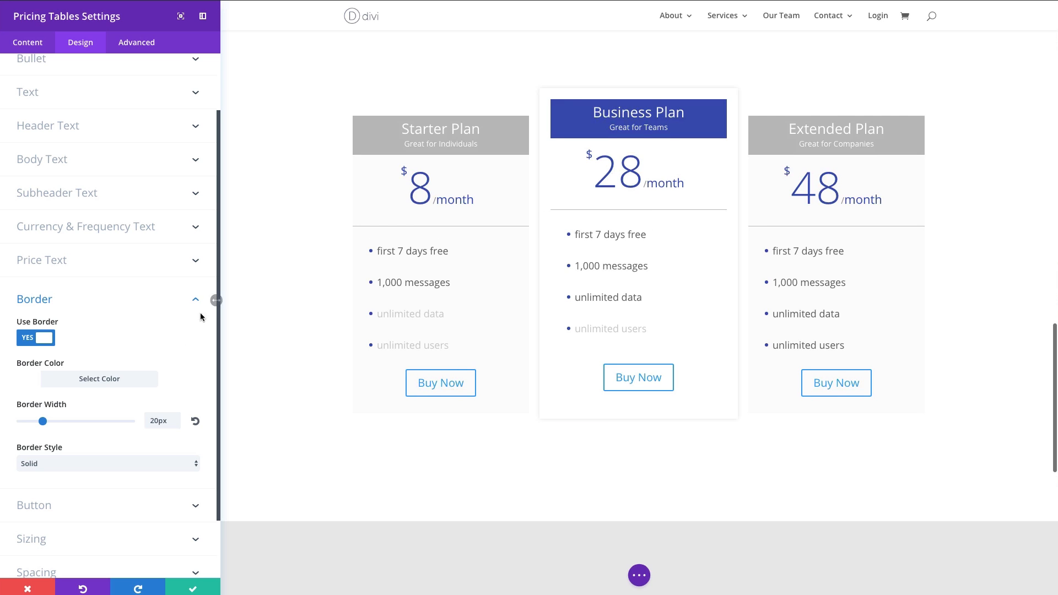
left_click_drag(44, 420, 23, 420)
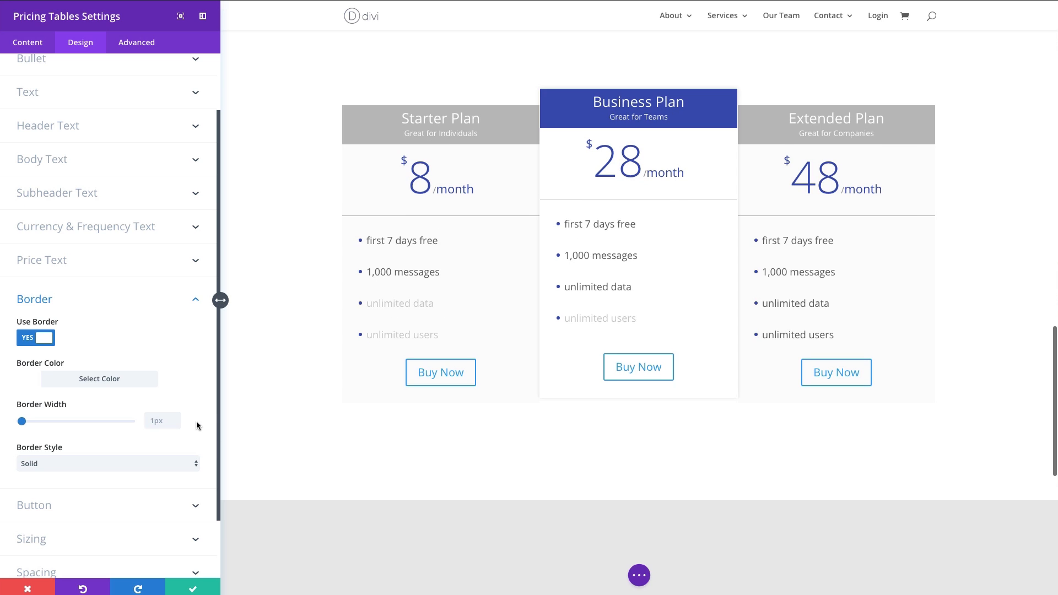
scroll("down", 3)
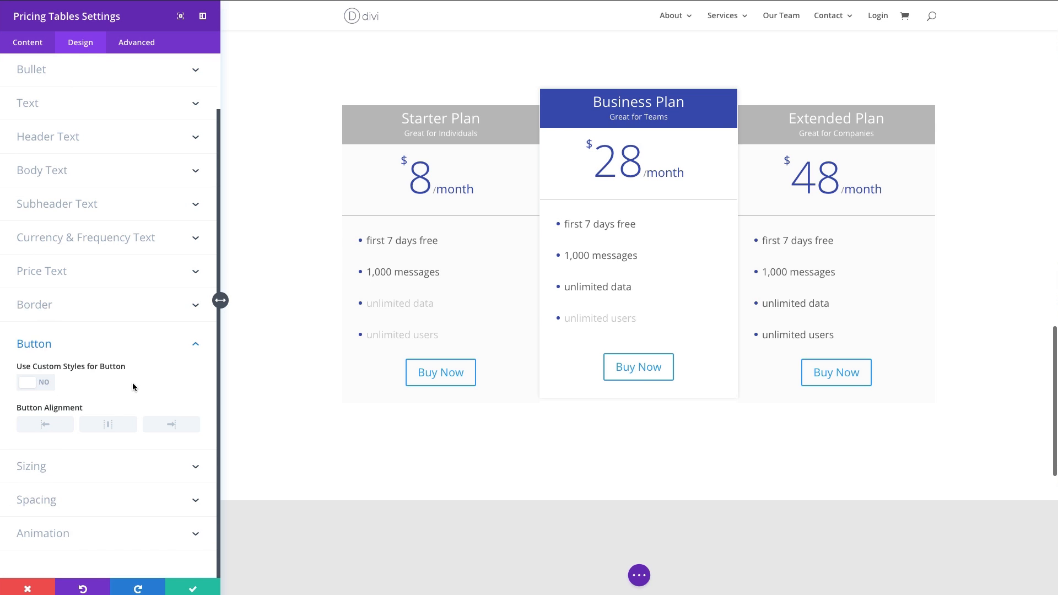
mouse_move(81, 379)
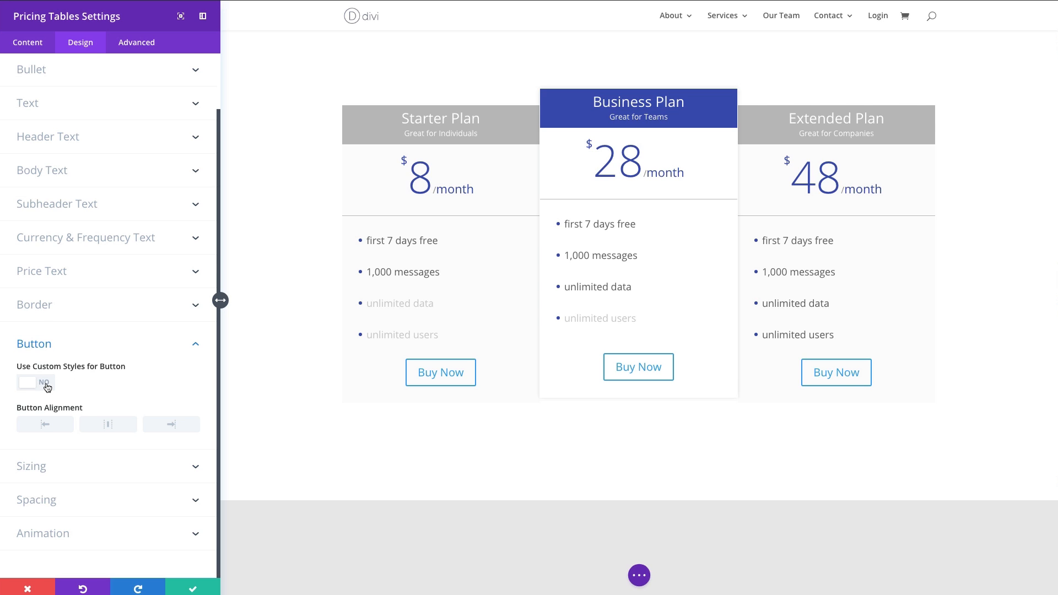
Enable custom button styles and enlarge the button text to 24px.
left_click(35, 383)
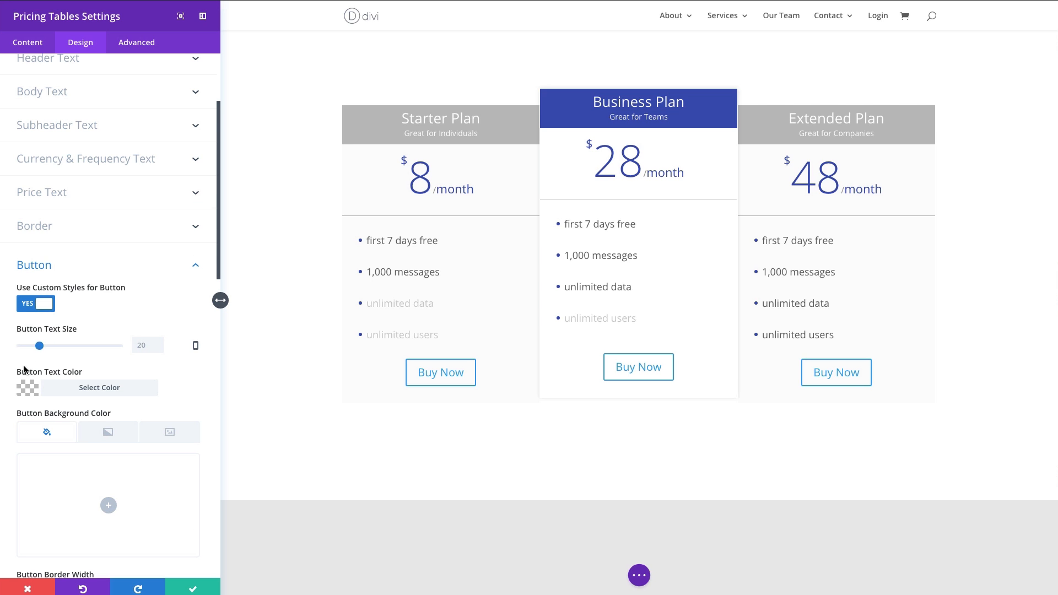
mouse_move(77, 345)
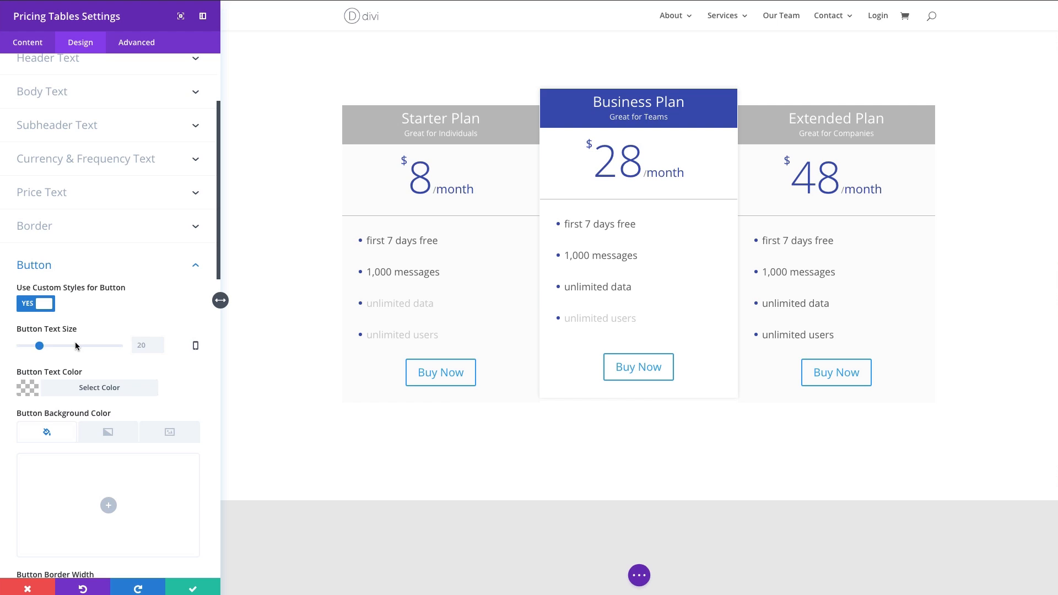
left_click_drag(39, 345, 41, 346)
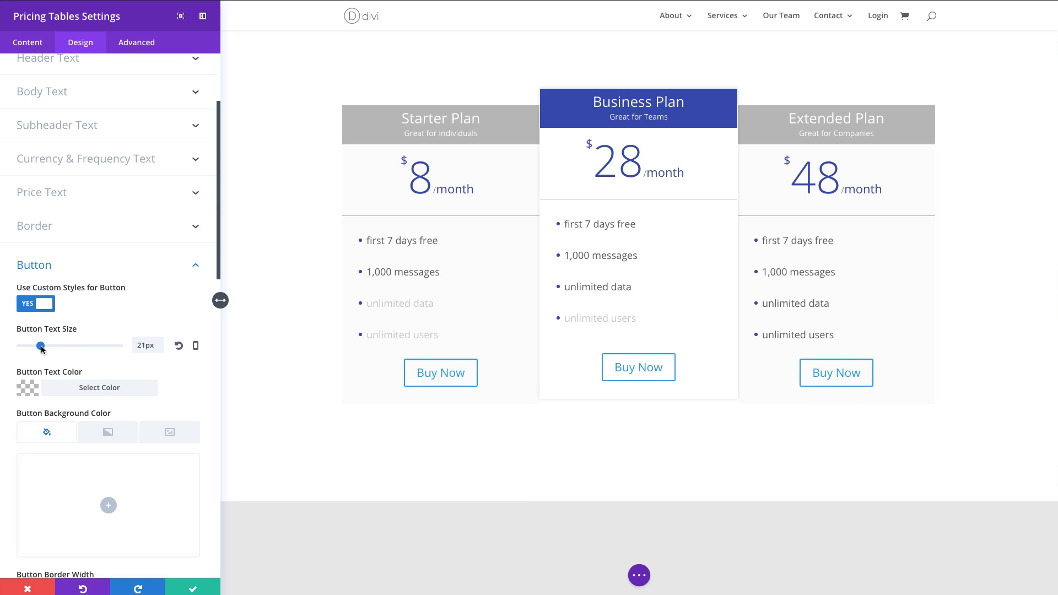
left_click_drag(41, 345, 45, 346)
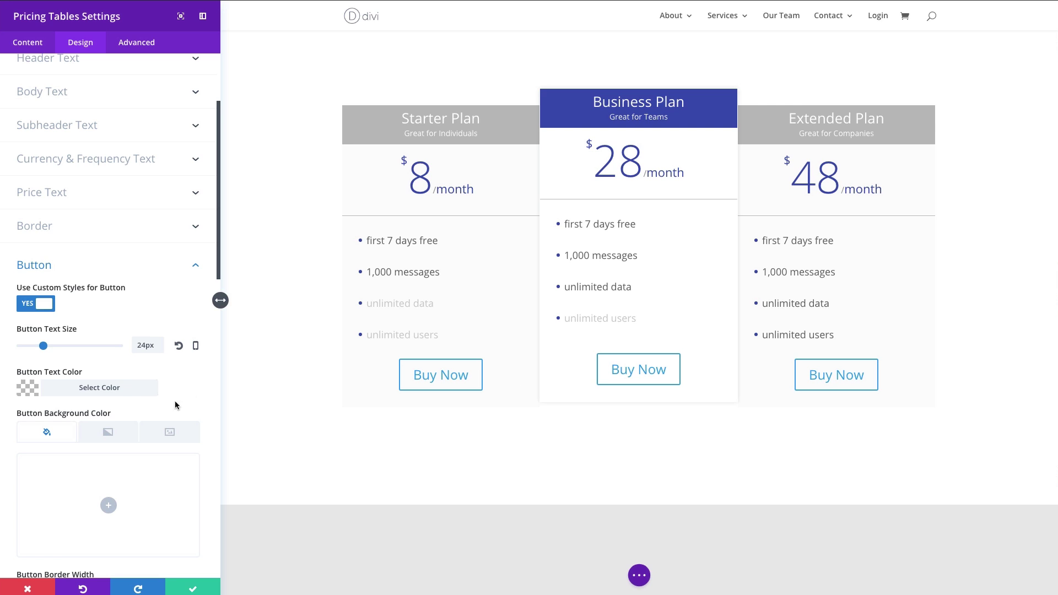
Make the Buy Now button text white.
left_click(99, 388)
type("#3e51b5")
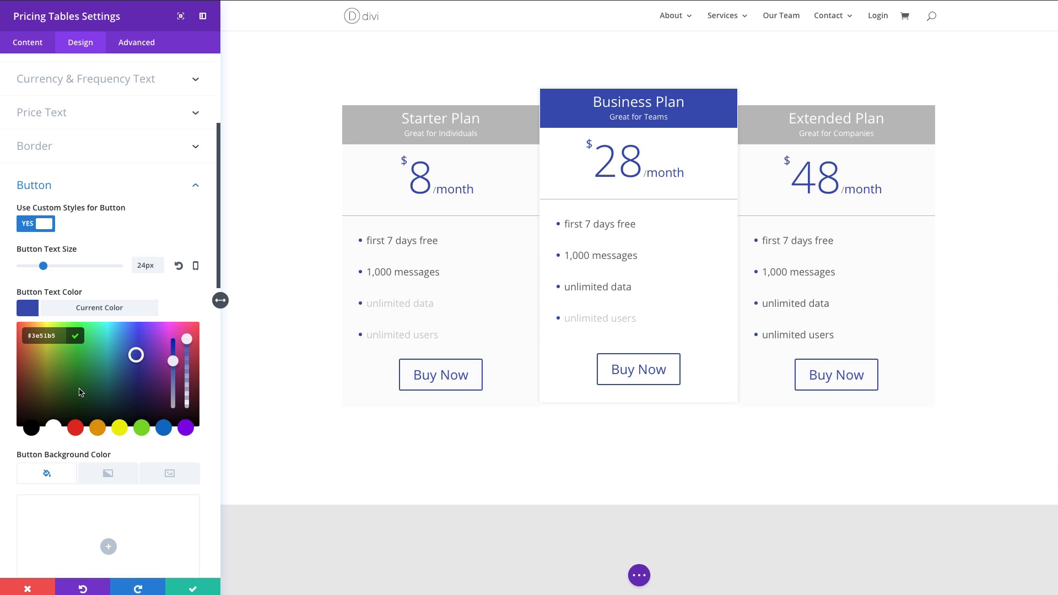
left_click(53, 428)
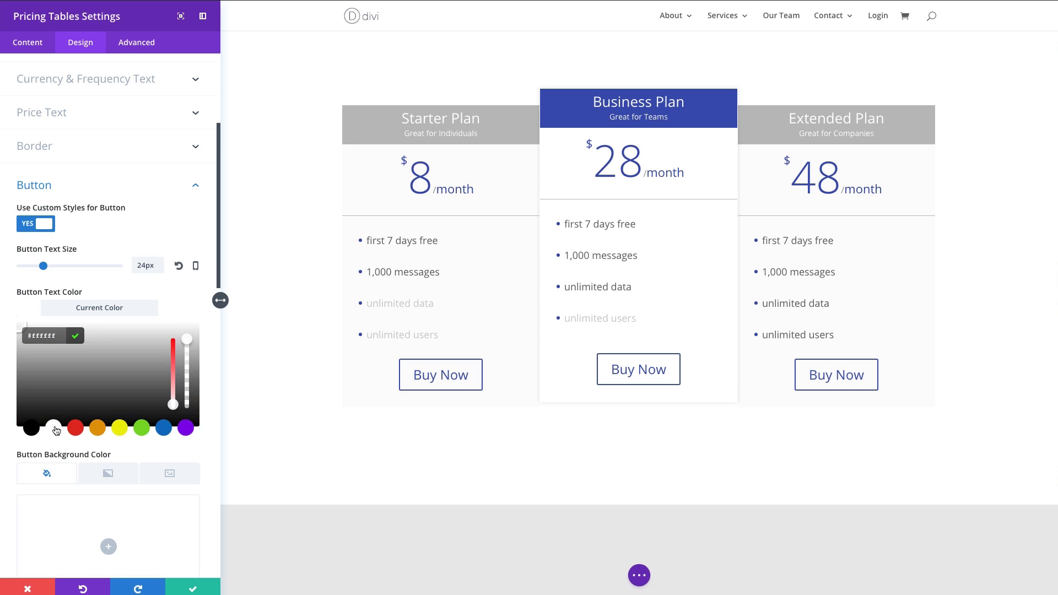
left_click(53, 428)
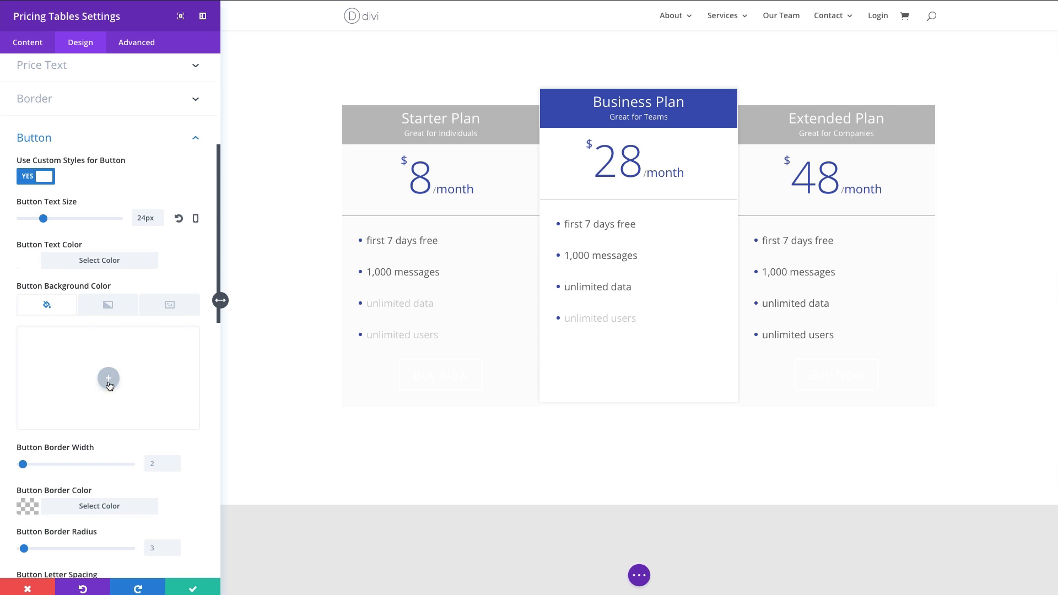
Give the buttons a blue background and start choosing a blue border colour.
left_click(108, 378)
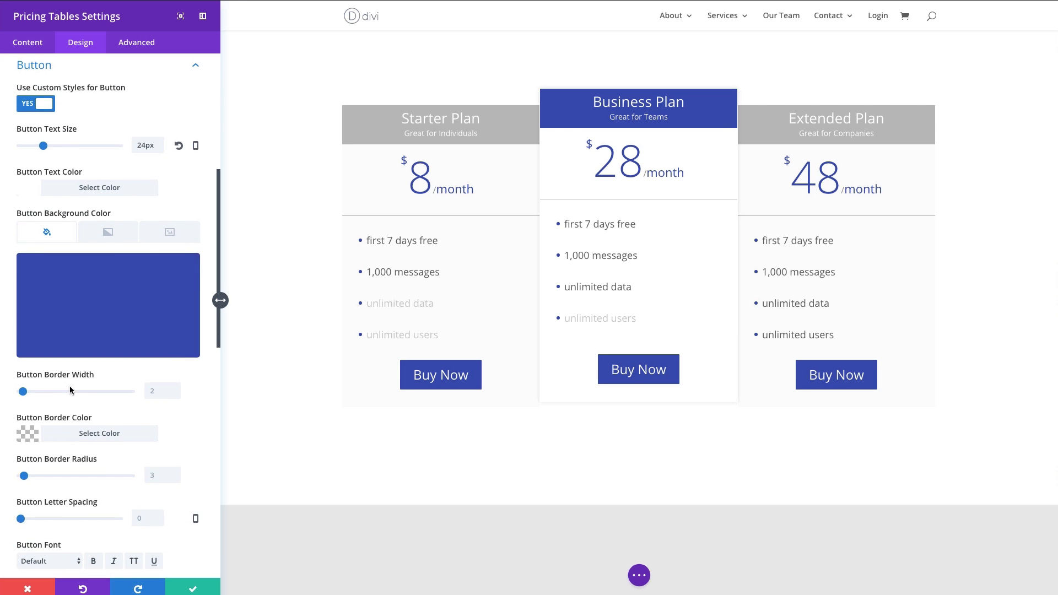
left_click(99, 433)
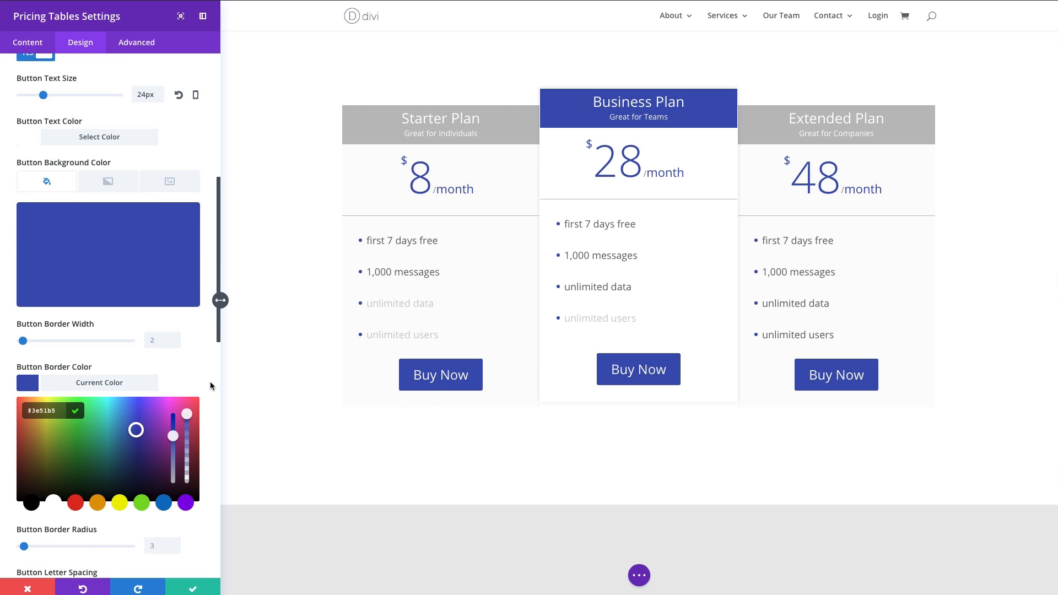
scroll("down", 3)
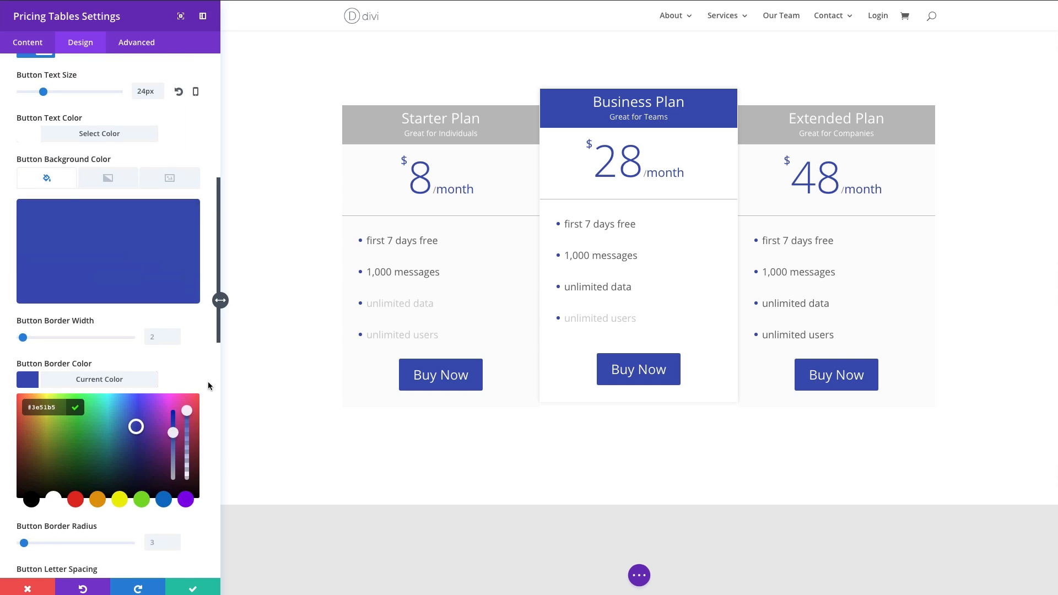
scroll("down", 3)
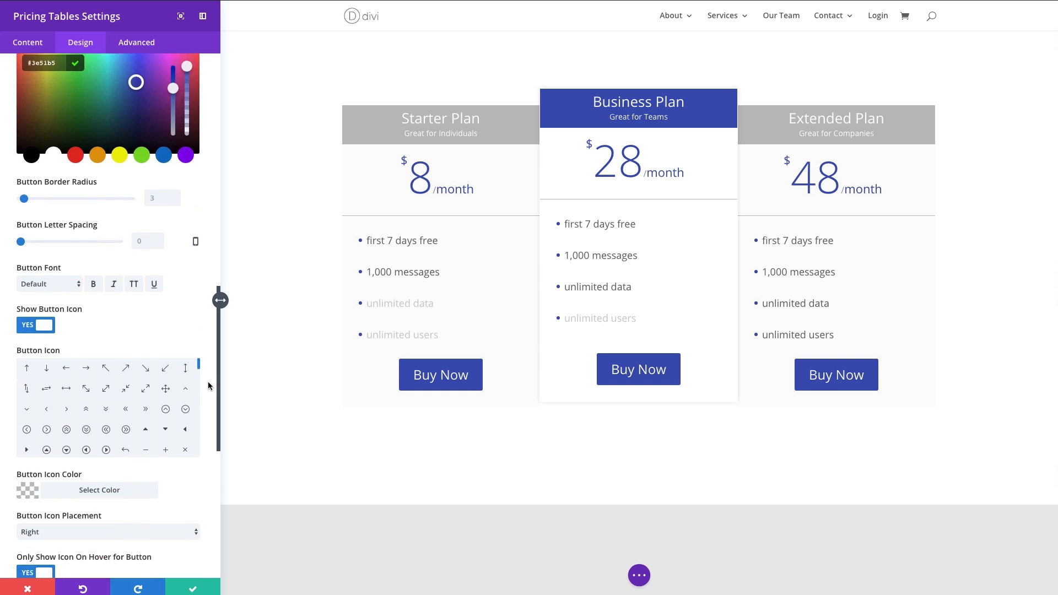
scroll("down", 3)
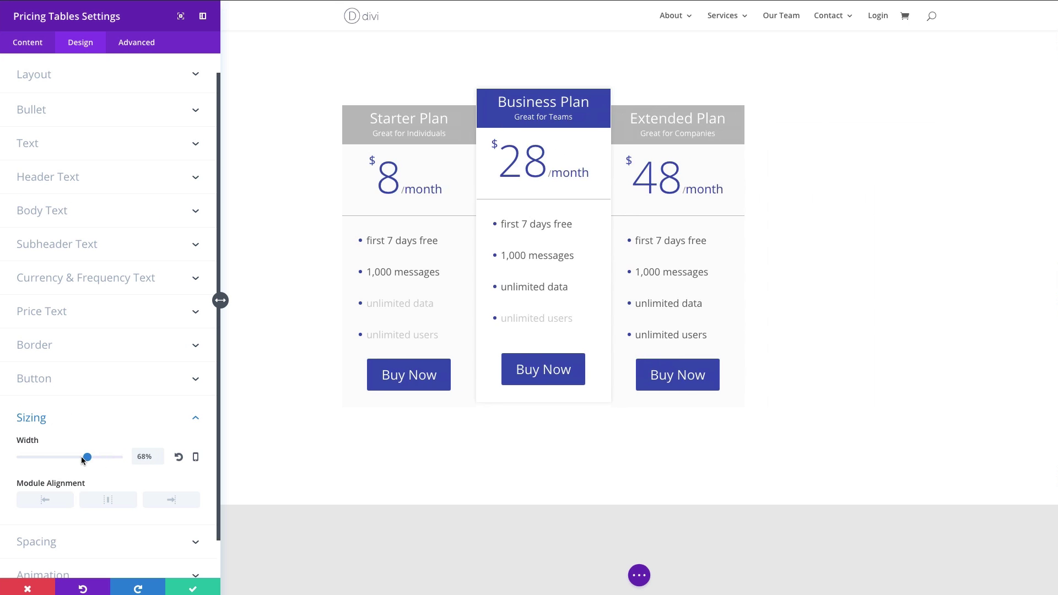
left_click_drag(86, 456, 119, 456)
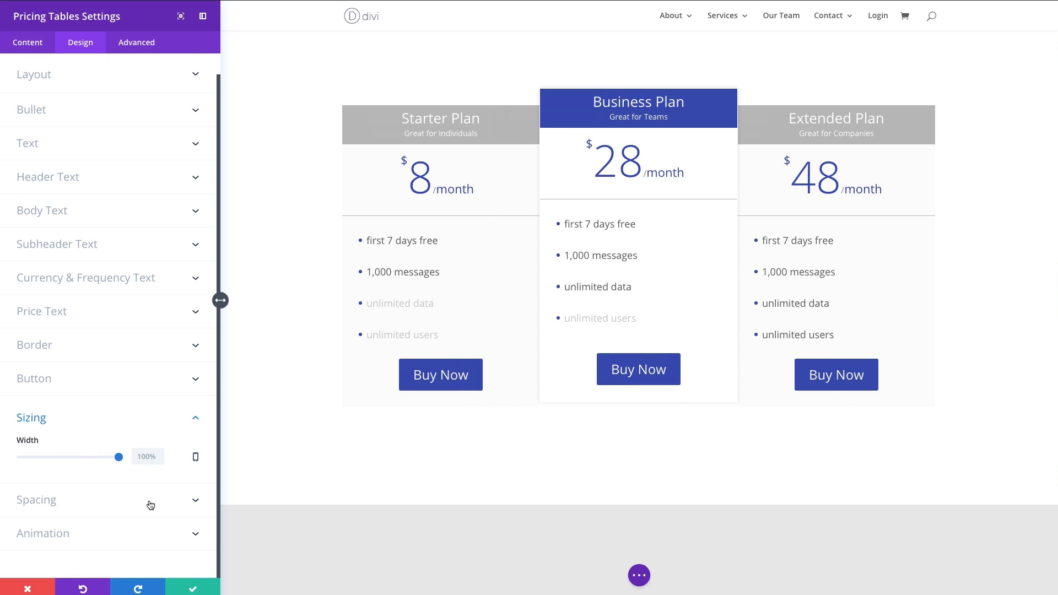
left_click(37, 501)
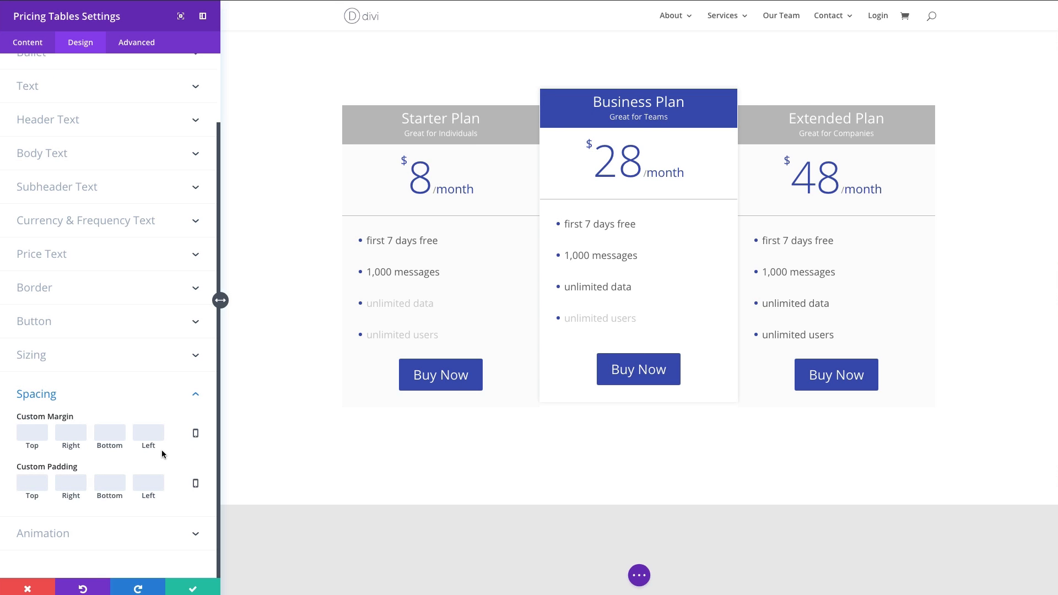
mouse_move(111, 518)
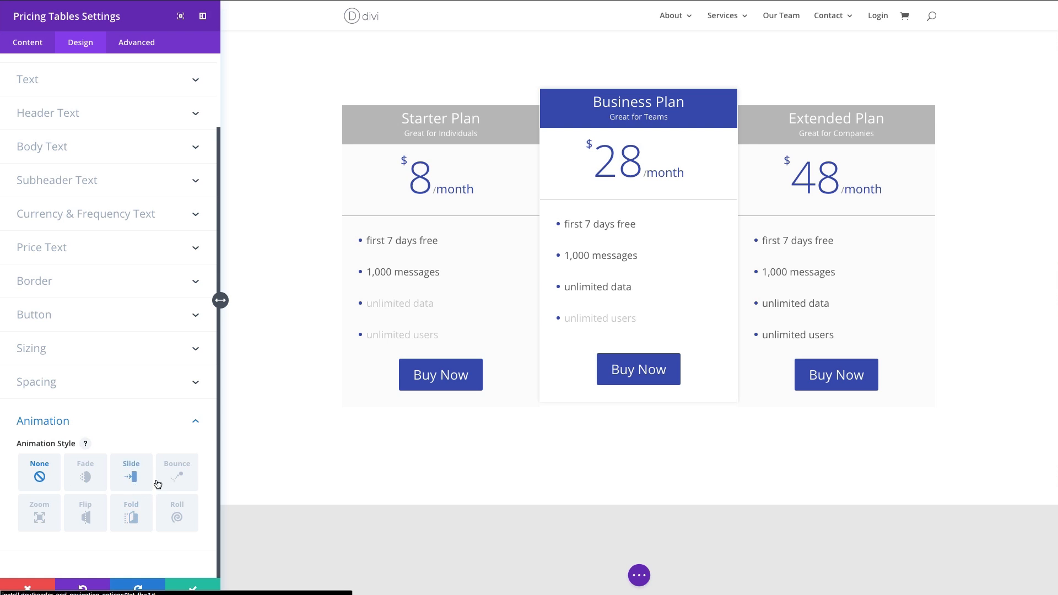
mouse_move(161, 397)
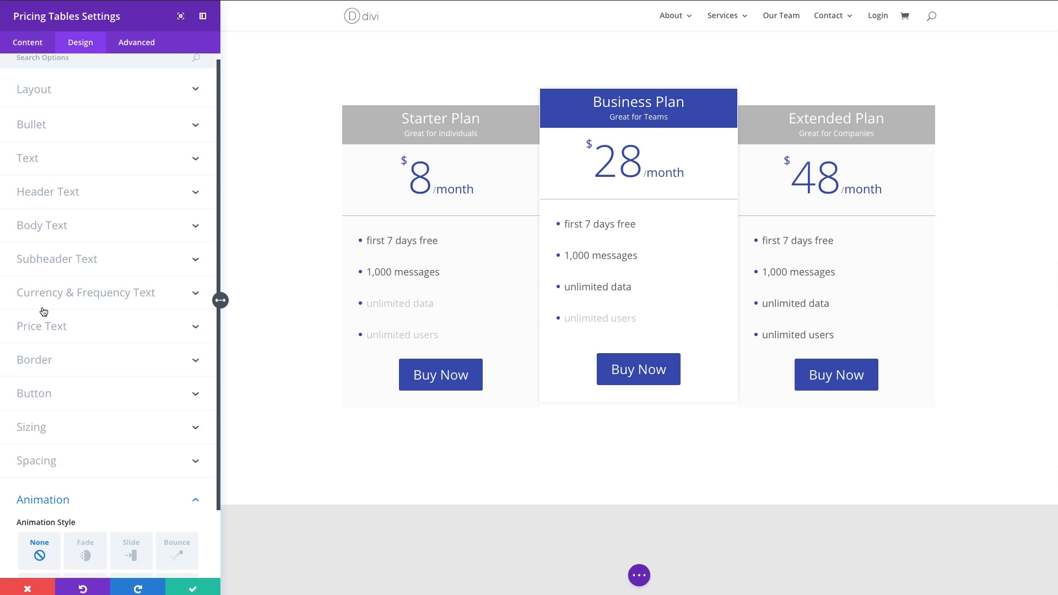
Browse the Advanced settings: CSS ID & Classes, Custom CSS, then Visibility.
left_click(136, 42)
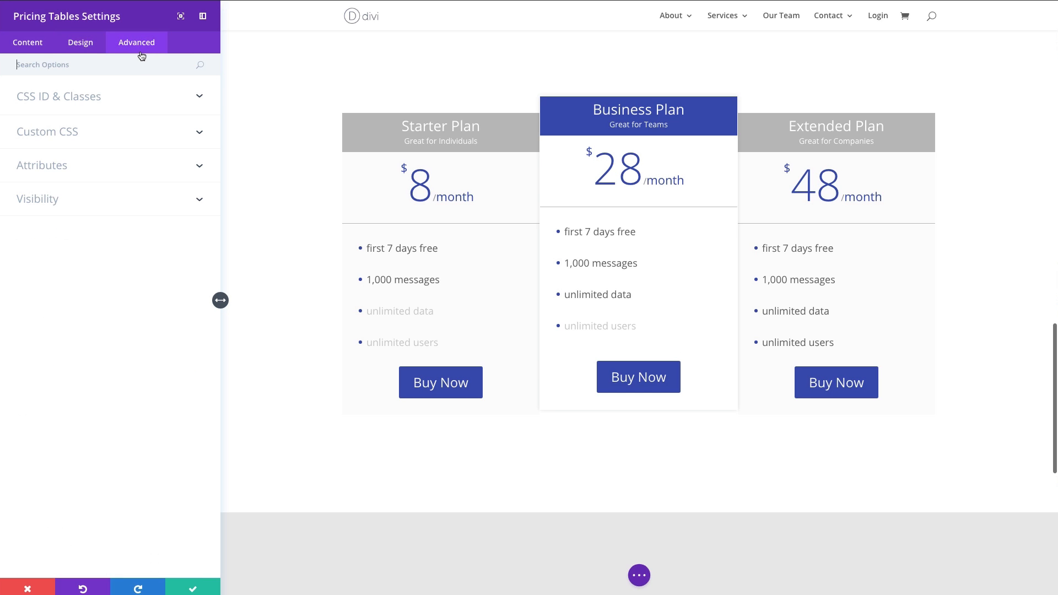
mouse_move(59, 105)
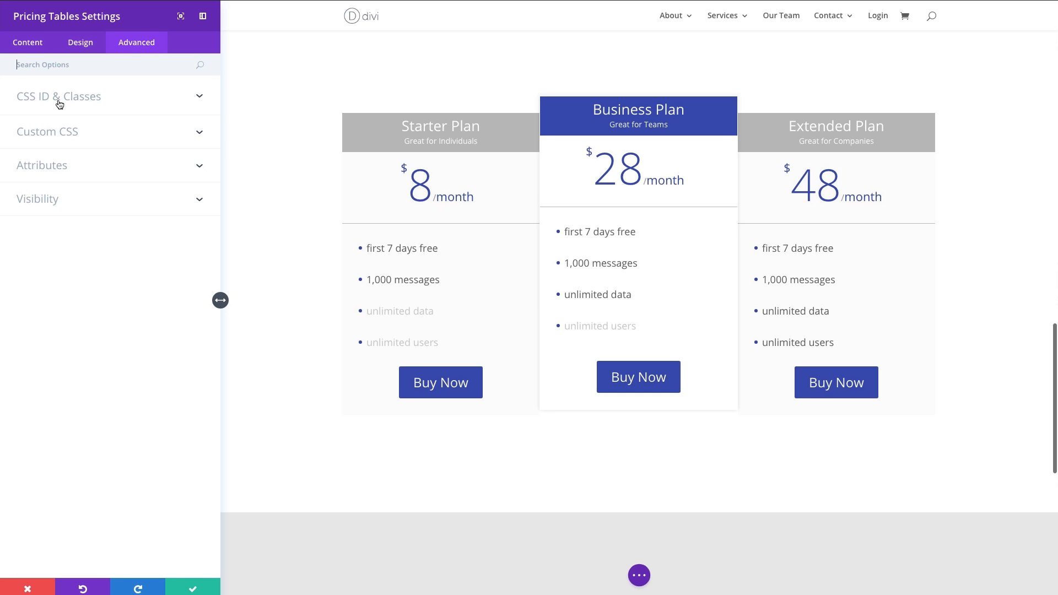
mouse_move(81, 104)
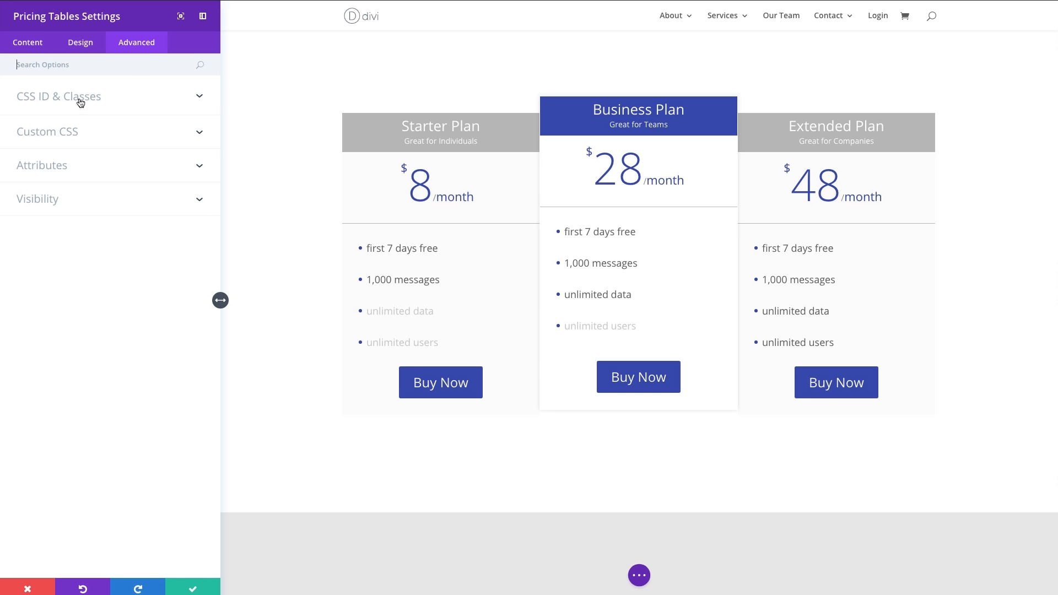
left_click(79, 97)
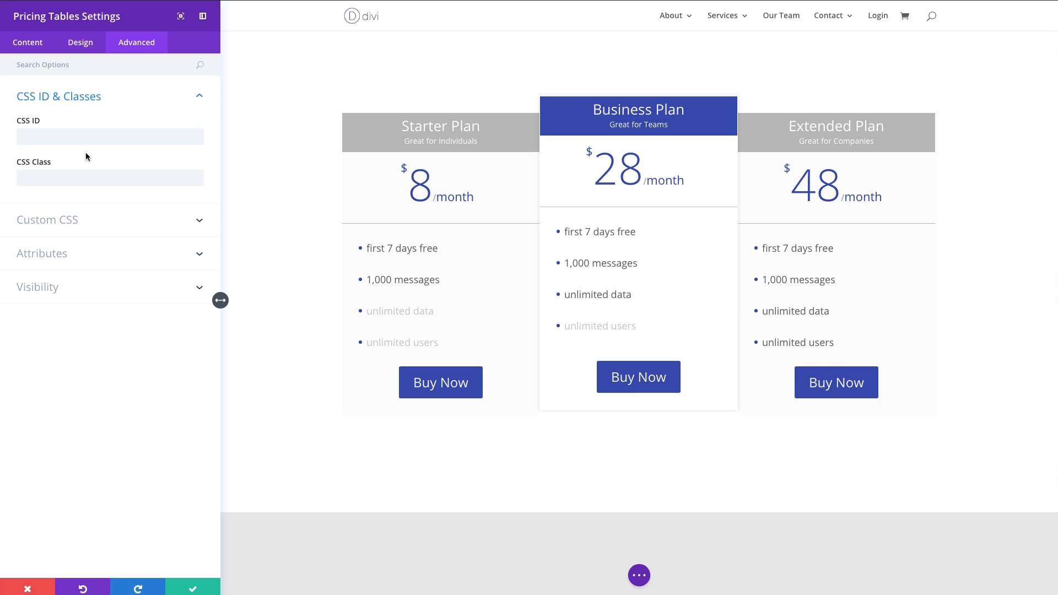
mouse_move(116, 159)
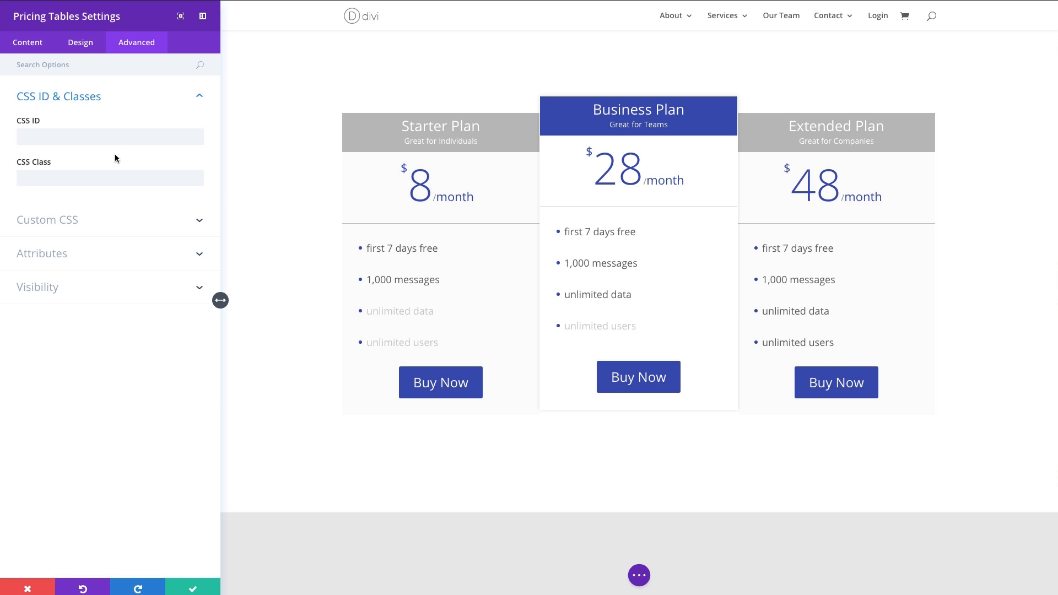
left_click(46, 220)
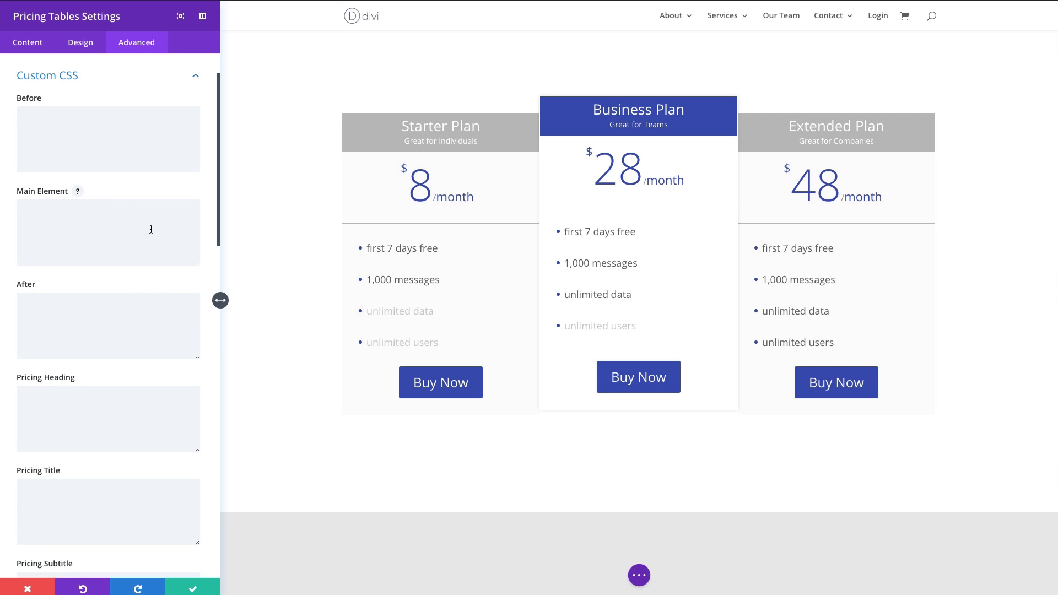
scroll("down", 3)
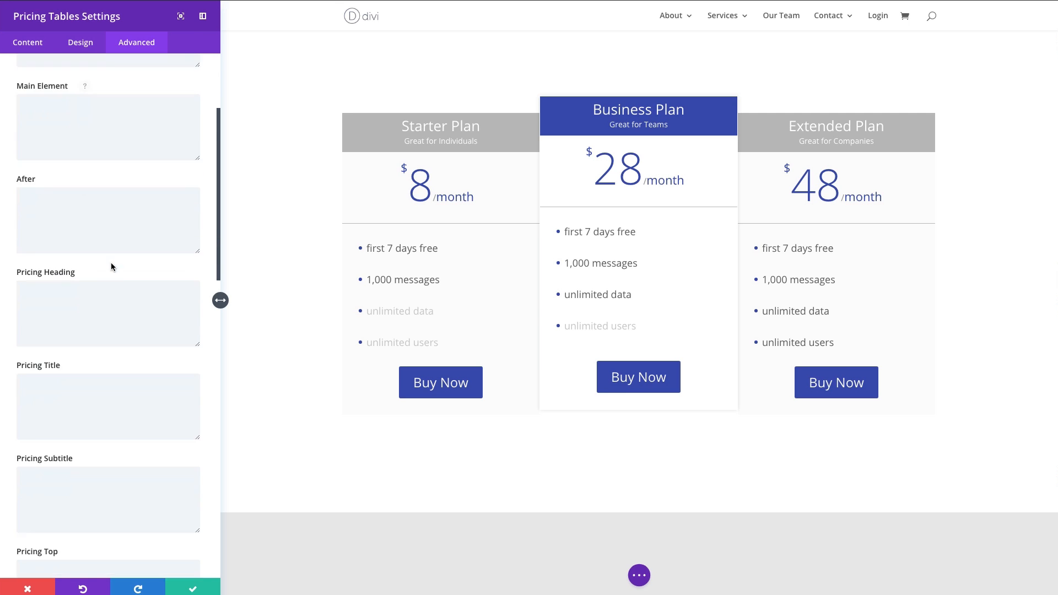
scroll("down", 3)
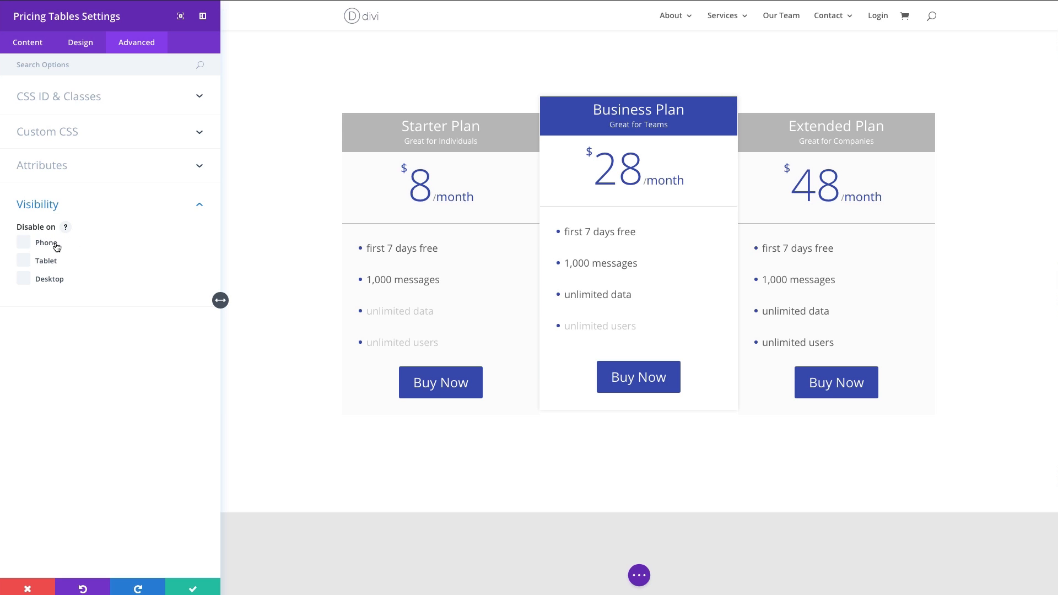
mouse_move(751, 223)
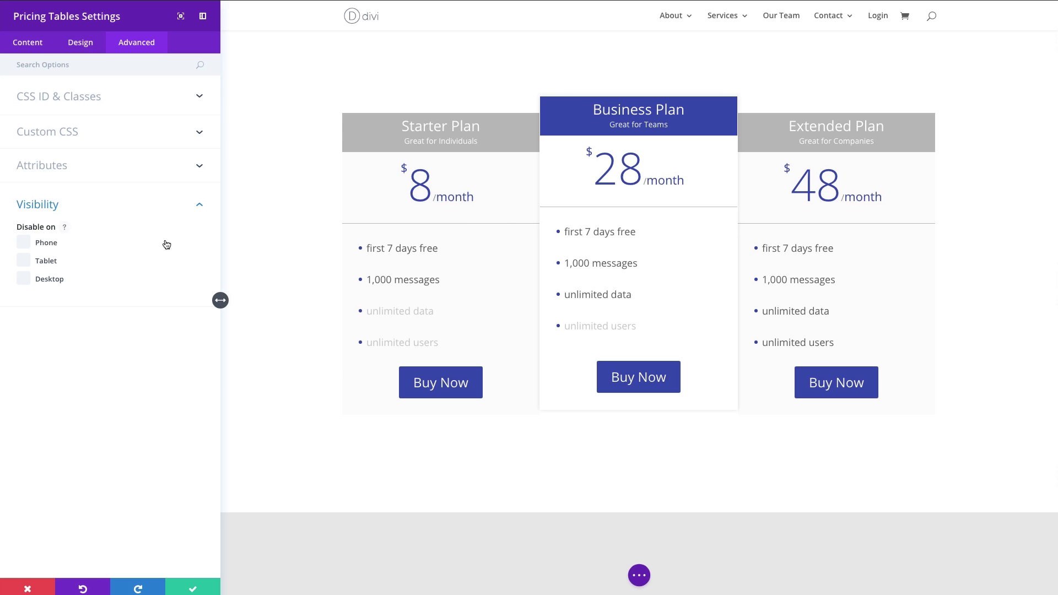
mouse_move(45, 254)
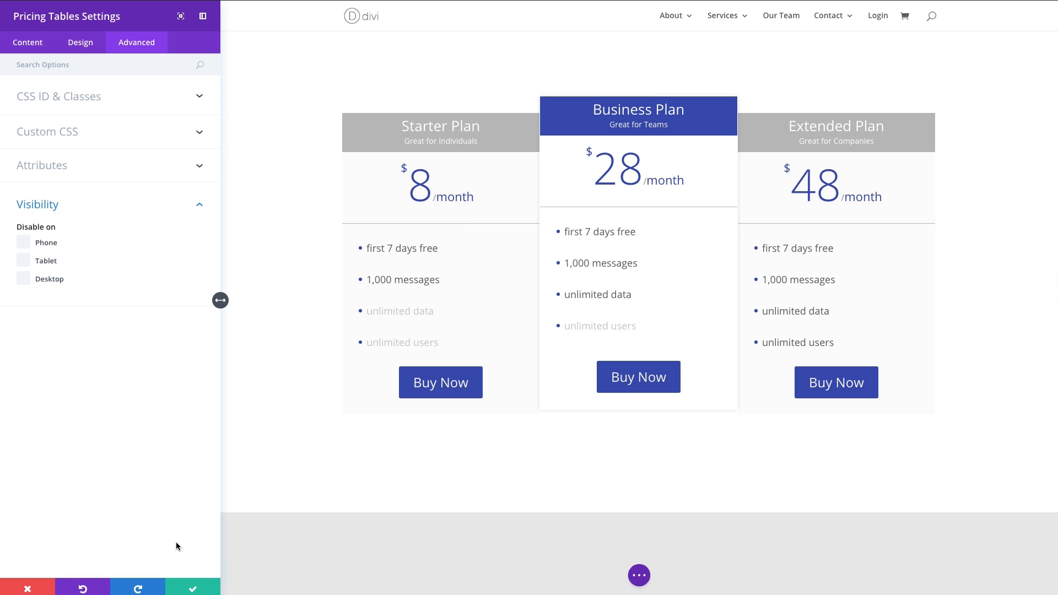
mouse_move(56, 44)
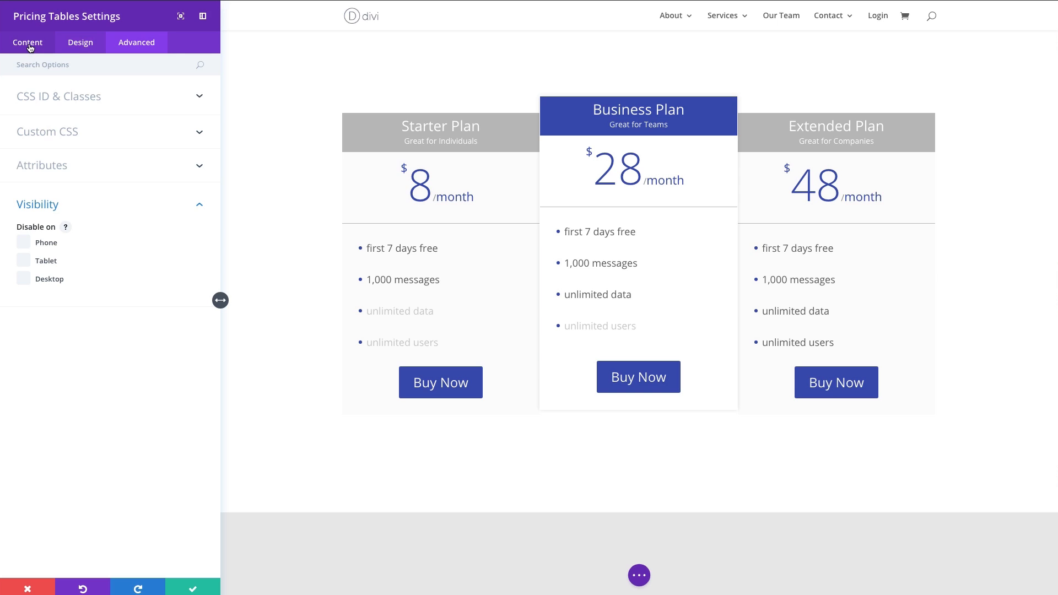
Open the Business Plan column's own settings and fold away its Text fields.
left_click(28, 42)
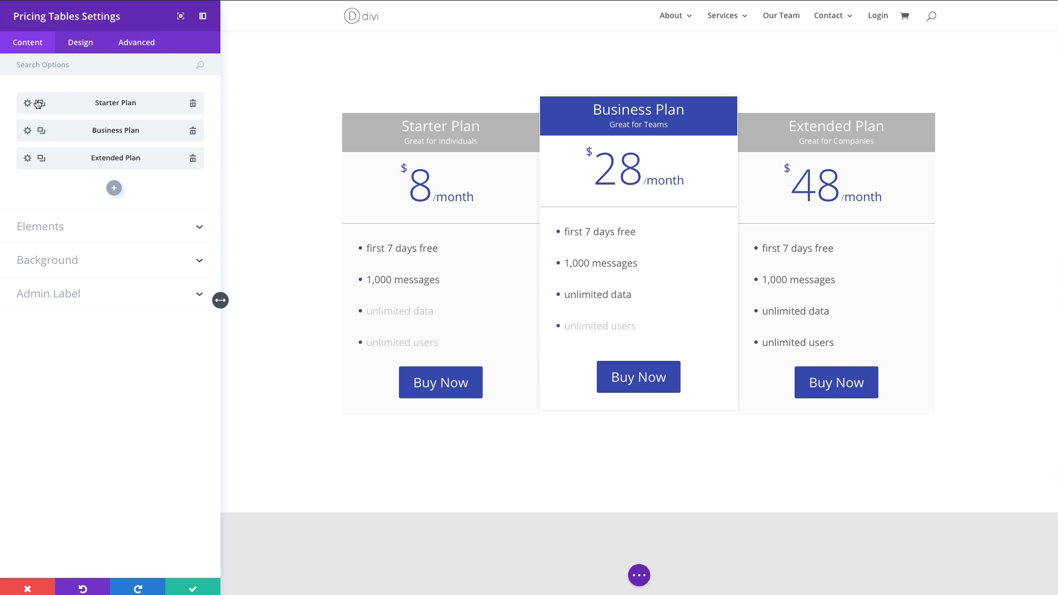
mouse_move(29, 132)
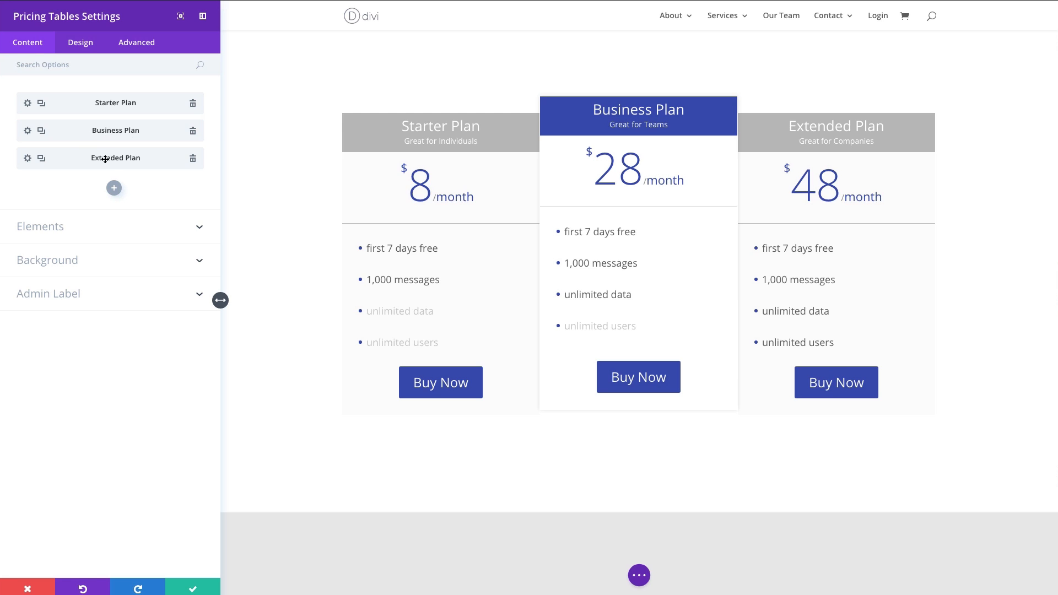
mouse_move(39, 103)
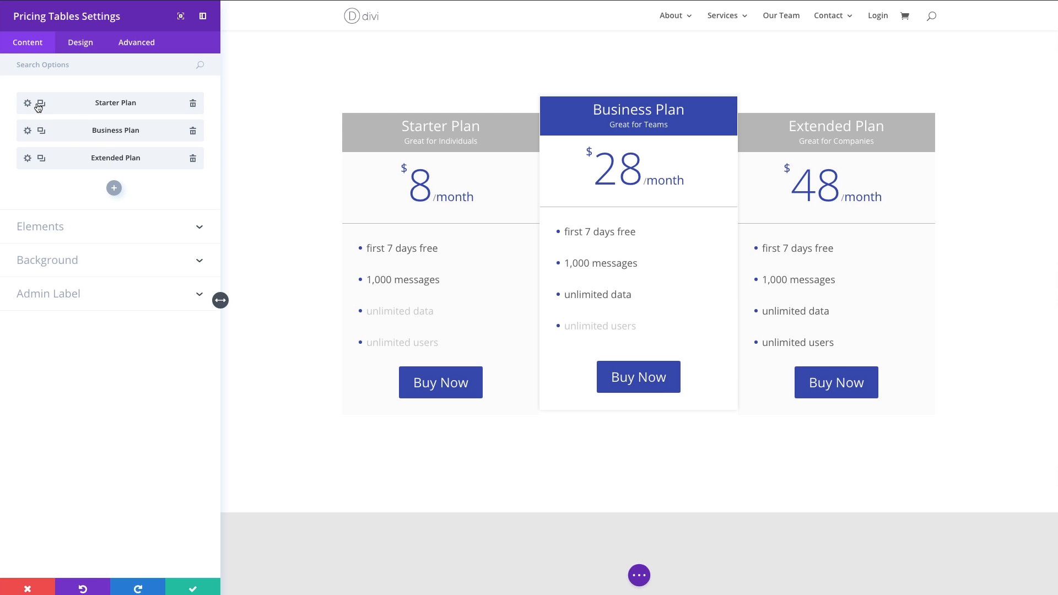
left_click(26, 104)
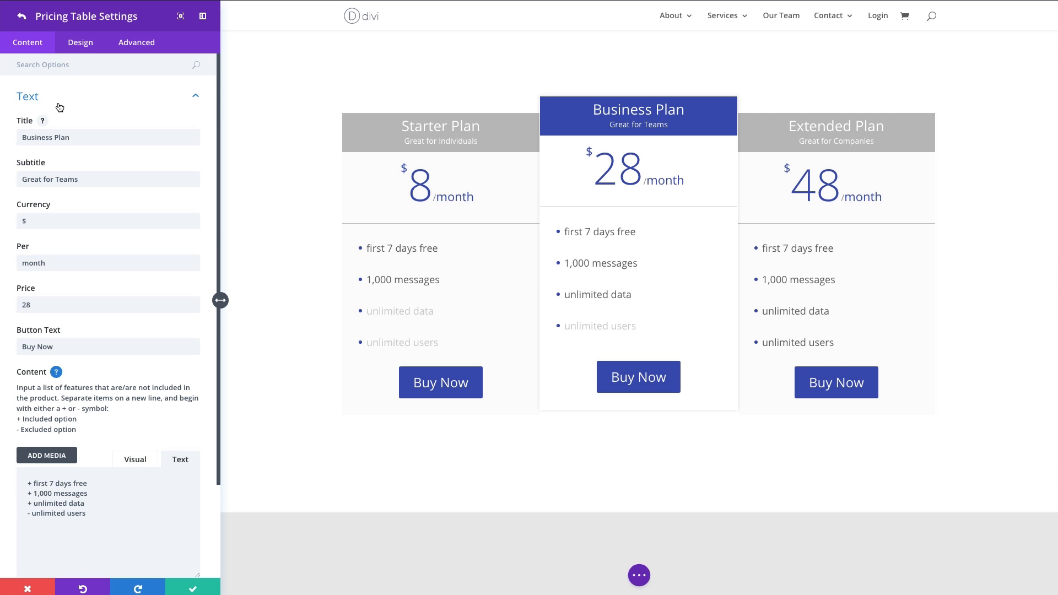
left_click(28, 96)
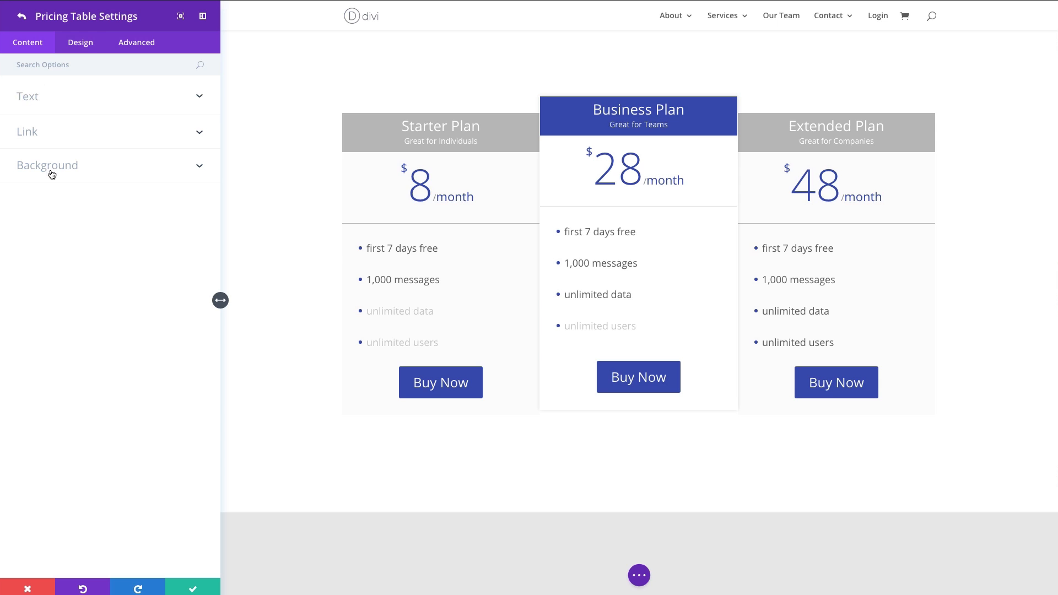
mouse_move(85, 46)
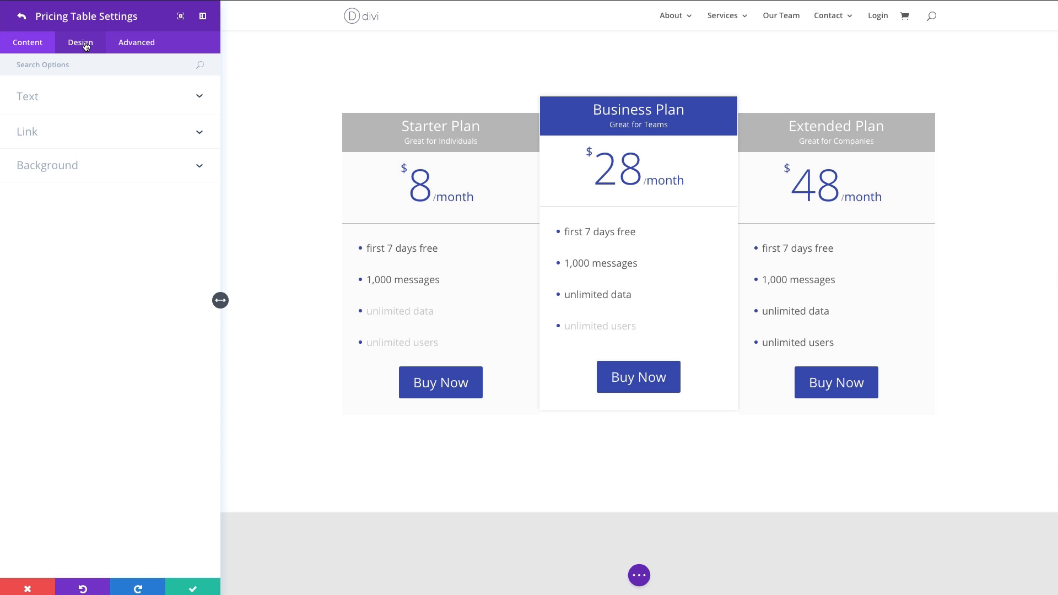
In Design > Excluded Item, start choosing yellow for the excluded item colour.
left_click(80, 42)
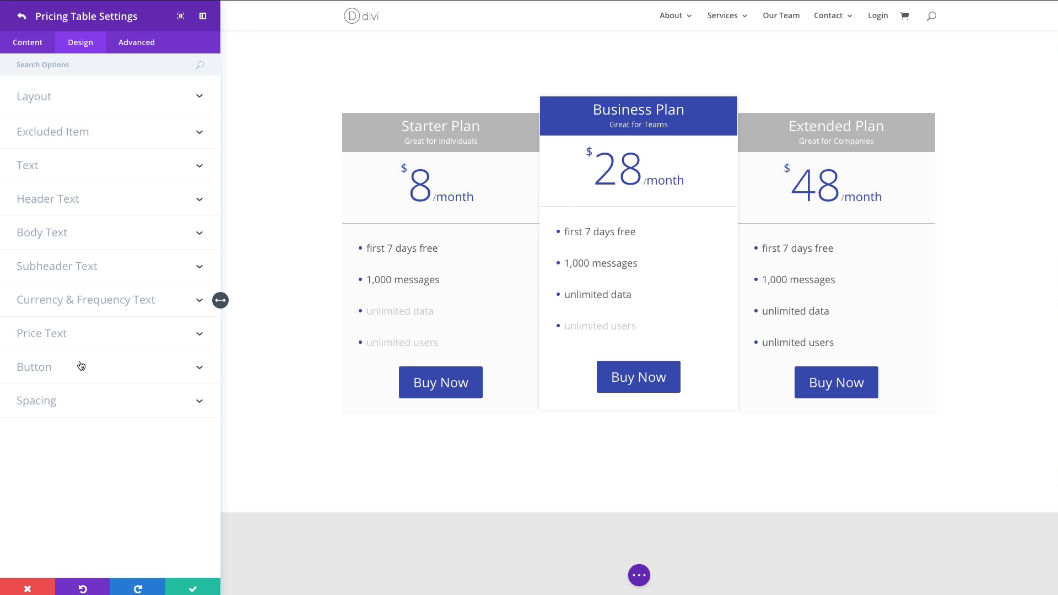
mouse_move(72, 368)
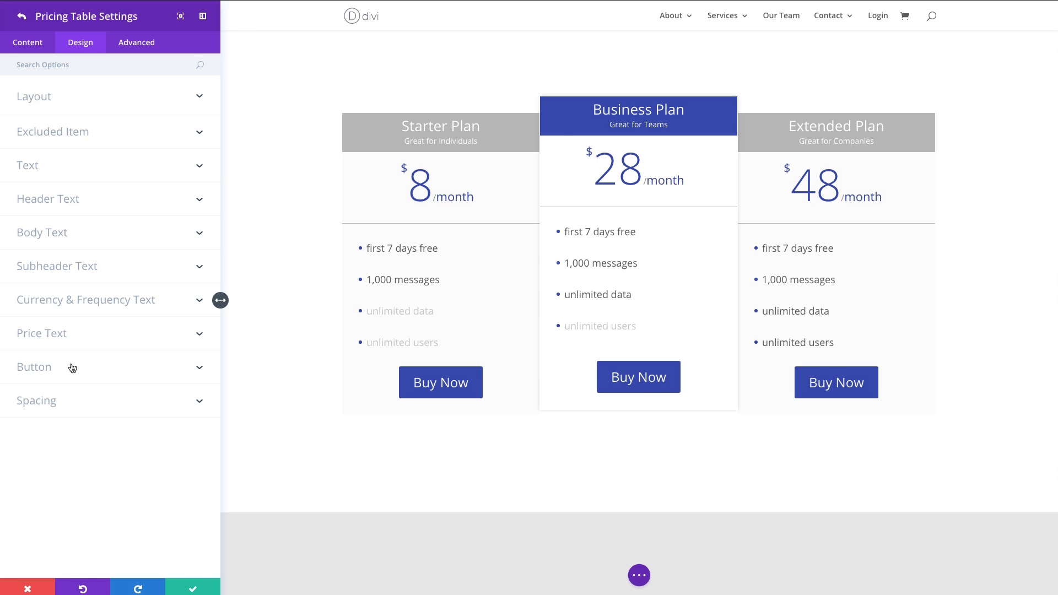
mouse_move(128, 154)
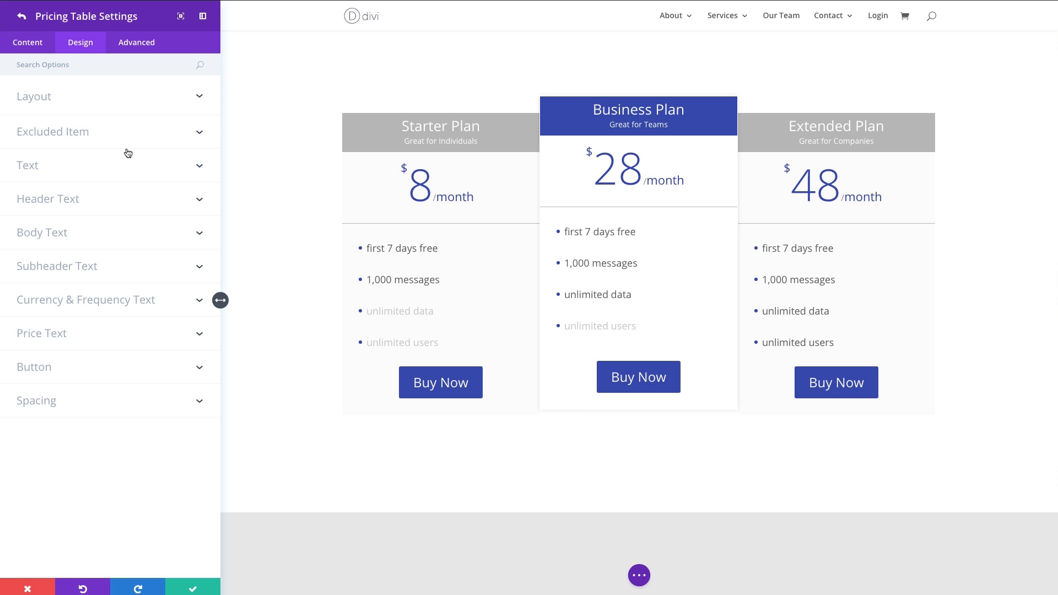
mouse_move(96, 102)
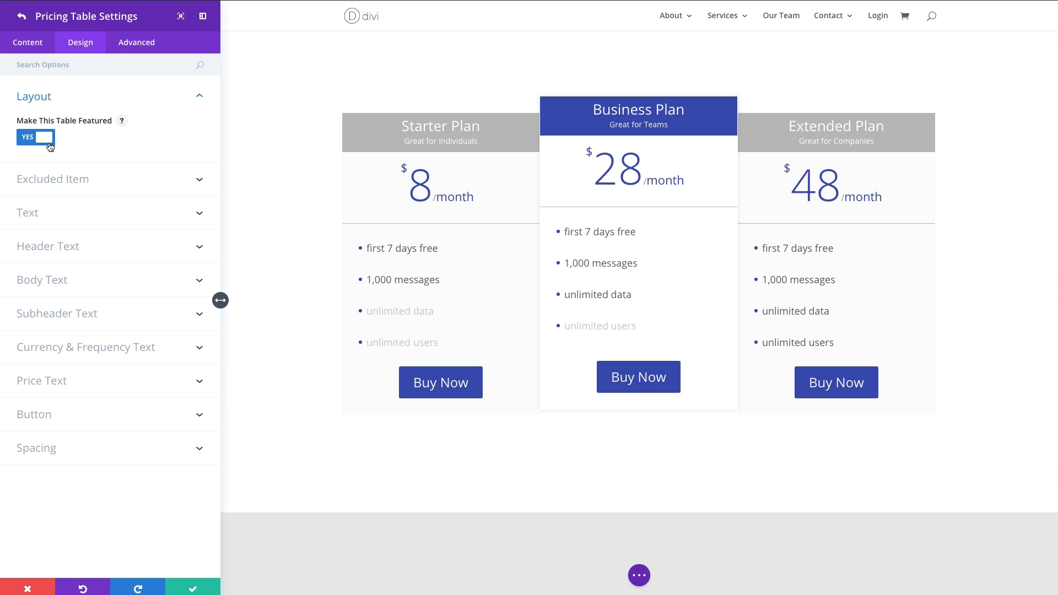
mouse_move(128, 104)
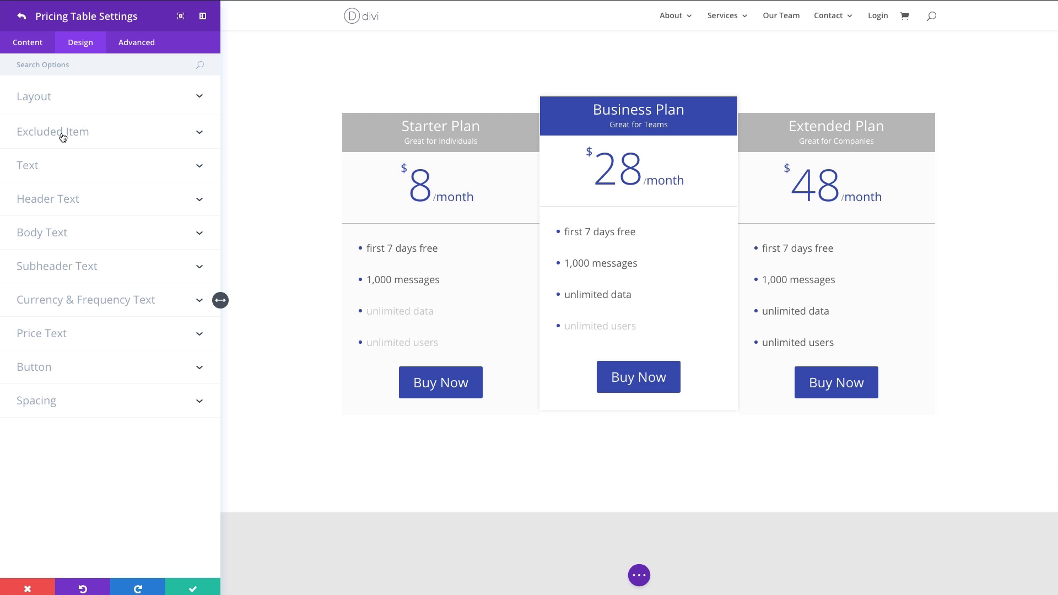
left_click(53, 132)
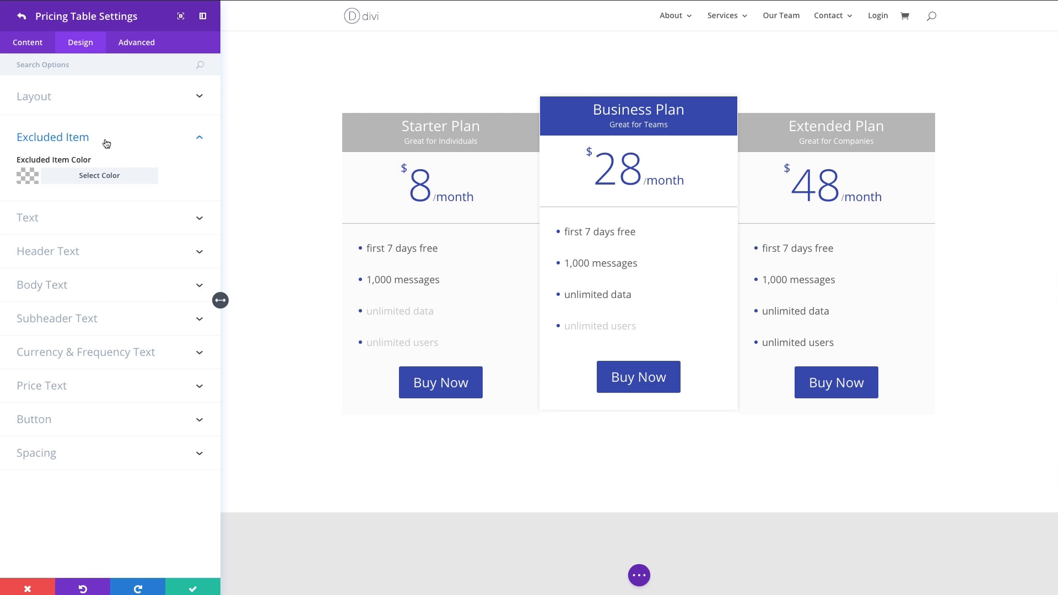
mouse_move(172, 221)
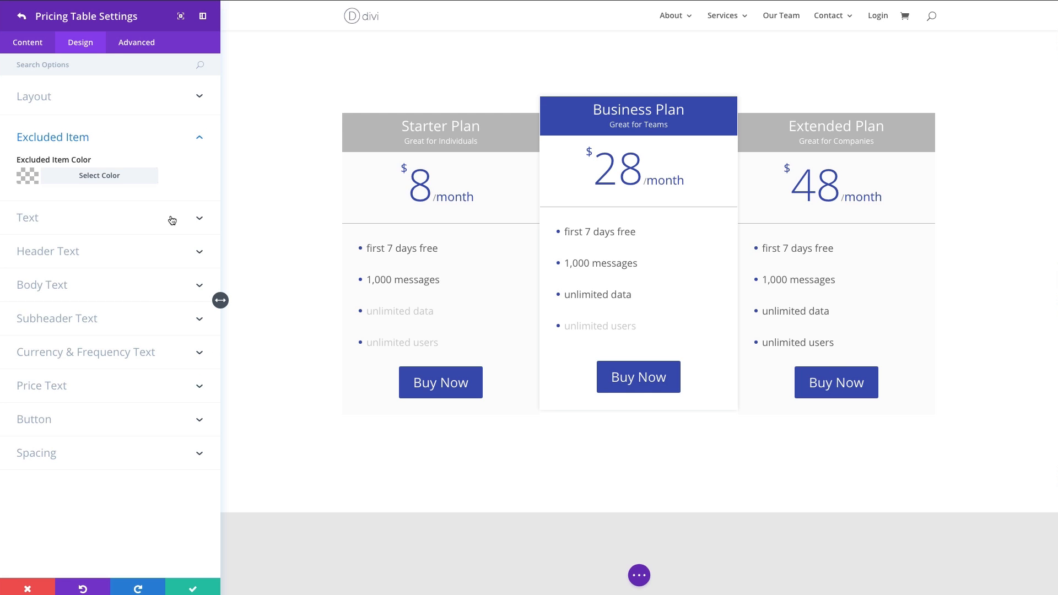
mouse_move(67, 181)
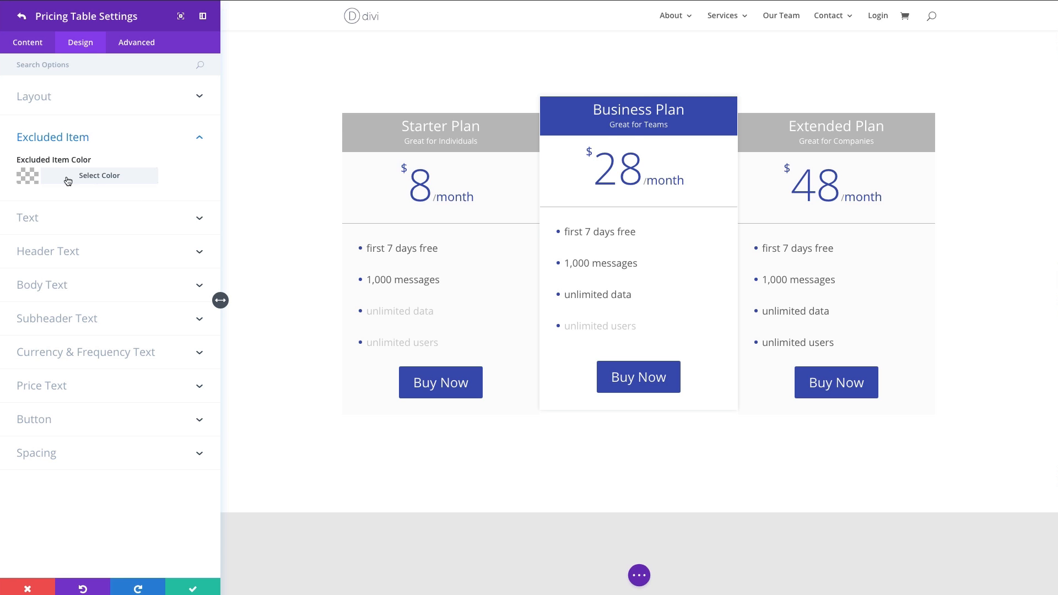
mouse_move(432, 324)
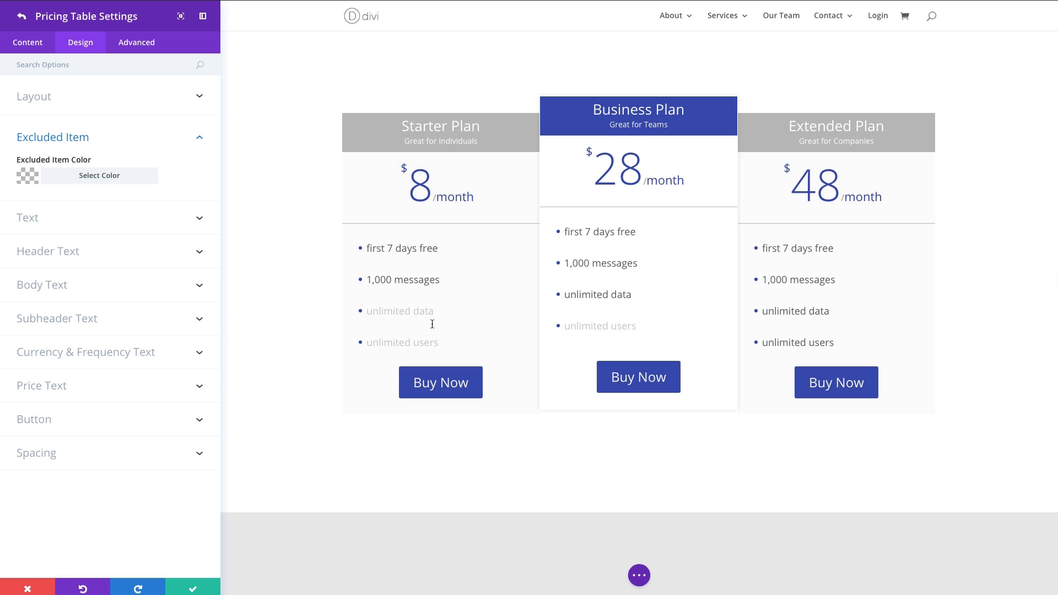
mouse_move(401, 314)
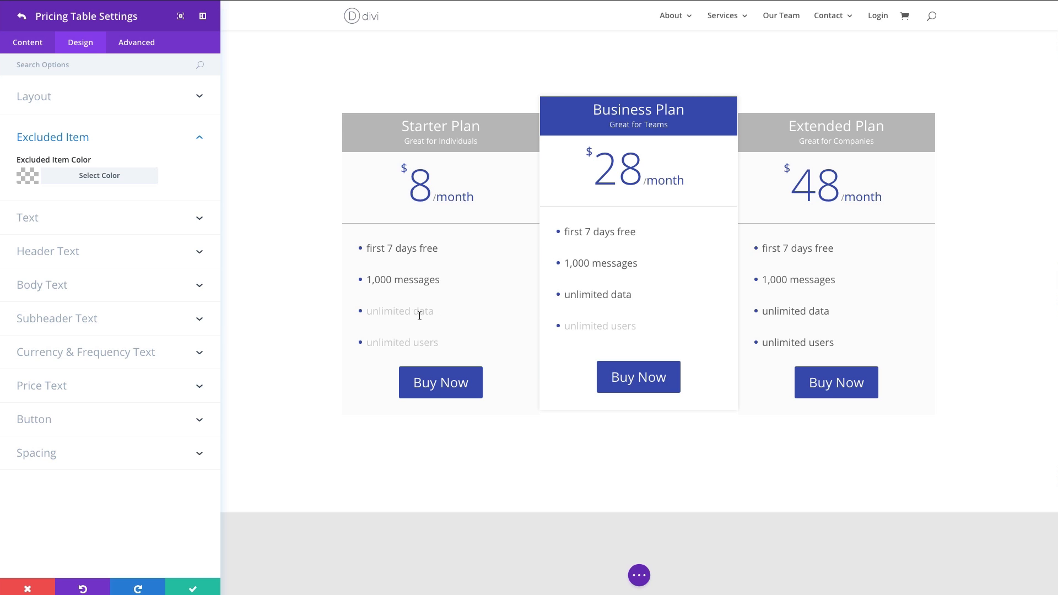
mouse_move(403, 317)
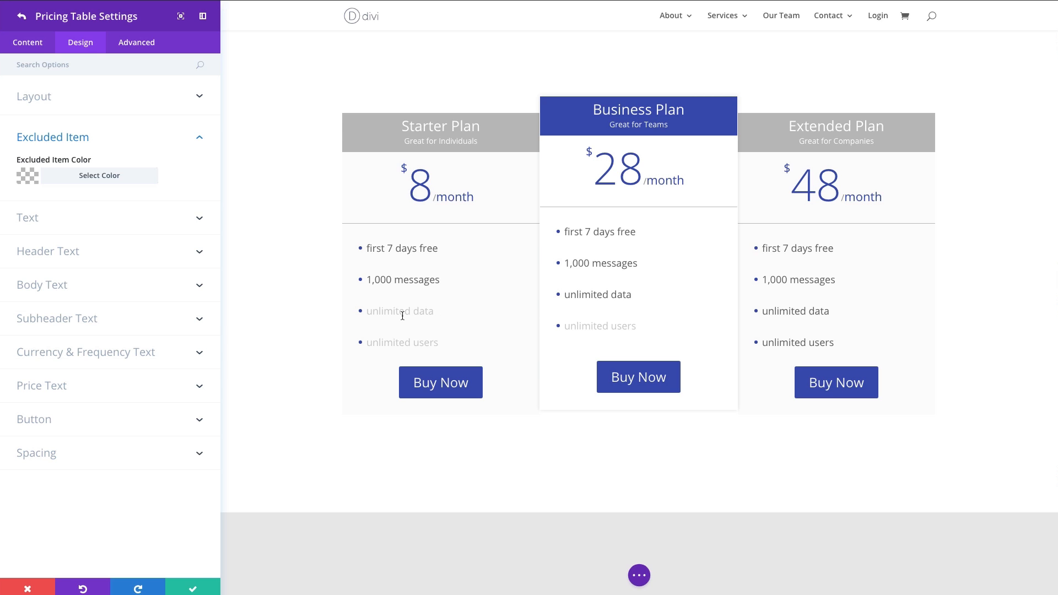
mouse_move(438, 320)
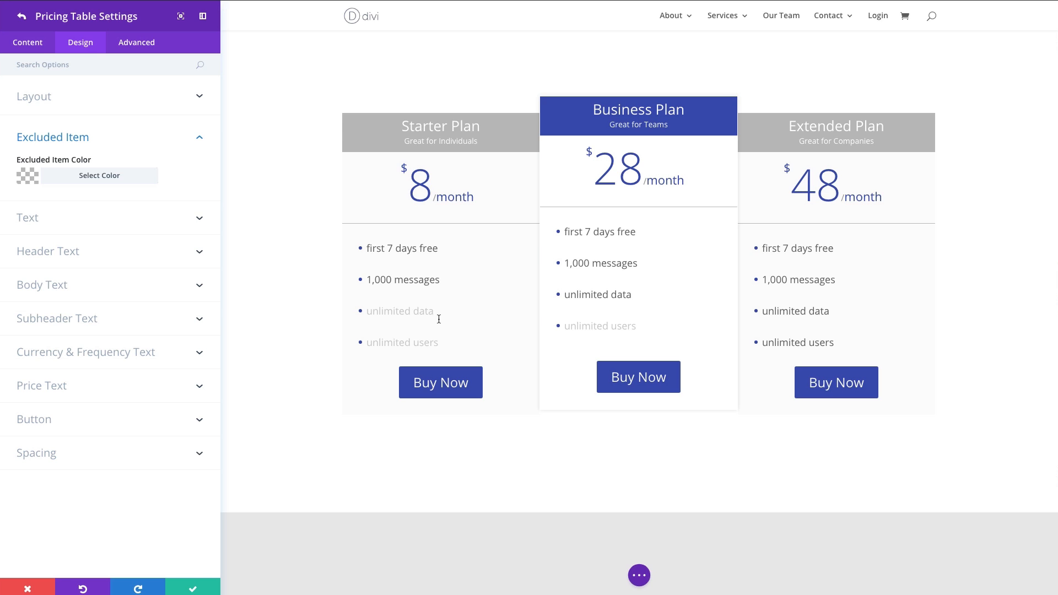
mouse_move(385, 312)
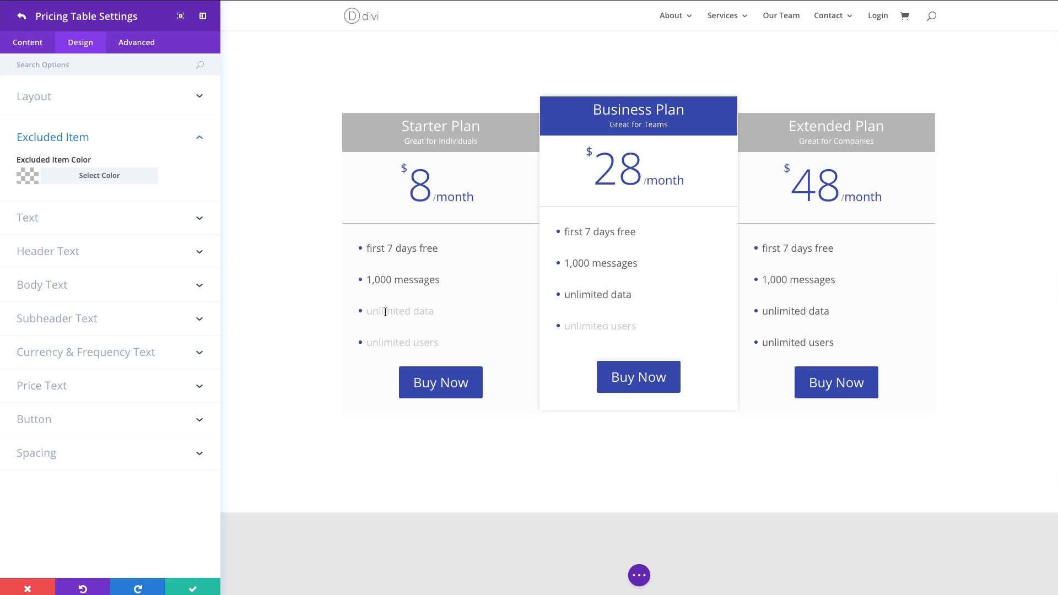
mouse_move(238, 269)
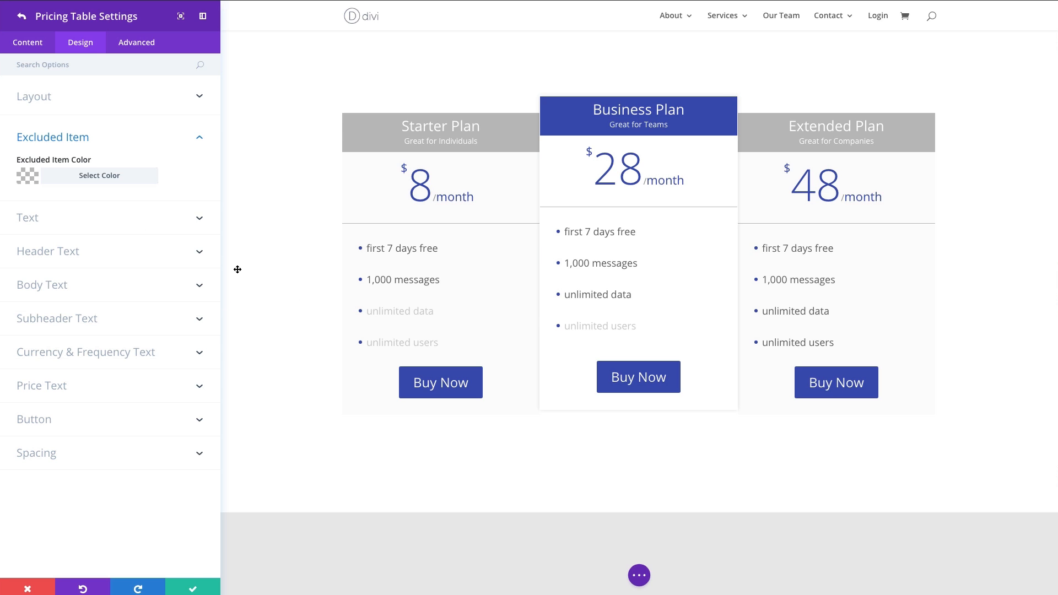
left_click(99, 175)
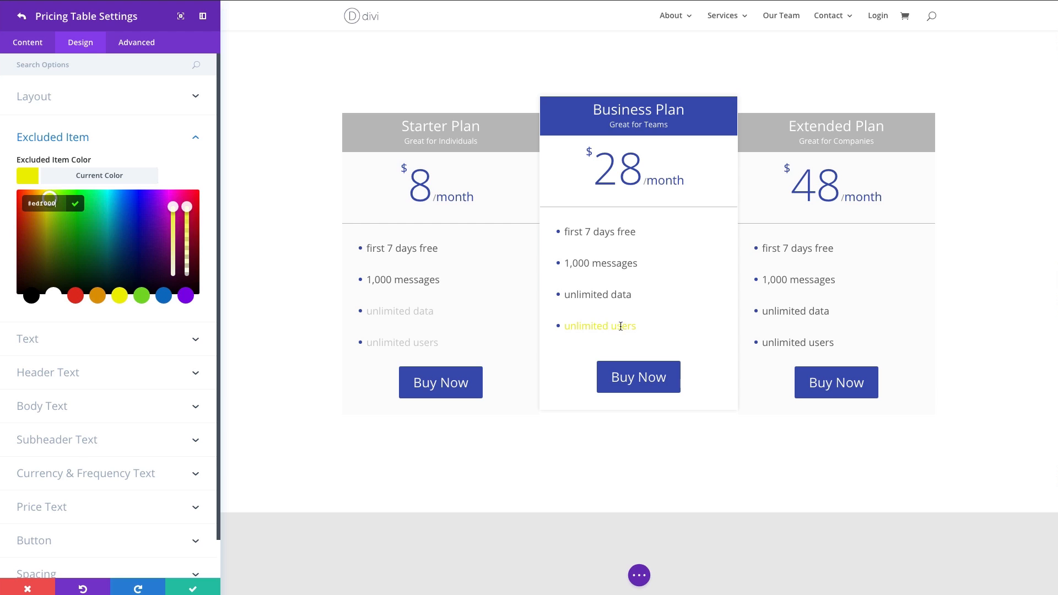
mouse_move(522, 294)
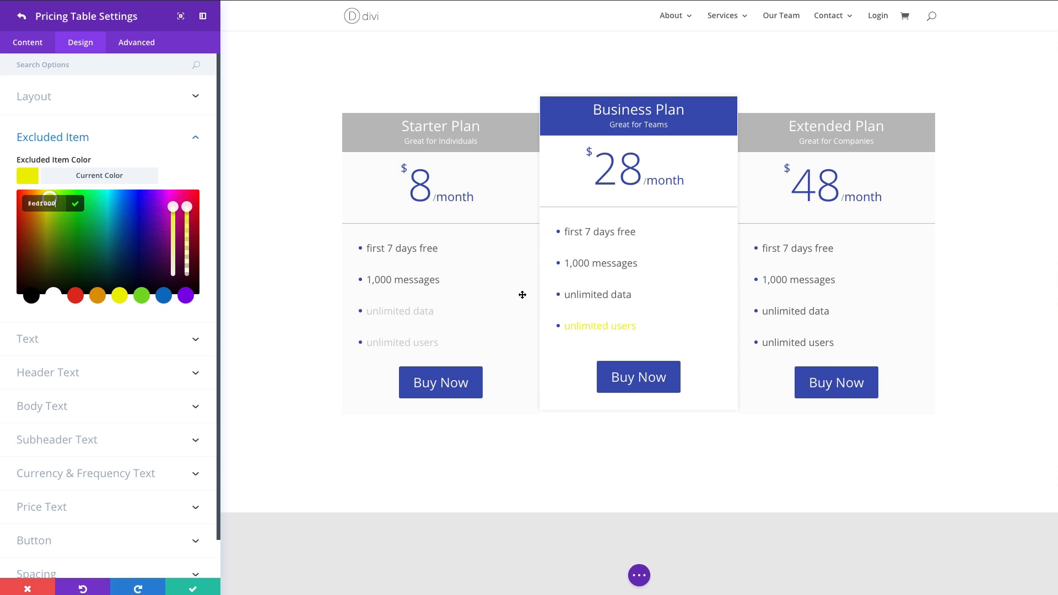